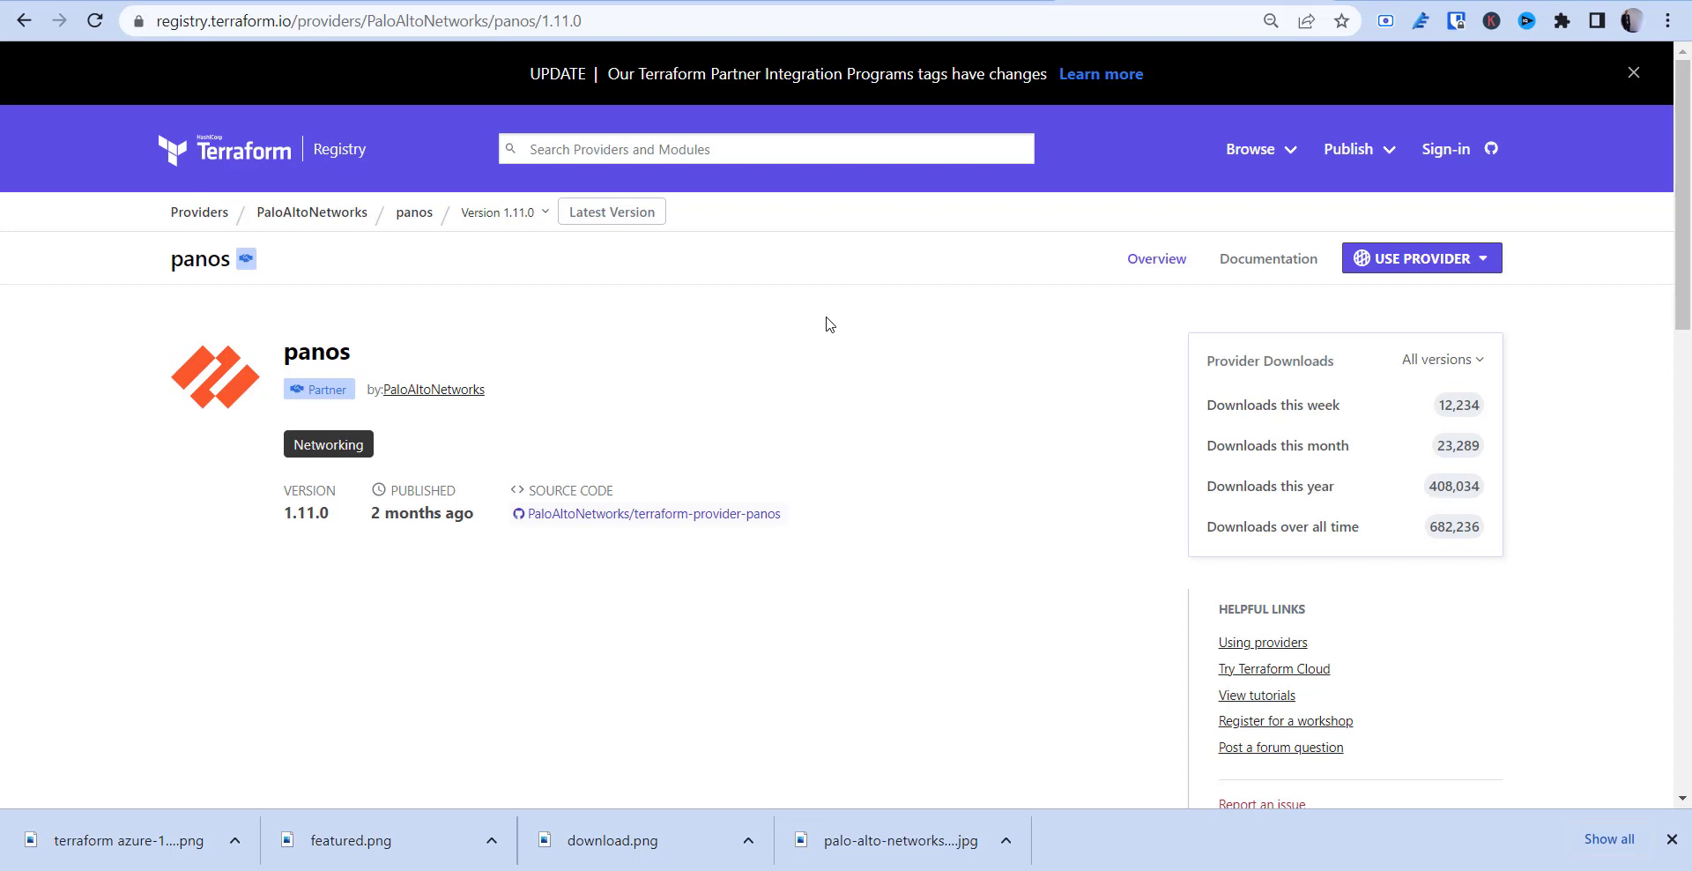
pyautogui.moveTo(481, 150)
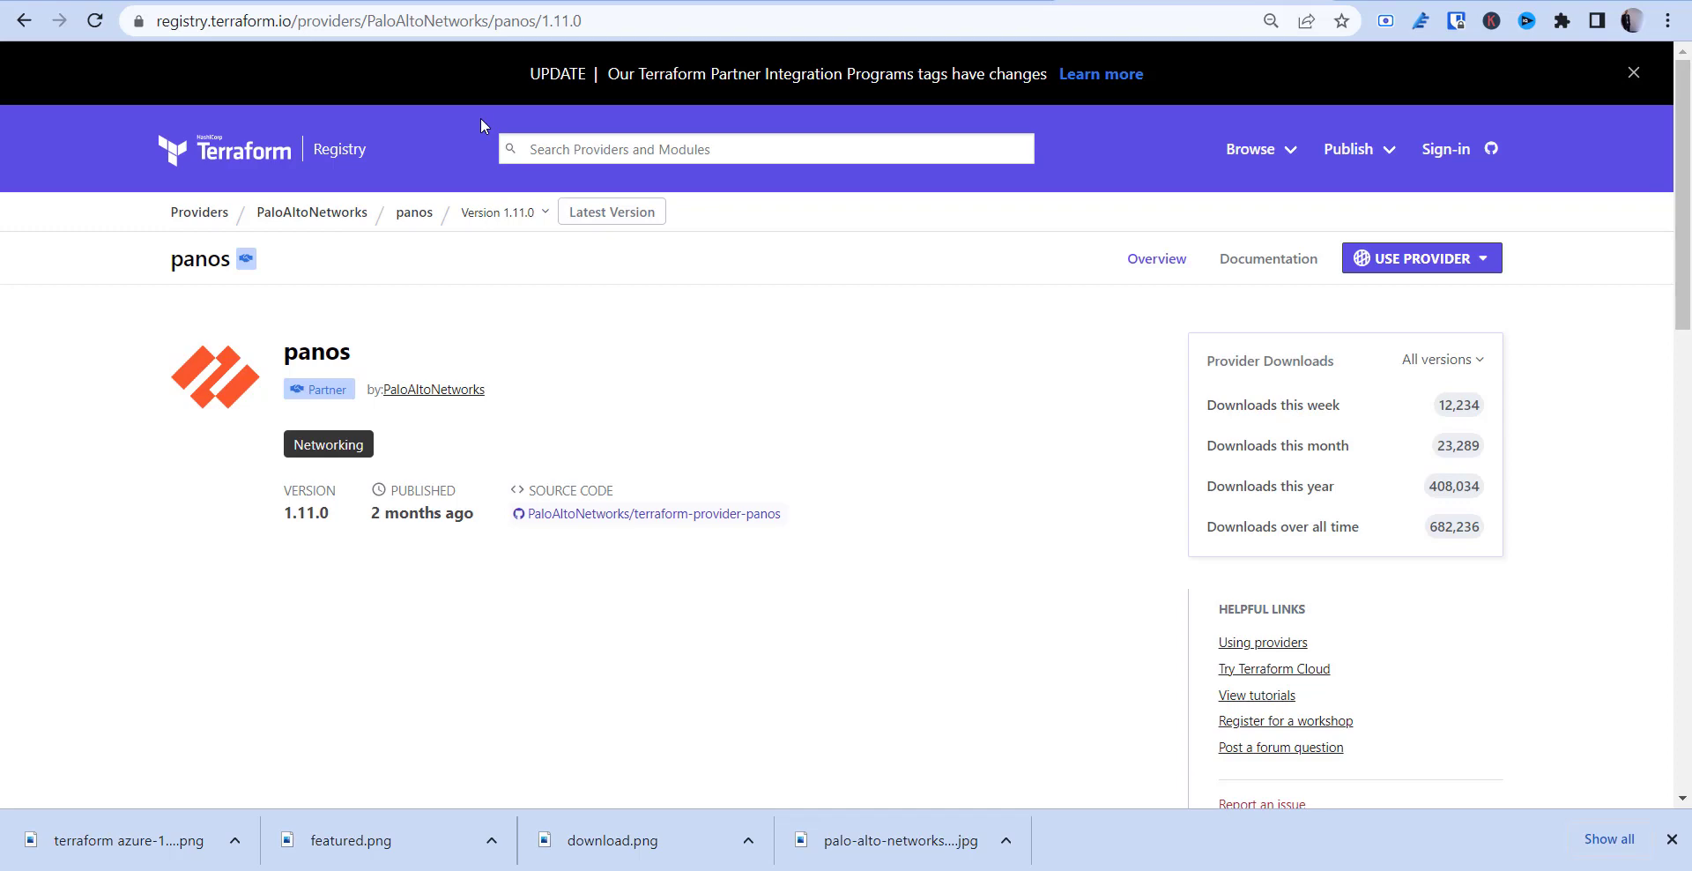
pyautogui.moveTo(324, 7)
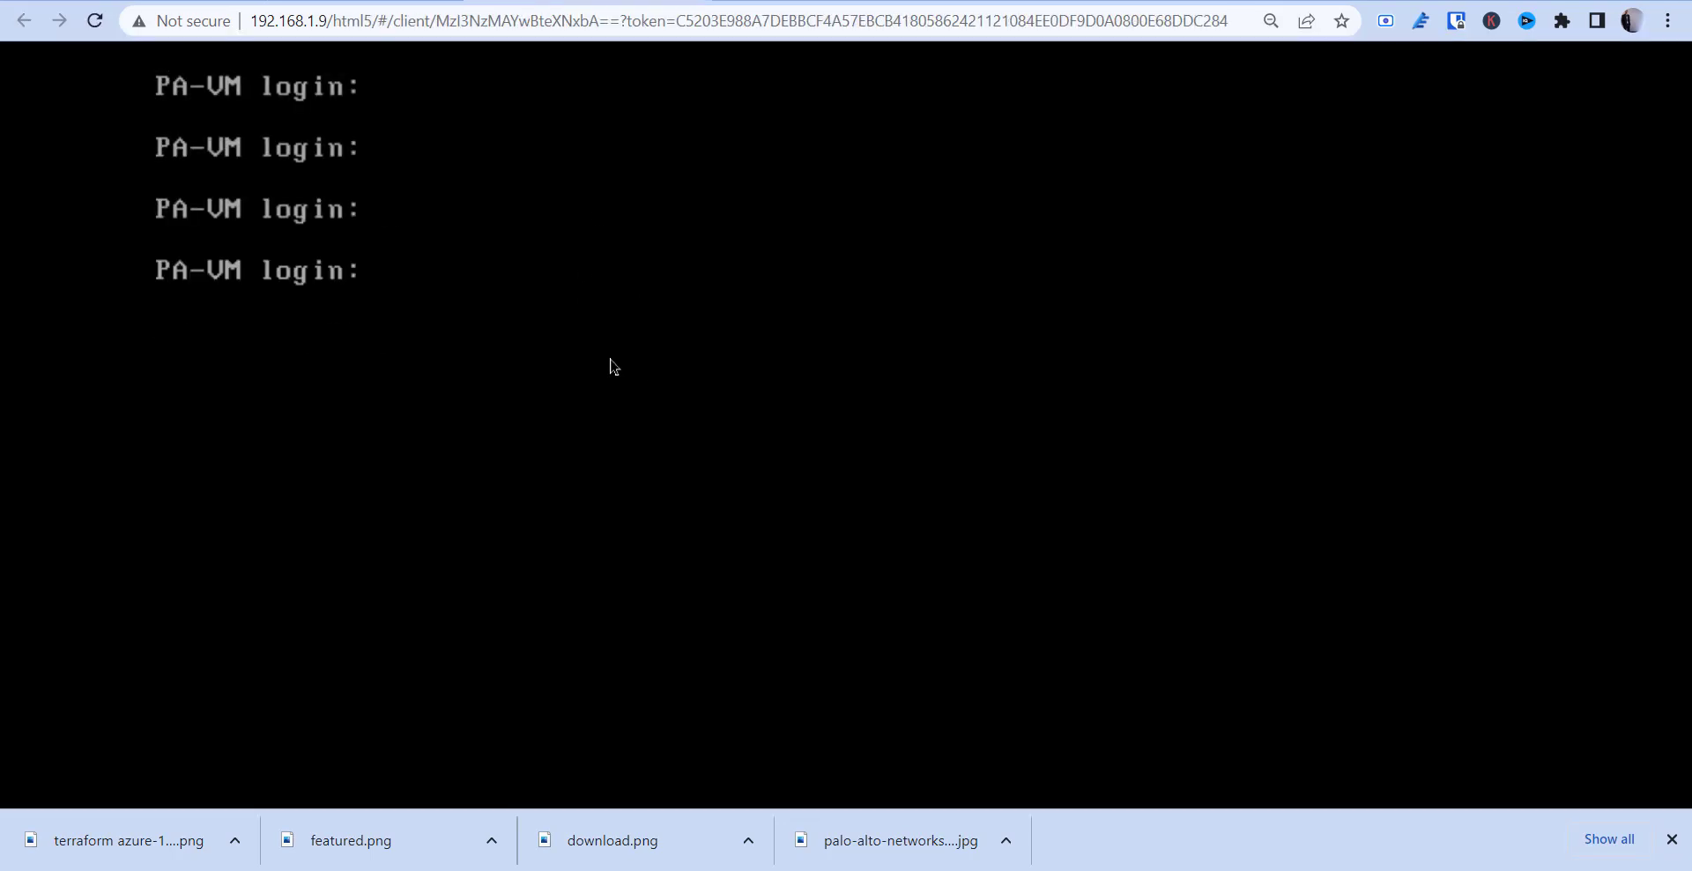
# Log in to the PA-VM console as admin.
pyautogui.write('admin')
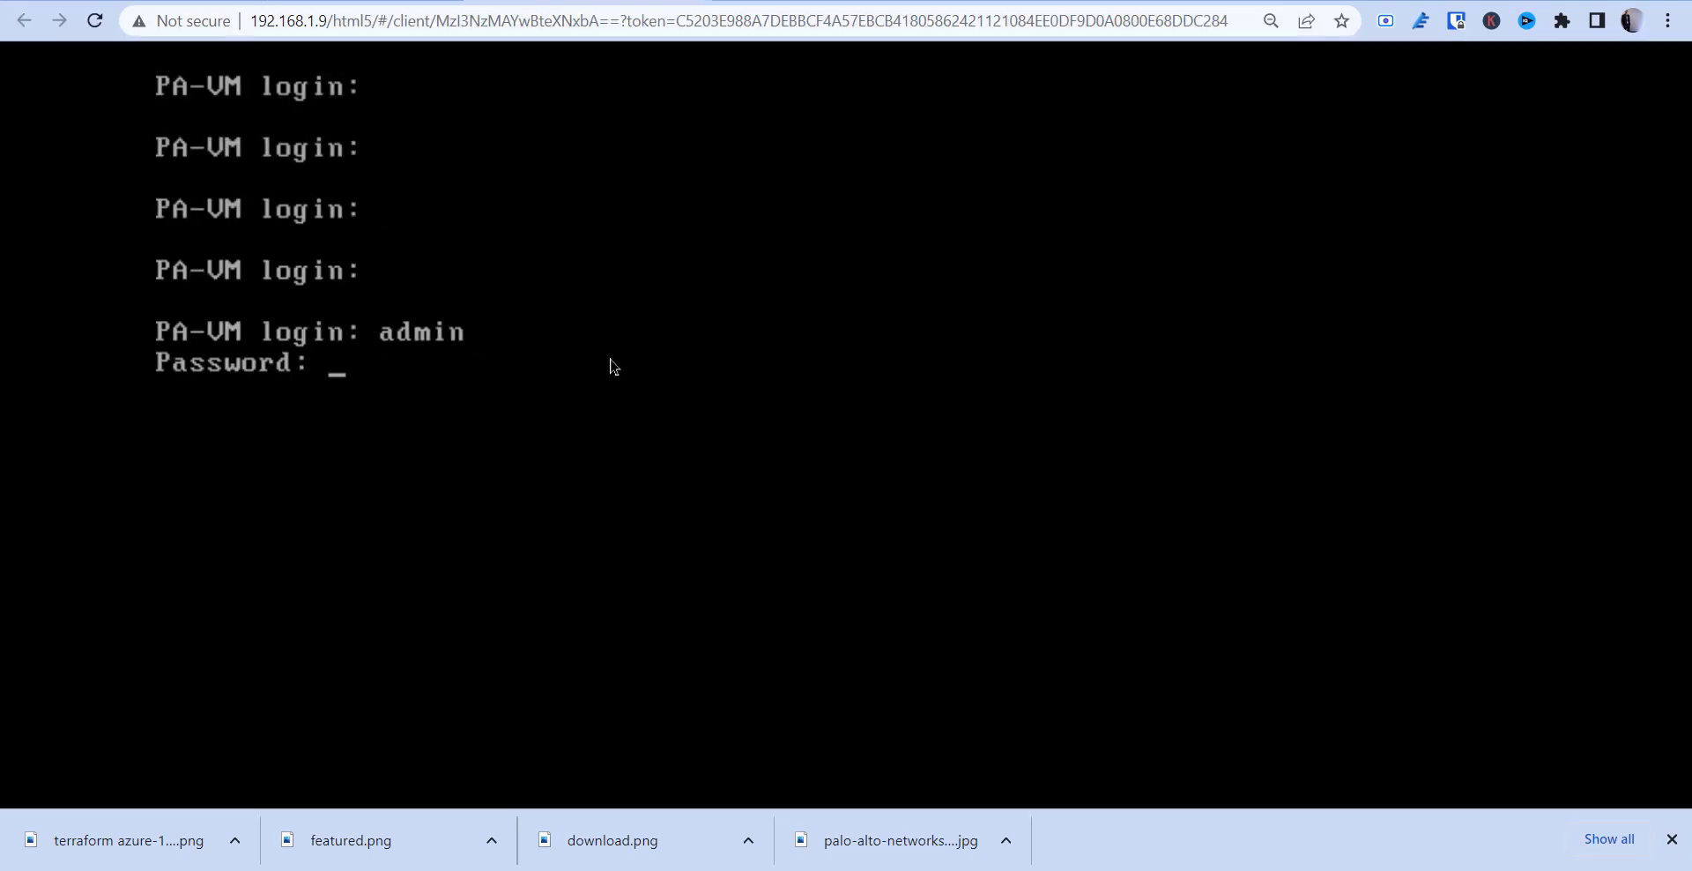
pyautogui.press('Enter')
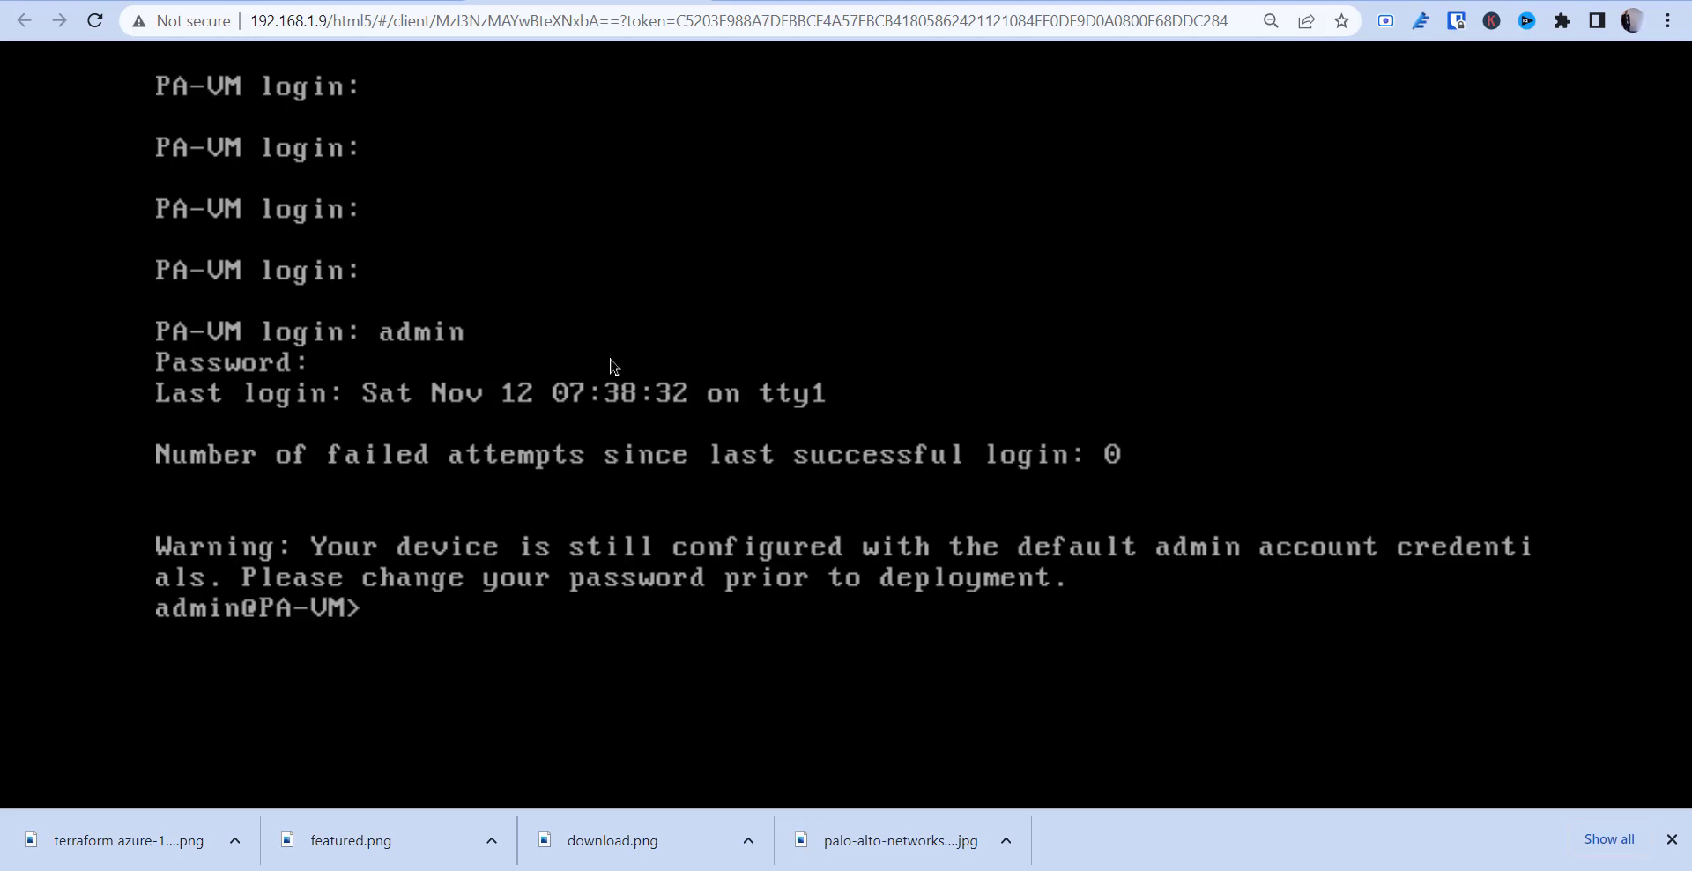
# Run 'show interface management' to display the management IP 192.168.1.131.
pyautogui.write('show in')
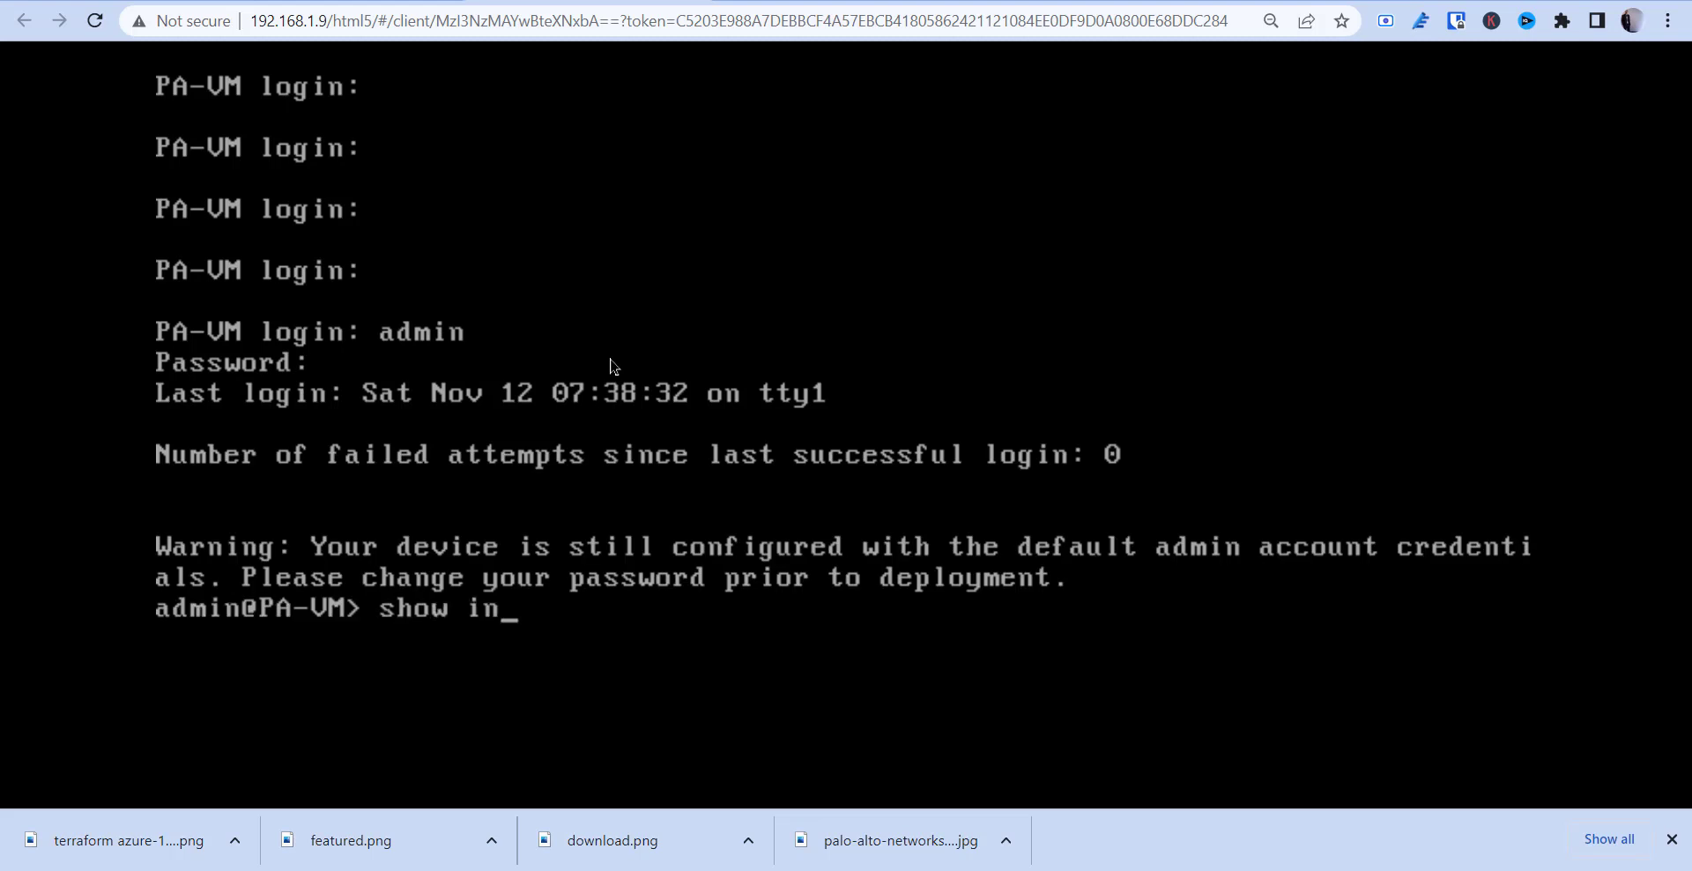
pyautogui.write('terface management')
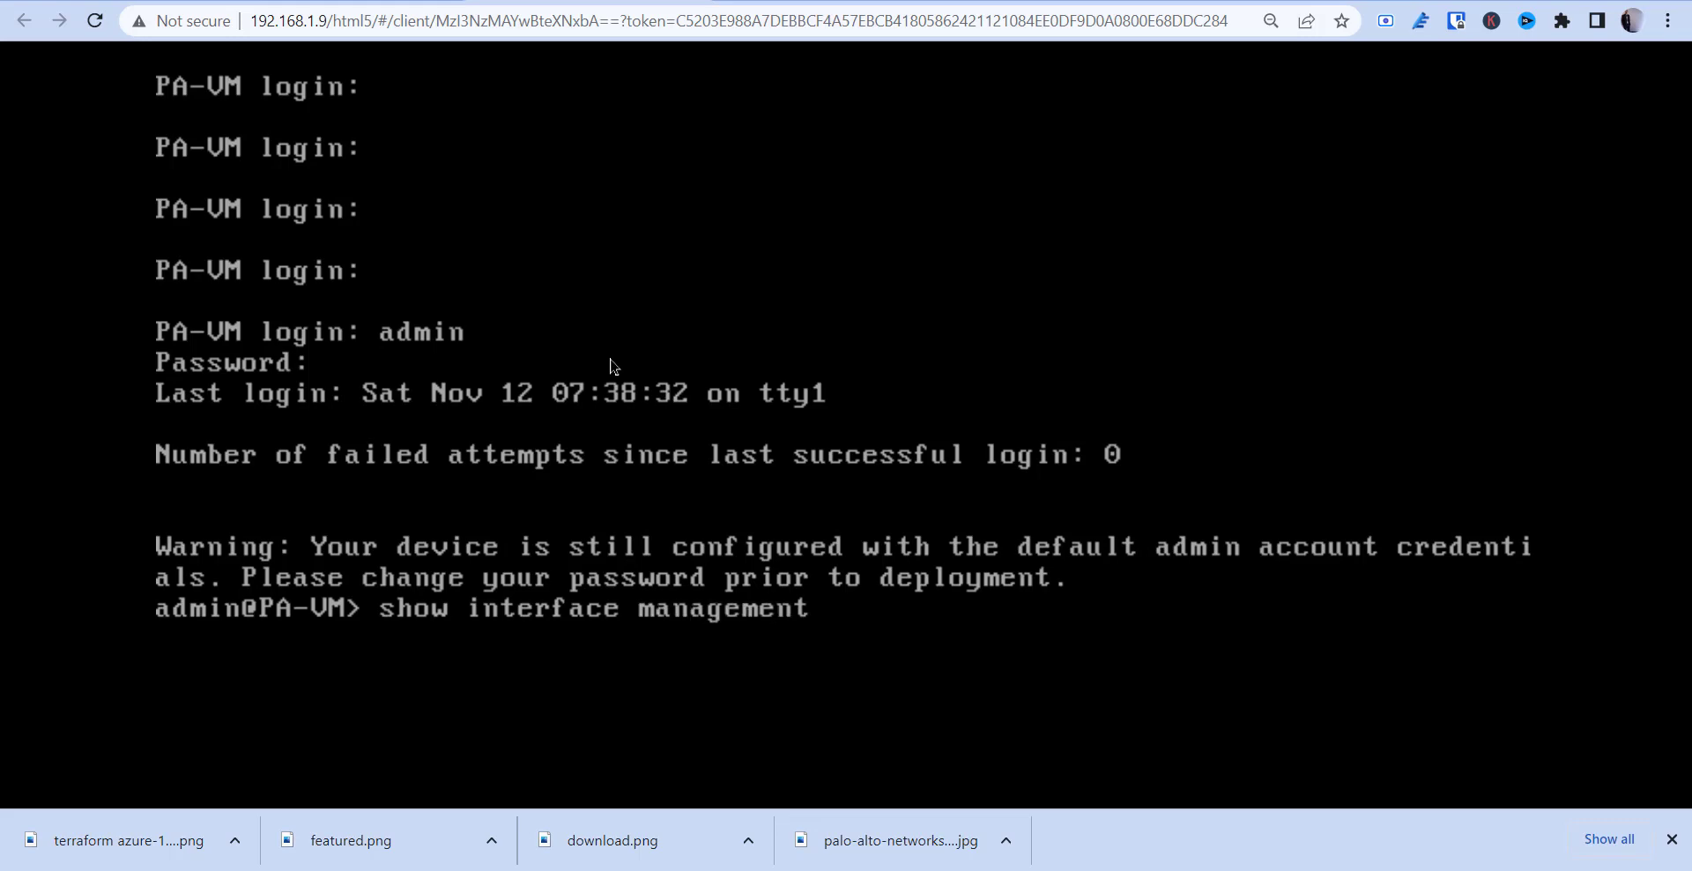
pyautogui.press('Enter')
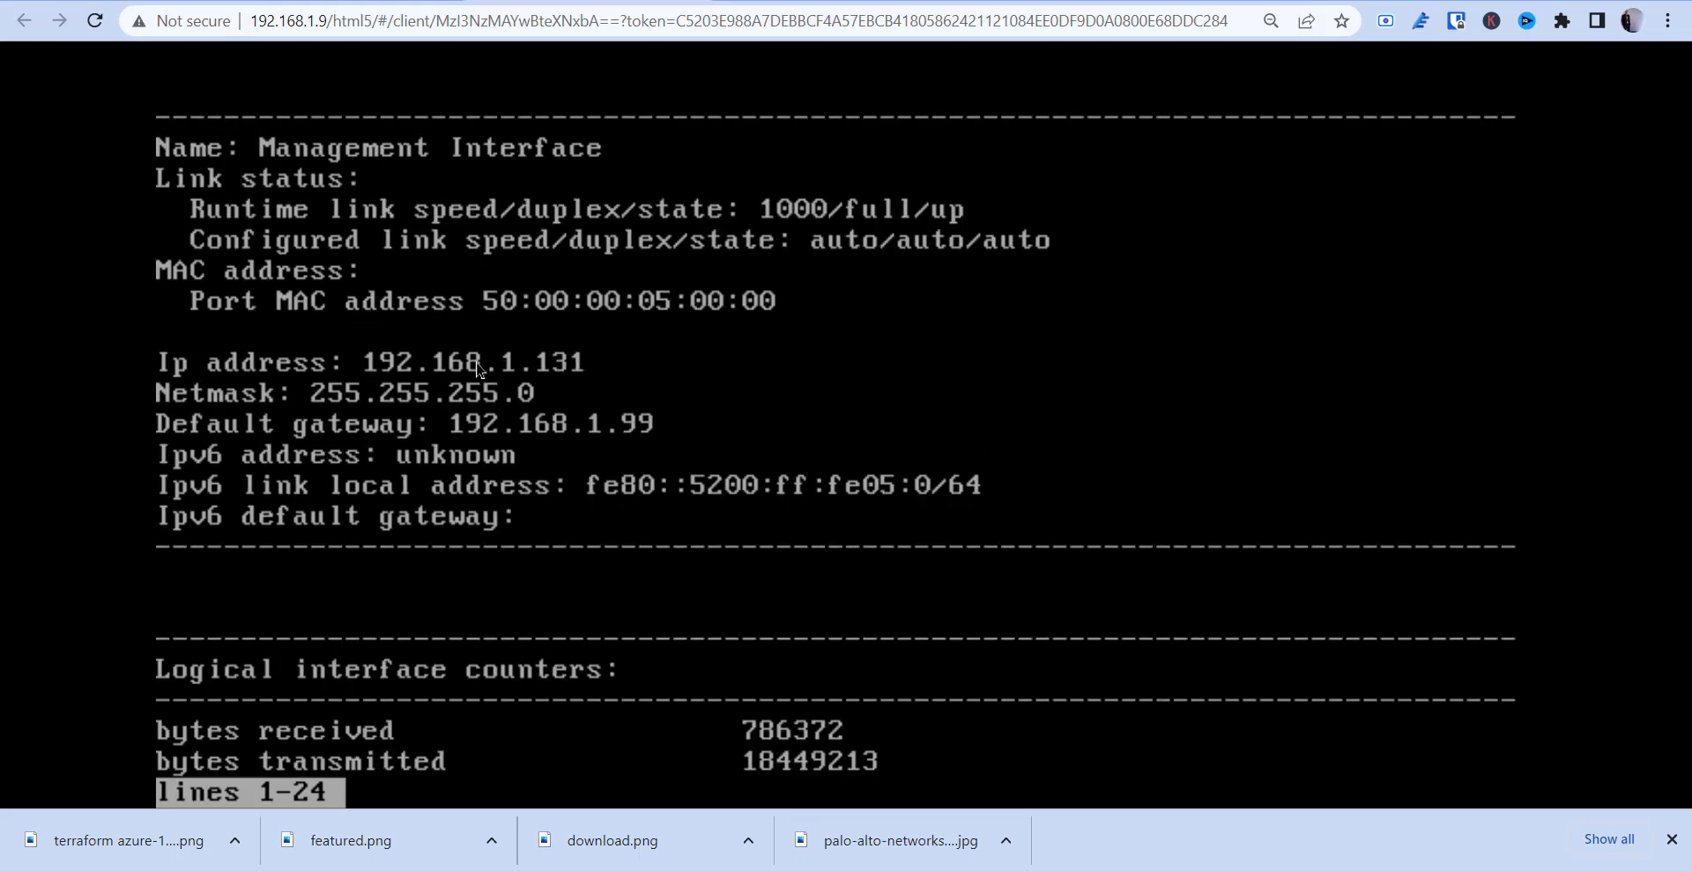
pyautogui.moveTo(360, 365)
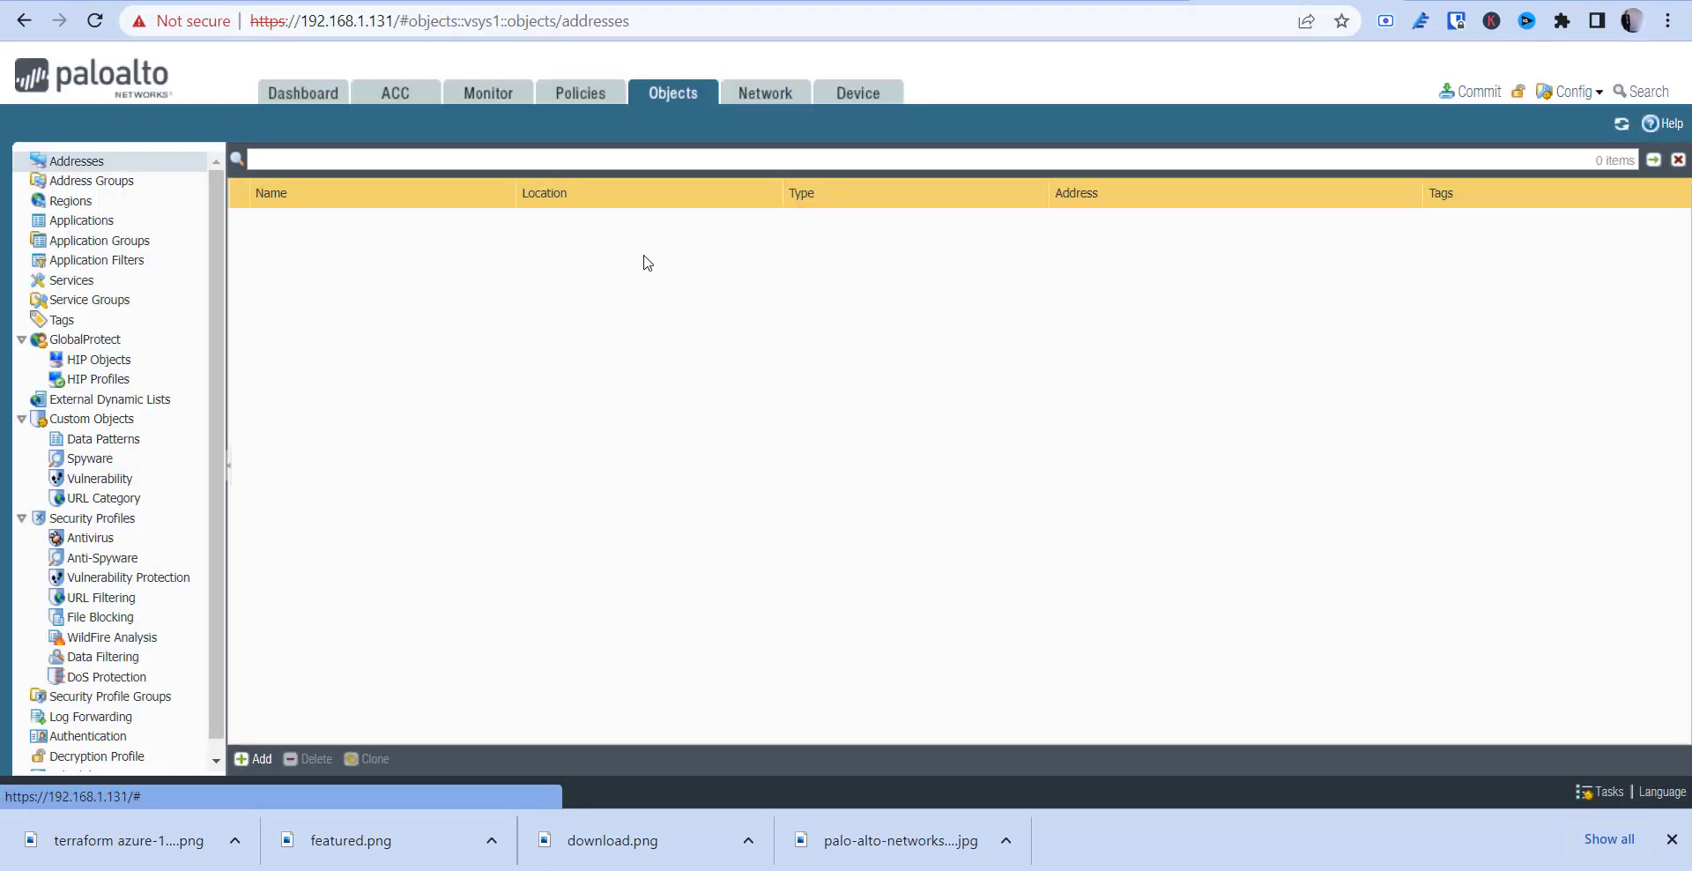
pyautogui.moveTo(638, 181)
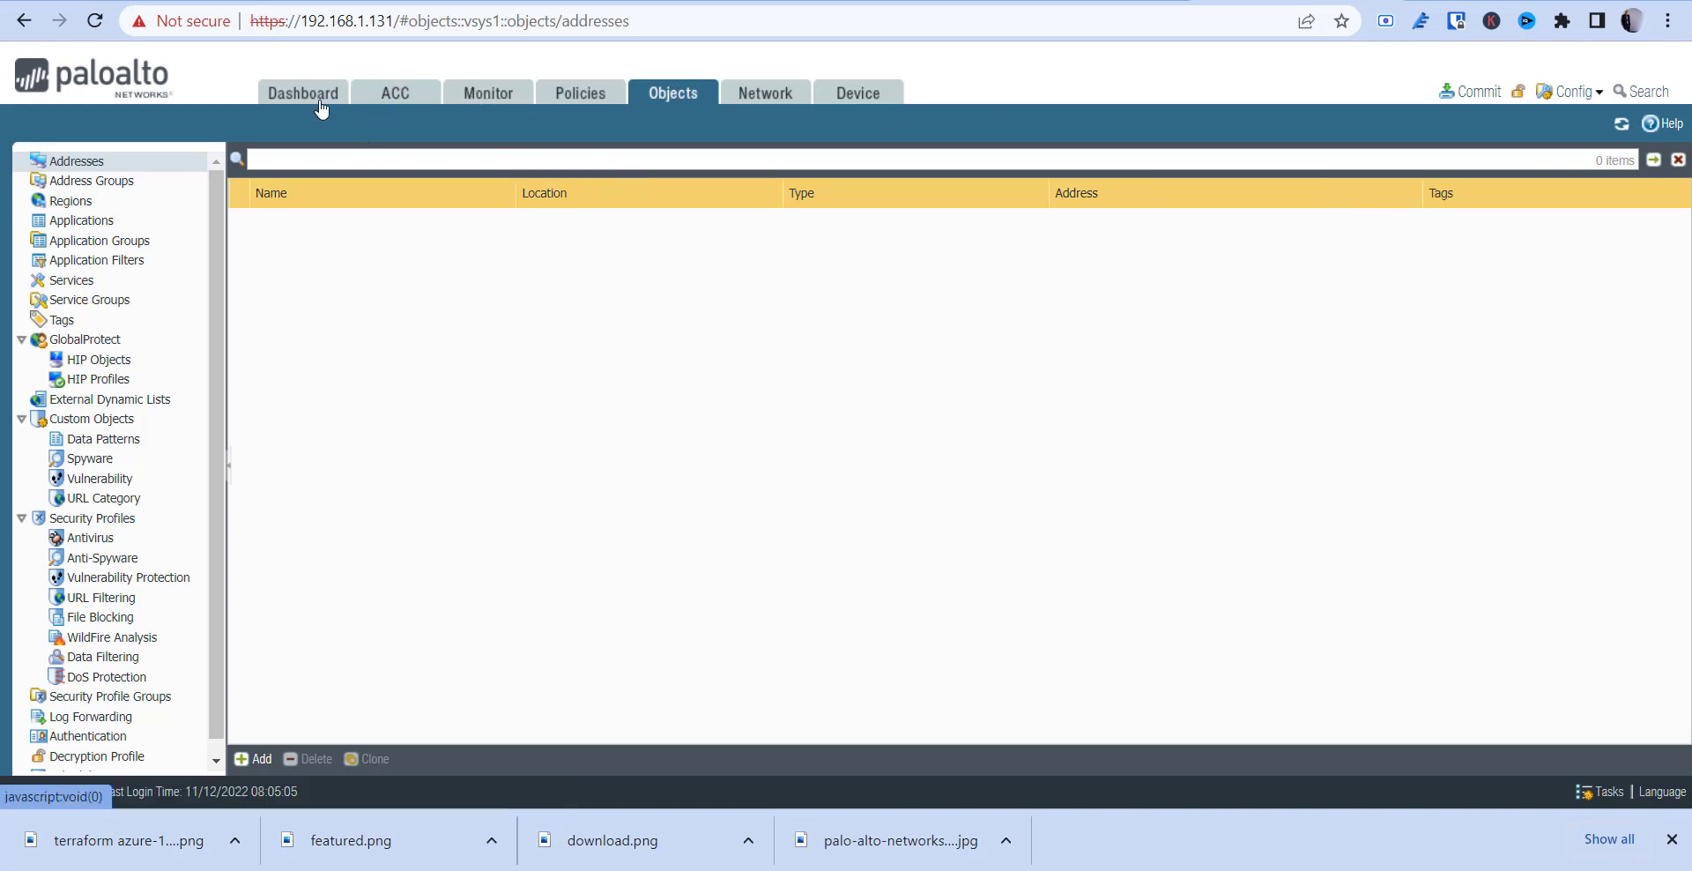
# View the empty Addresses list under Objects in the PAN-OS web UI.
pyautogui.click(303, 93)
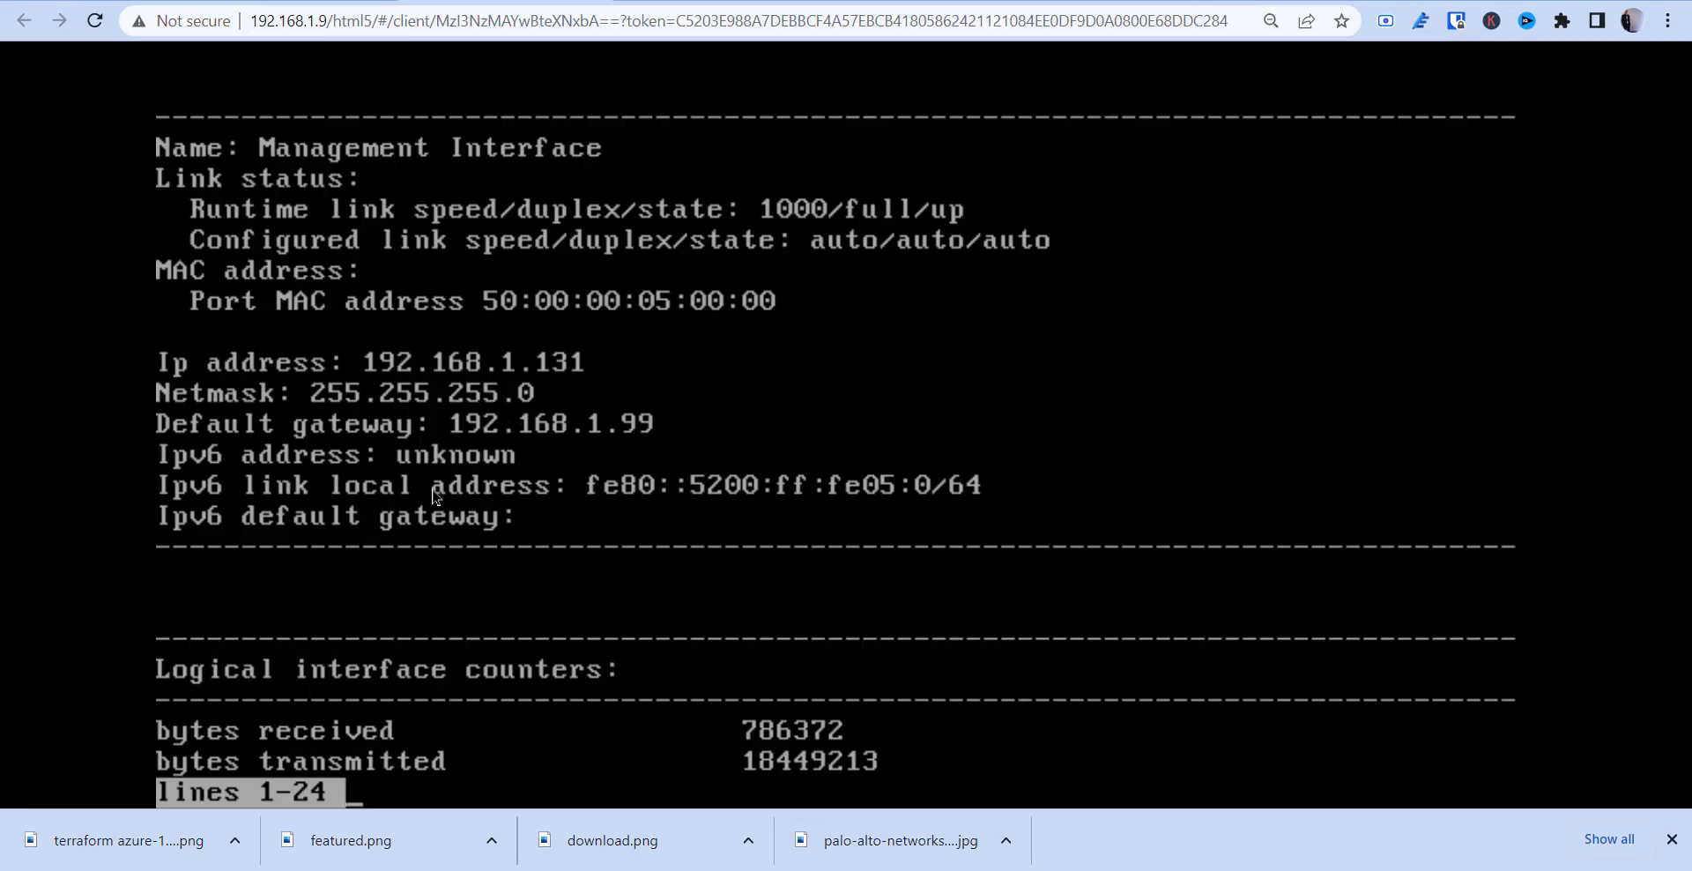
pyautogui.moveTo(472, 513)
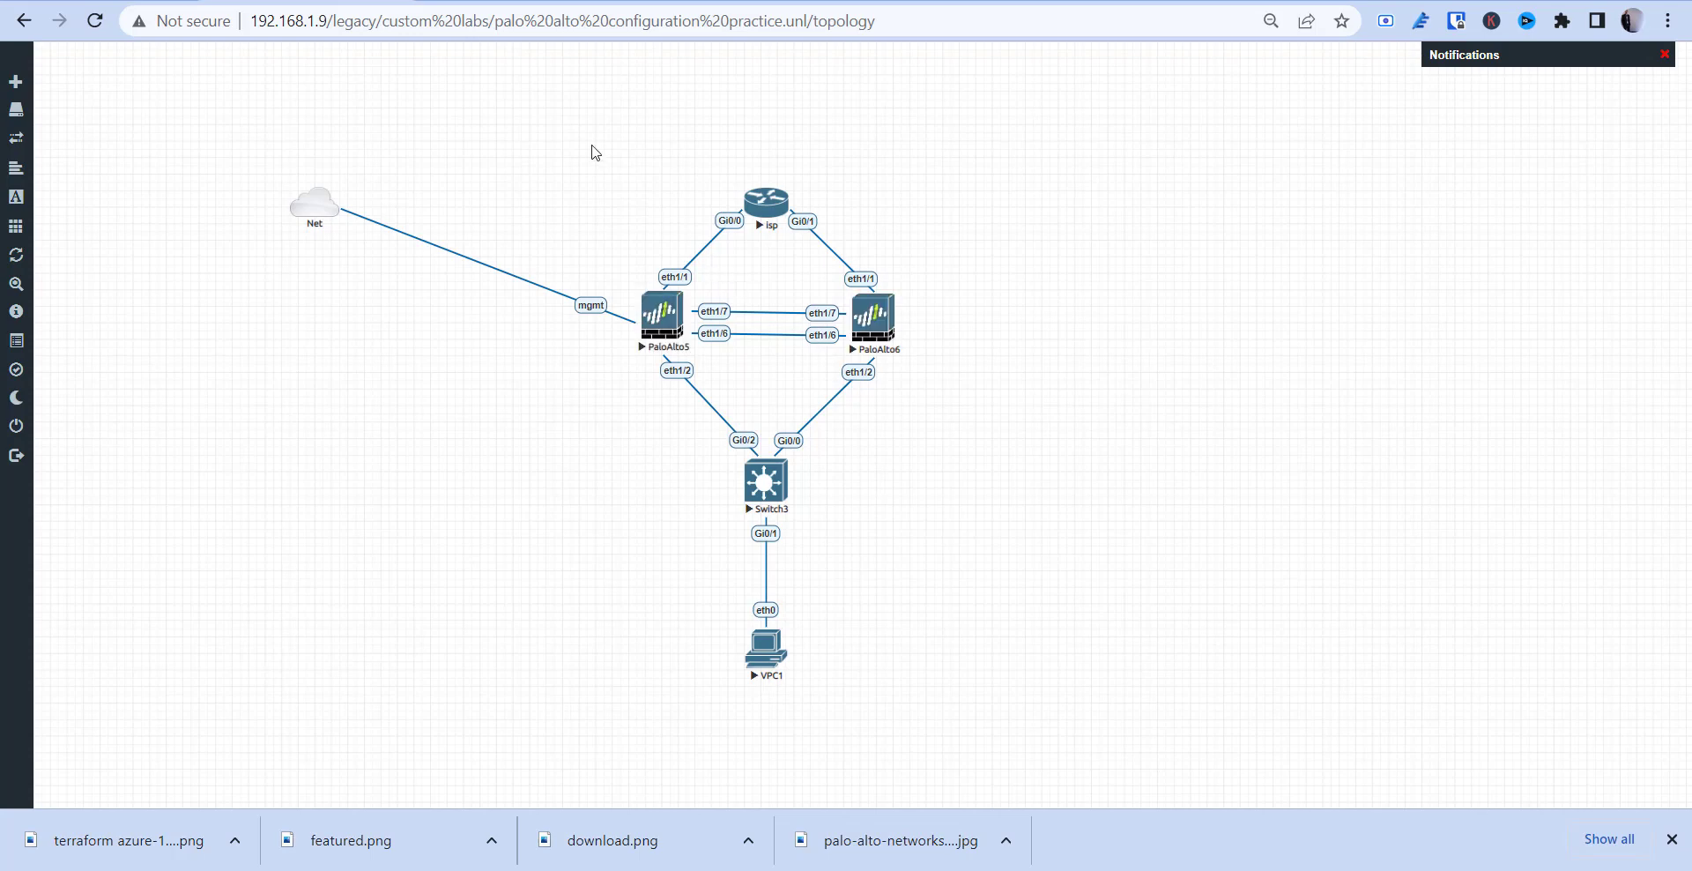
pyautogui.moveTo(423, 109)
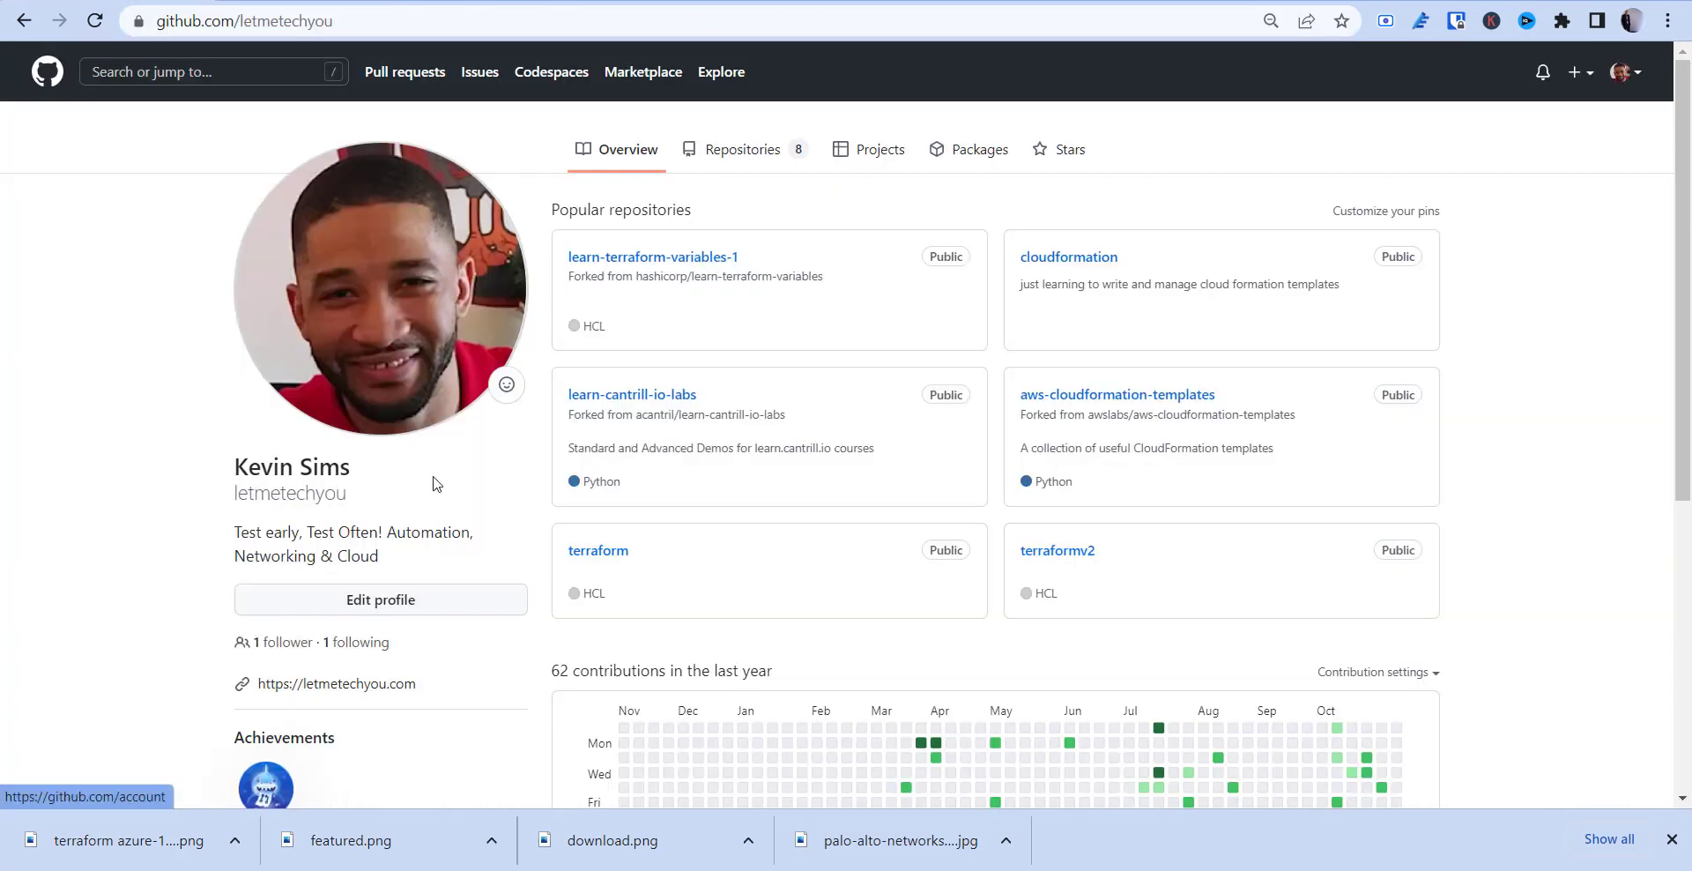
pyautogui.moveTo(730, 526)
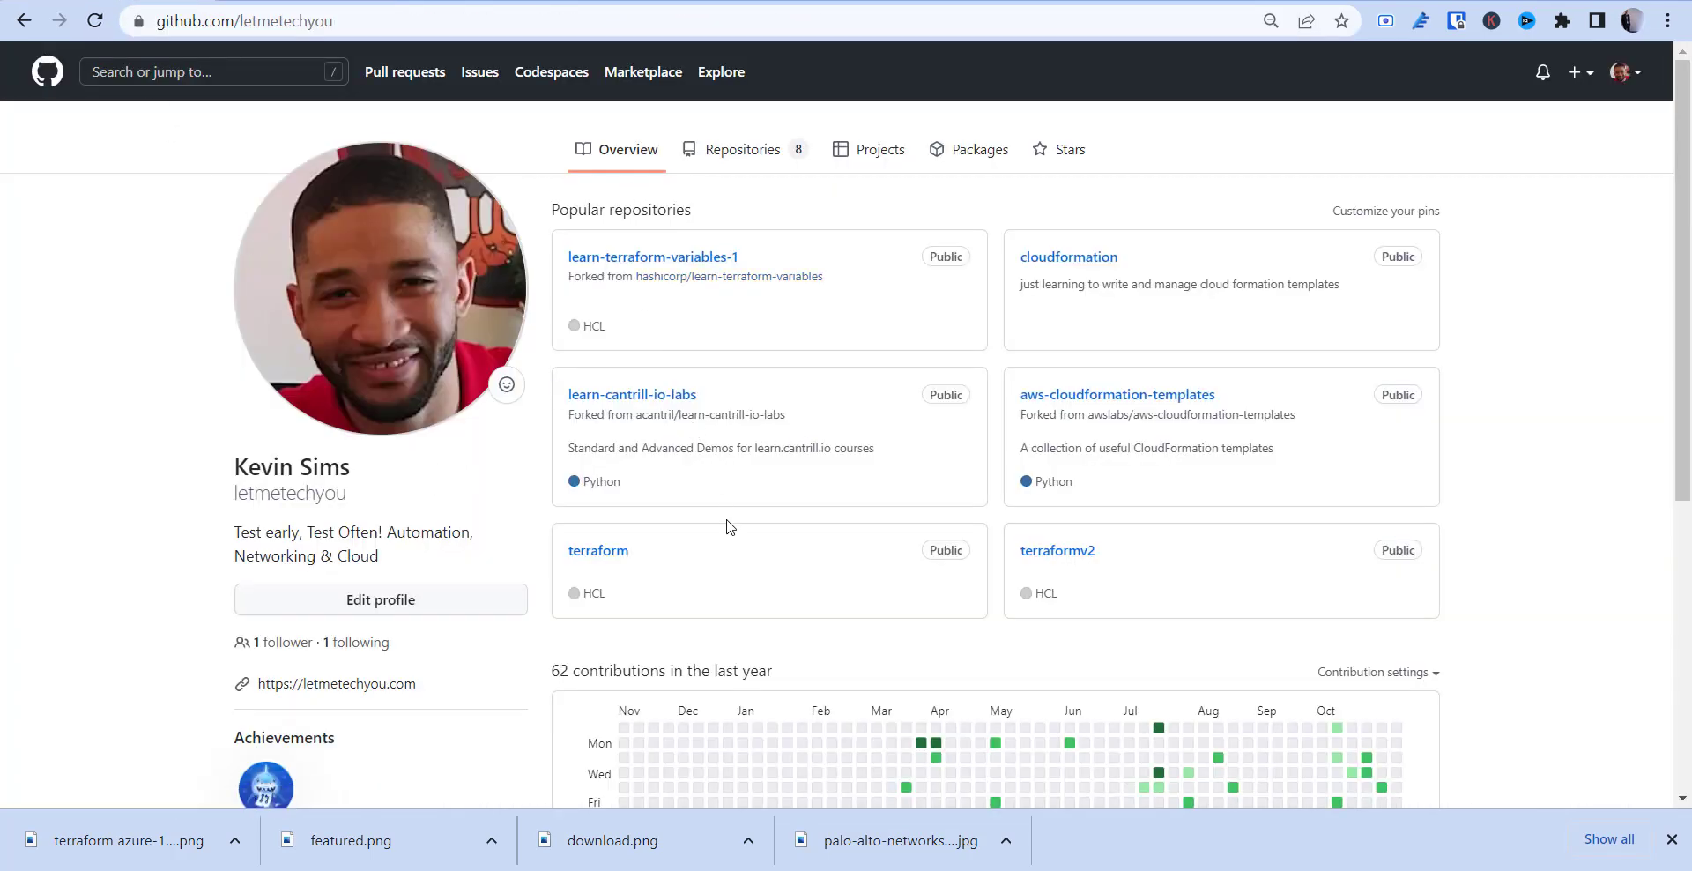
pyautogui.moveTo(609, 562)
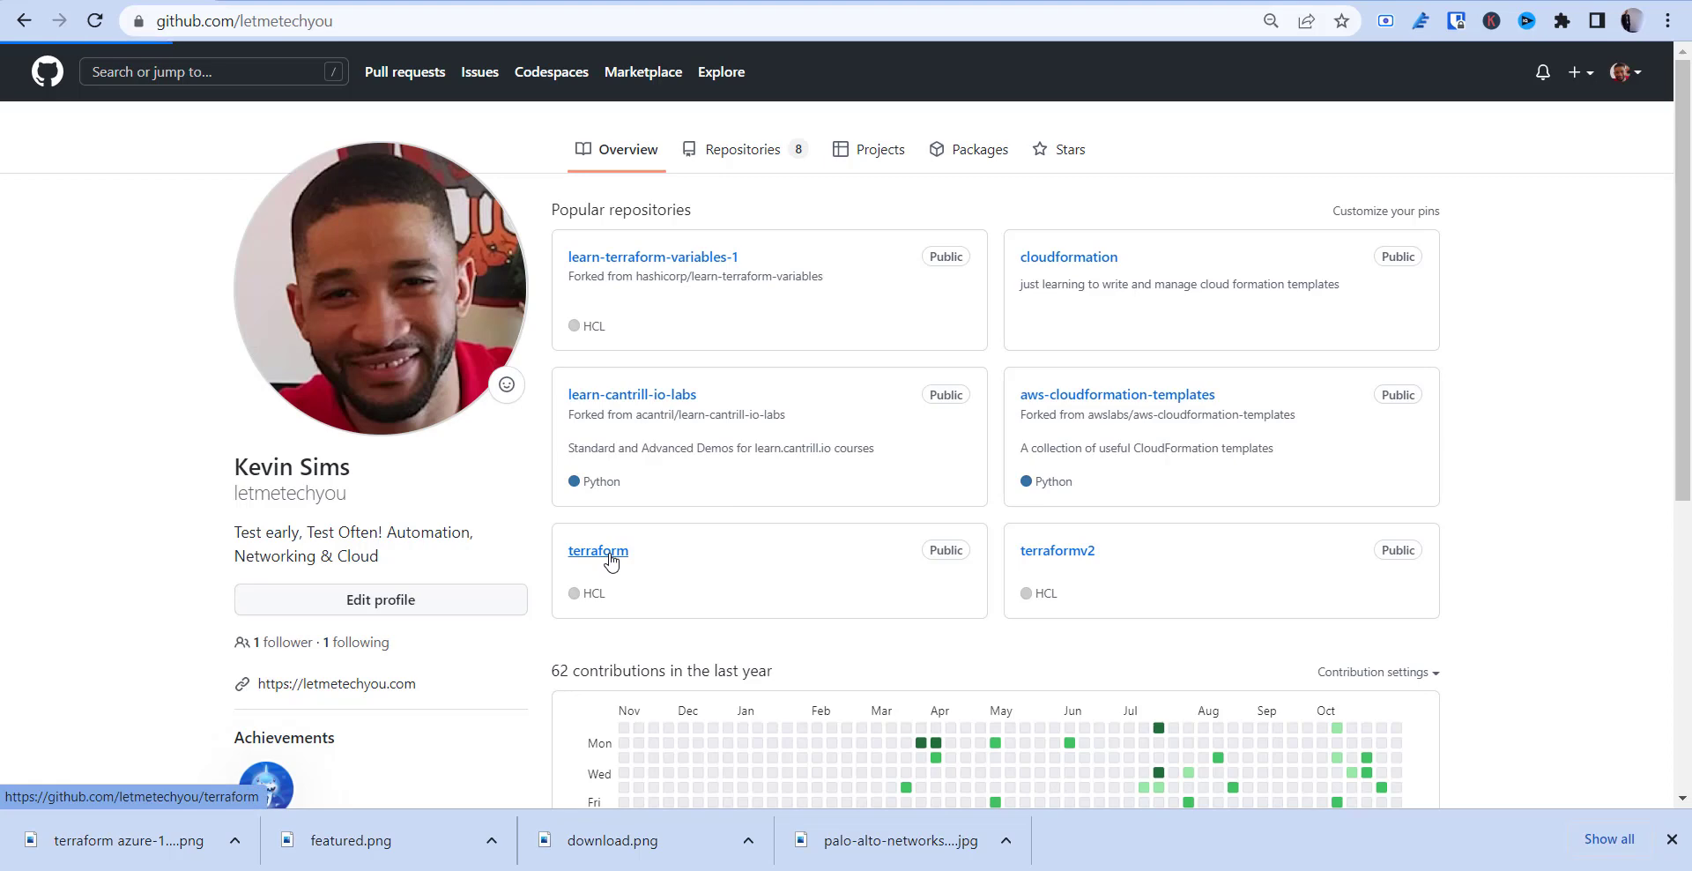
# Browse into the paloalto folder of the terraform repository on GitHub.
pyautogui.click(597, 550)
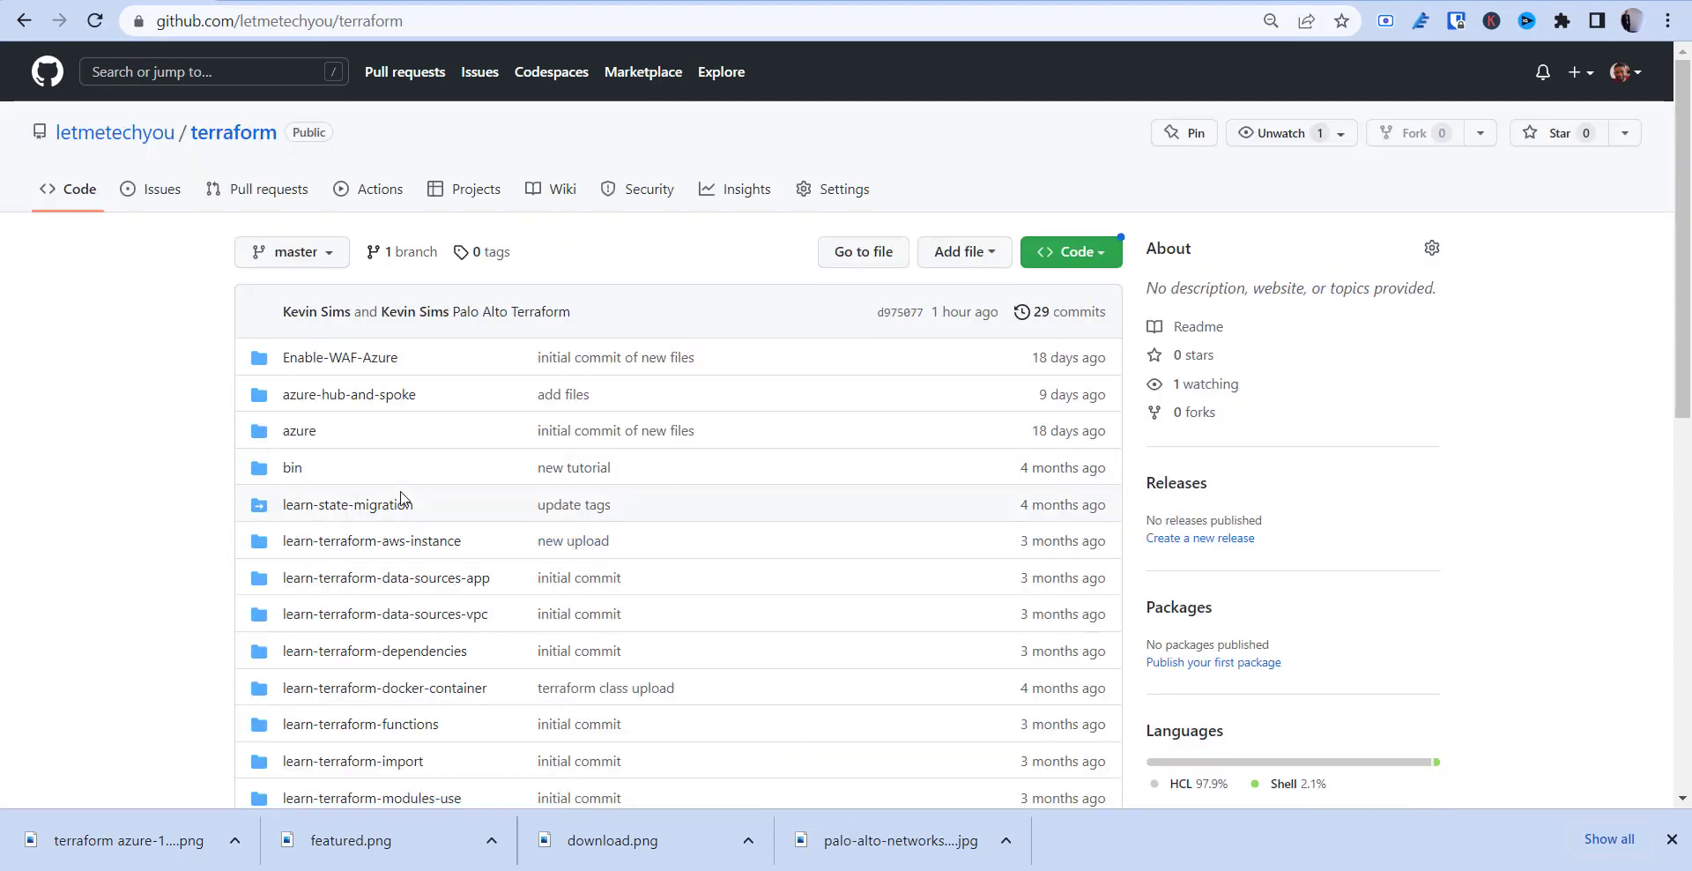
pyautogui.scroll(-3)
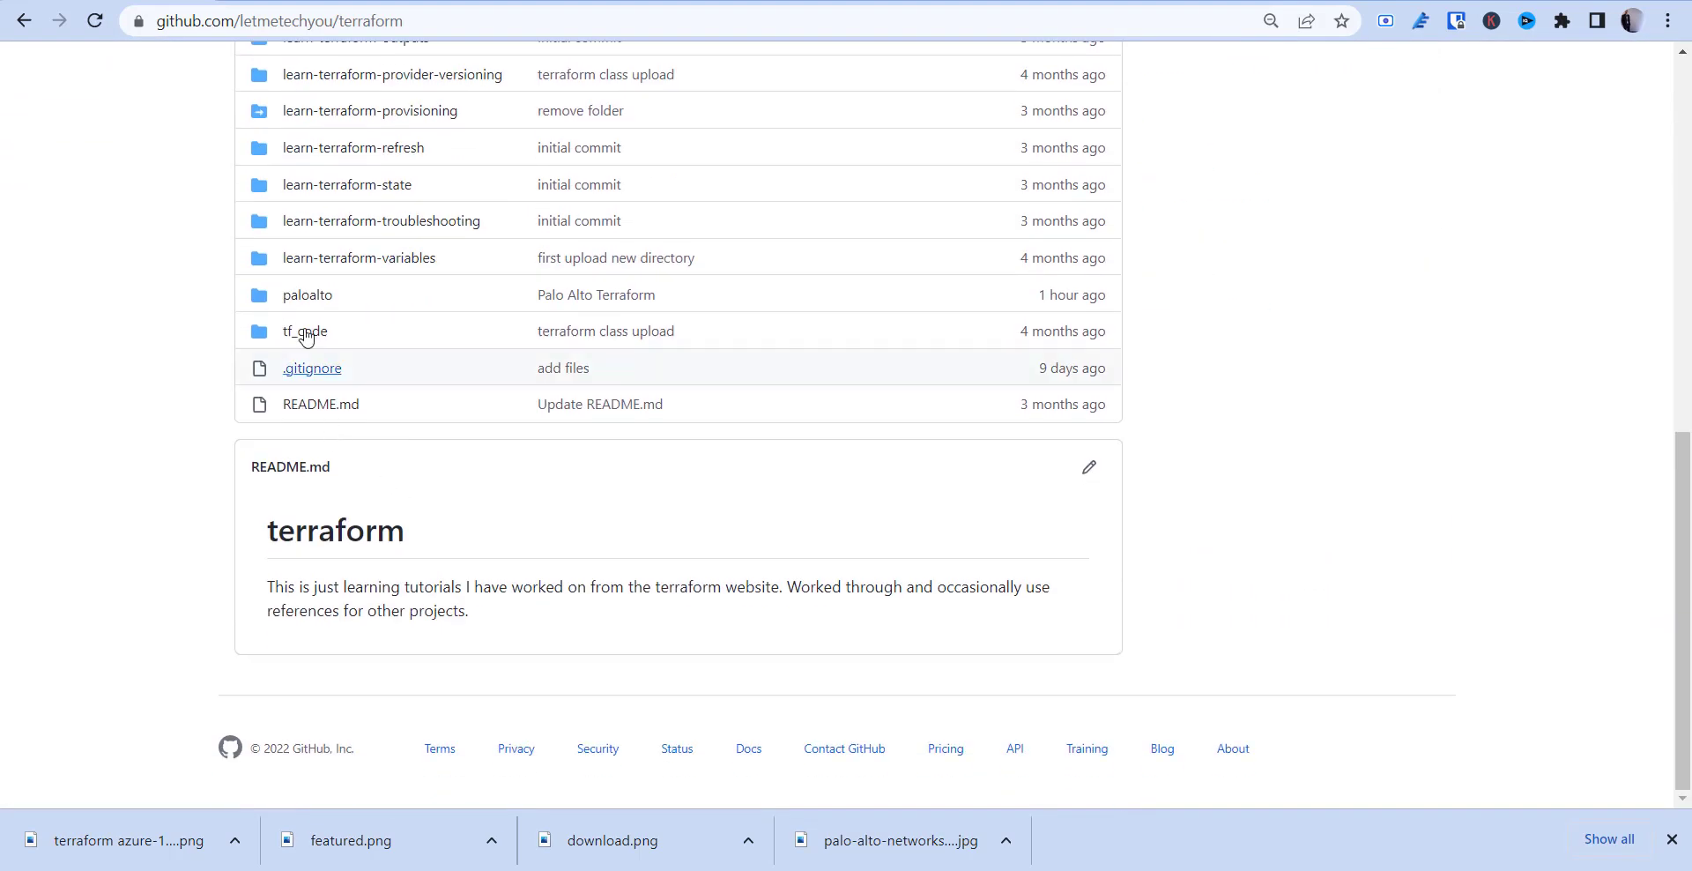
pyautogui.click(307, 295)
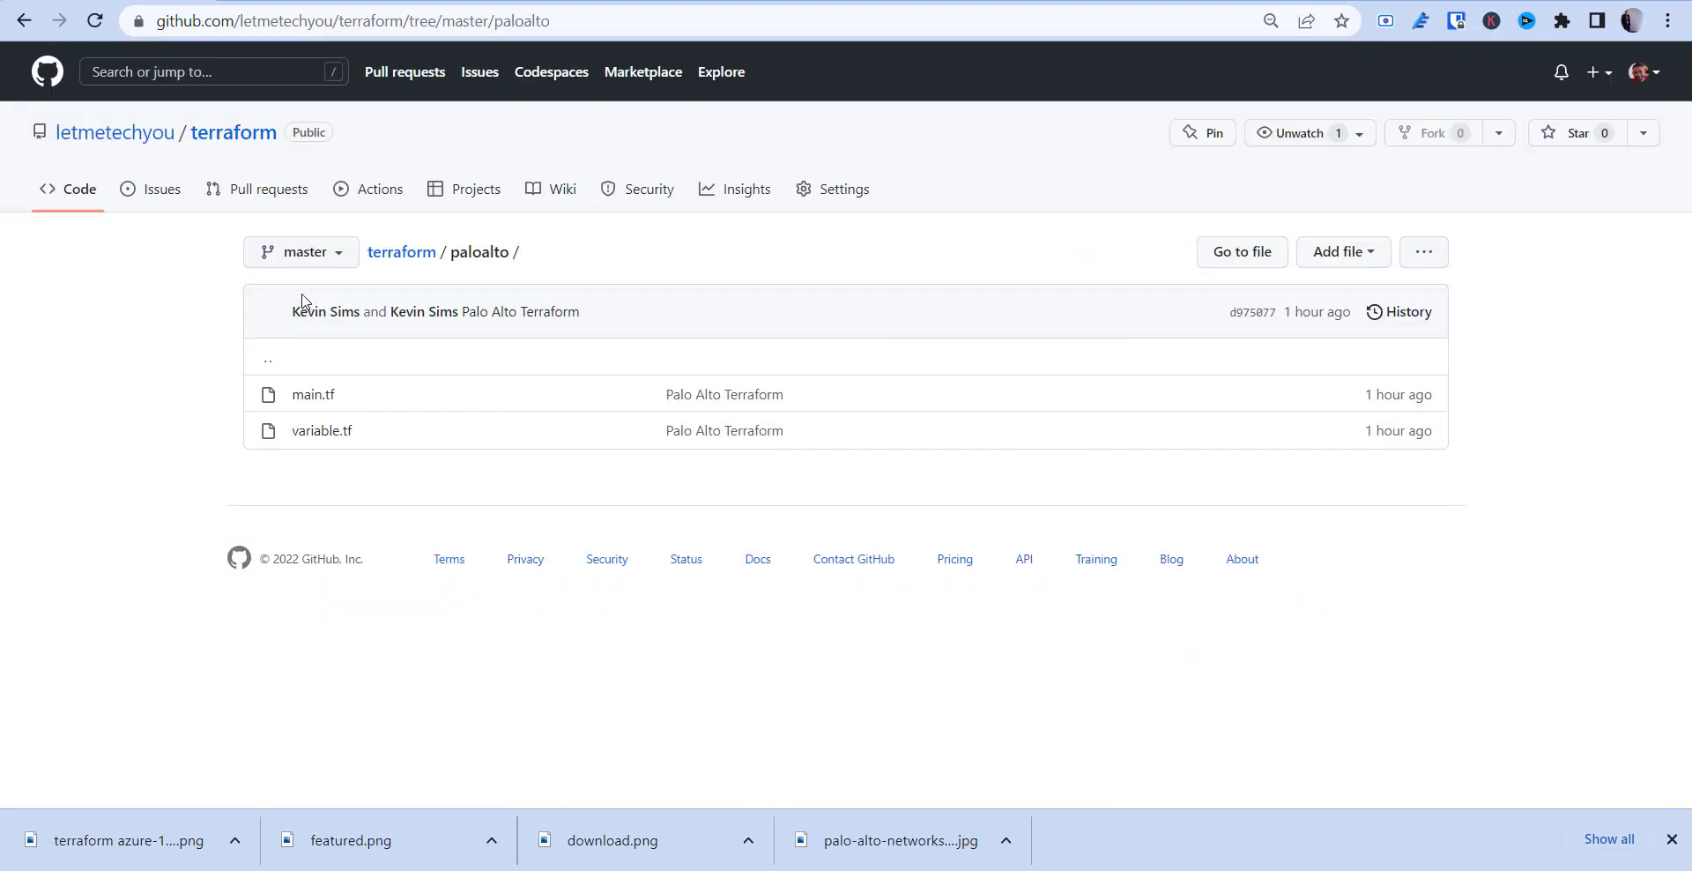
pyautogui.moveTo(310, 419)
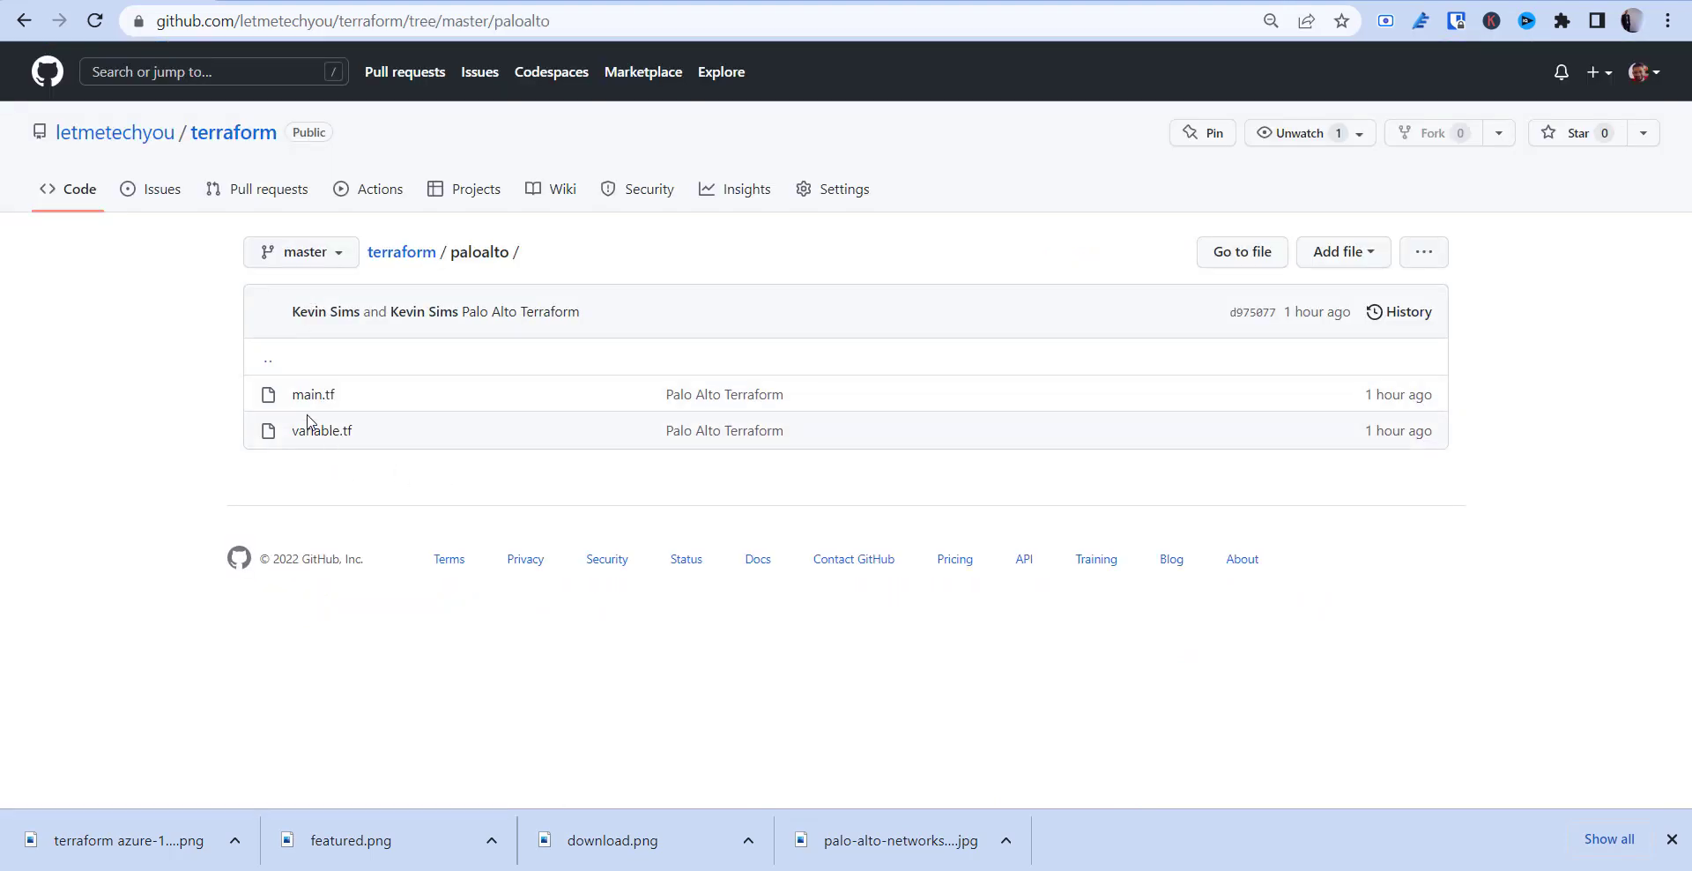
# View main.tf and scroll through its hostname and interface resources.
pyautogui.click(314, 393)
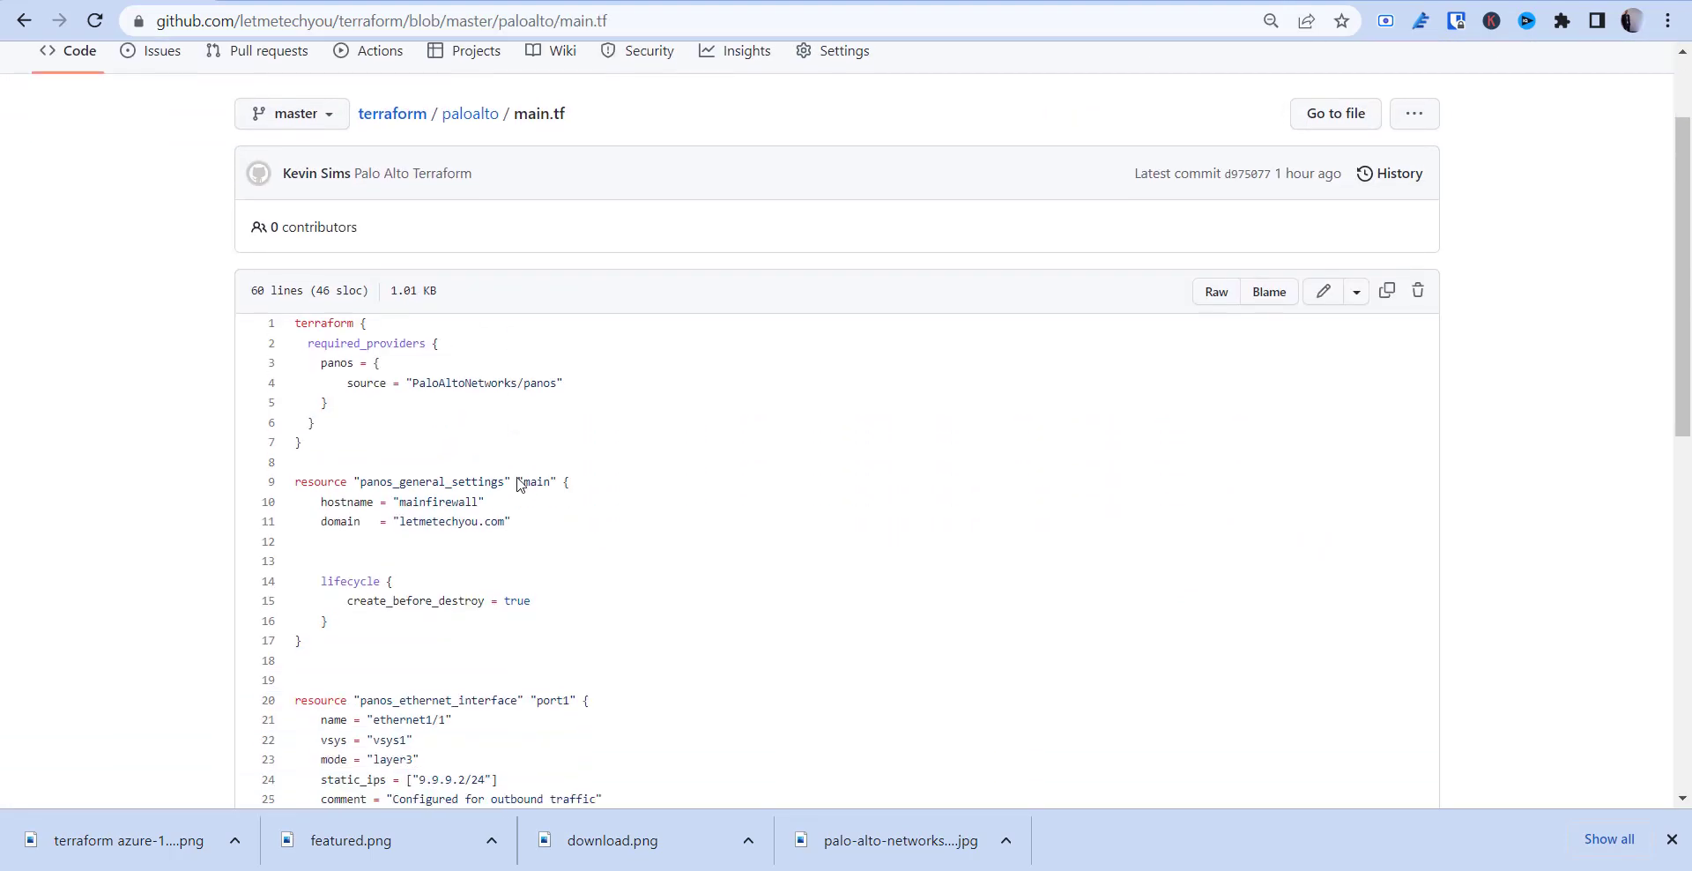
pyautogui.scroll(-3)
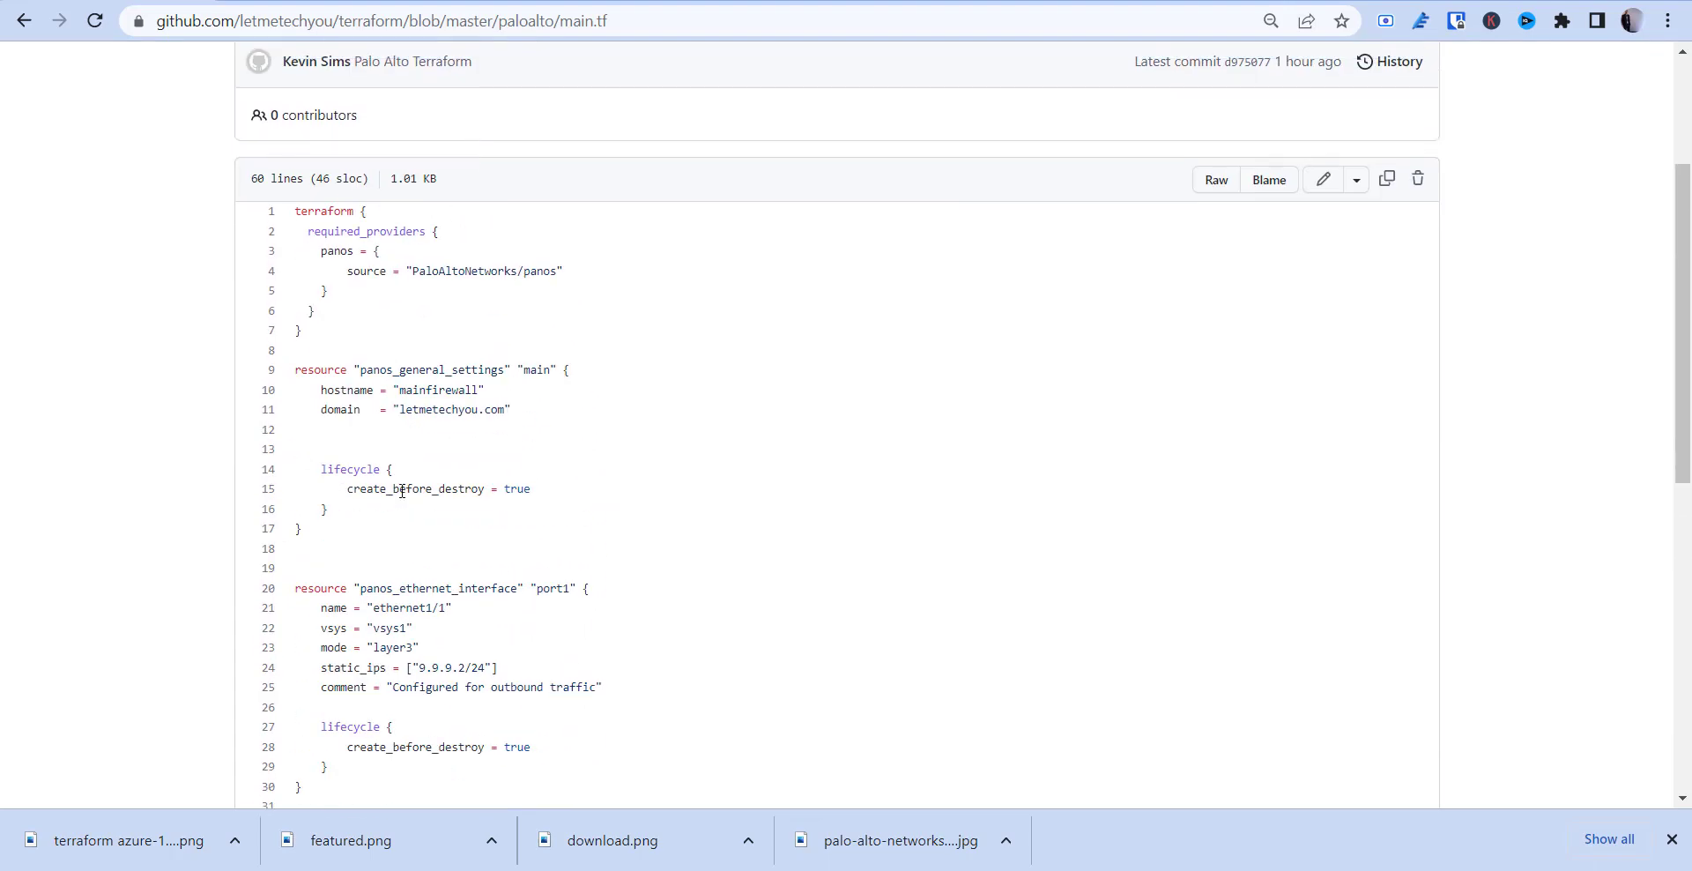
pyautogui.scroll(-3)
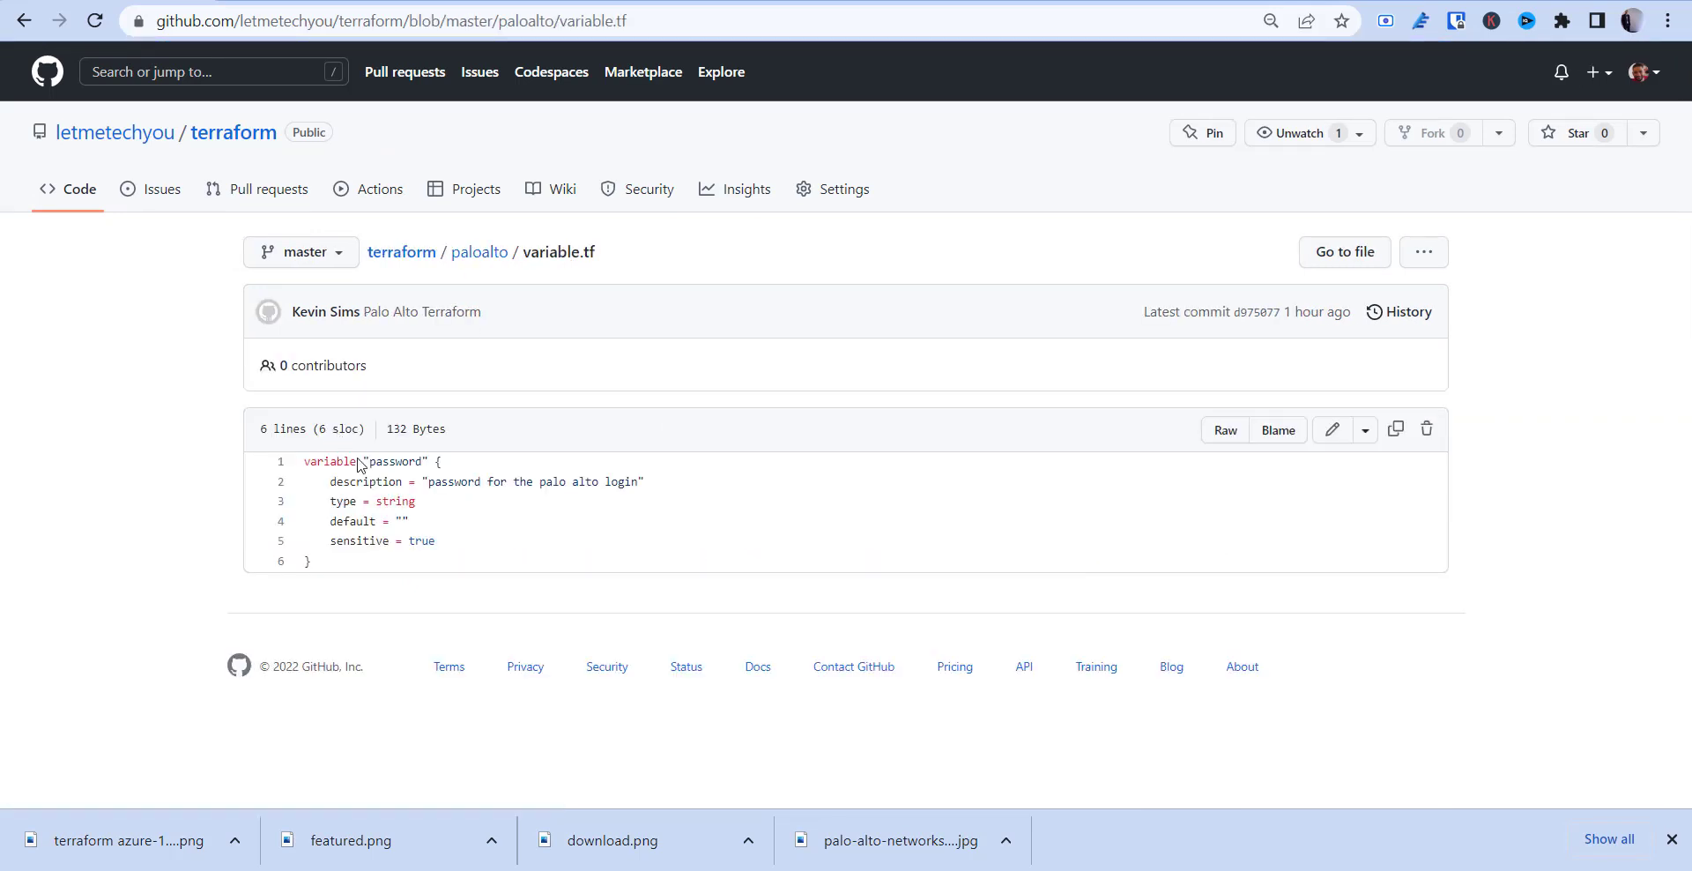
pyautogui.moveTo(423, 522)
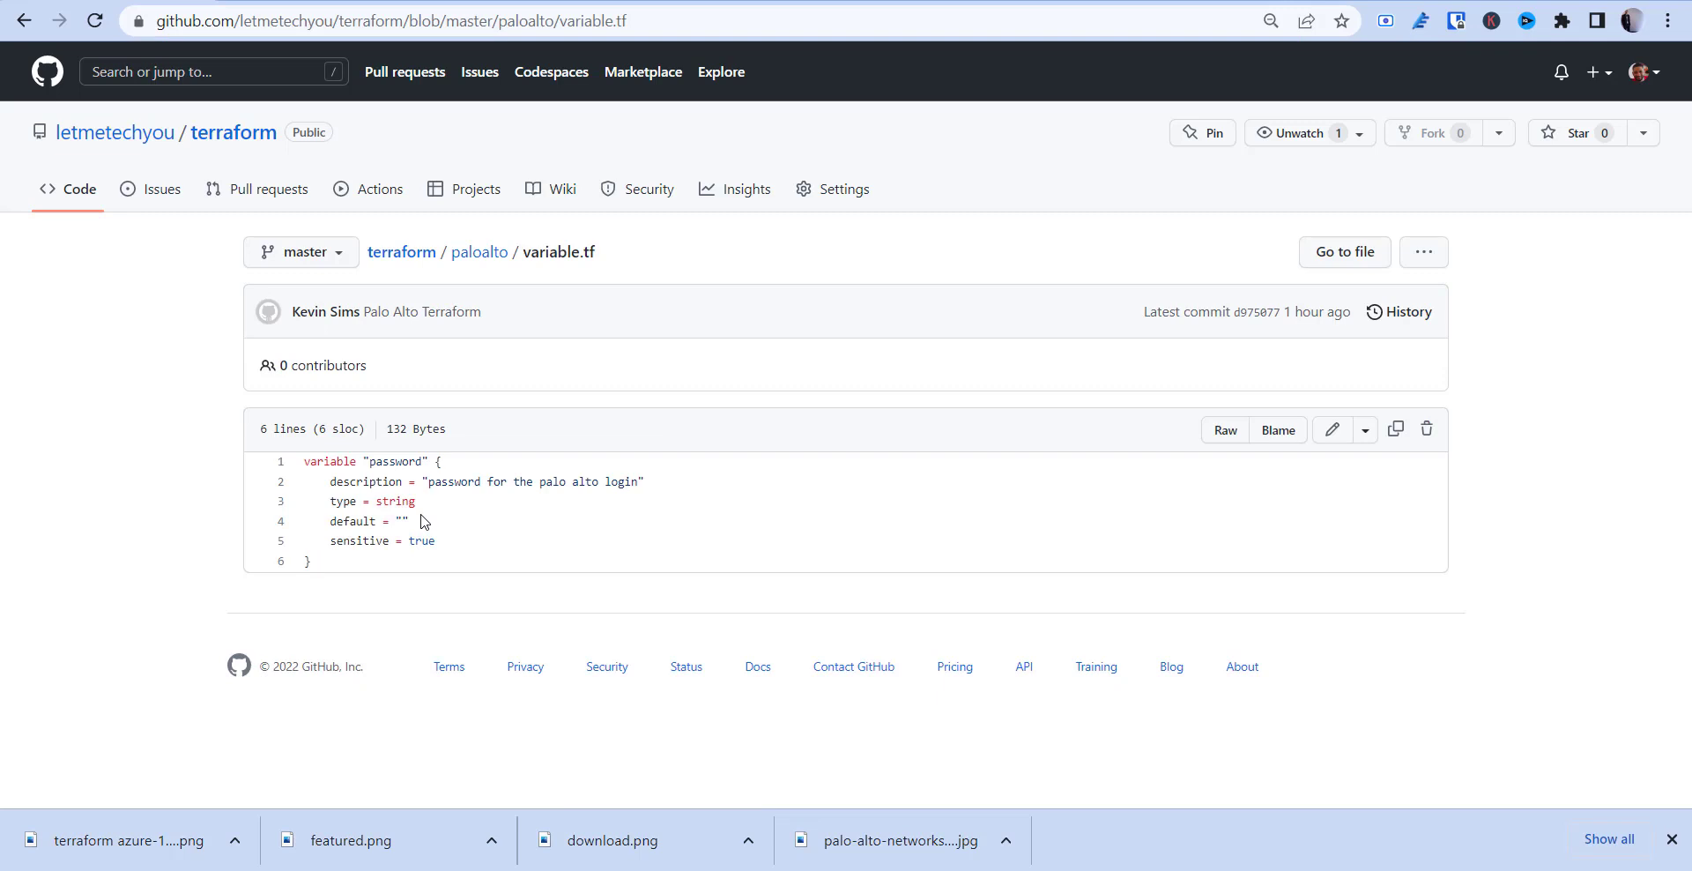
pyautogui.moveTo(321, 601)
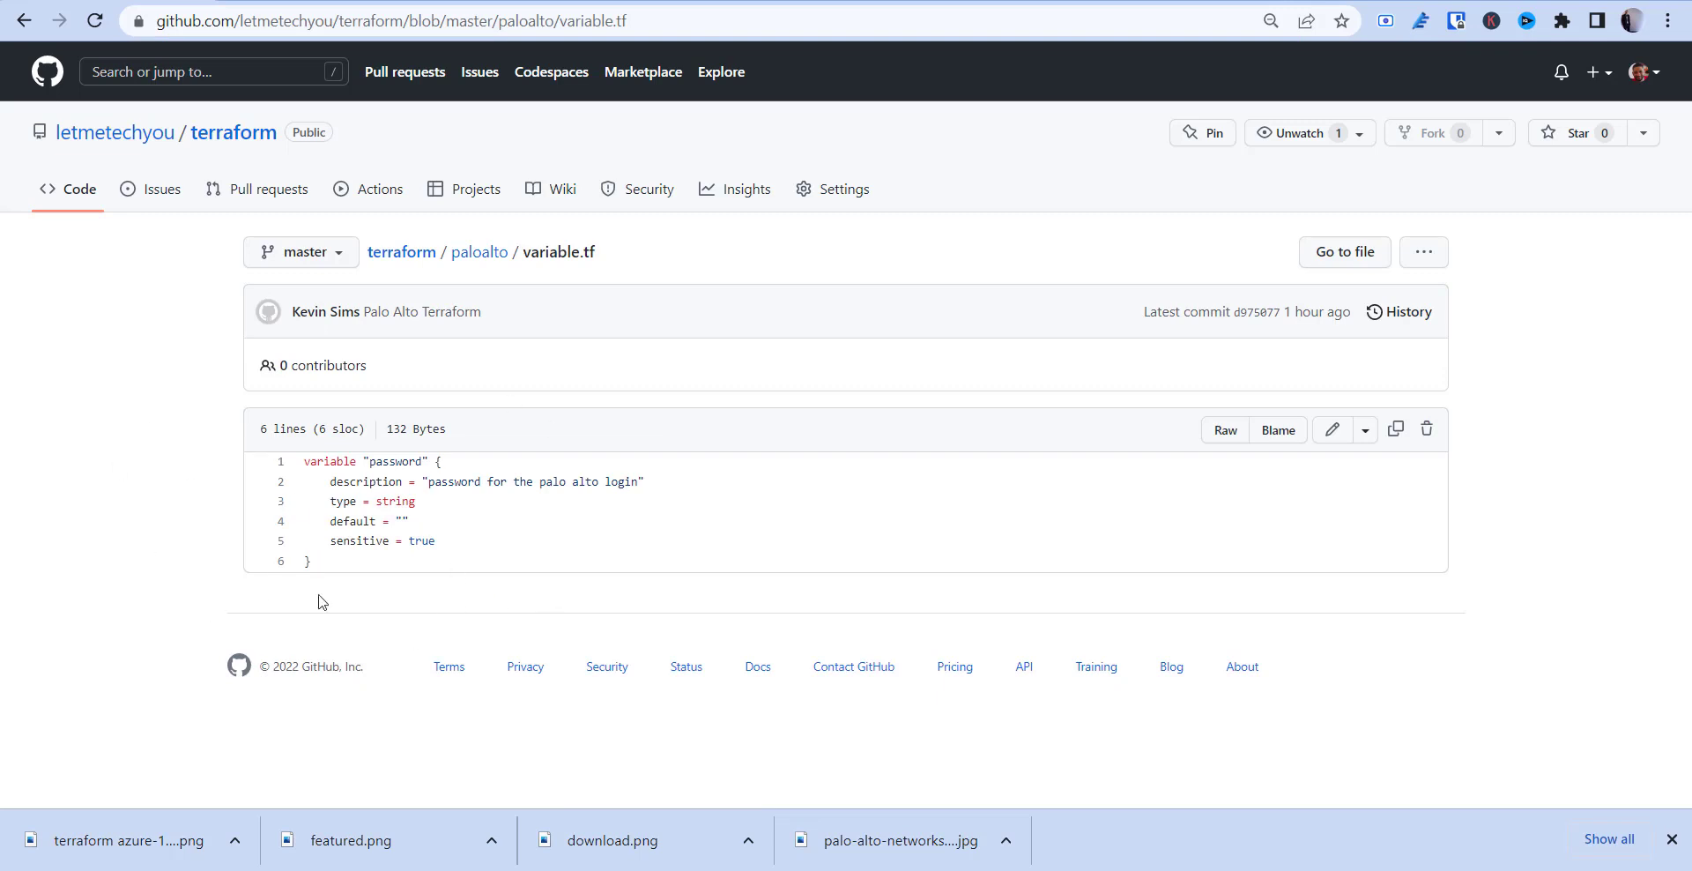
pyautogui.moveTo(479, 252)
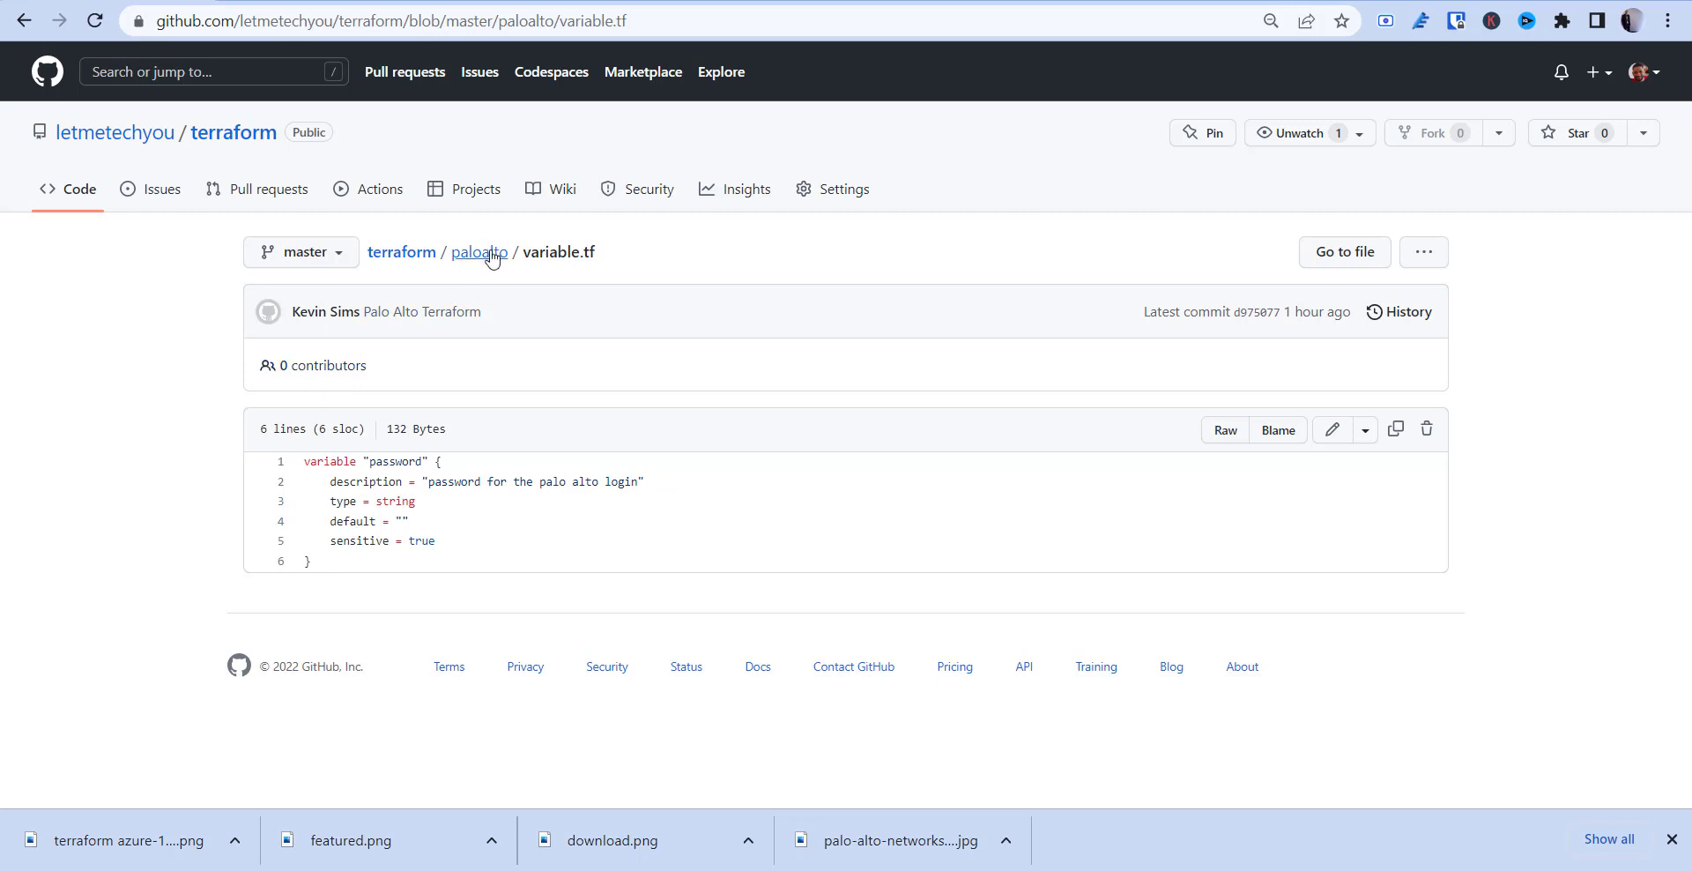
pyautogui.moveTo(1047, 94)
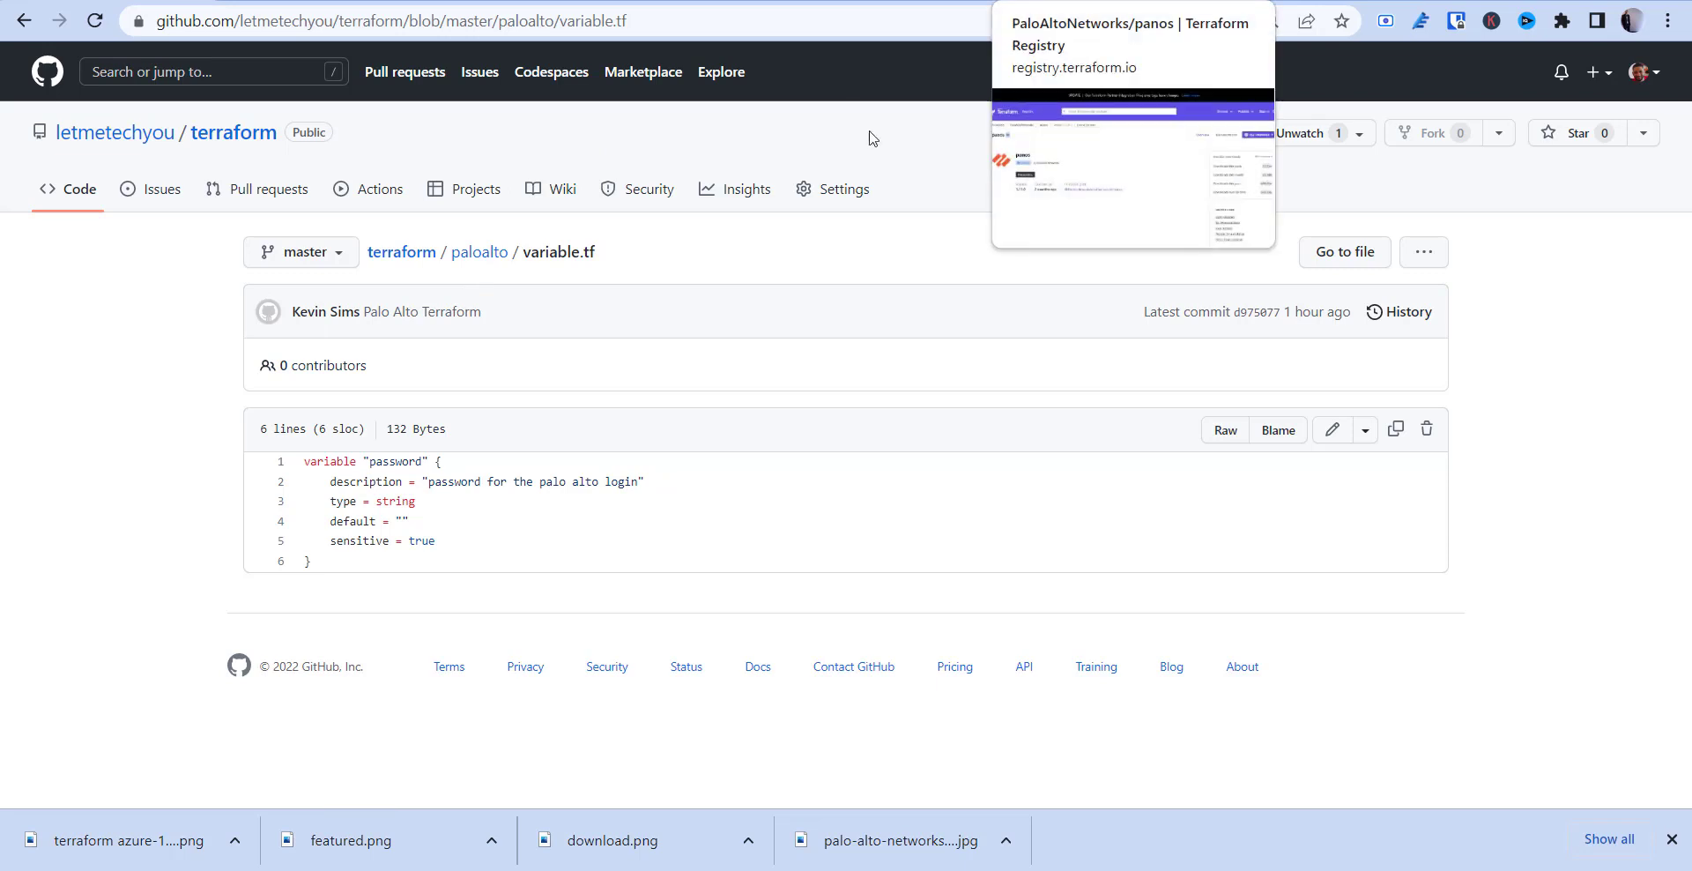
# Reopen main.tf in the paloalto folder showing the PaloAltoNetworks/panos provider source.
pyautogui.click(479, 250)
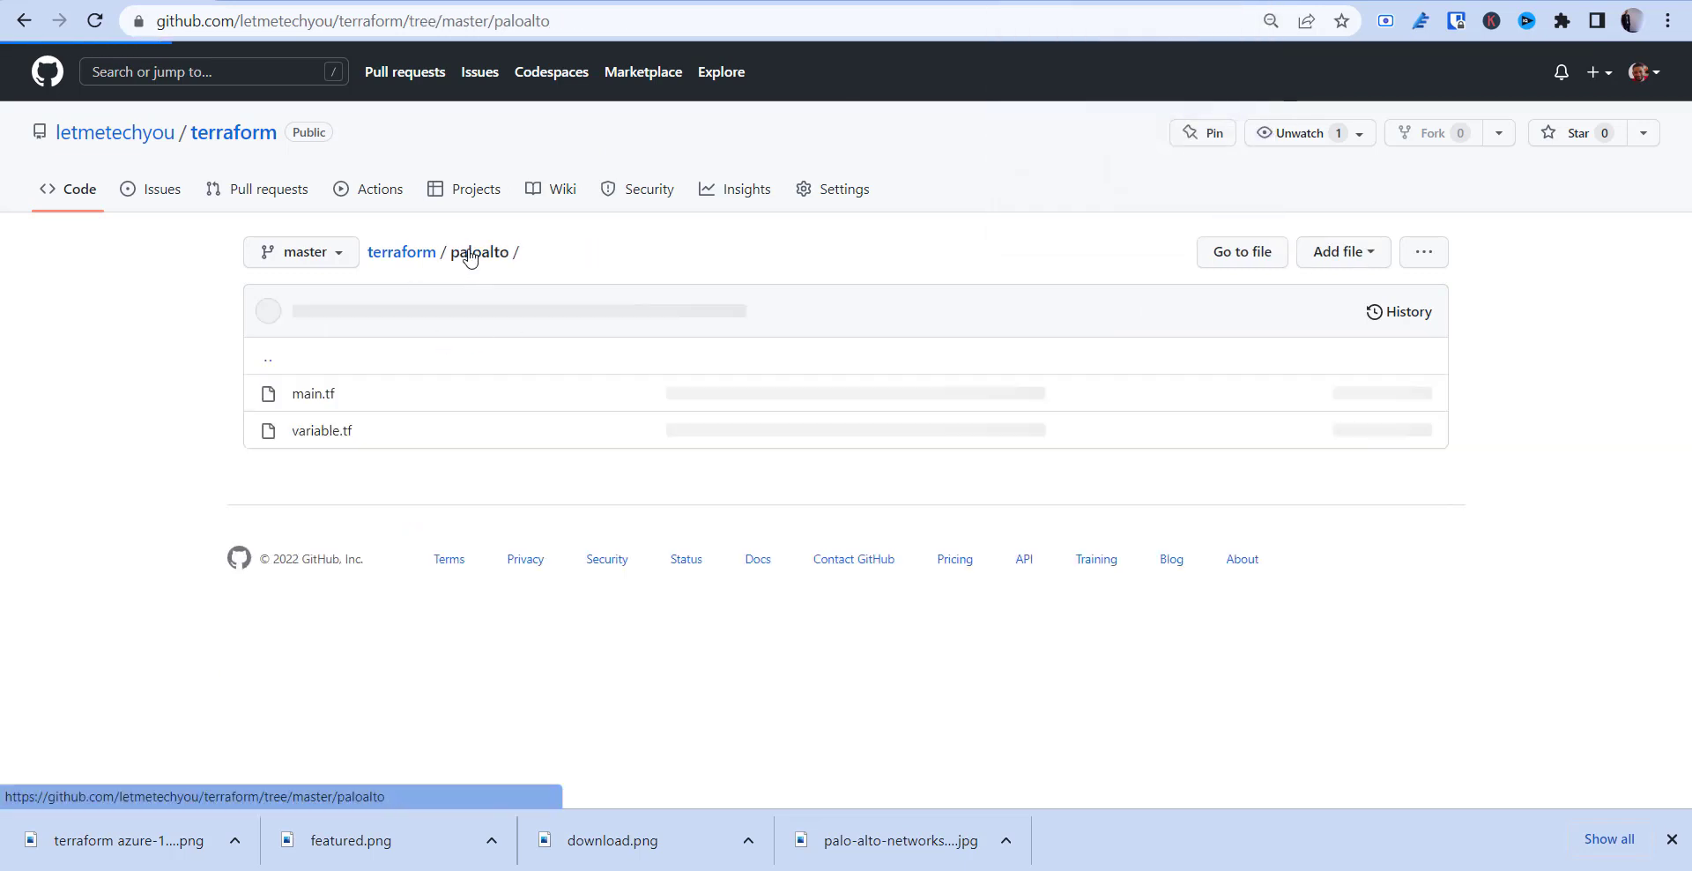
pyautogui.click(313, 393)
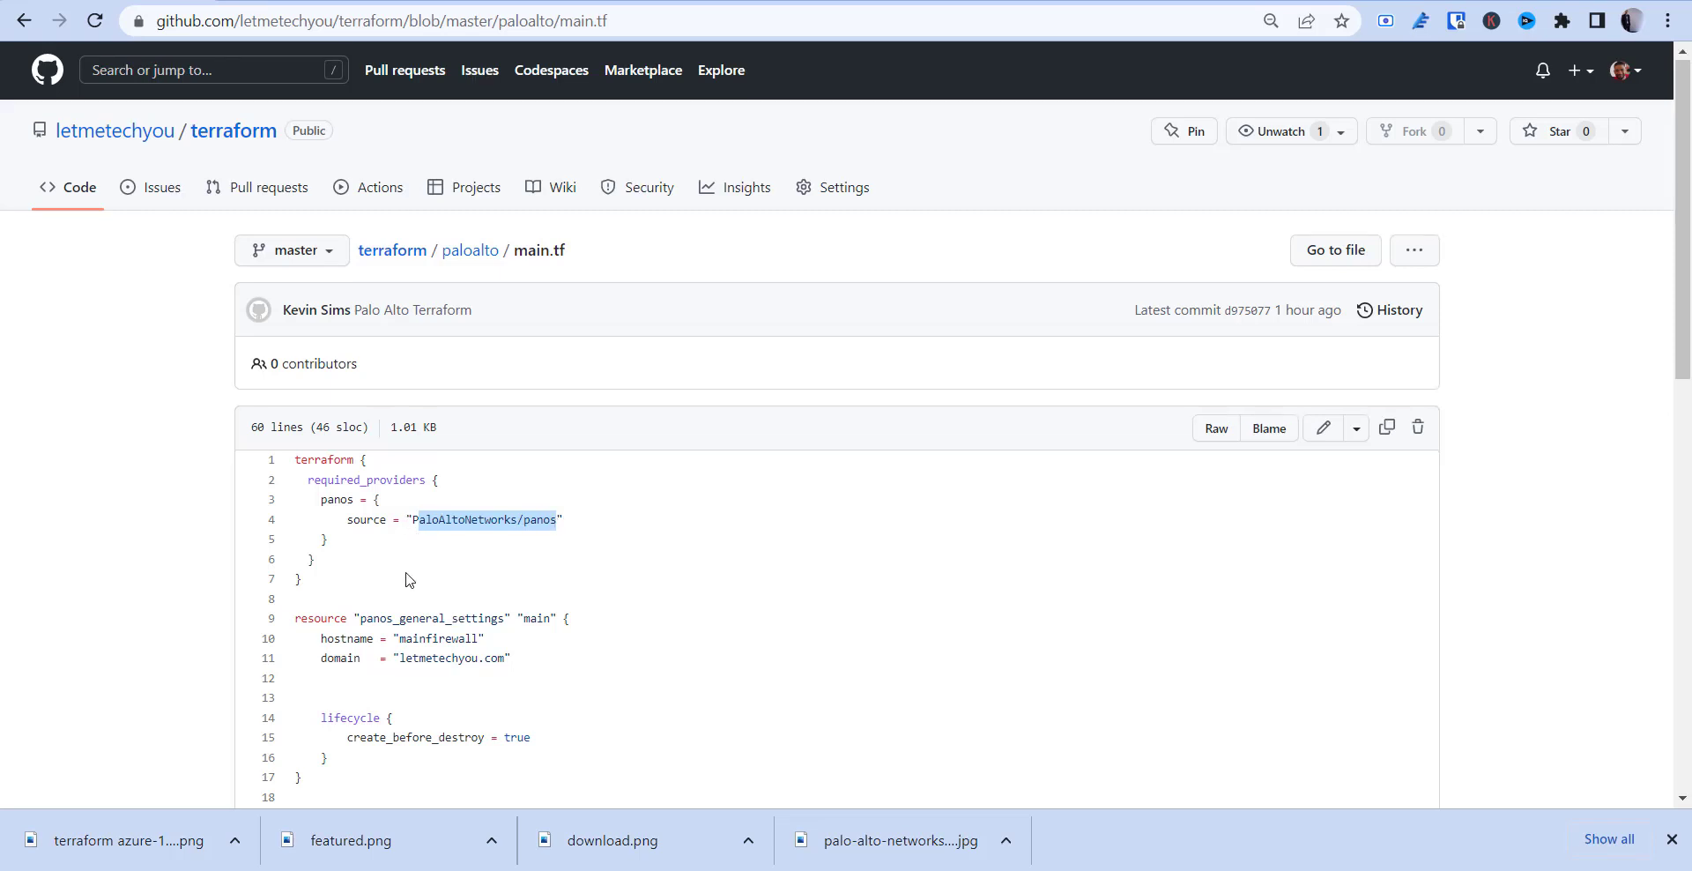
pyautogui.scroll(-3)
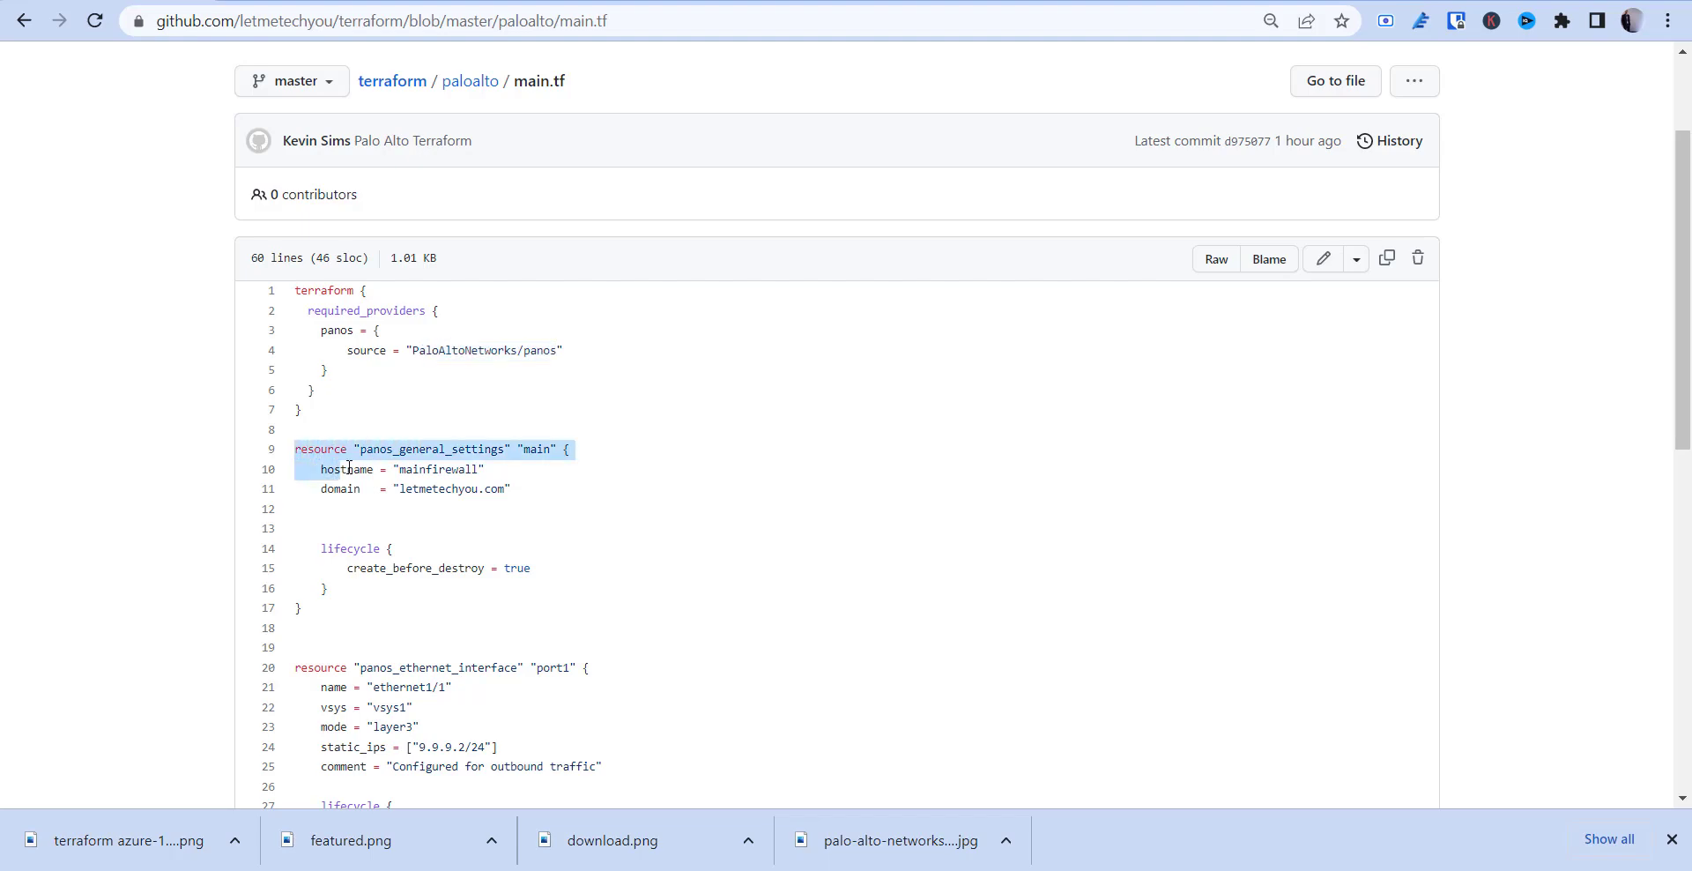
pyautogui.moveTo(347, 469); pyautogui.dragTo(511, 488)
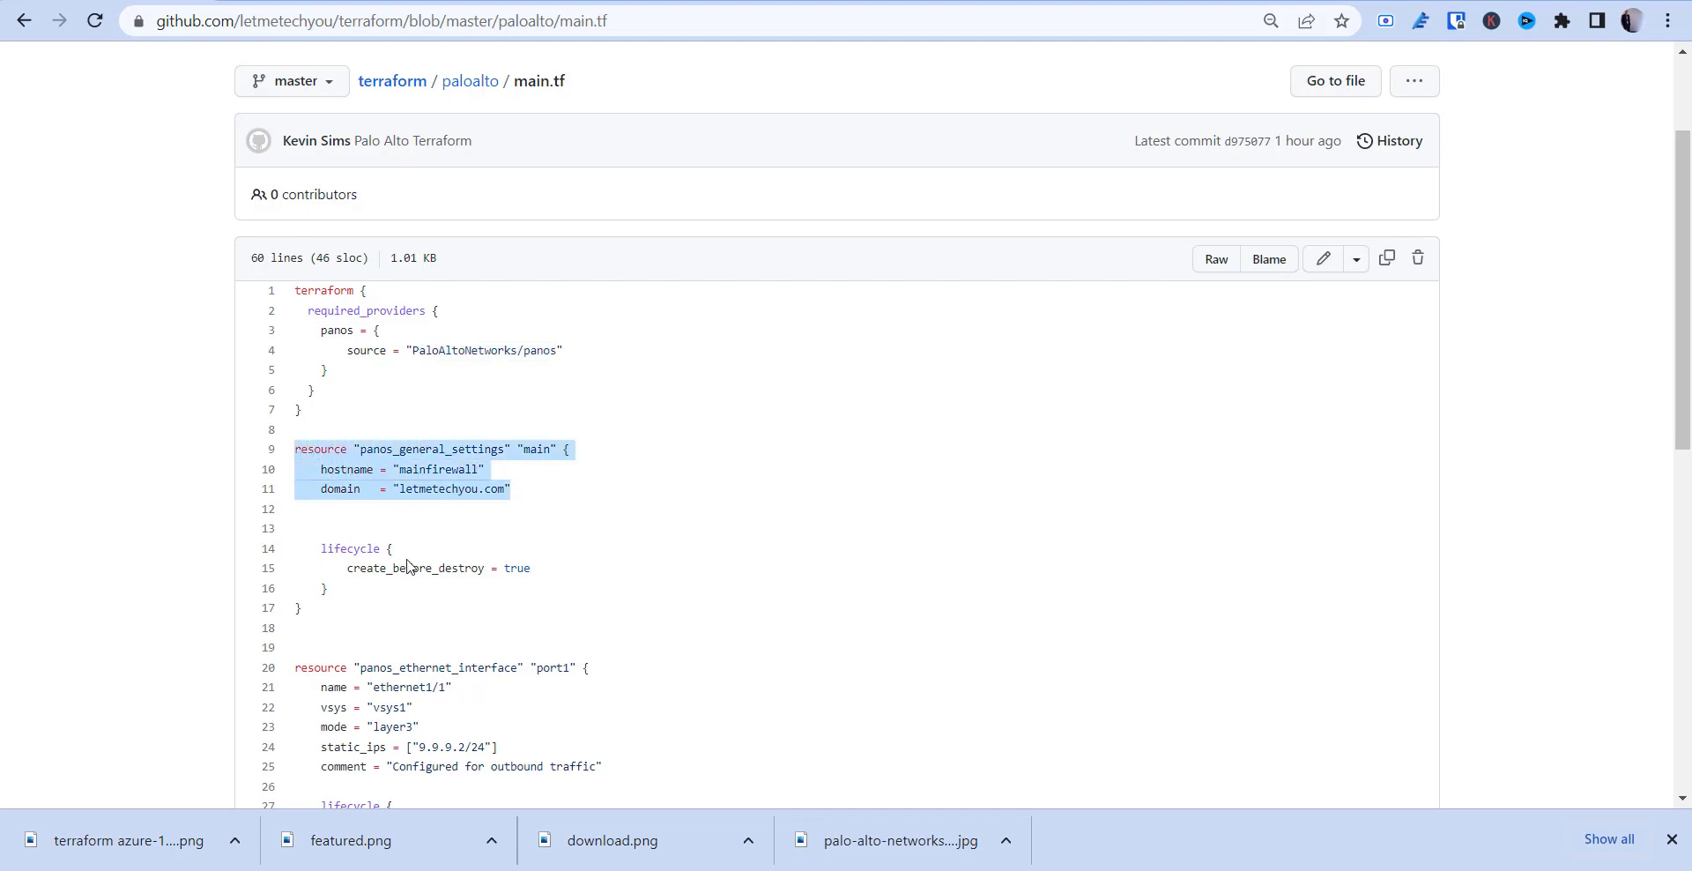
pyautogui.scroll(-3)
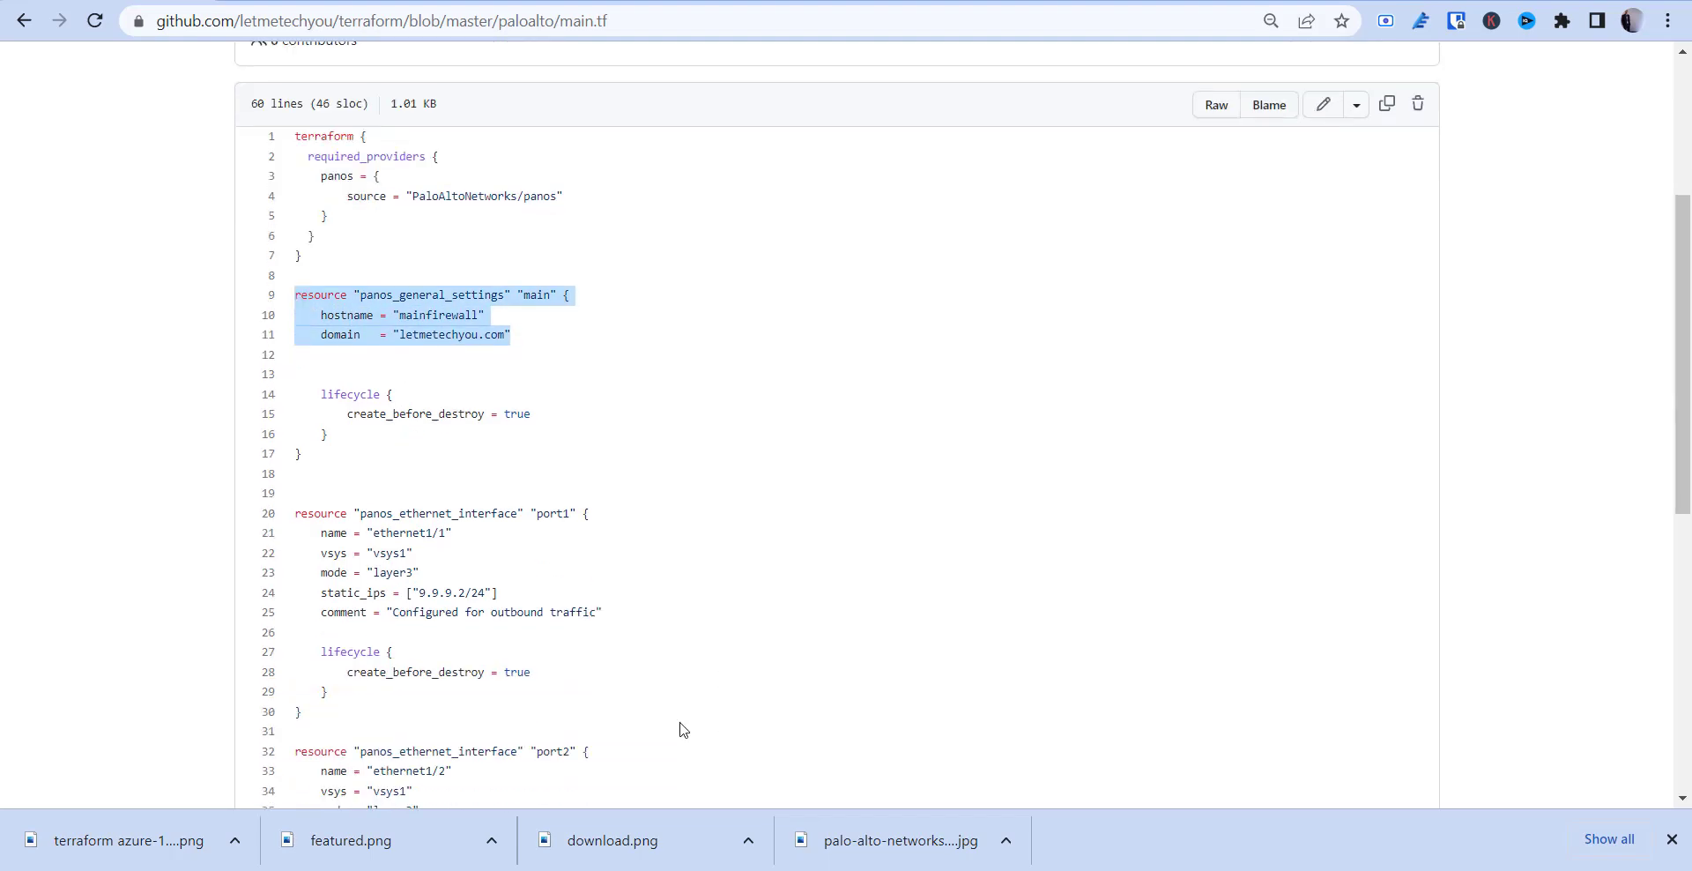
pyautogui.scroll(-3)
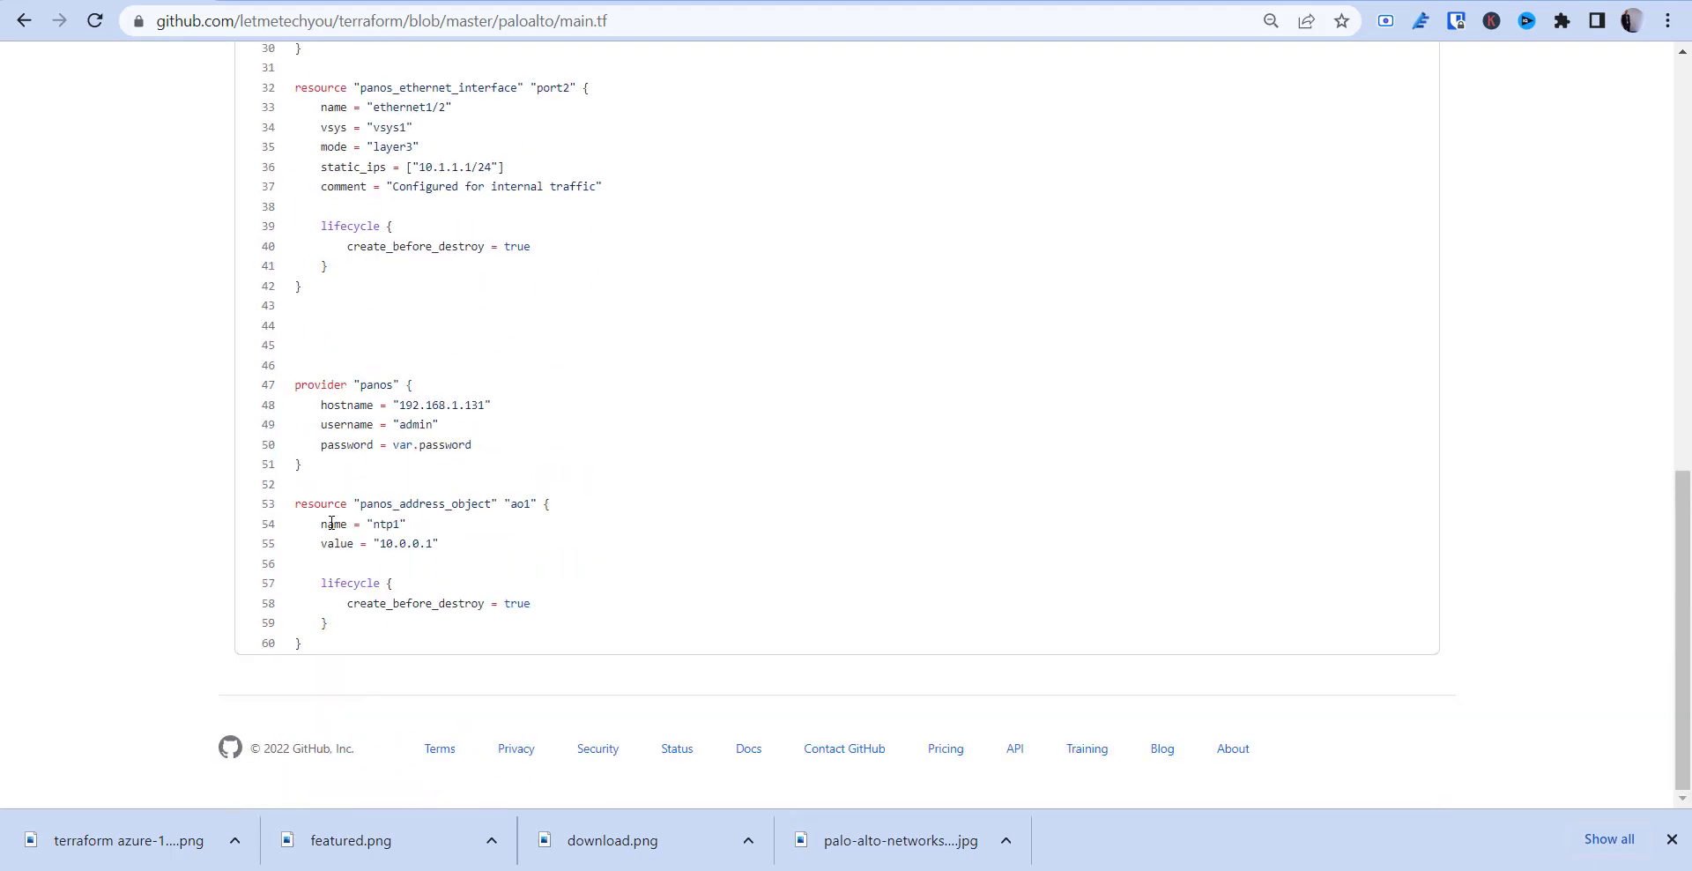
pyautogui.click(268, 385)
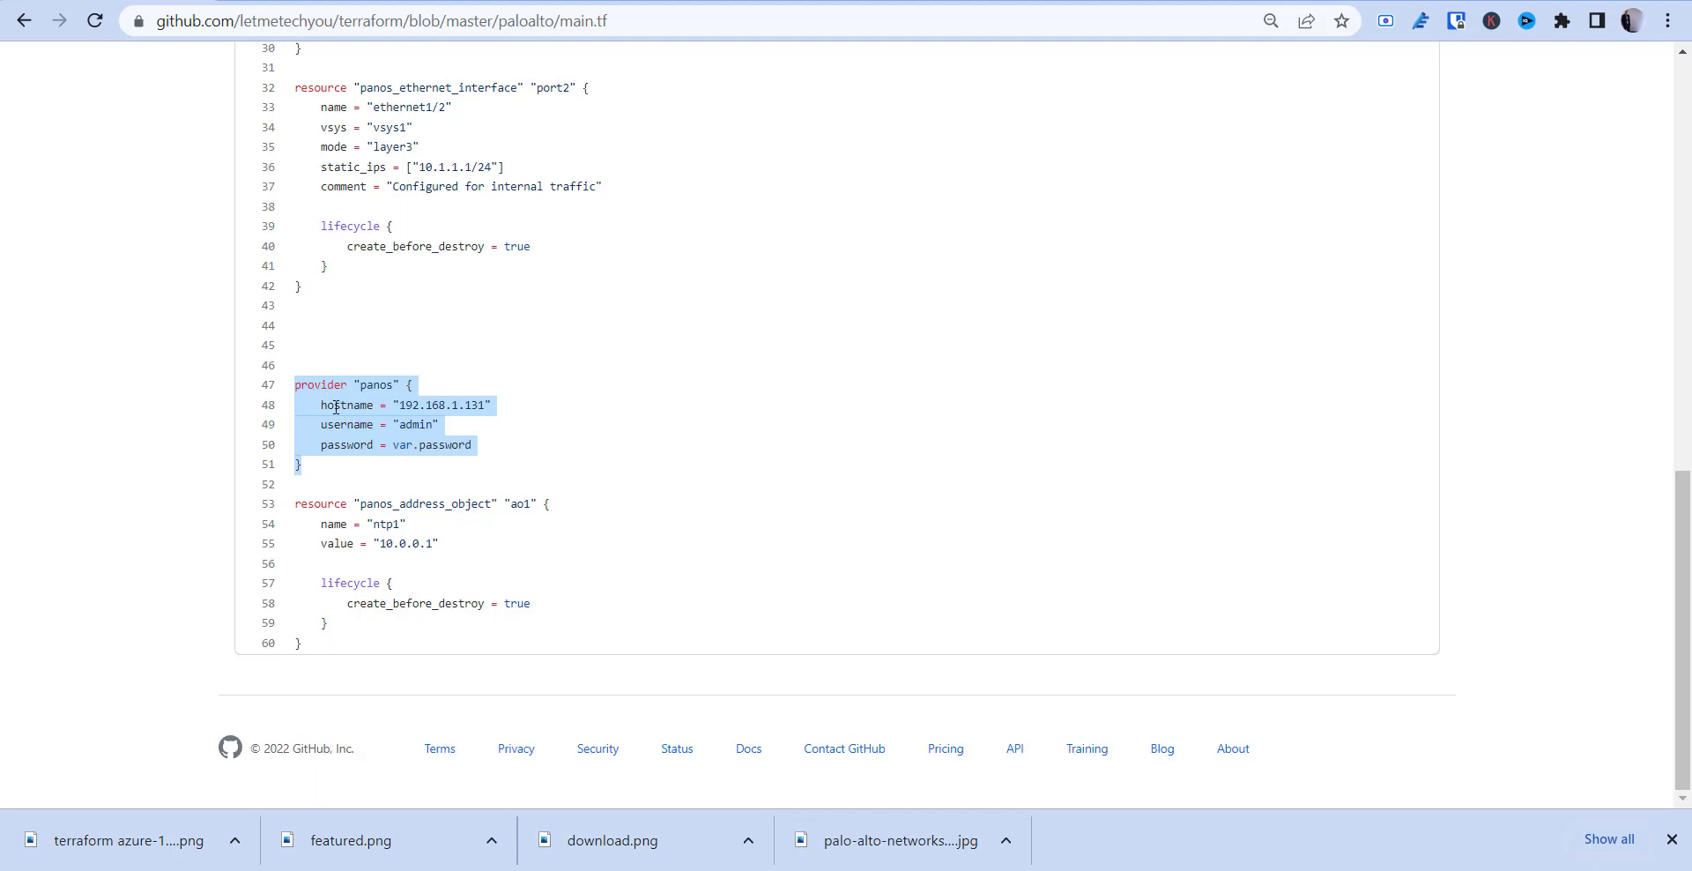
pyautogui.click(342, 444)
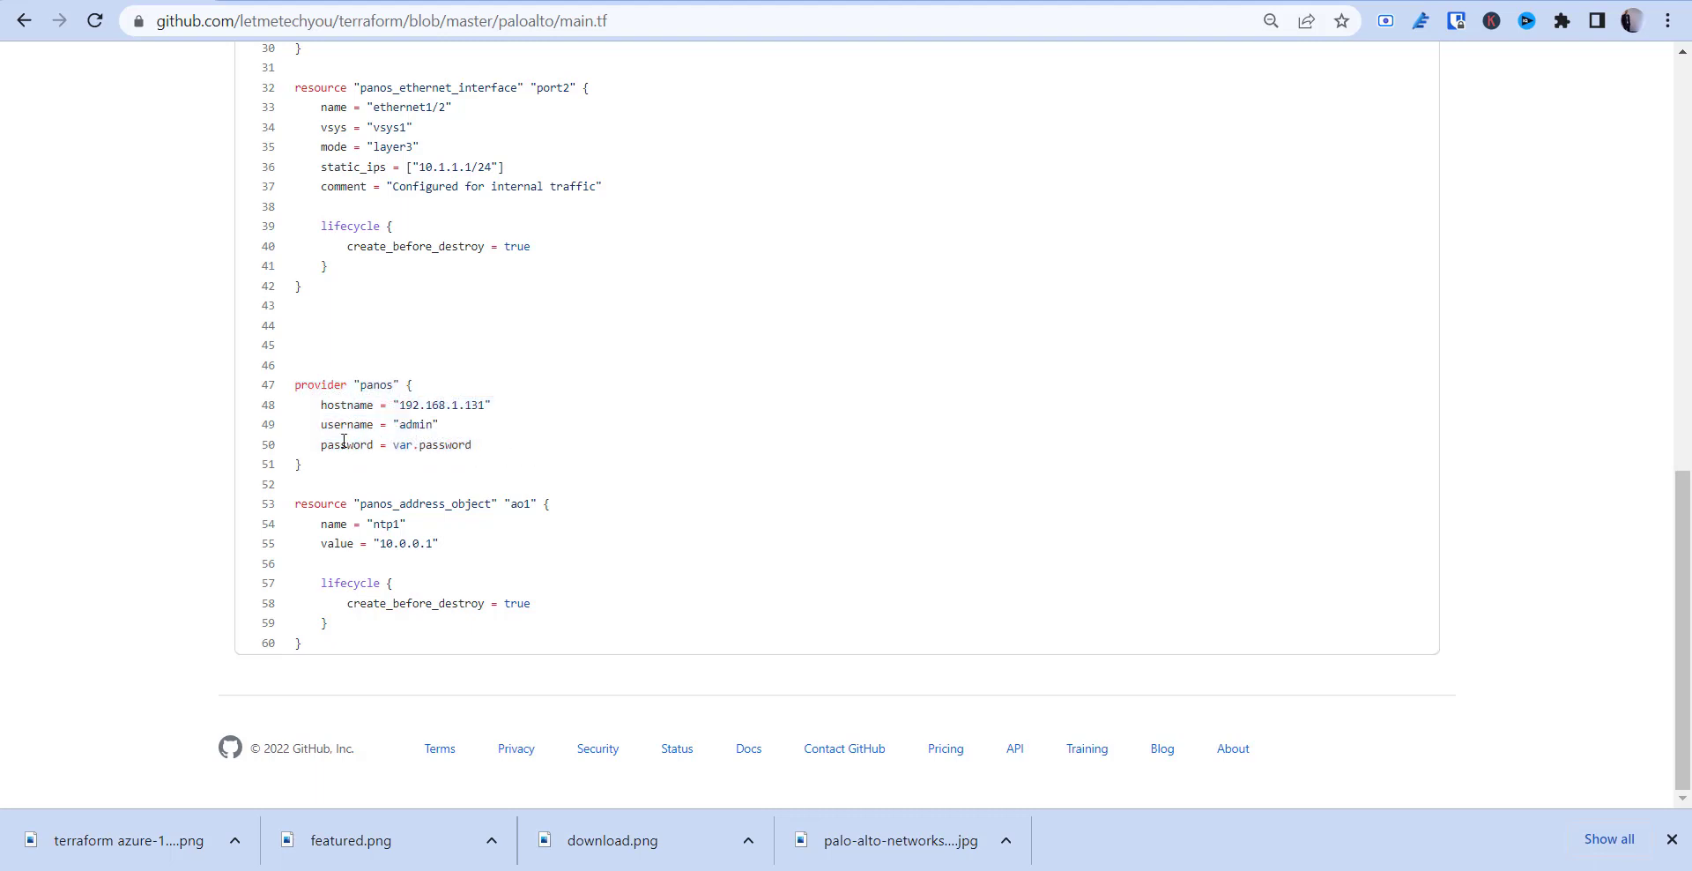
pyautogui.doubleClick(345, 444)
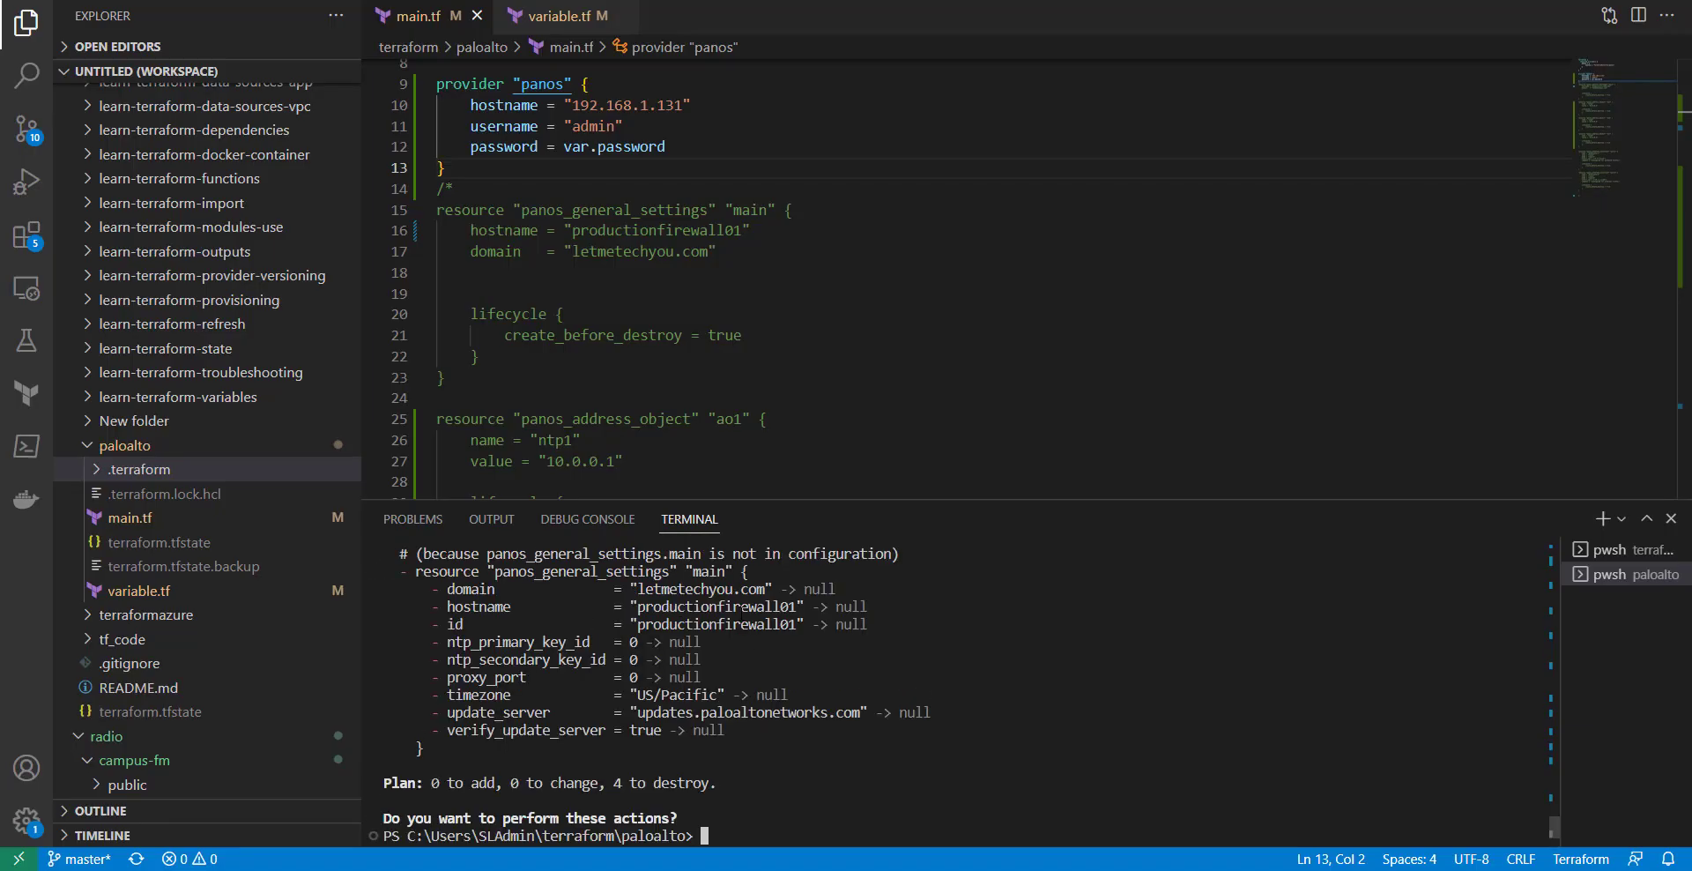
# Start typing a terraform apply command in the cleared terminal.
pyautogui.write('terraform apply')
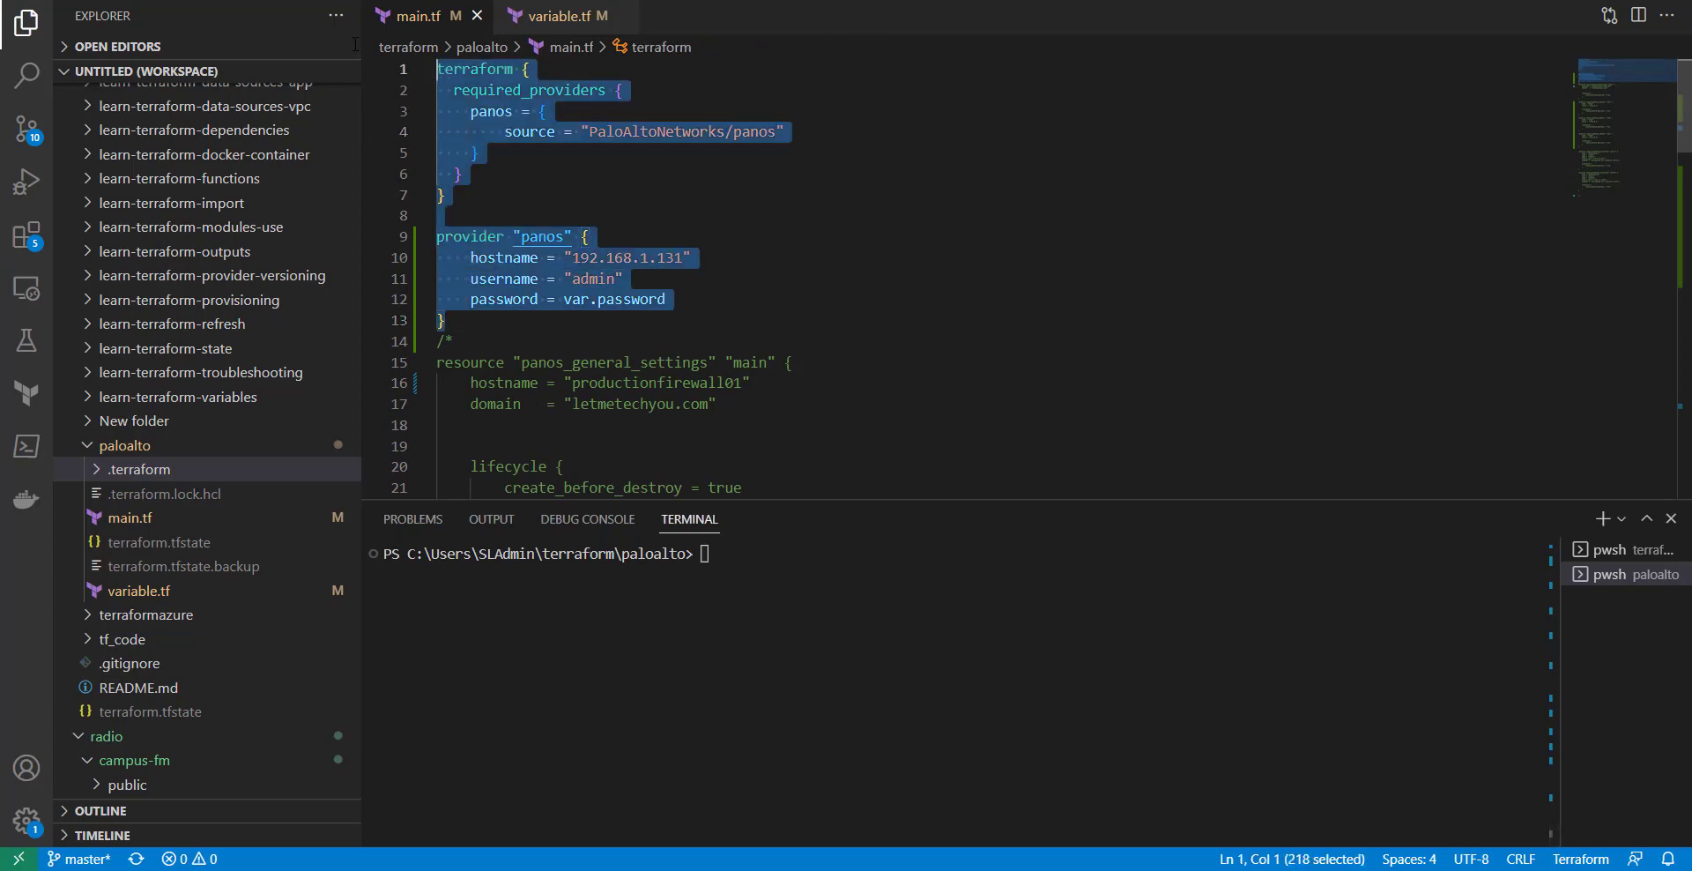
pyautogui.write('terraform init')
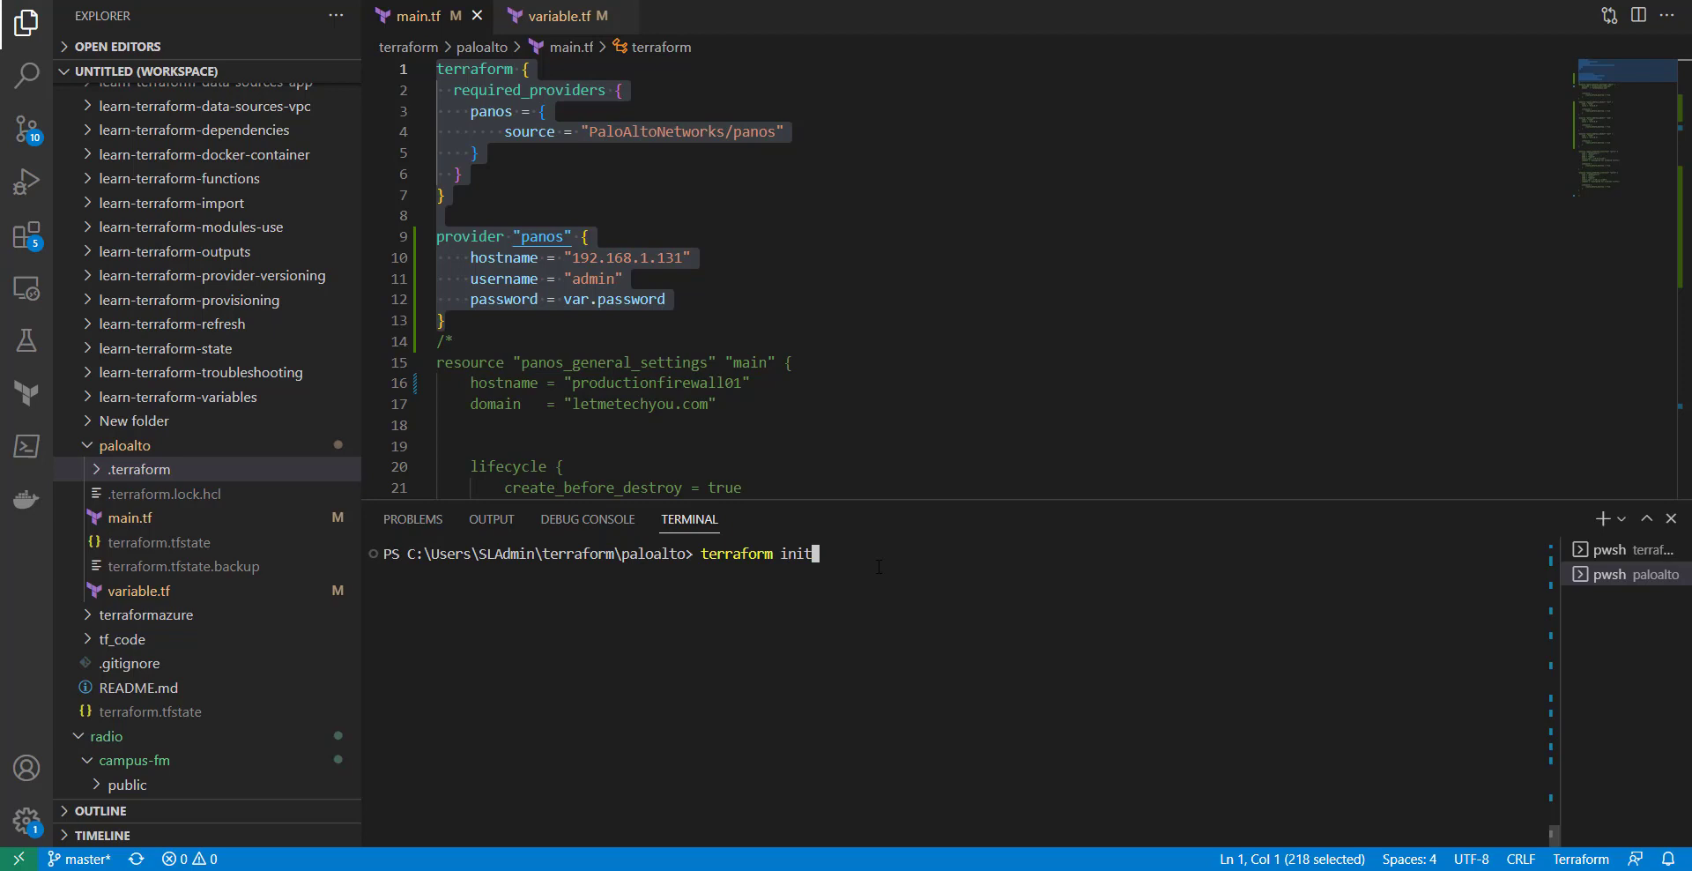
# Expand and collapse the .terraform folder to show the installed panos provider files.
pyautogui.click(139, 469)
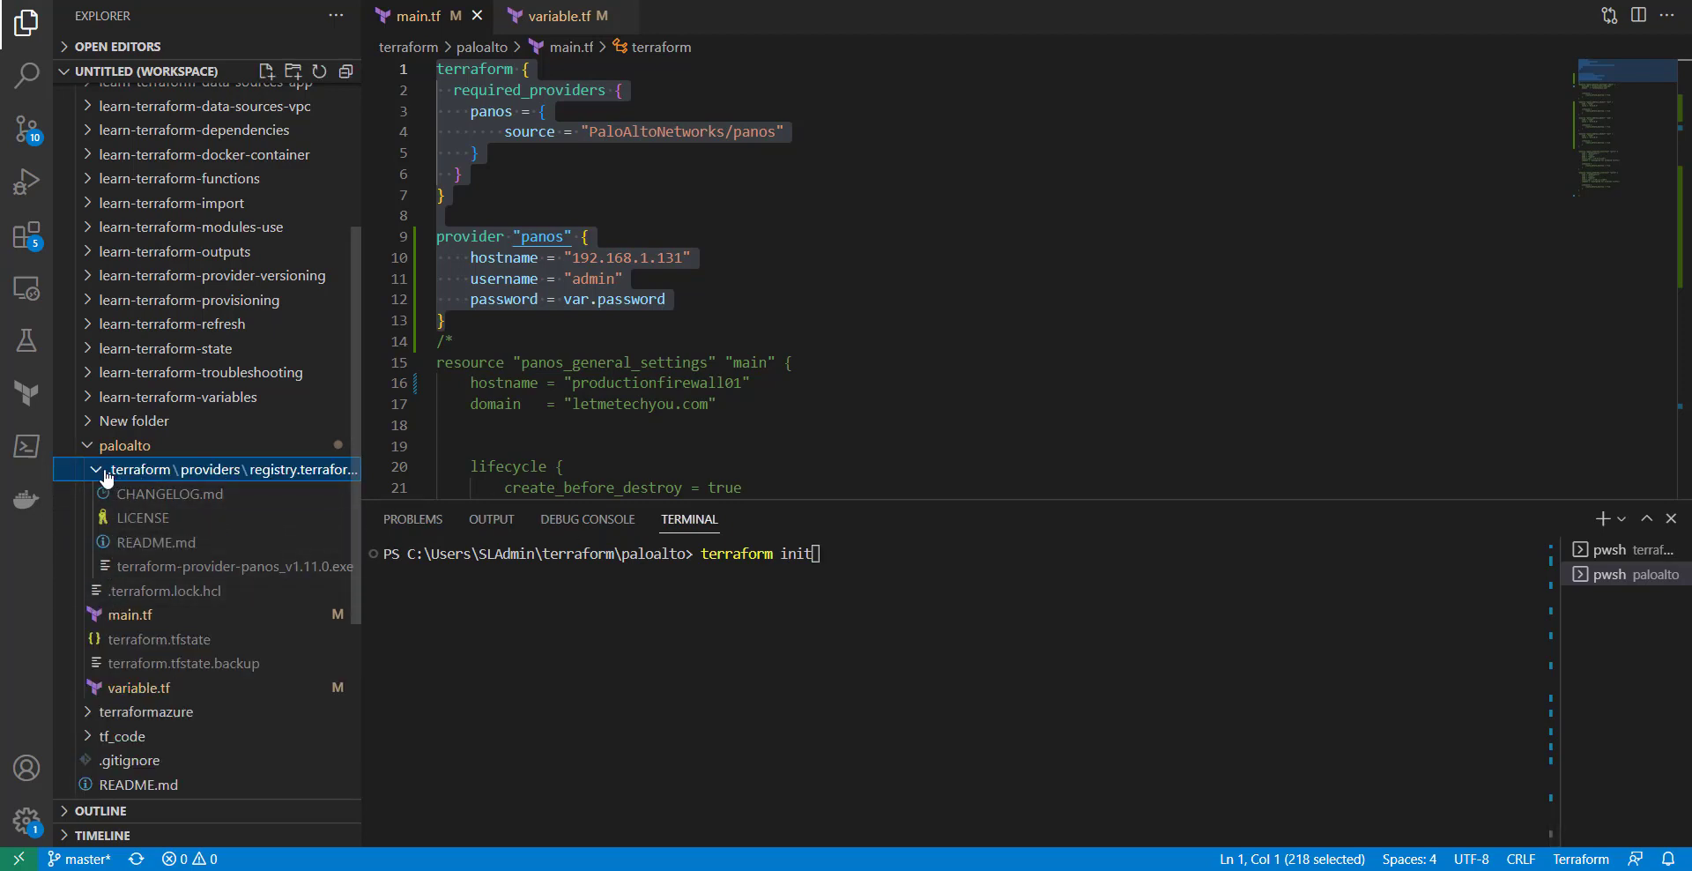
pyautogui.click(102, 469)
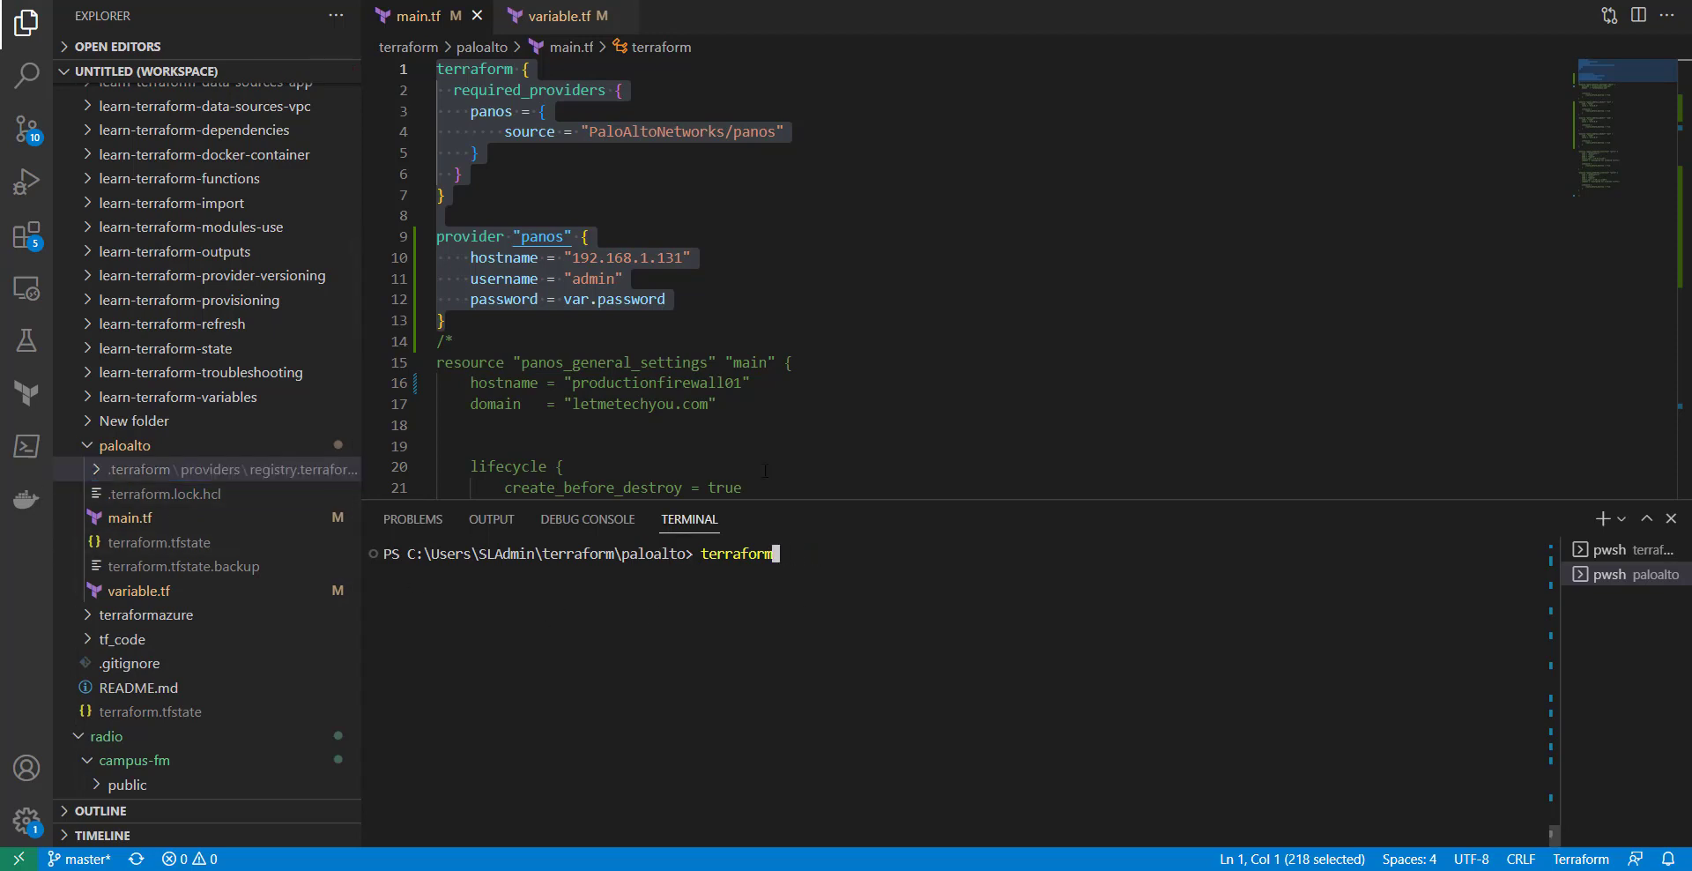
pyautogui.scroll(-3)
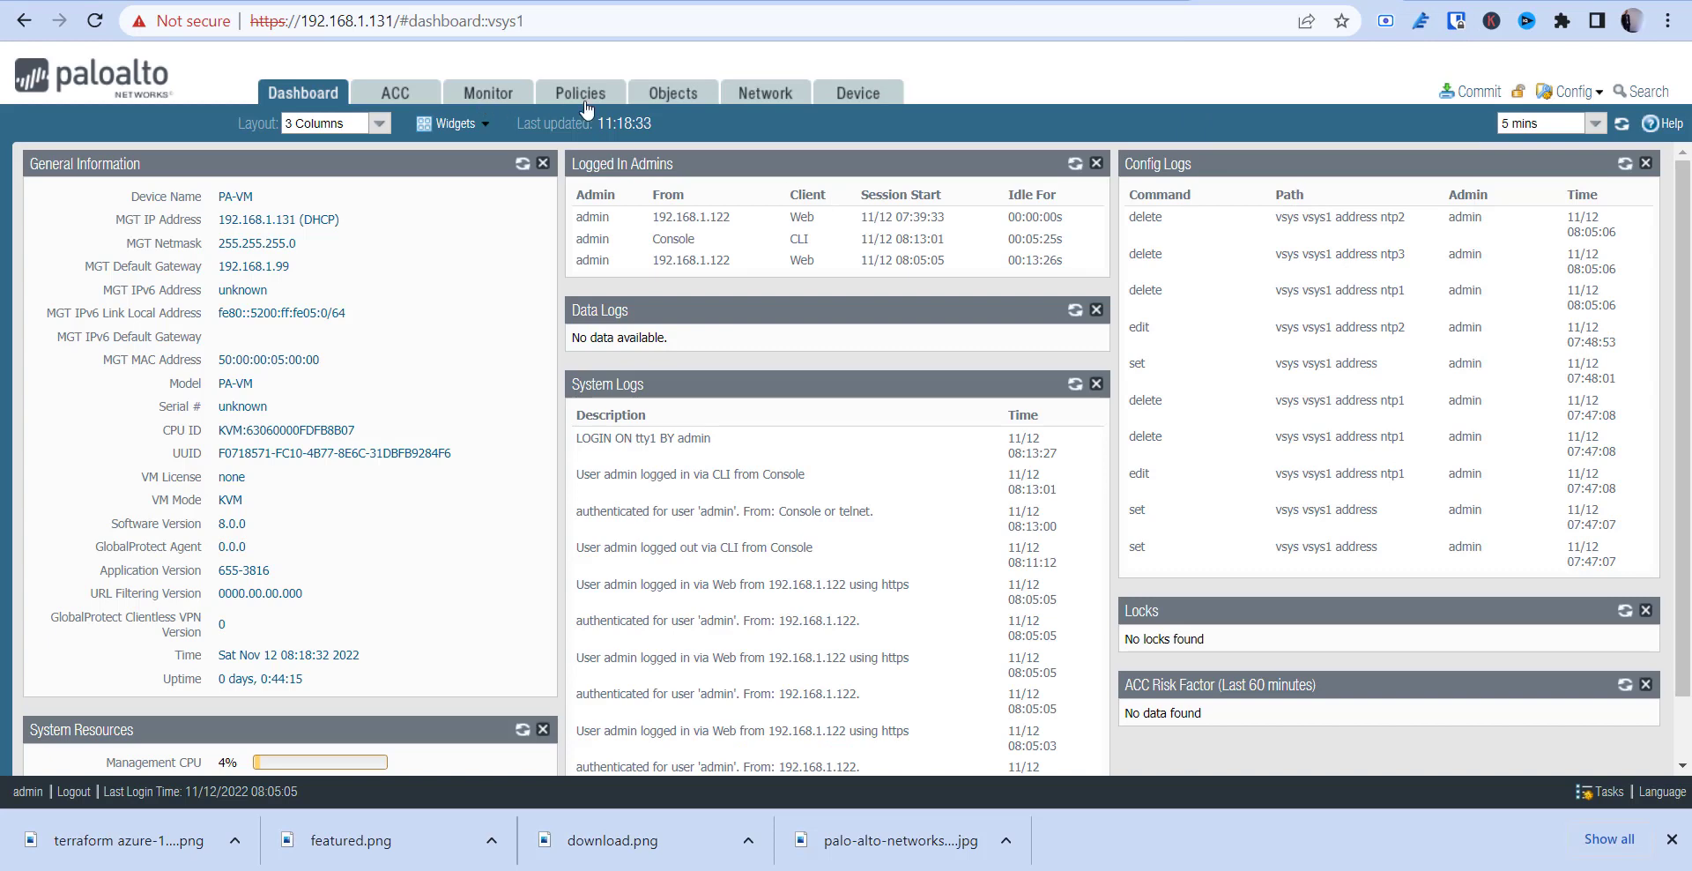
# Check Device Setup shows hostname productionfirewall01 and domain letmetechyou.com.
pyautogui.click(858, 92)
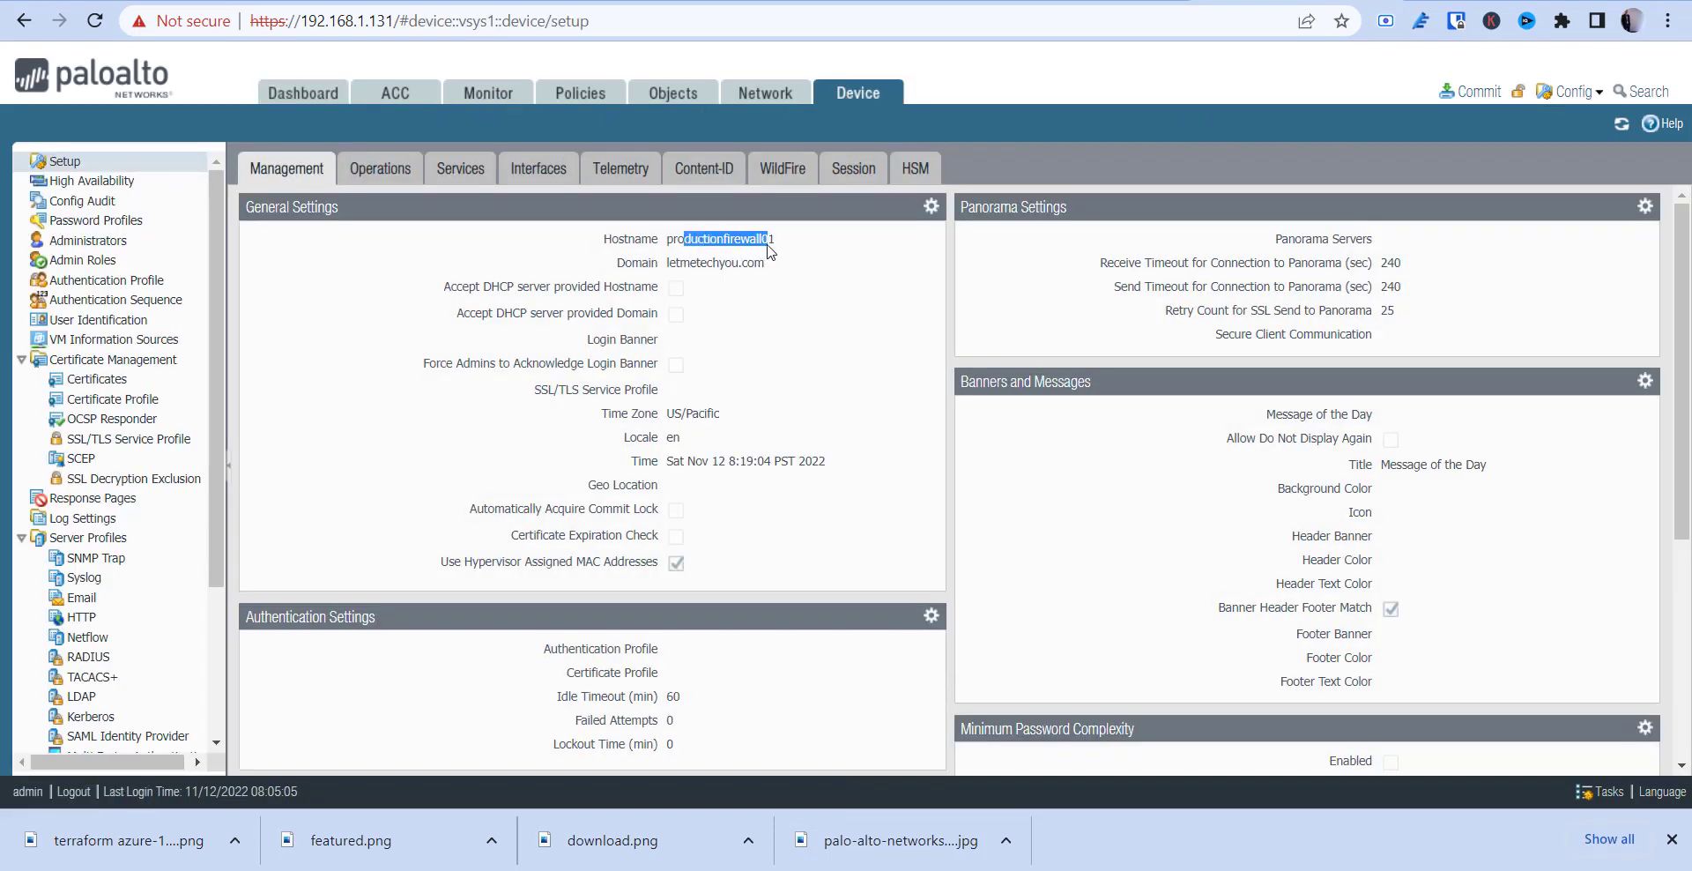
pyautogui.click(669, 270)
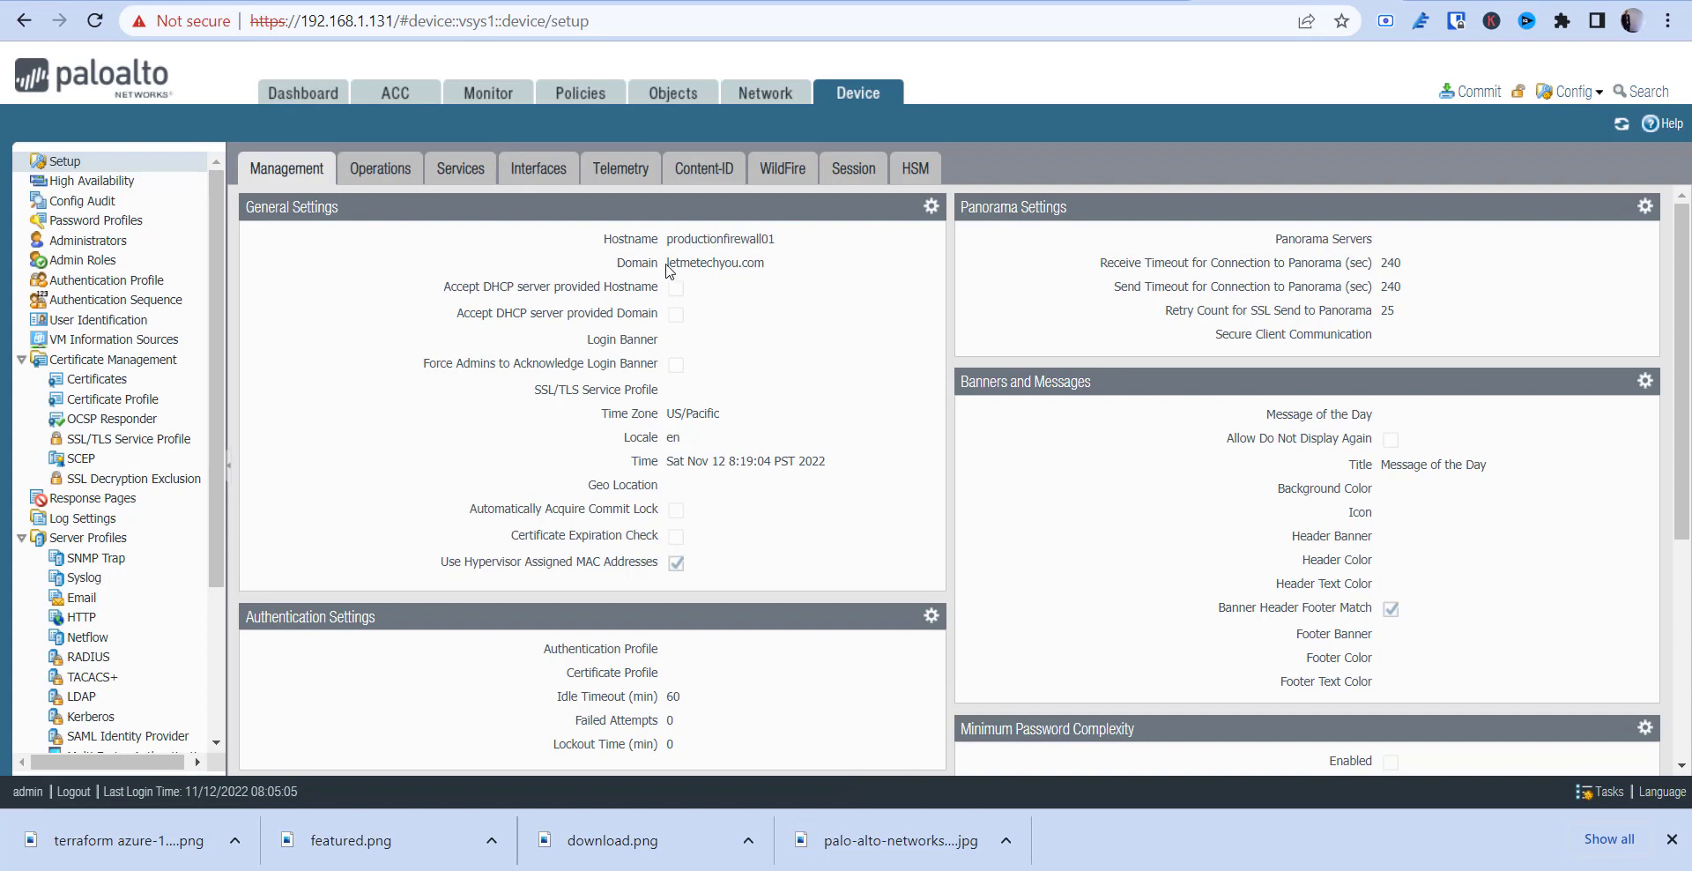
pyautogui.doubleClick(714, 263)
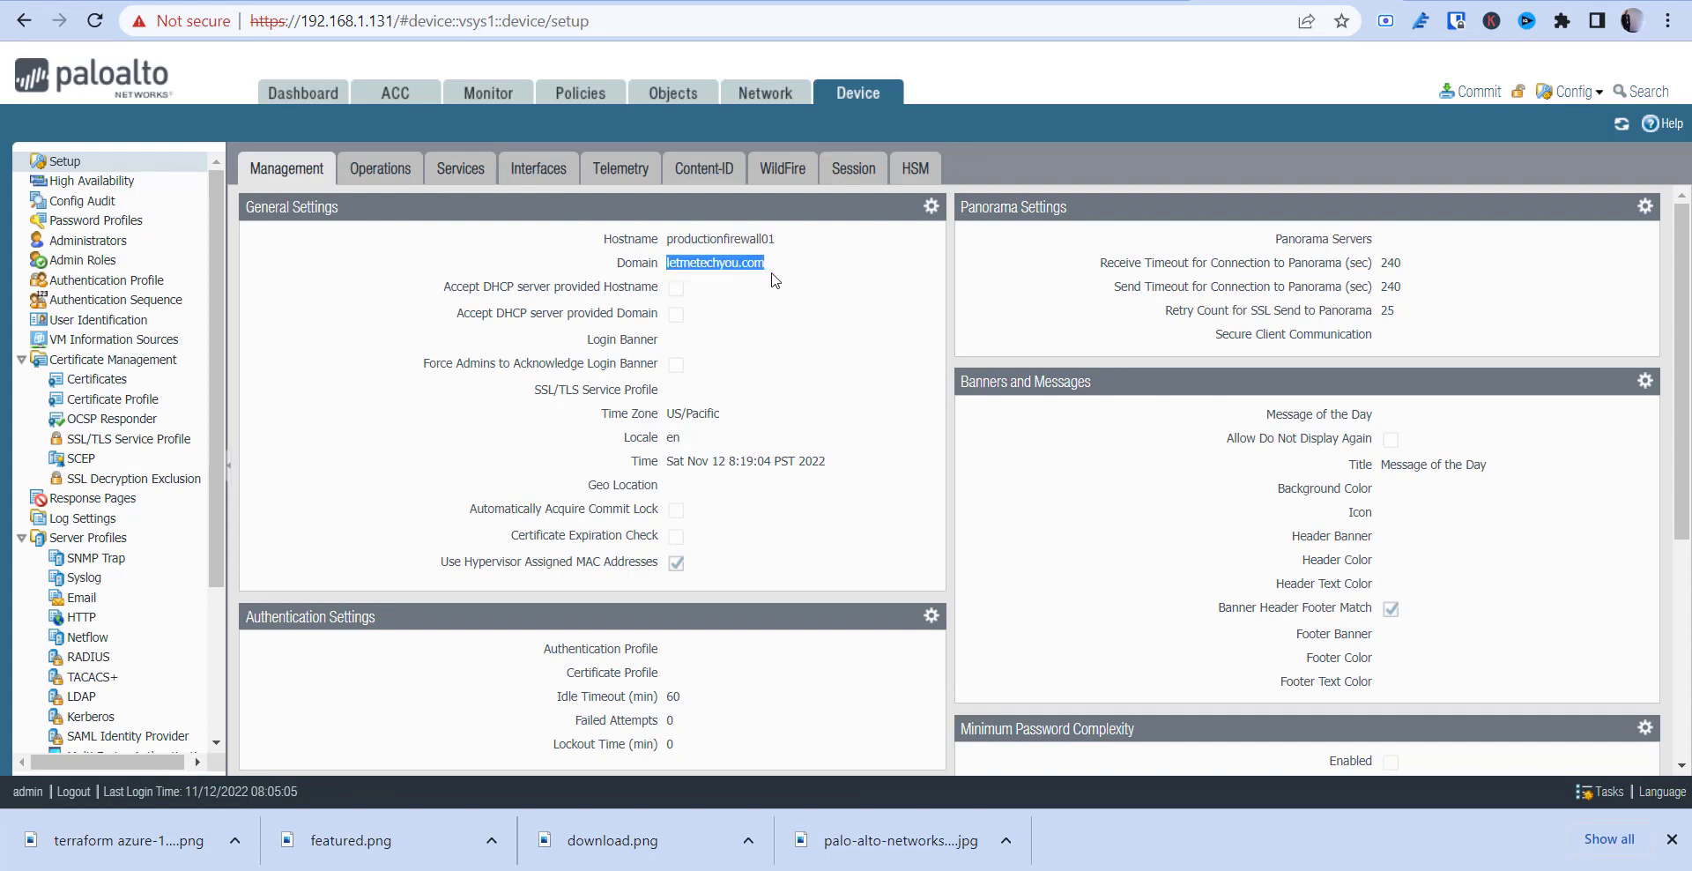
pyautogui.moveTo(553, 210)
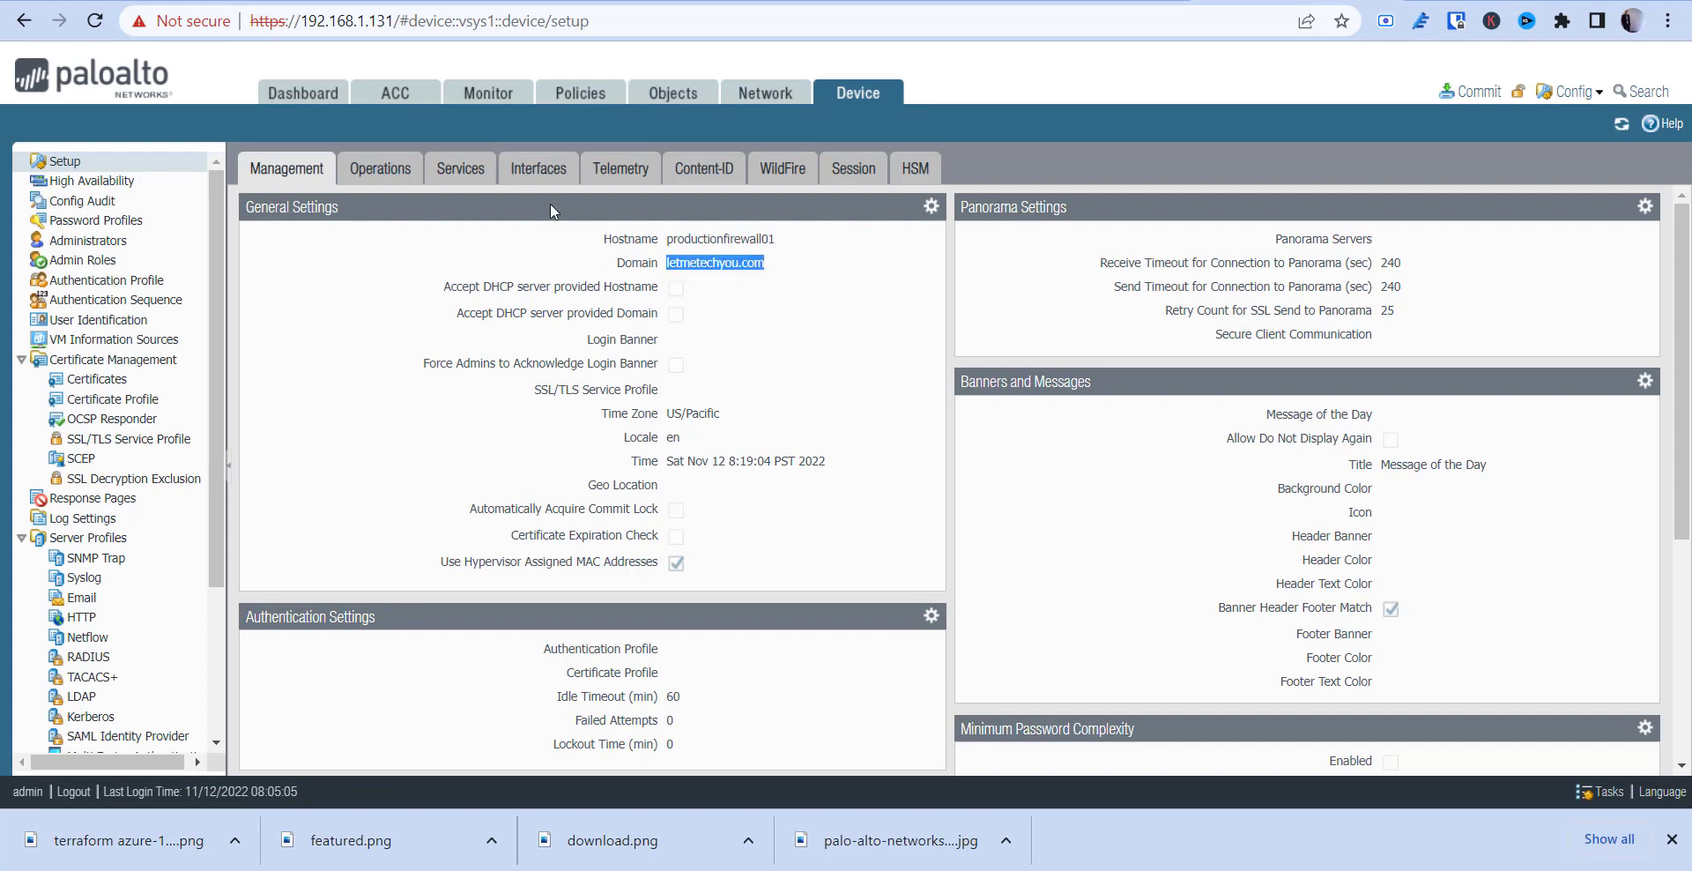
# Confirm Addresses list is empty, view Network settings, then return to the panos registry page.
pyautogui.click(673, 92)
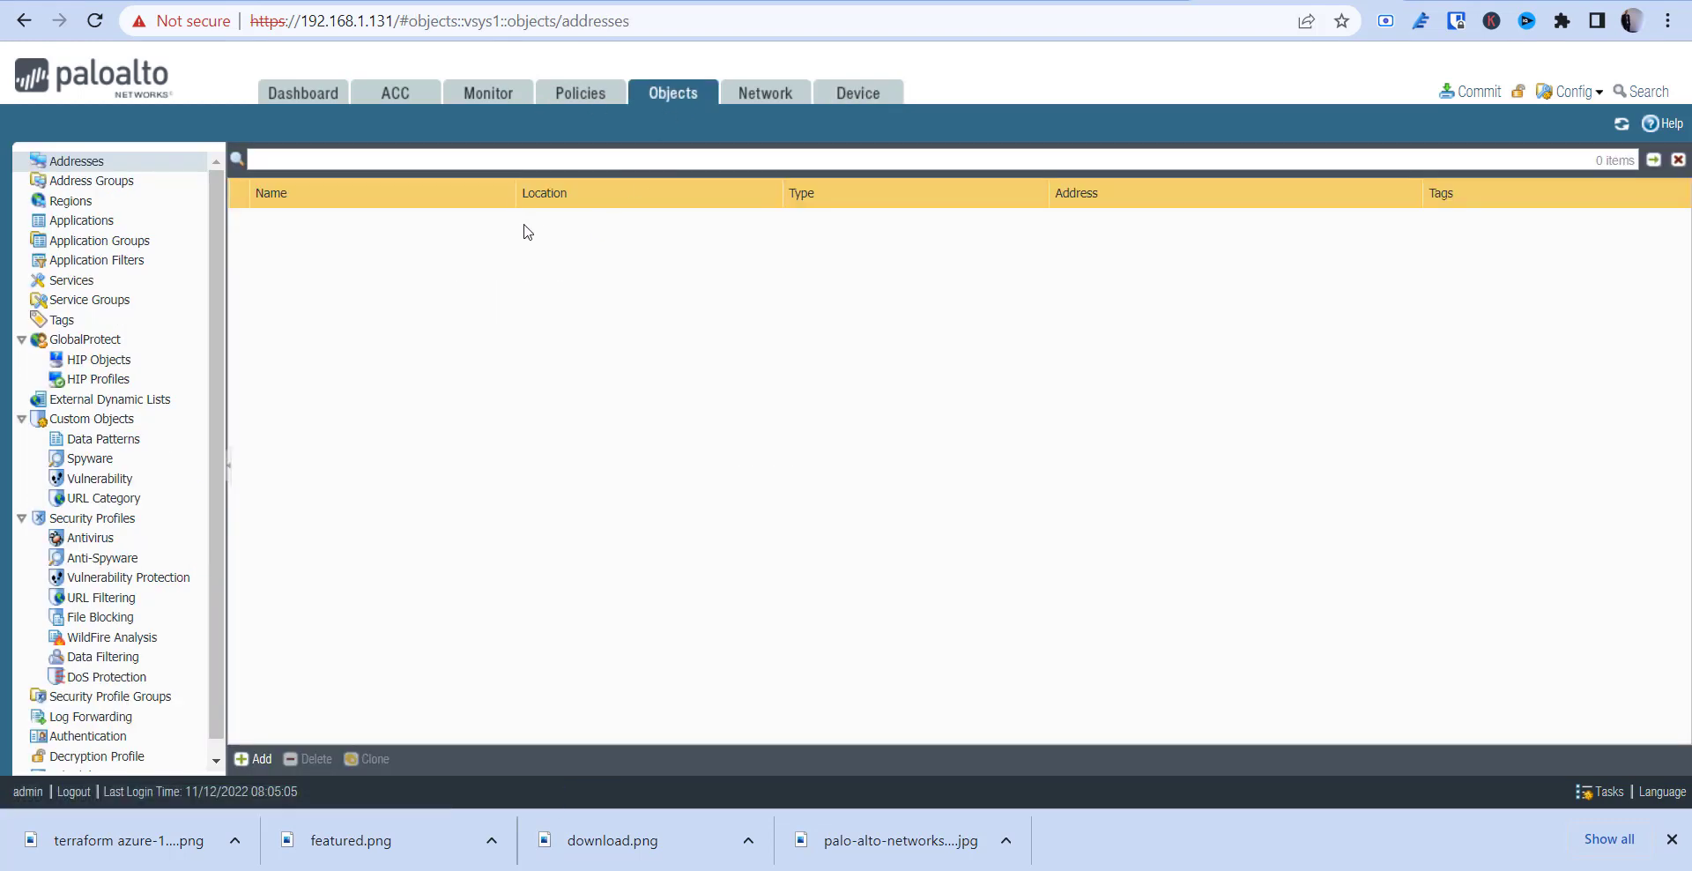
pyautogui.moveTo(627, 233)
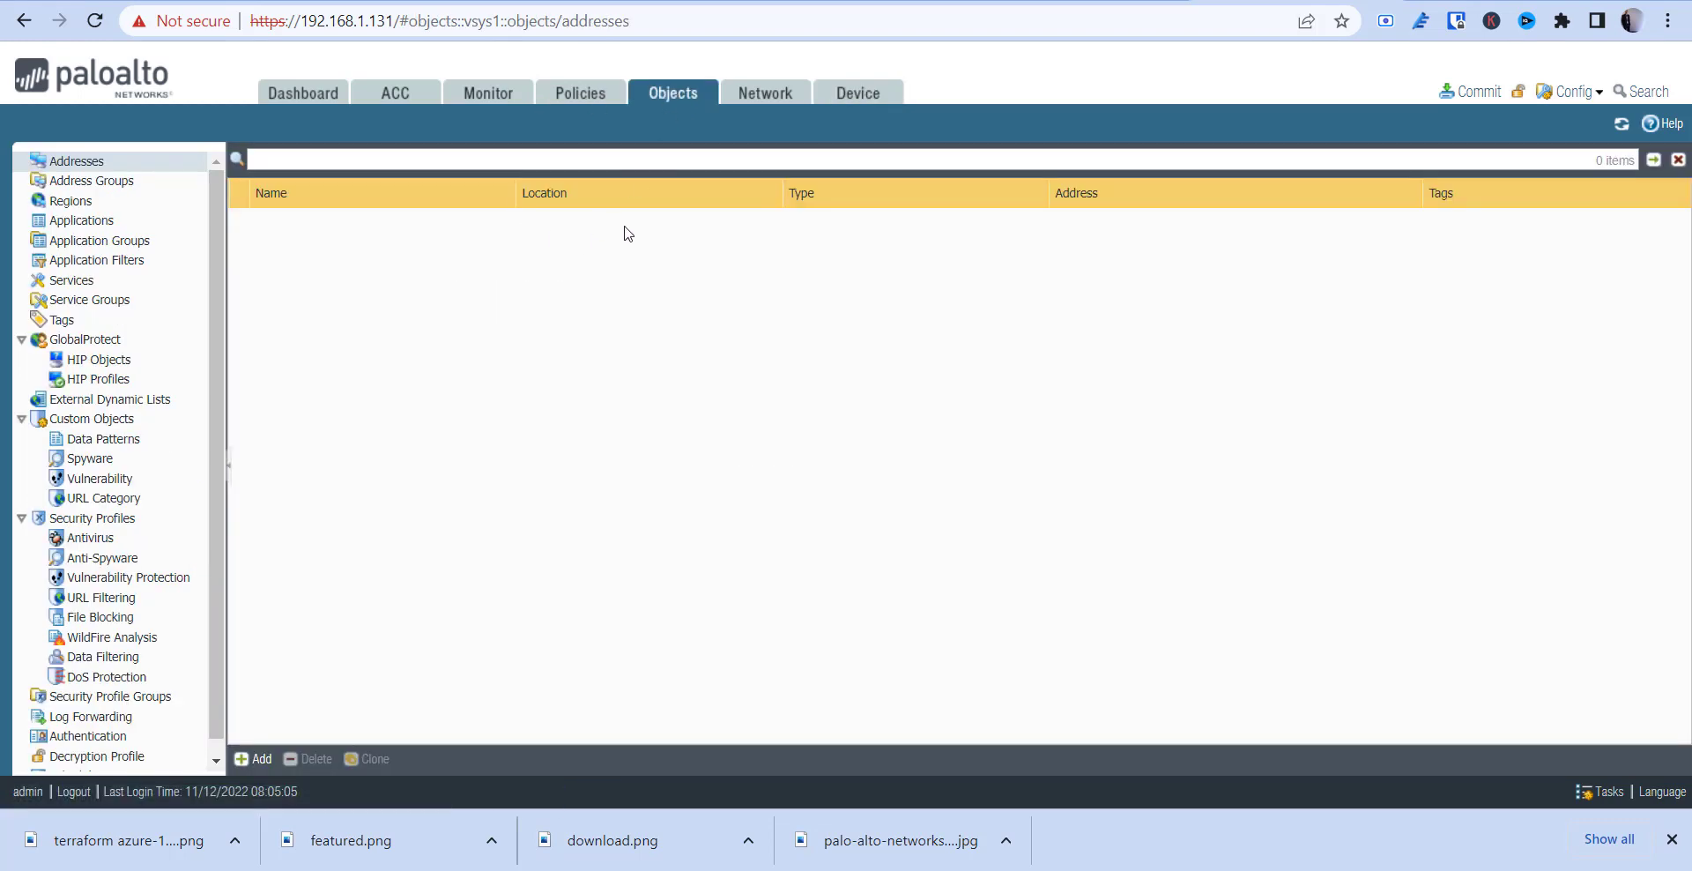
pyautogui.click(764, 92)
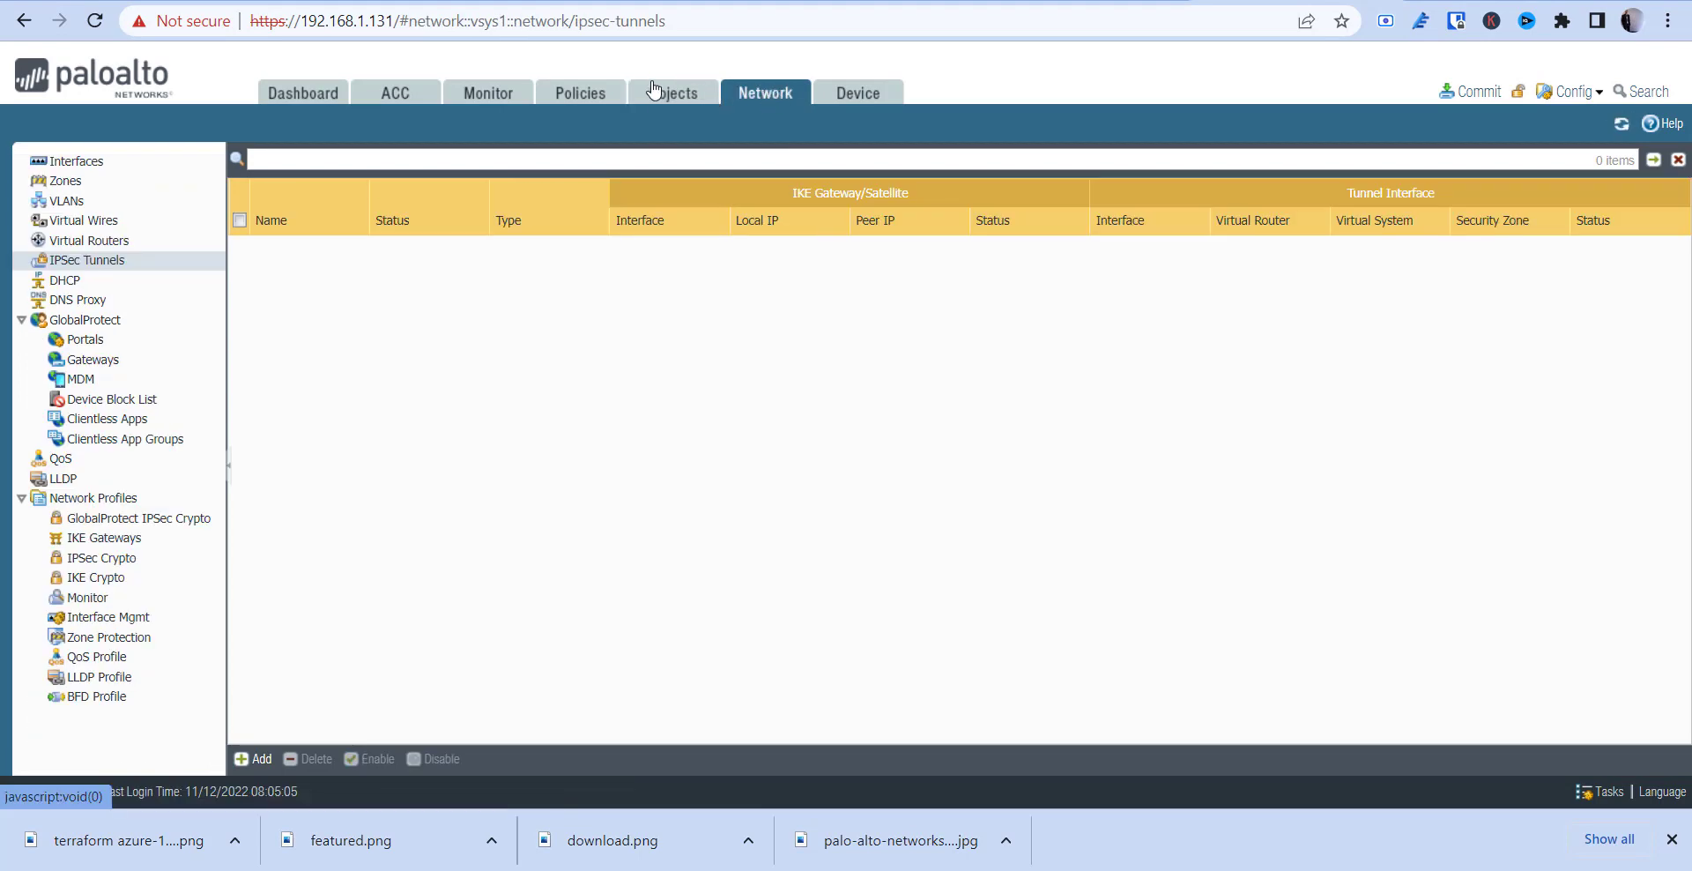
pyautogui.click(673, 92)
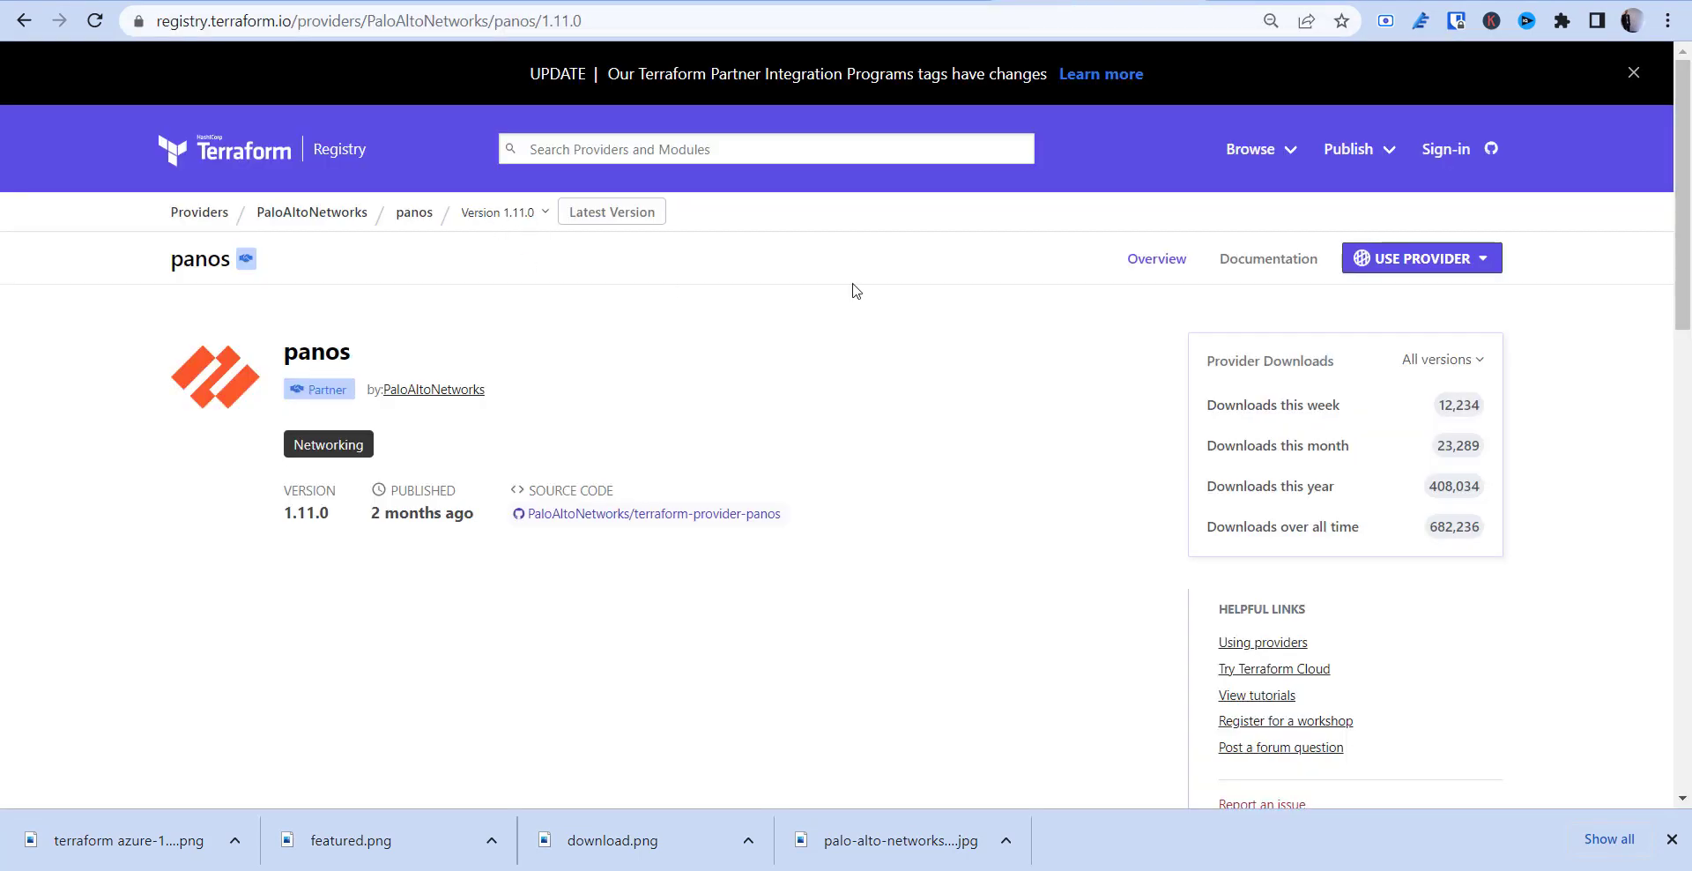
# Review the panos_bgp resource docs and highlight its lifecycle create_before_destroy example.
pyautogui.click(1269, 258)
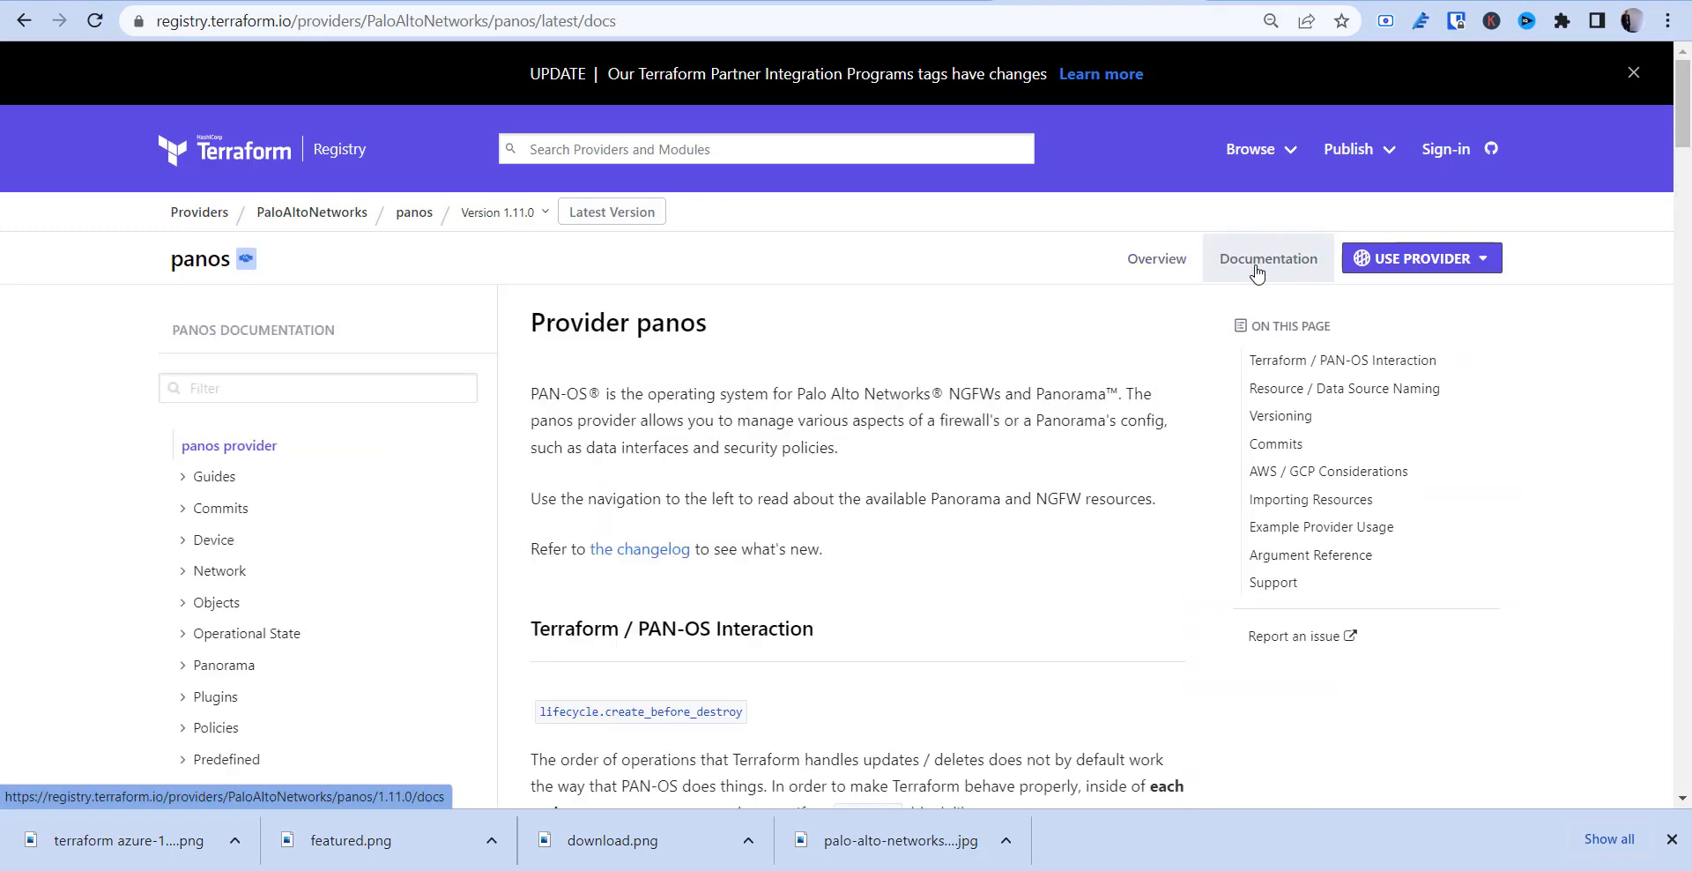
pyautogui.scroll(-3)
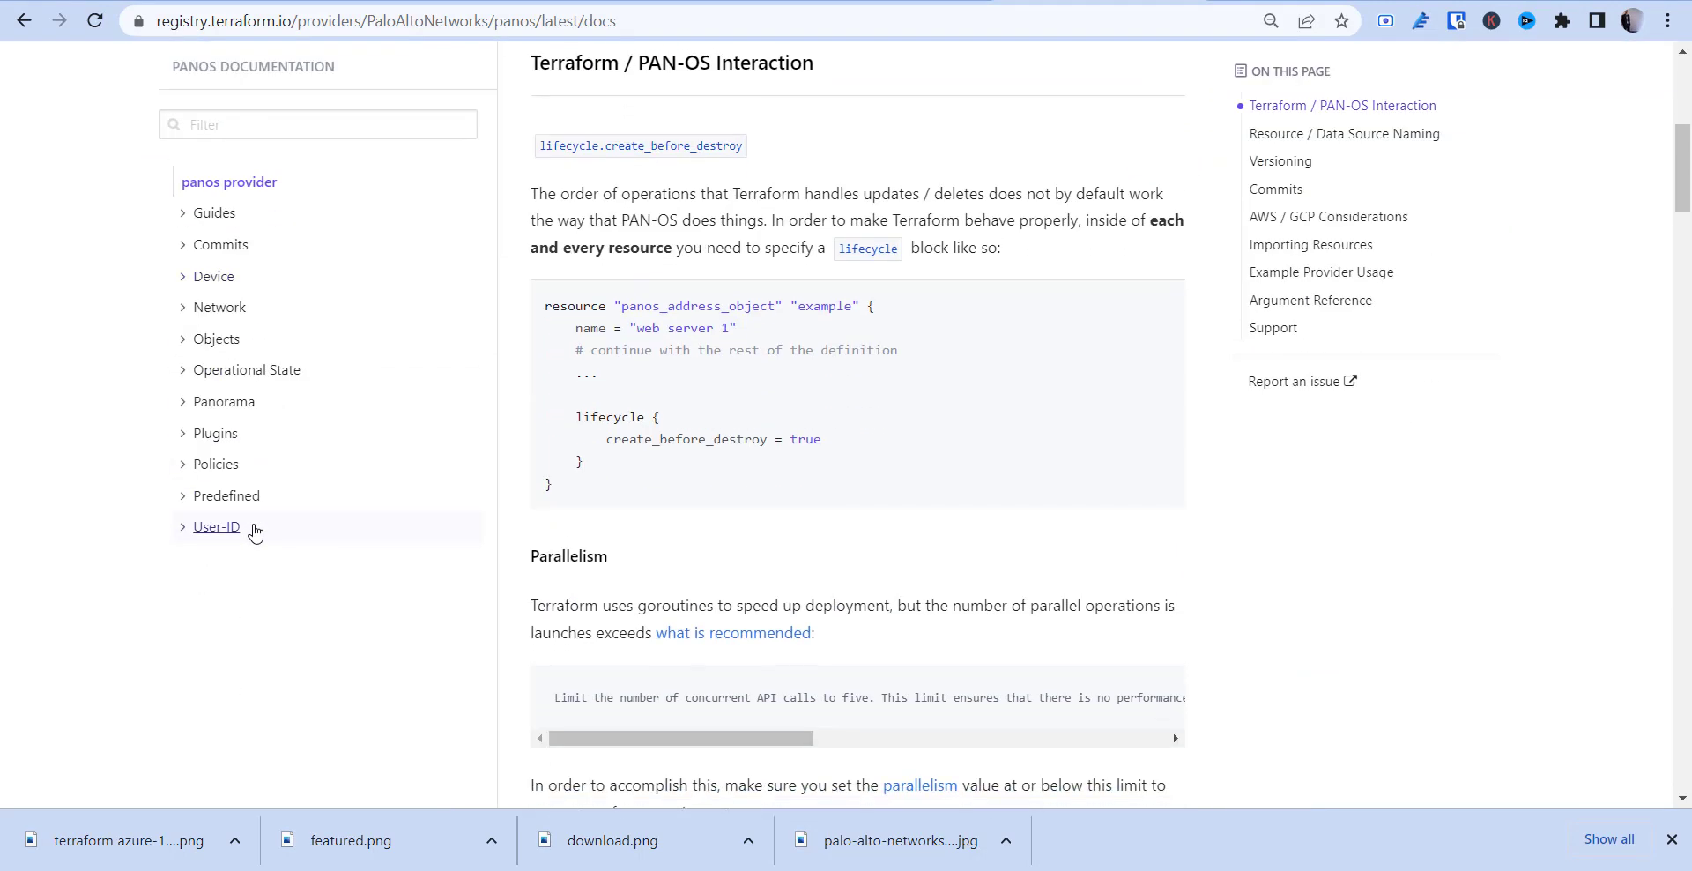
pyautogui.moveTo(204, 326)
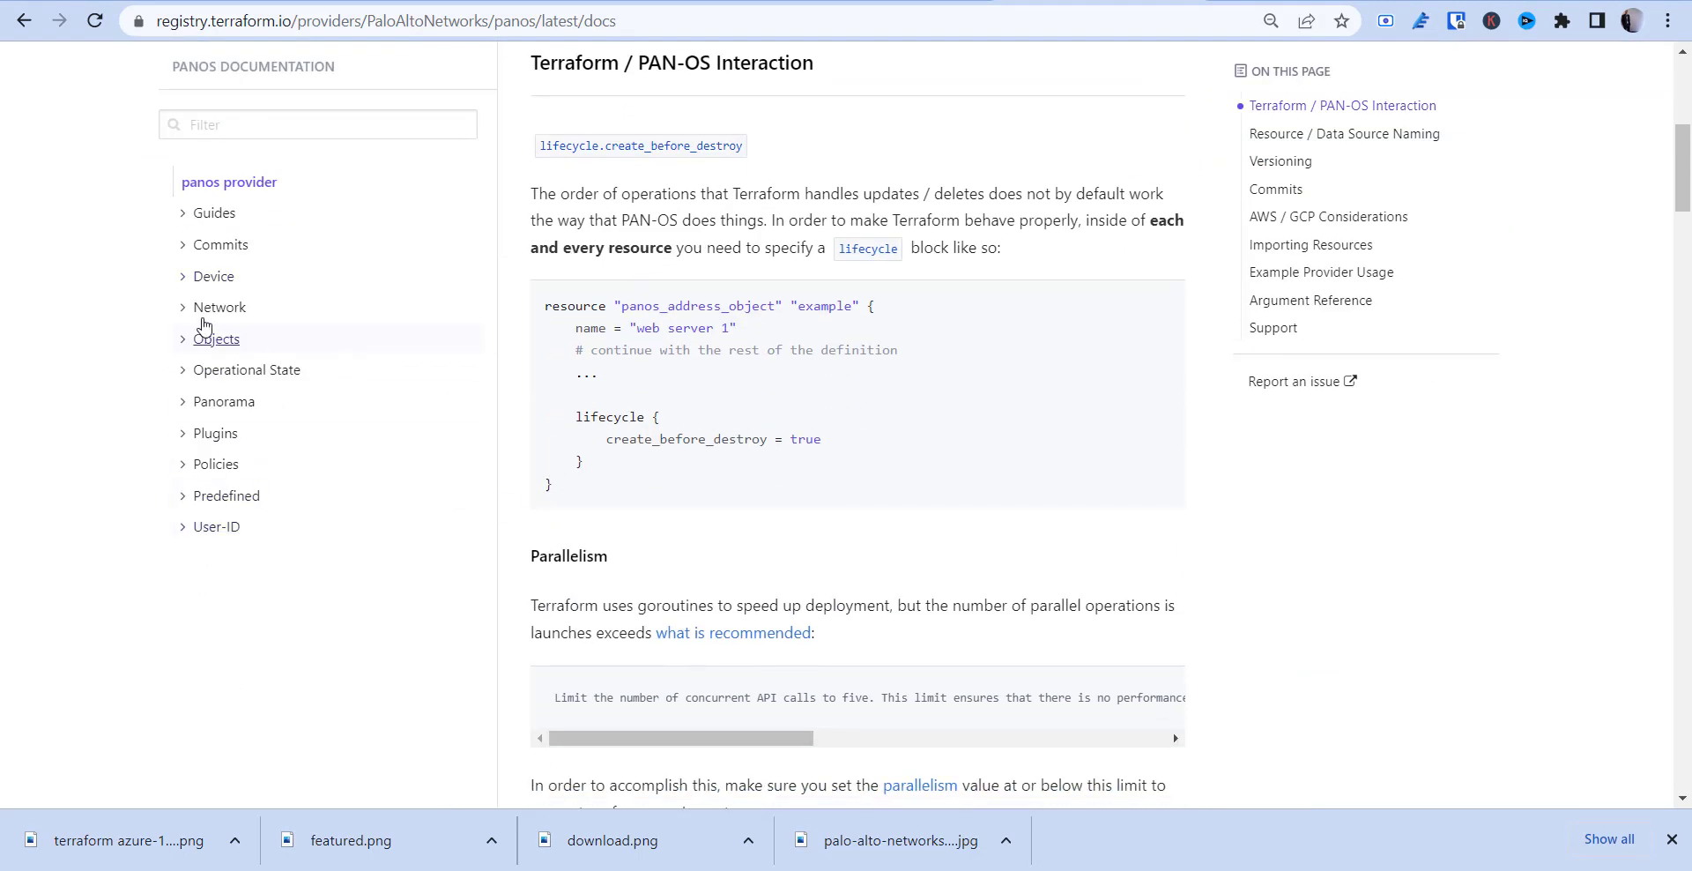
pyautogui.click(218, 306)
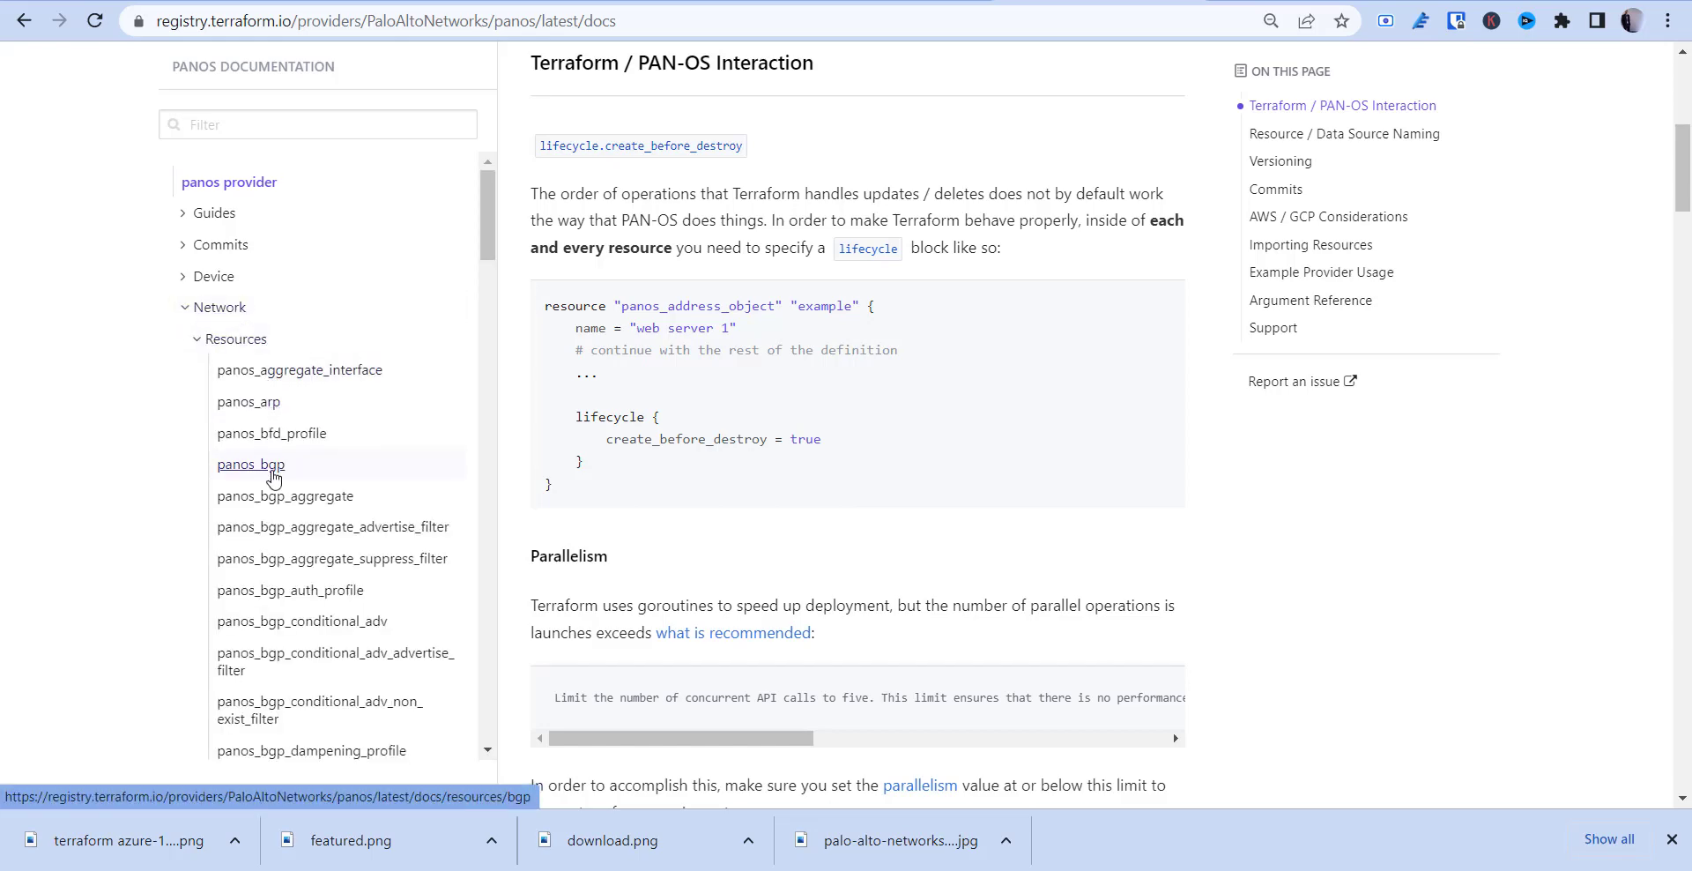
pyautogui.click(250, 464)
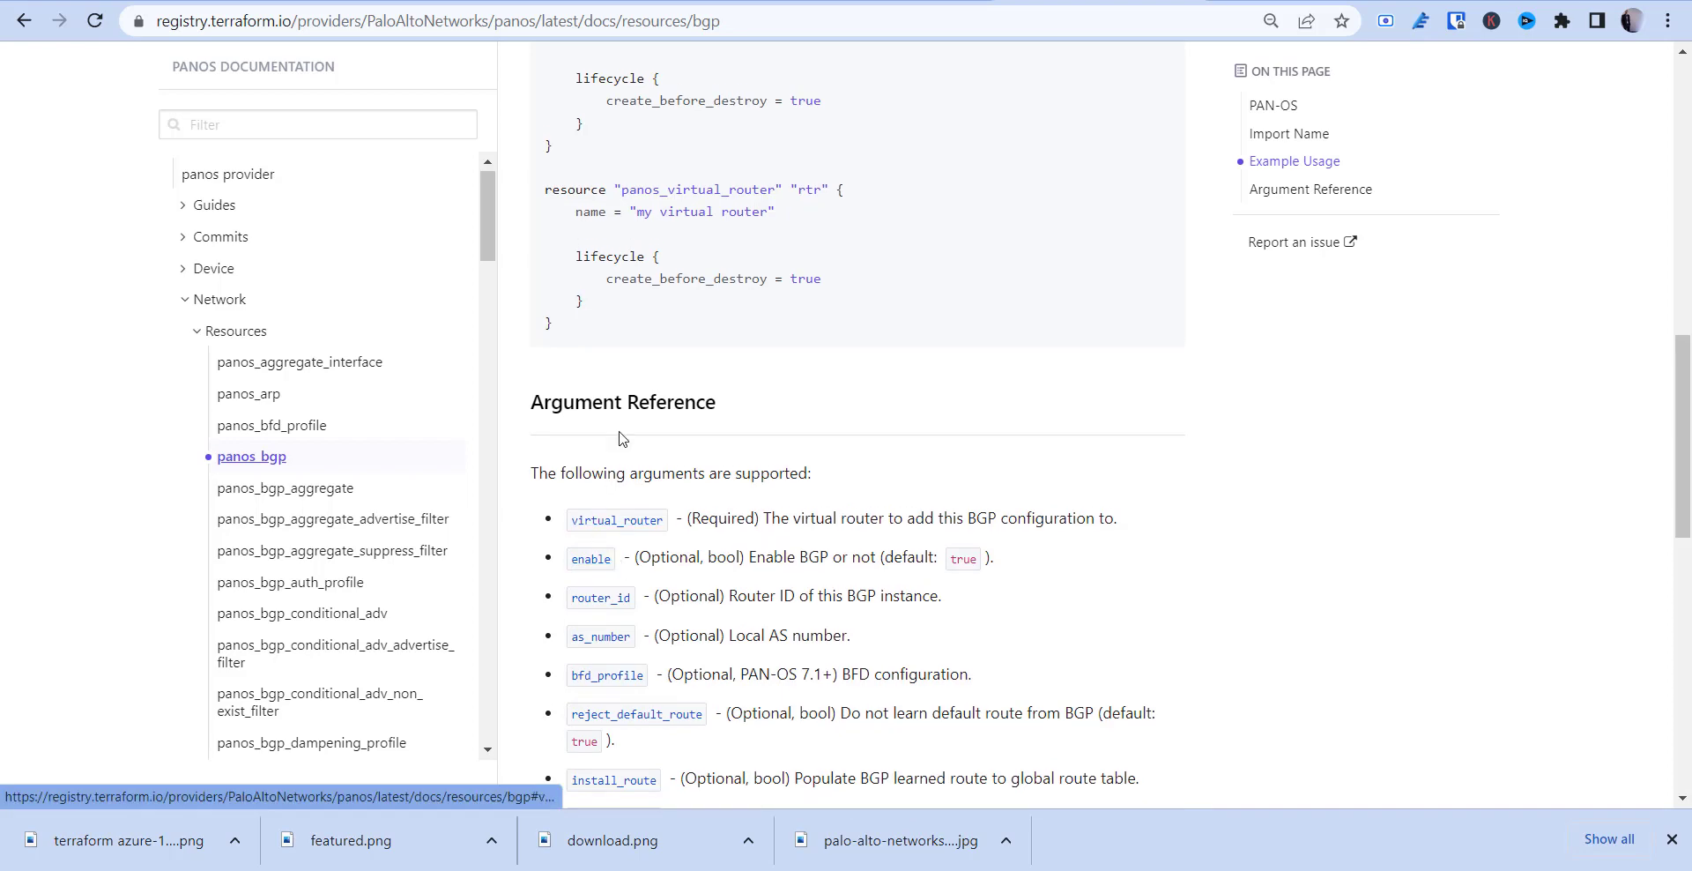
pyautogui.moveTo(575, 256); pyautogui.dragTo(583, 301)
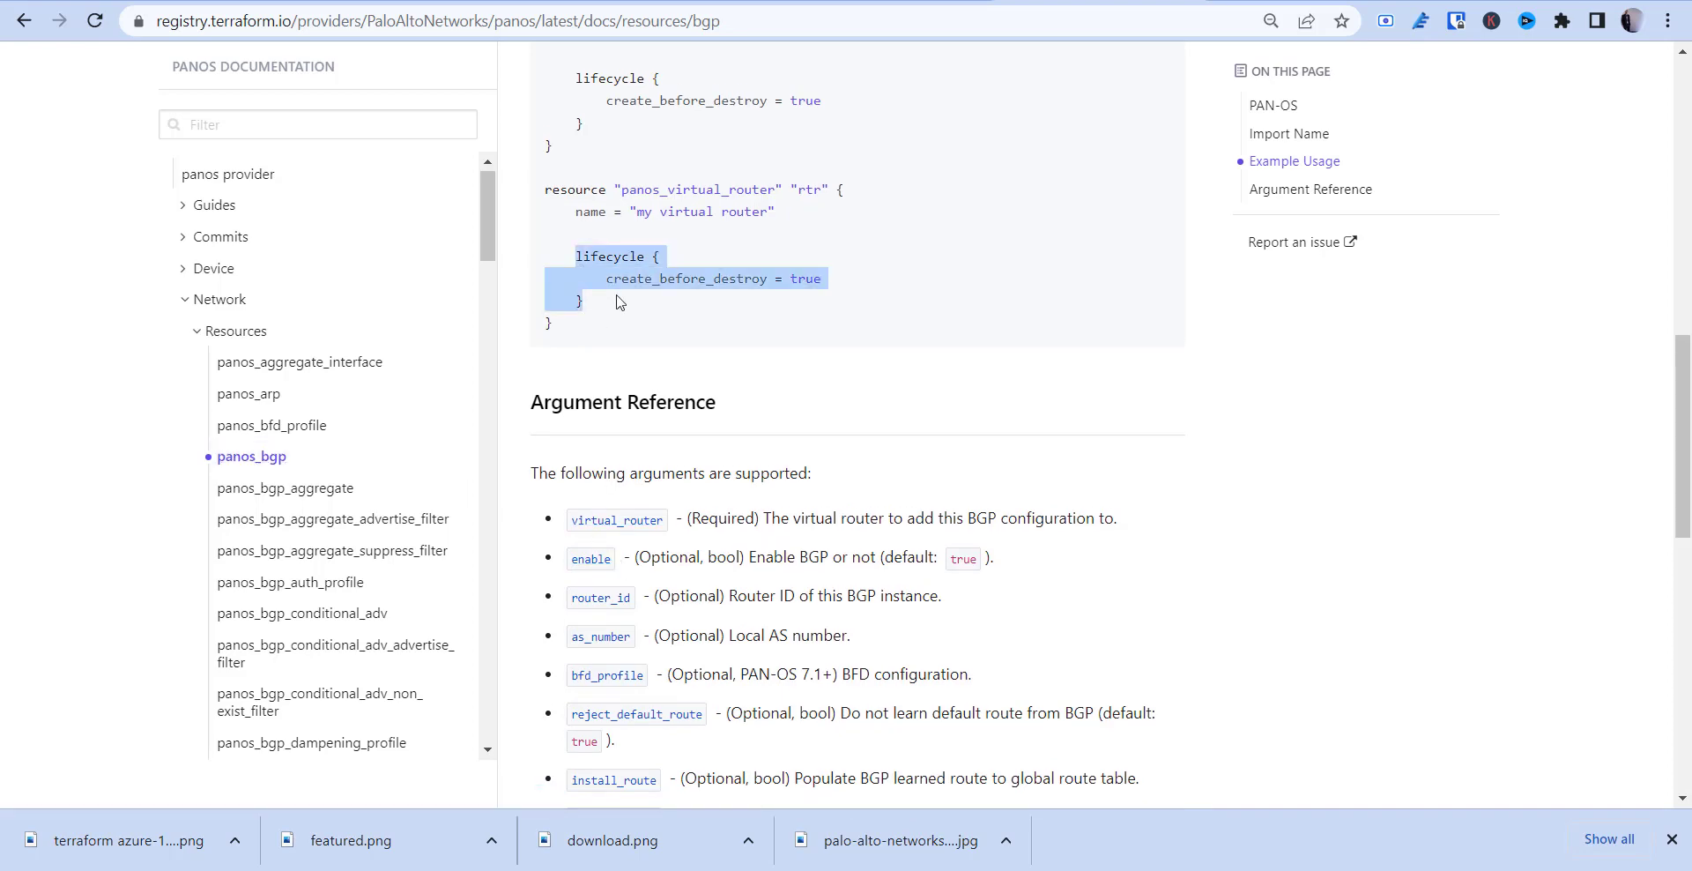
pyautogui.moveTo(737, 278)
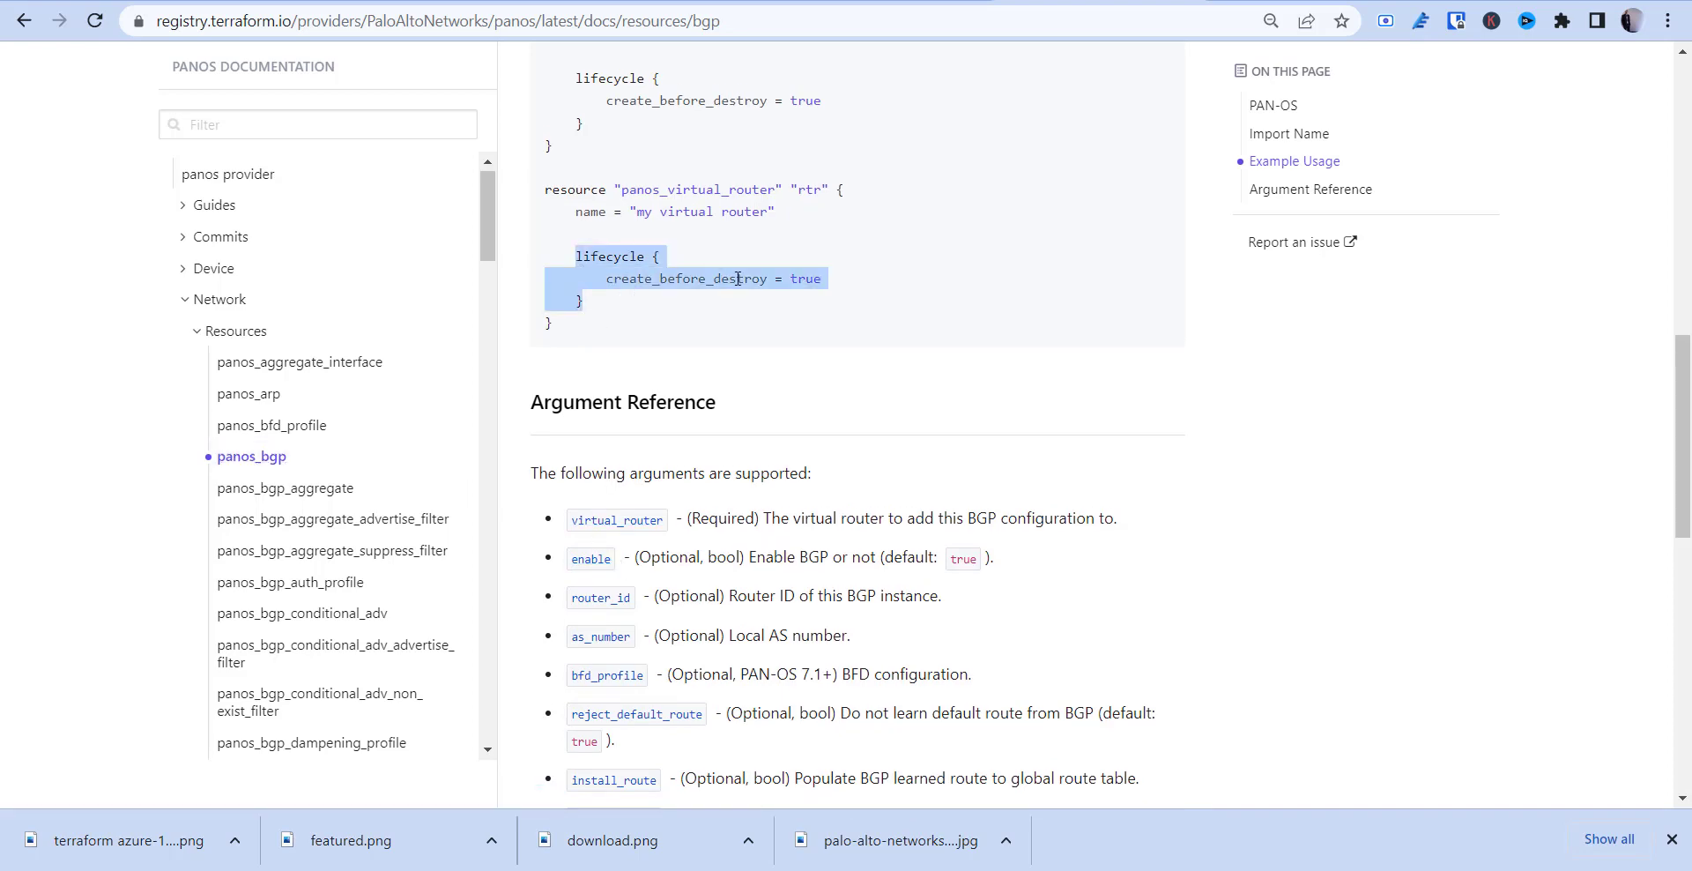
pyautogui.scroll(-3)
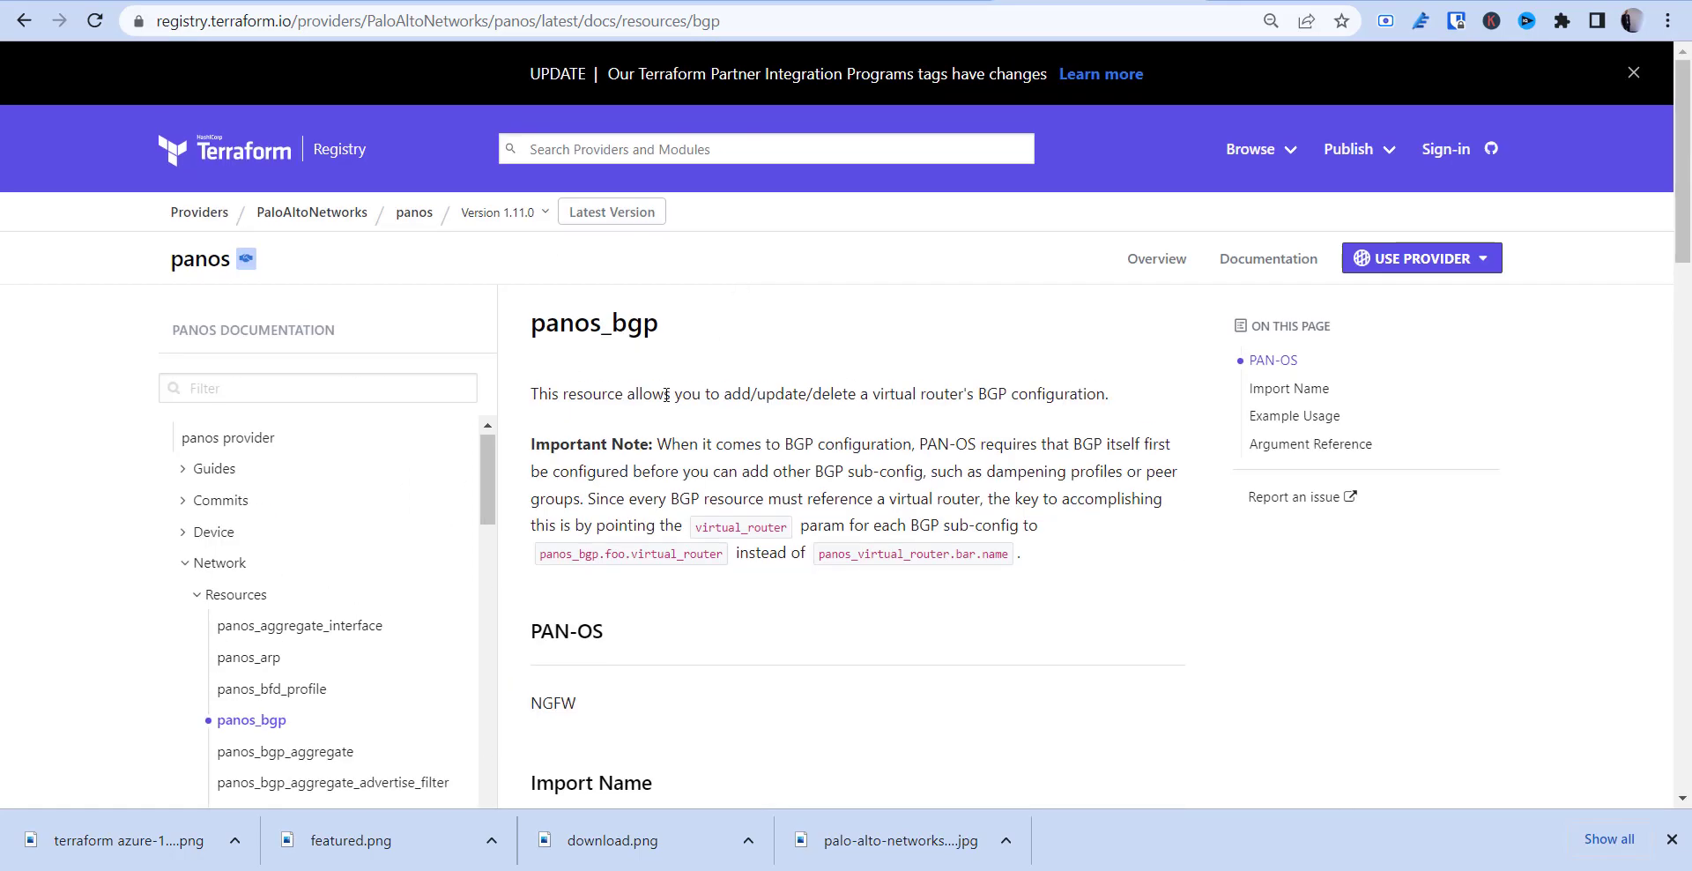
# Return to the panos provider overview page.
pyautogui.click(1156, 258)
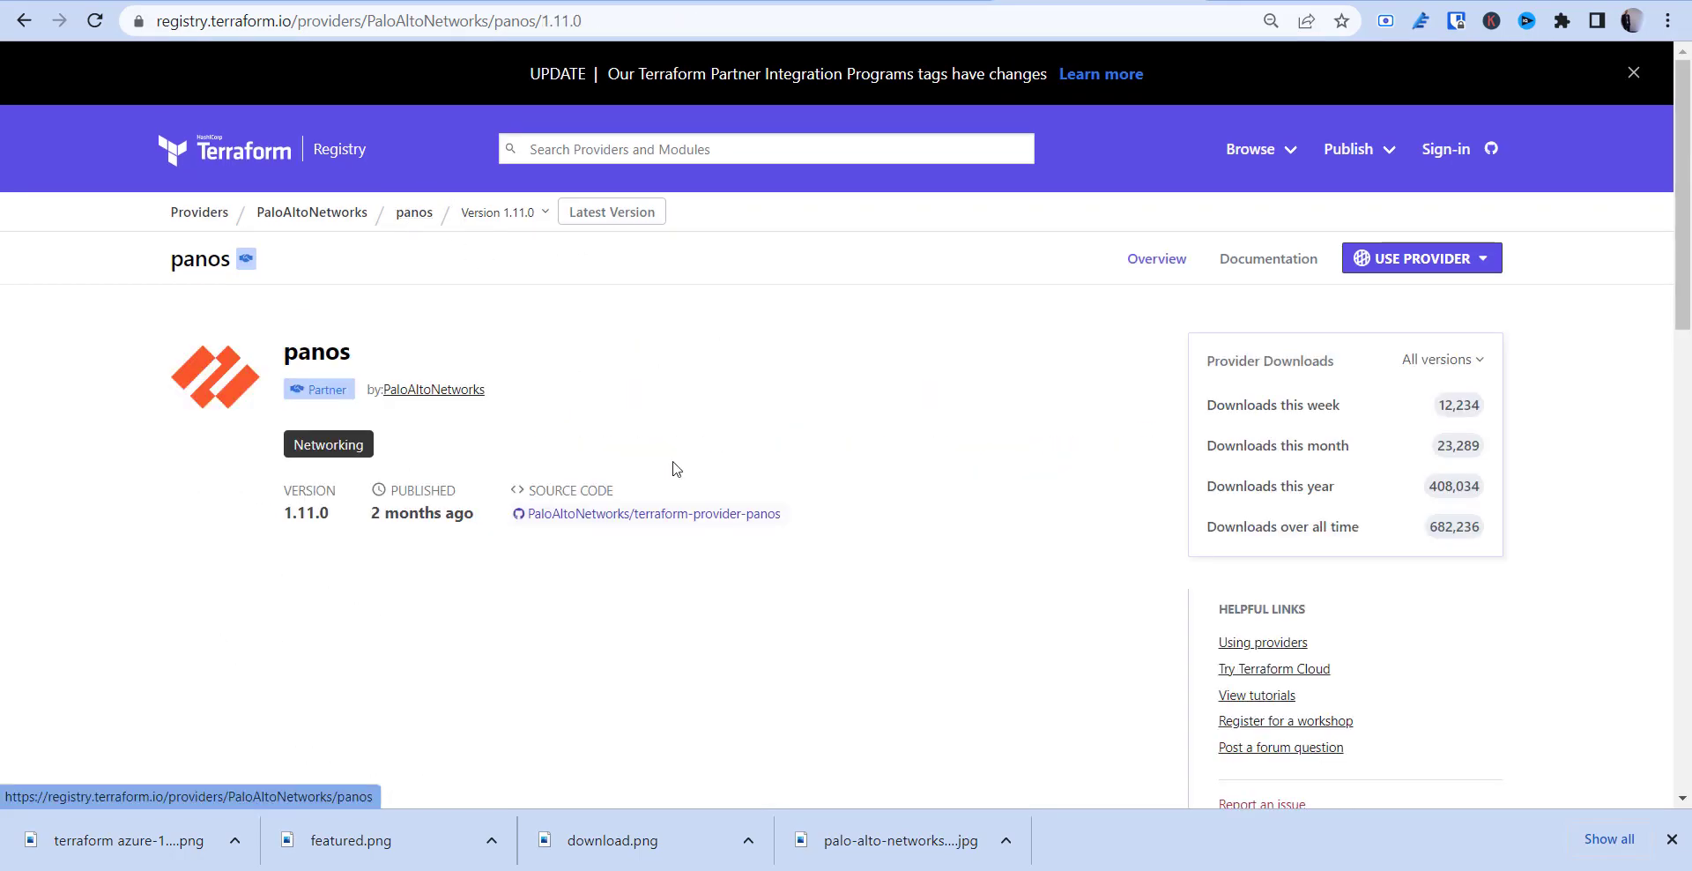
pyautogui.scroll(-3)
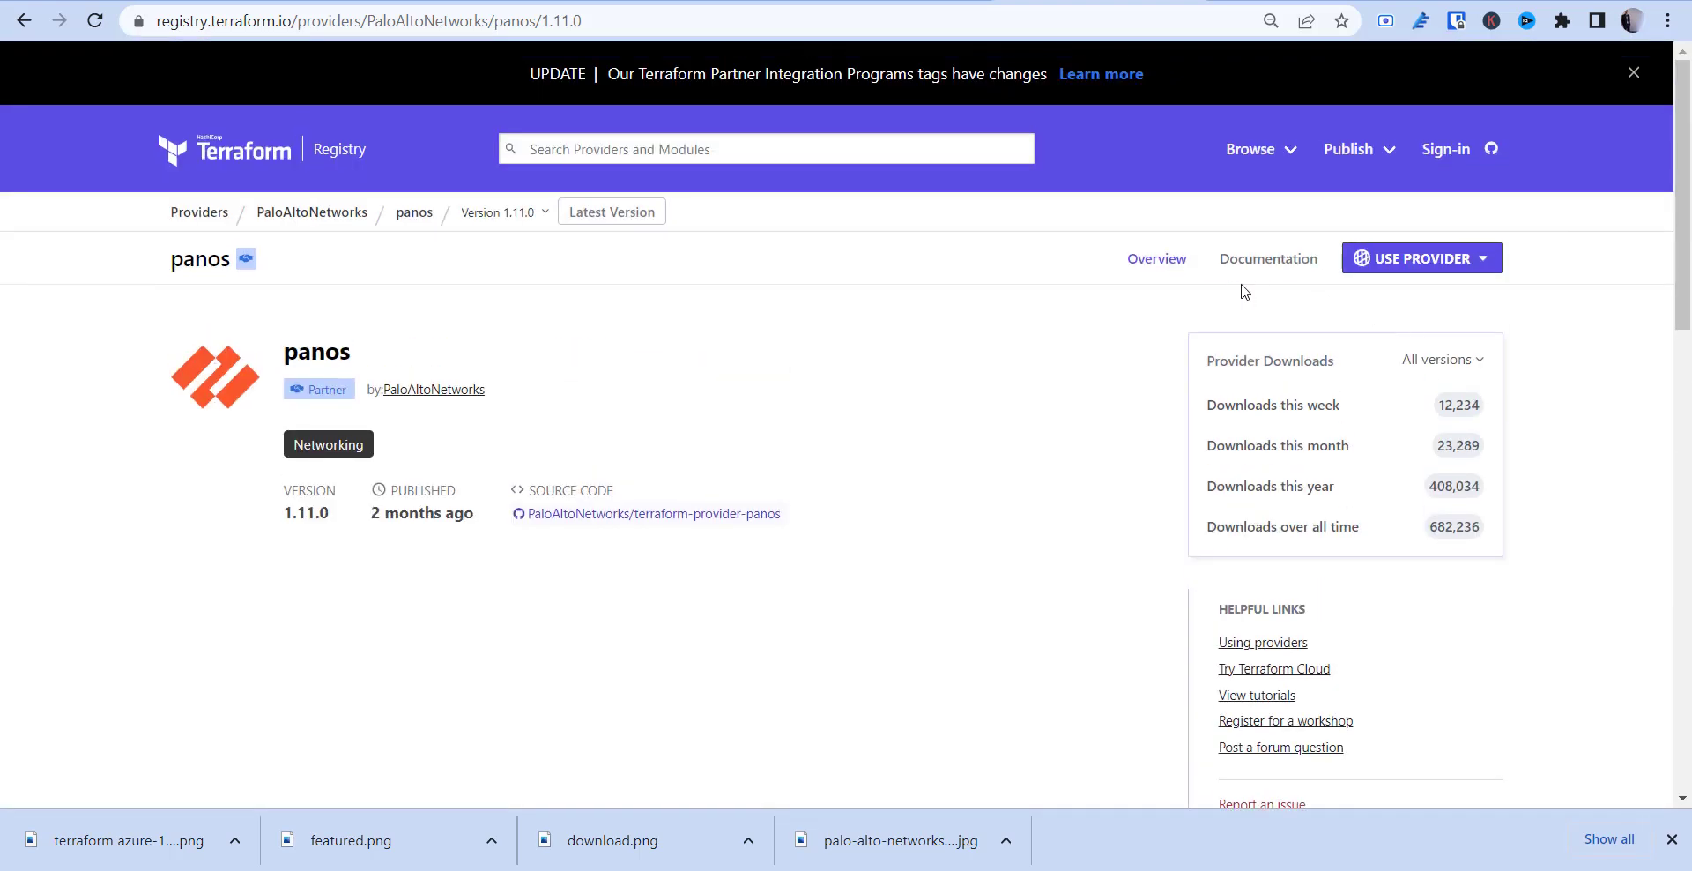
# Read the provider documentation's Terraform / PAN-OS Interaction and lifecycle create_before_destroy guidance.
pyautogui.click(1269, 257)
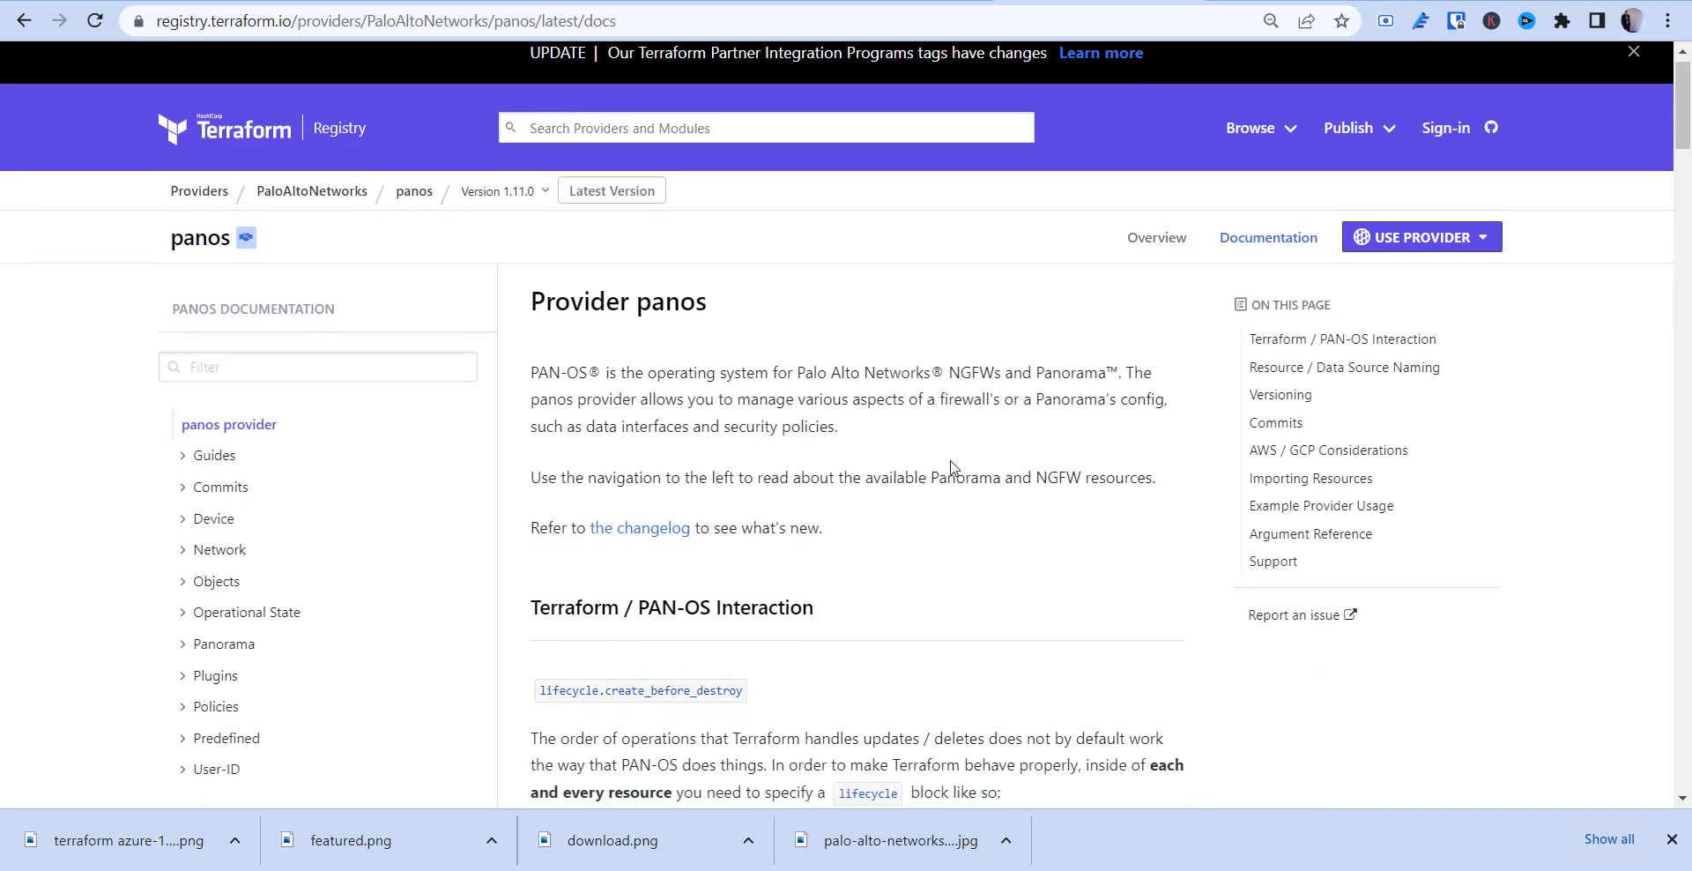
pyautogui.scroll(-3)
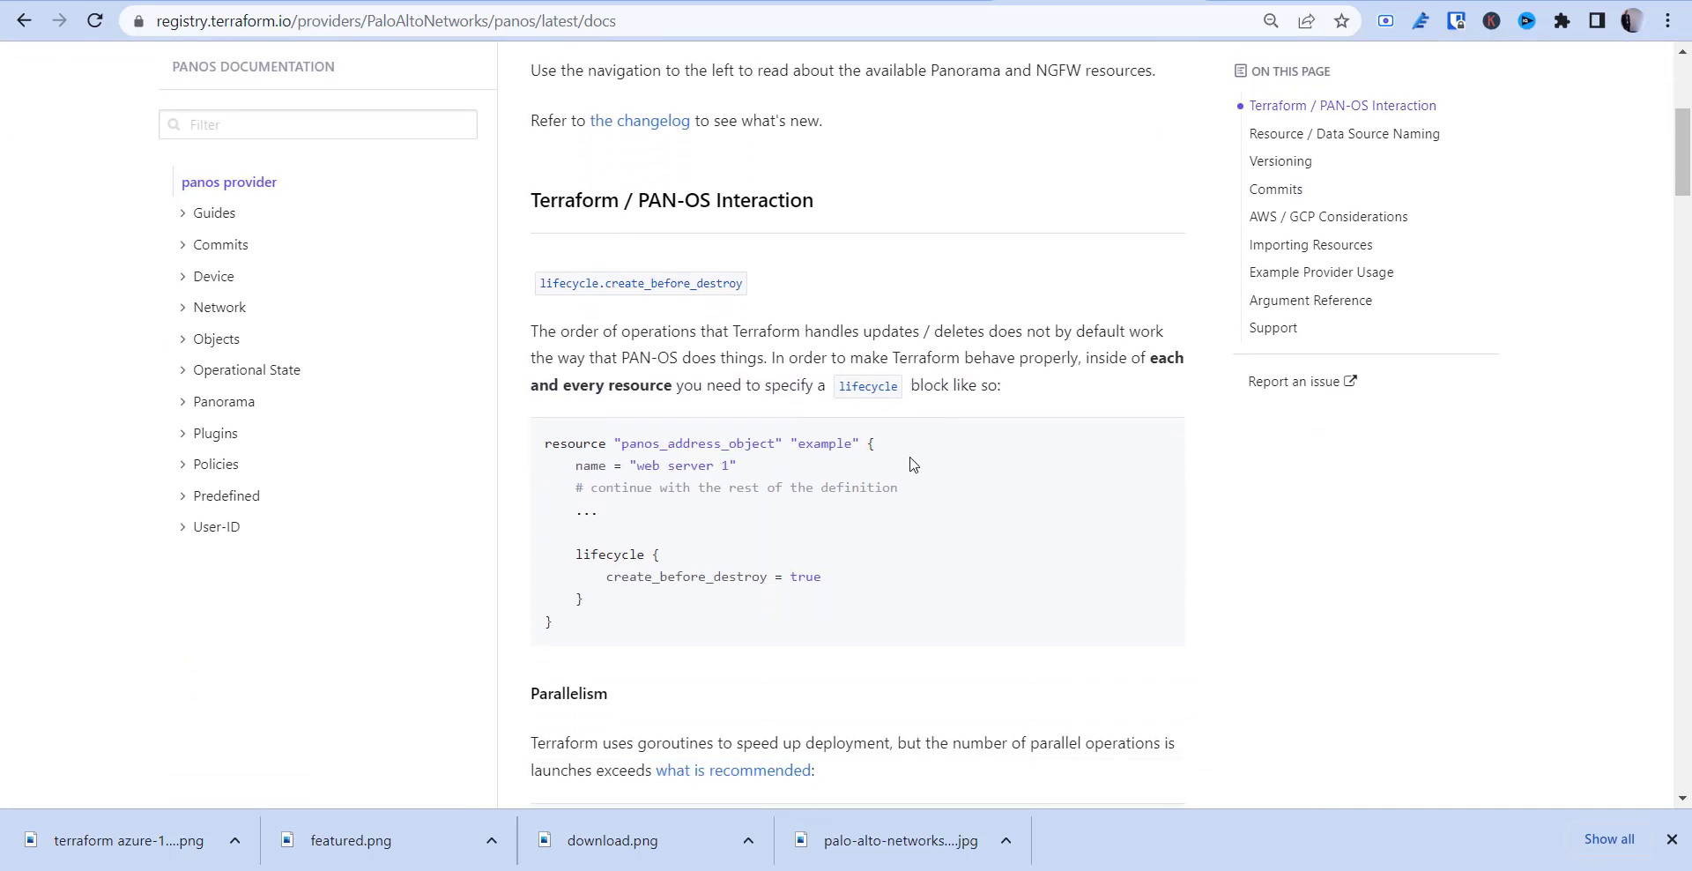
pyautogui.moveTo(614, 300)
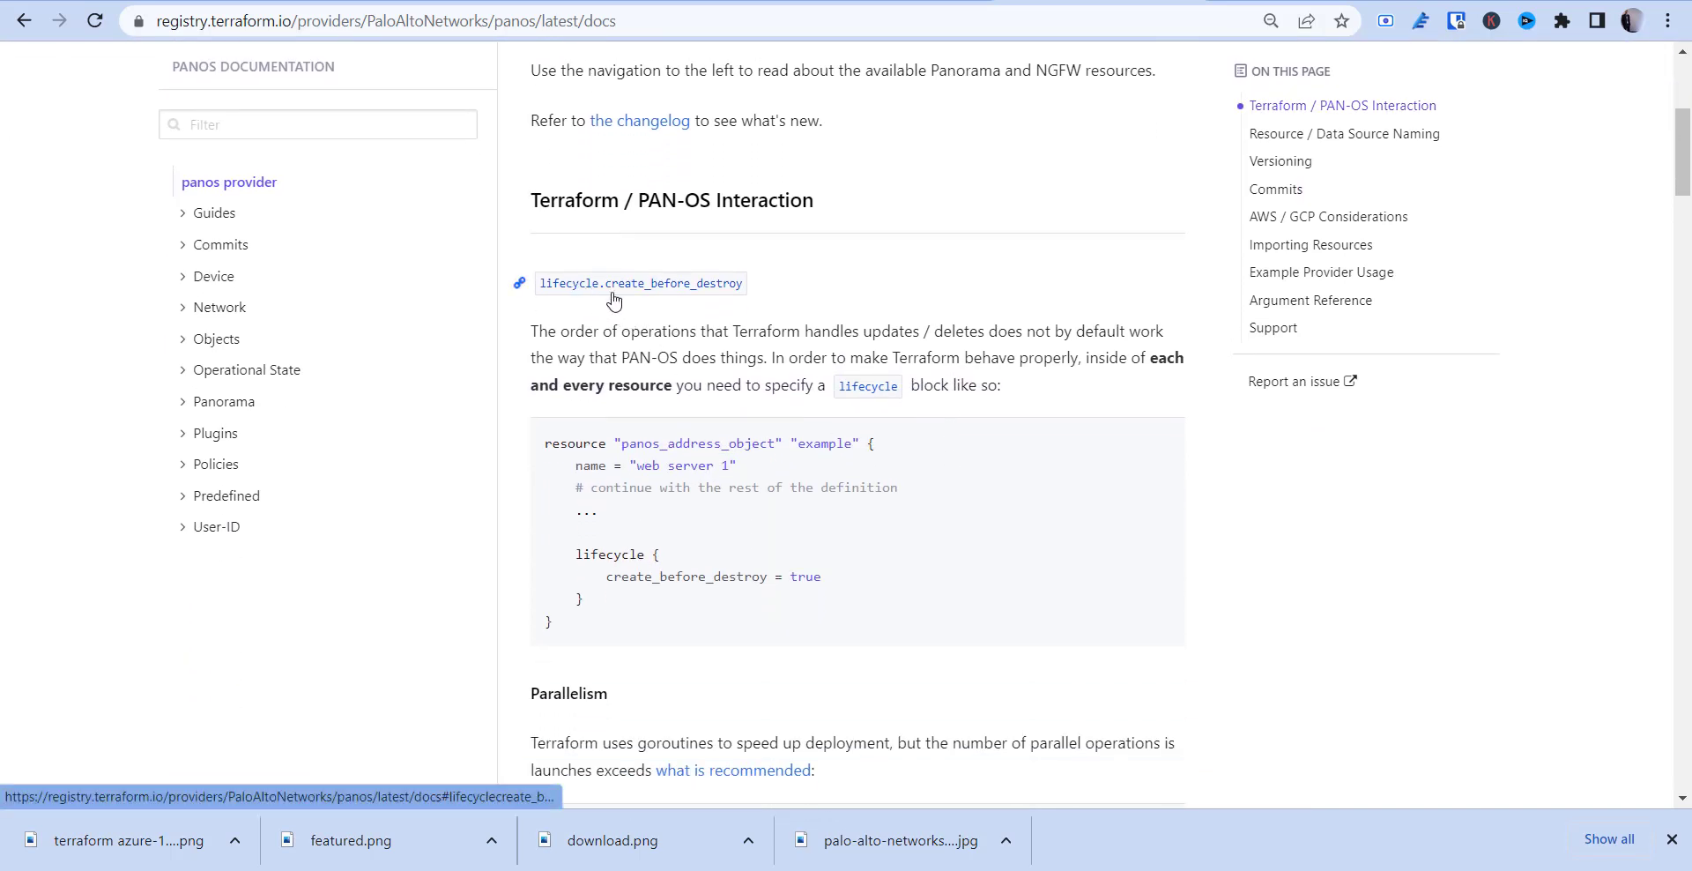
pyautogui.moveTo(781, 348)
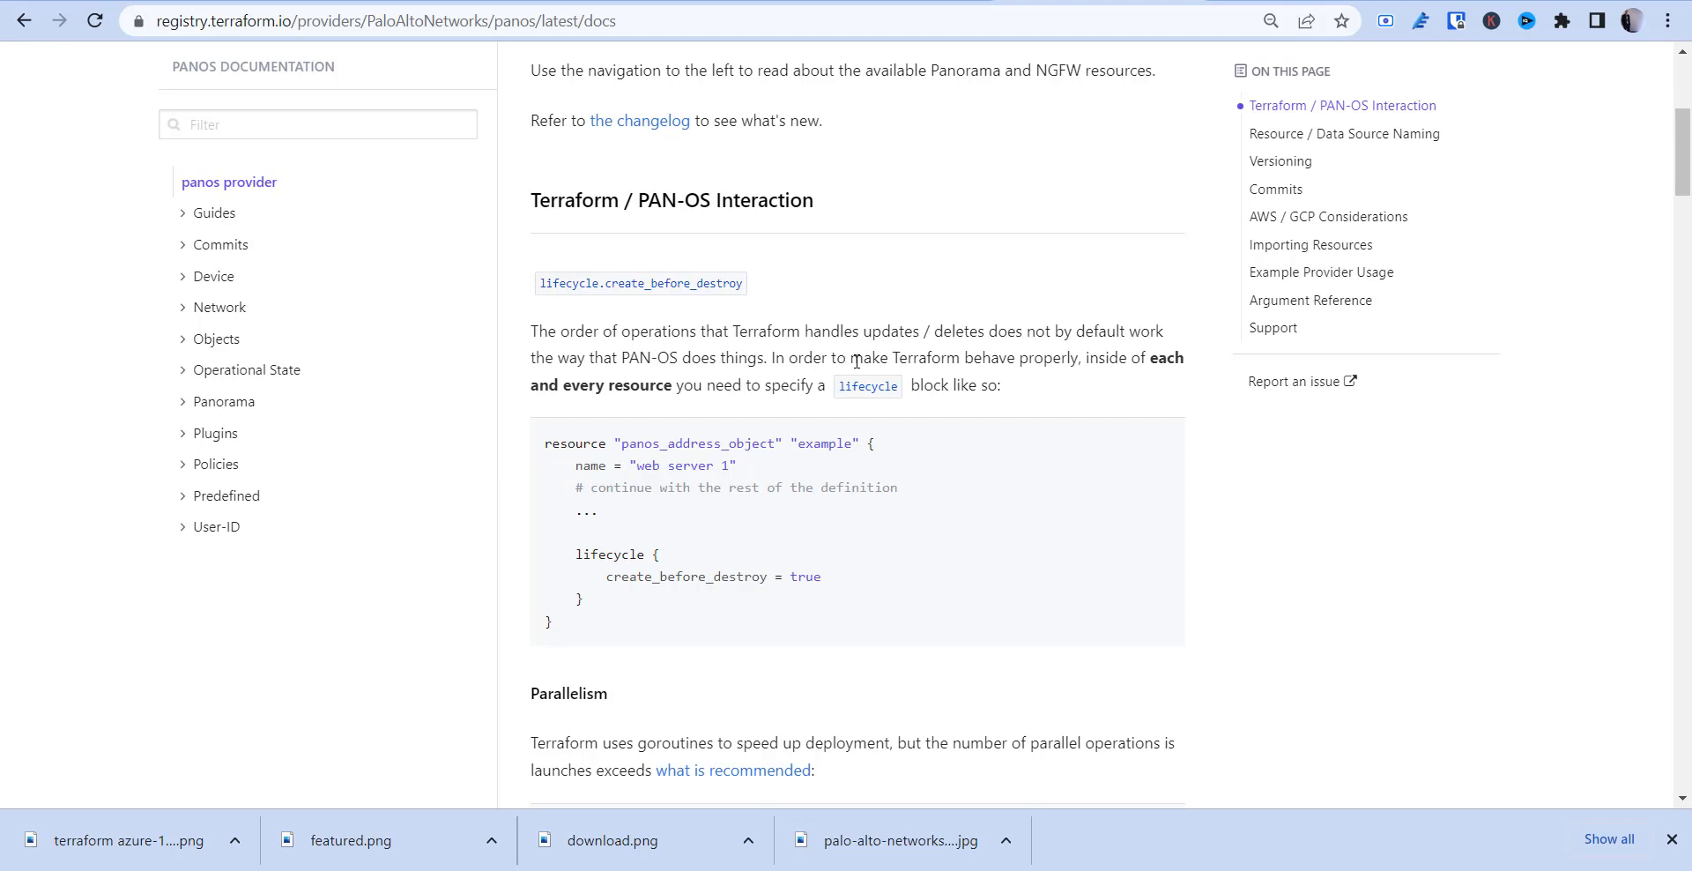
pyautogui.moveTo(1073, 362)
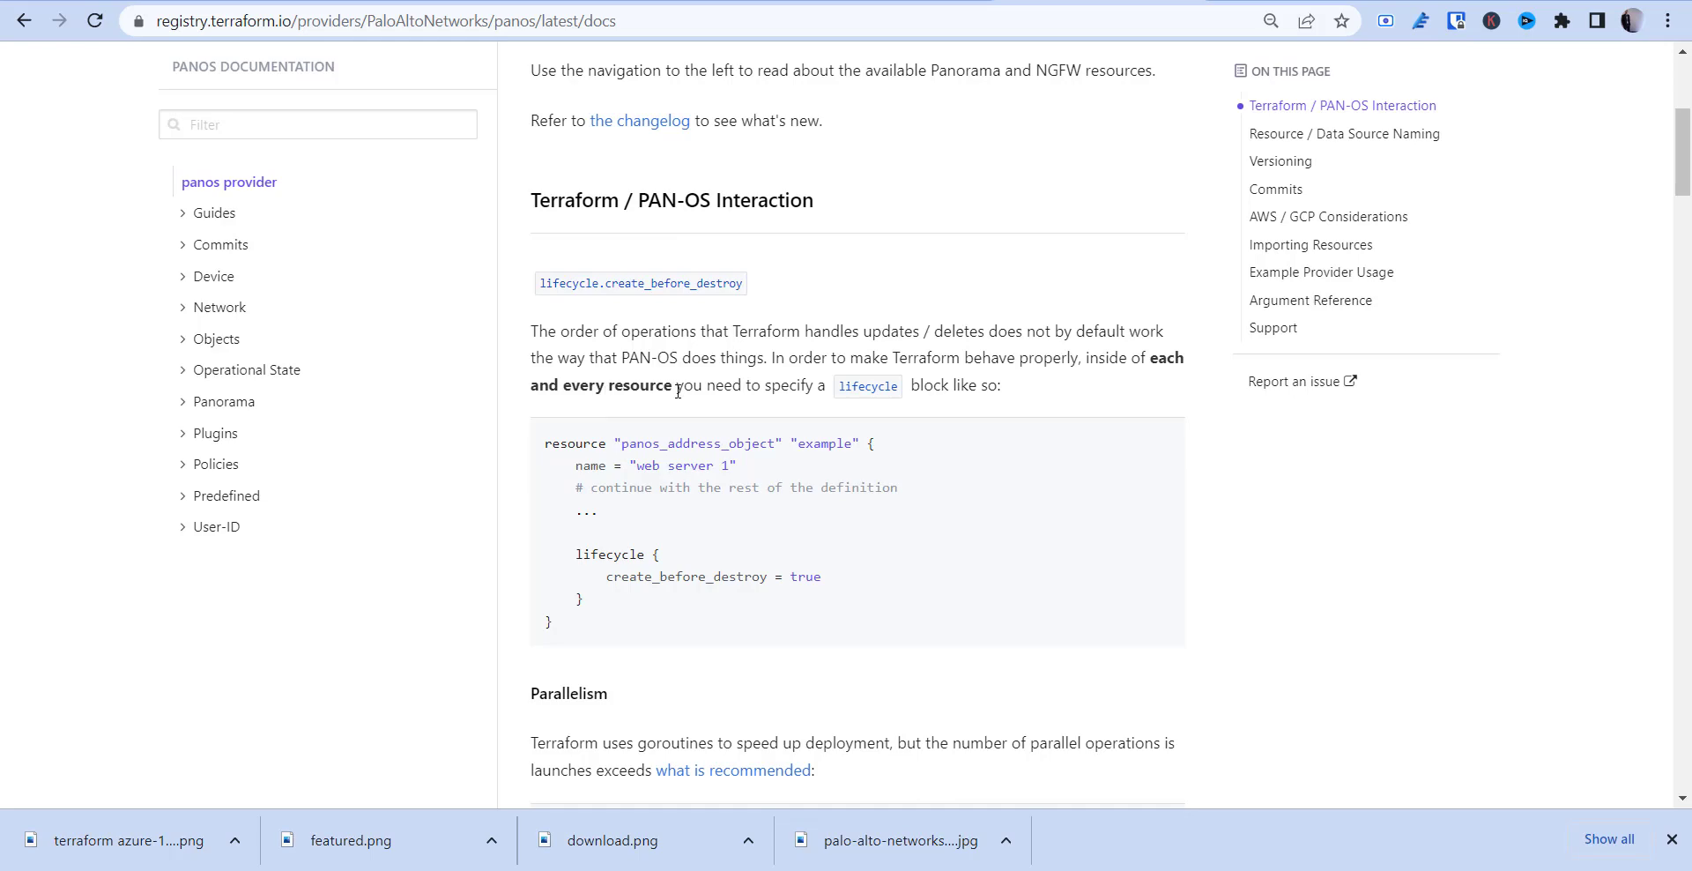
pyautogui.moveTo(867, 386)
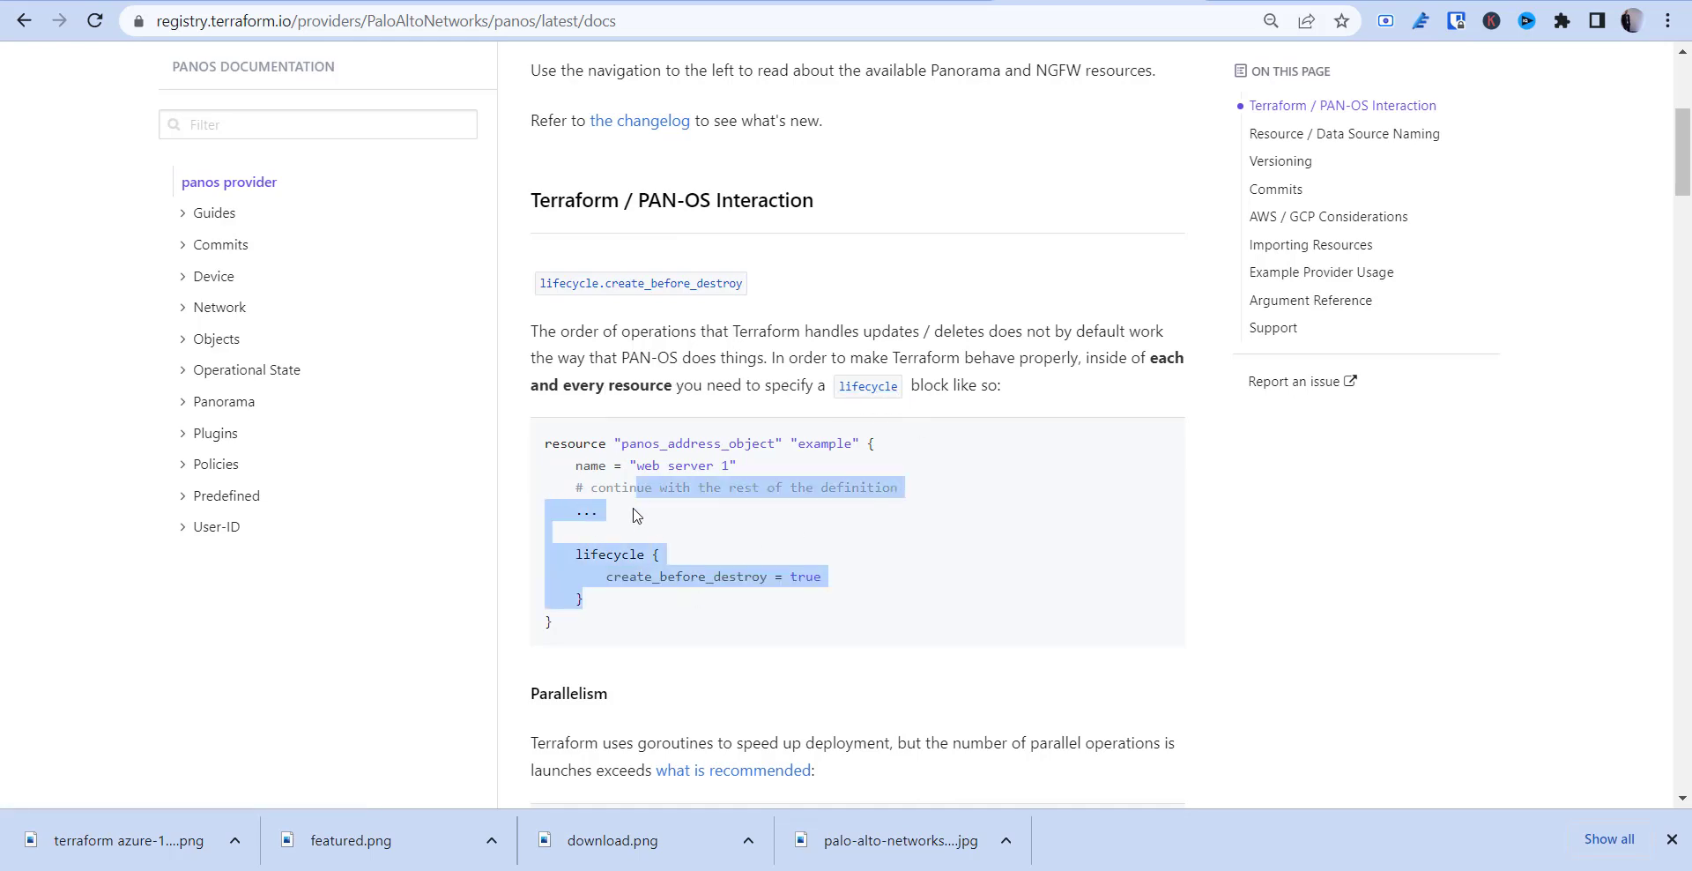
pyautogui.scroll(-3)
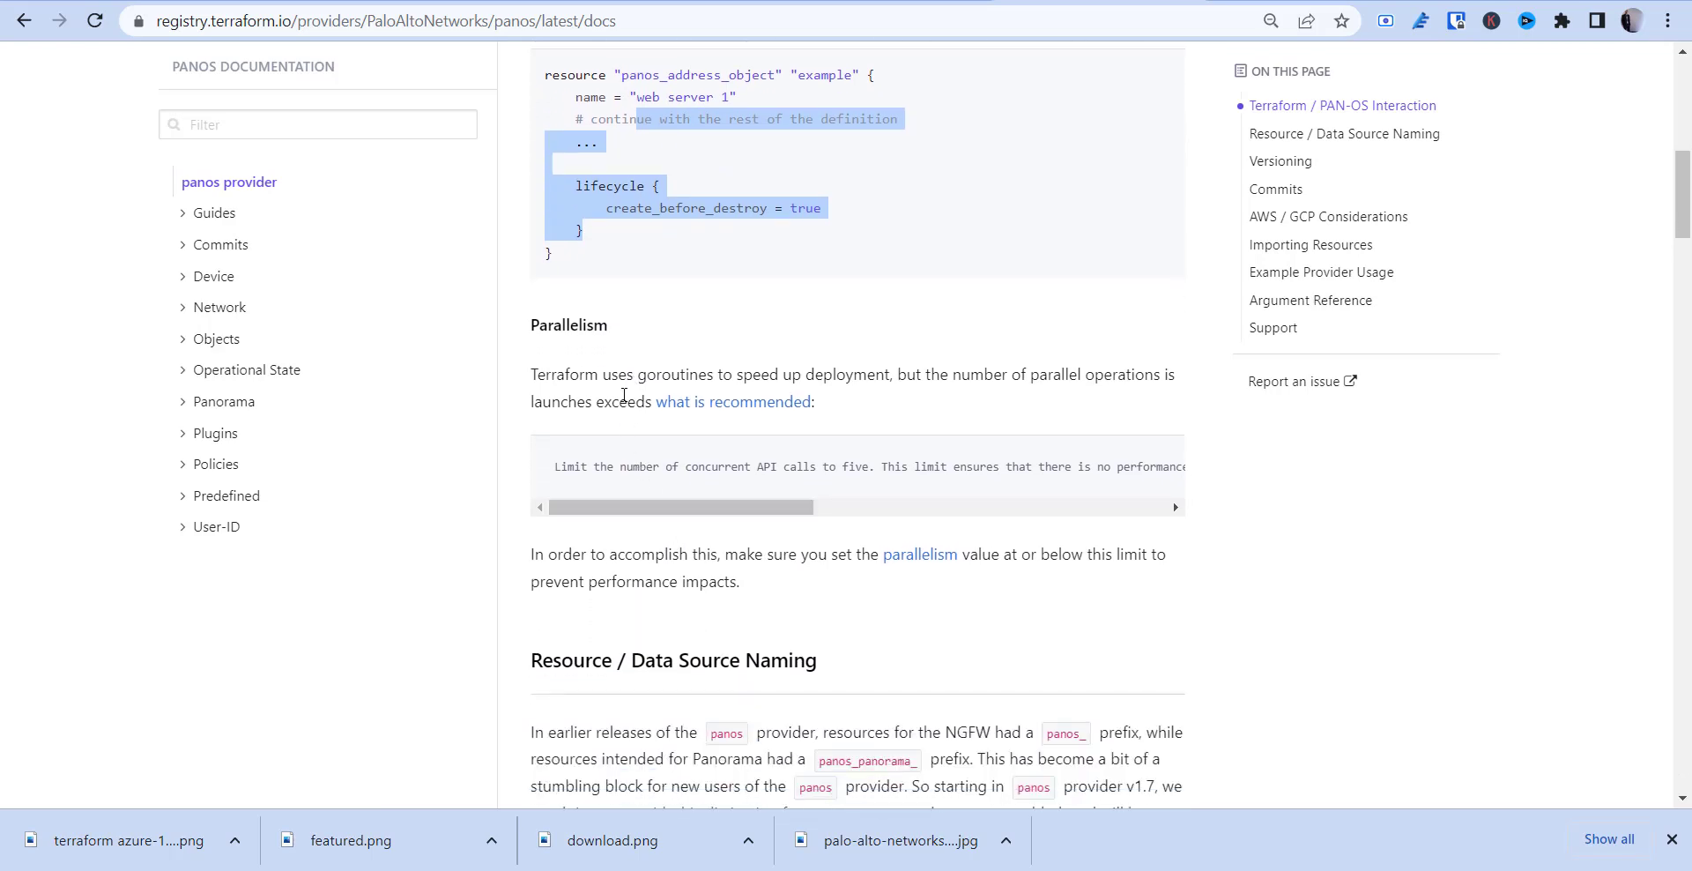
pyautogui.scroll(-3)
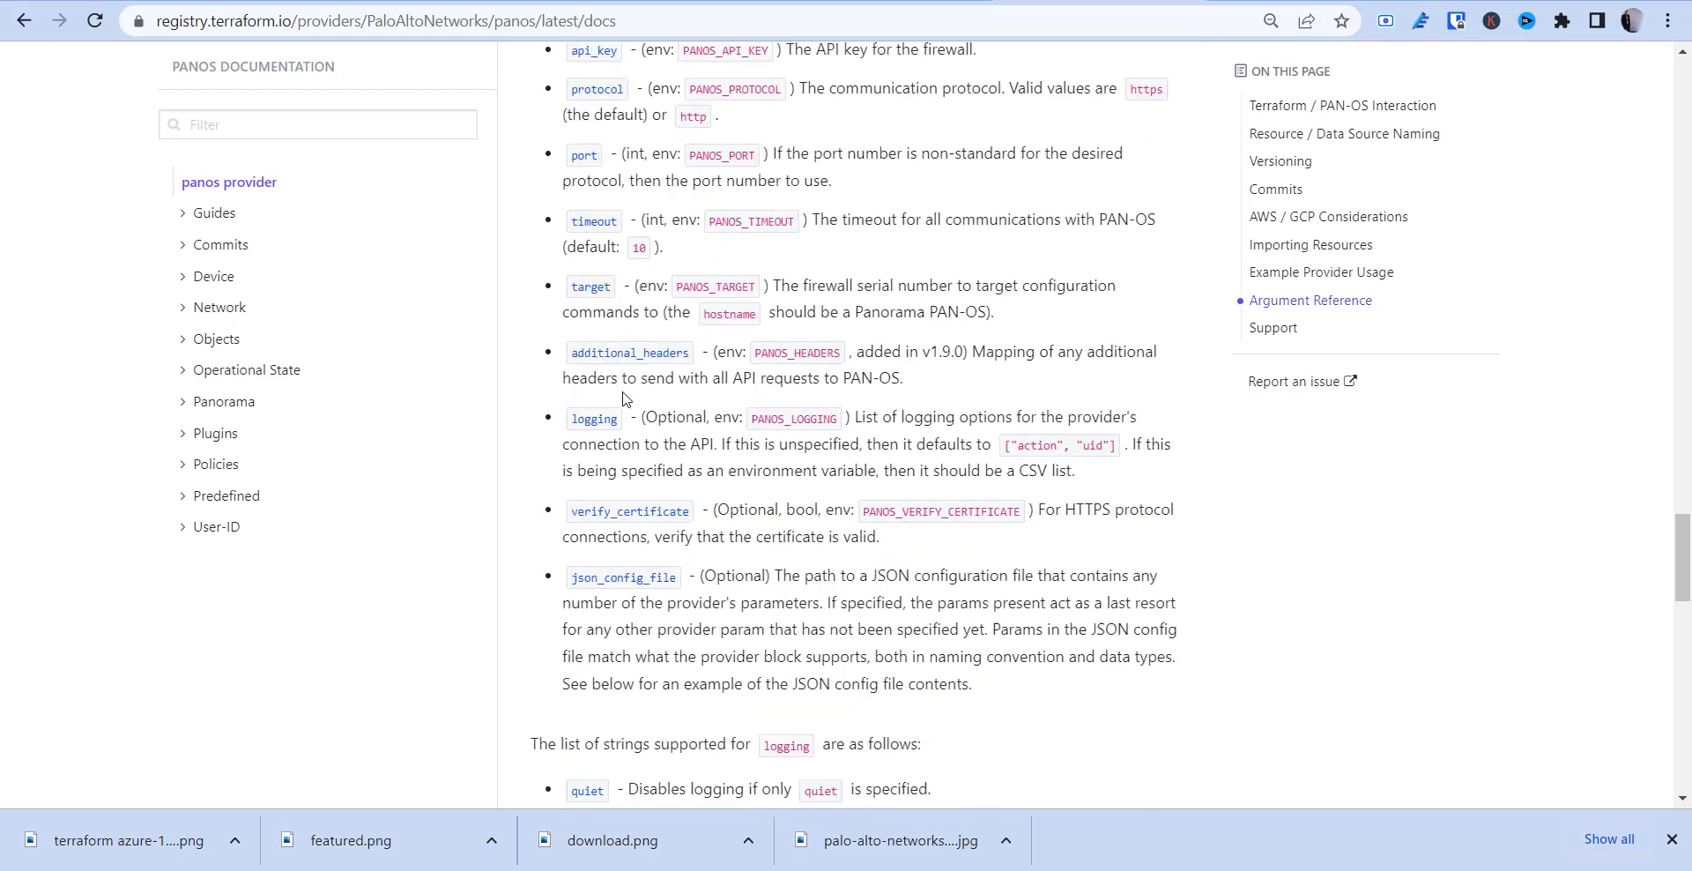
pyautogui.scroll(3)
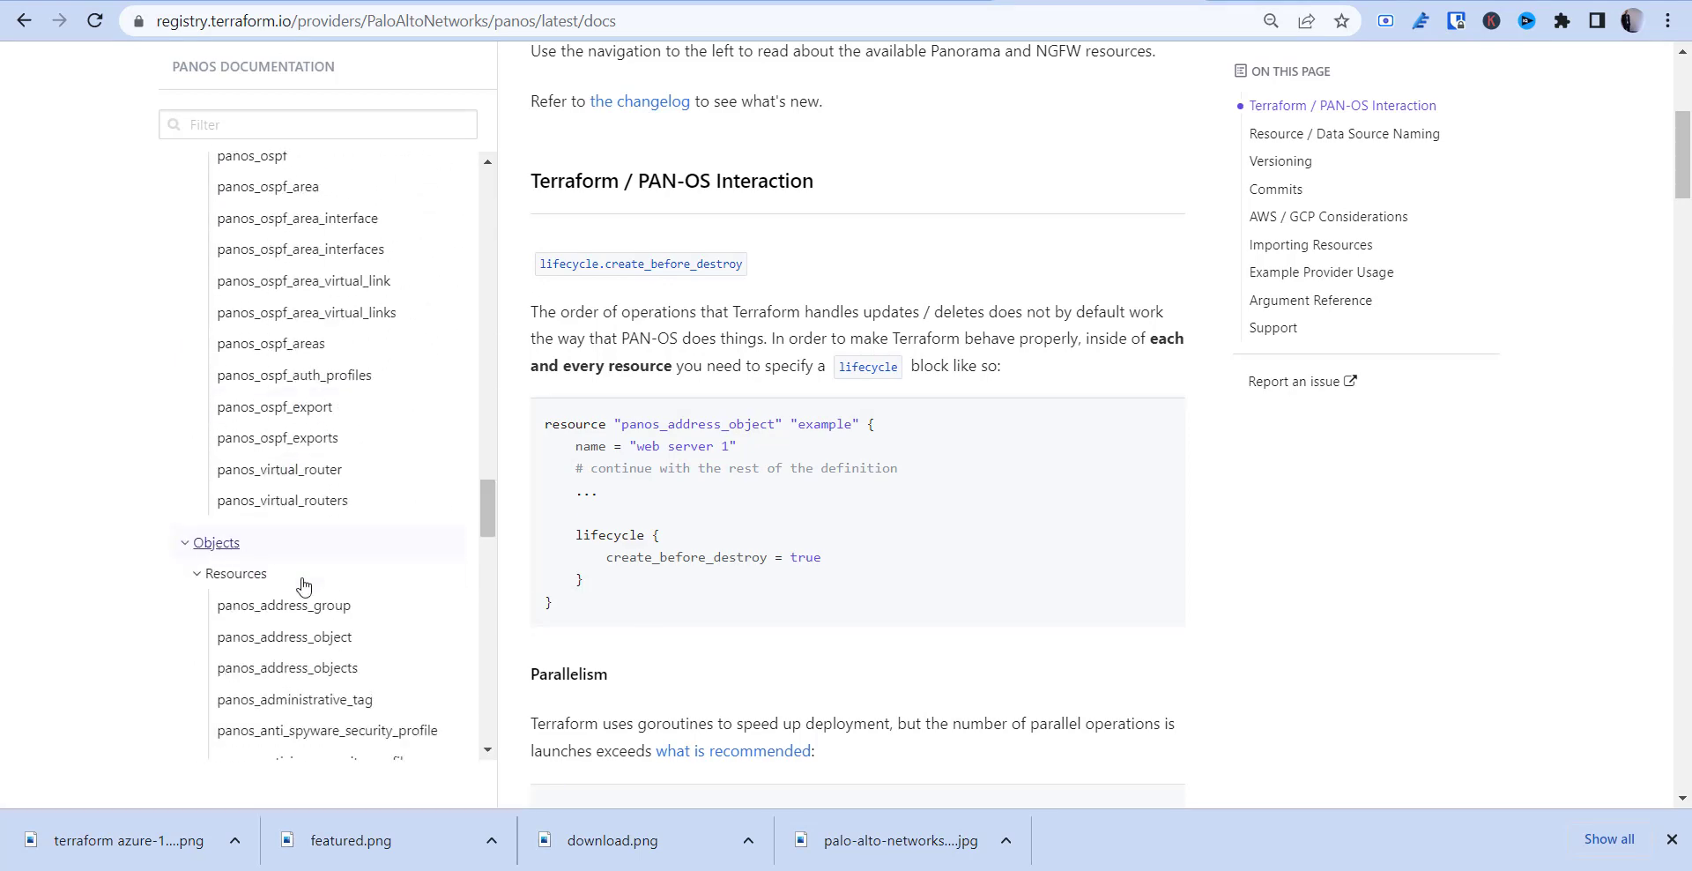
# Scroll through panos_address_objects guidance to its Example Usage with create_before_destroy blocks.
pyautogui.scroll(-3)
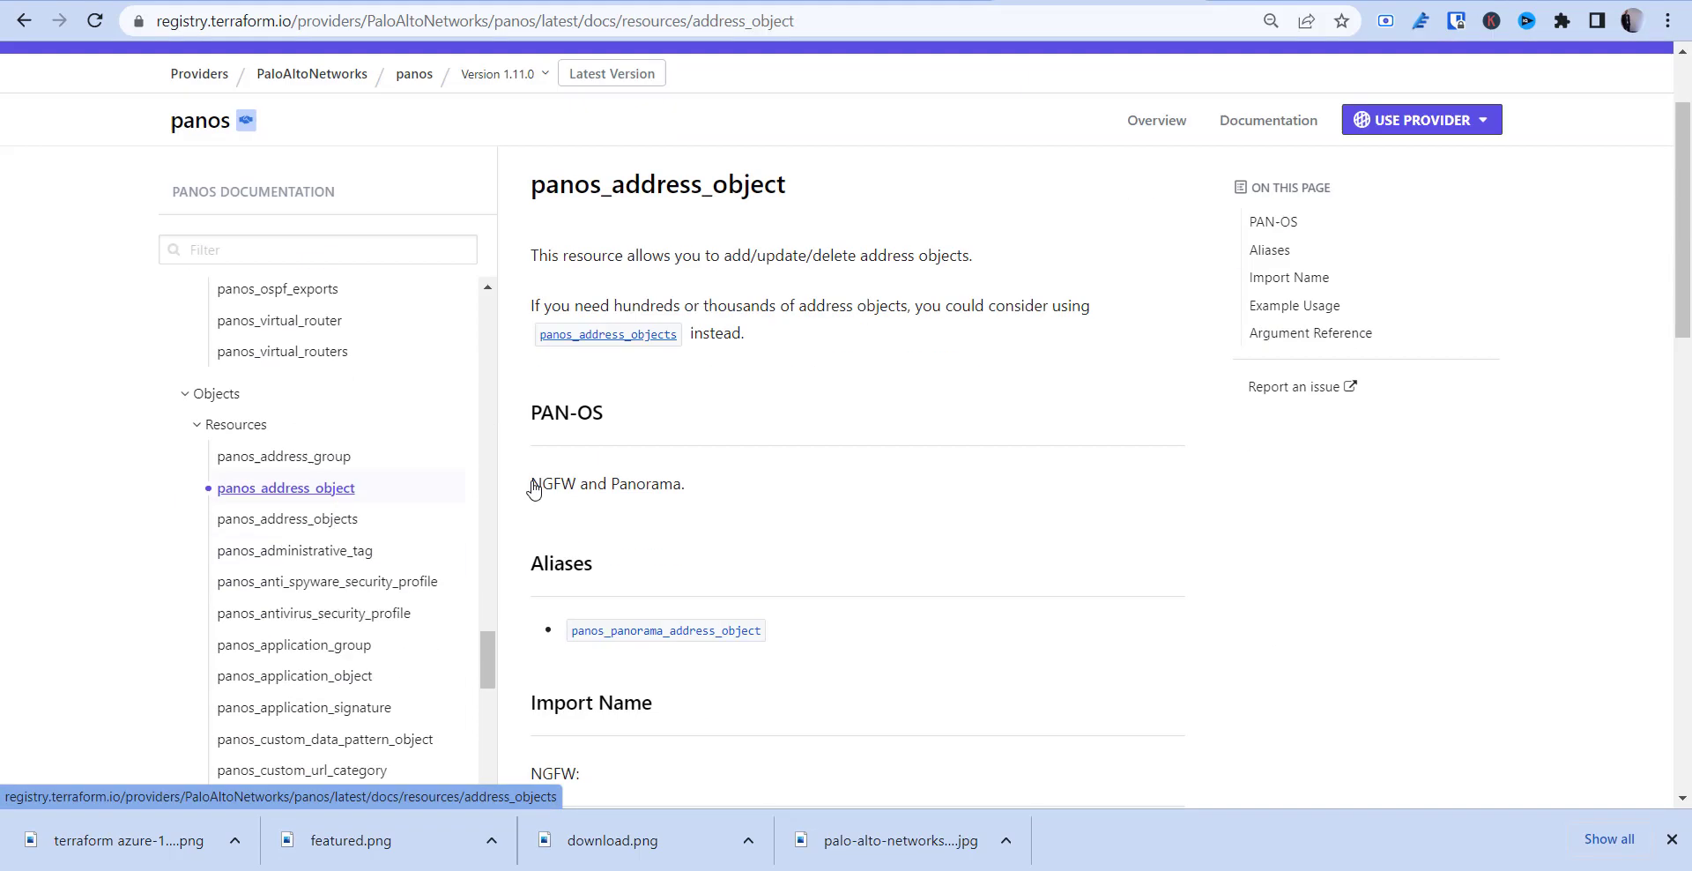
pyautogui.scroll(-3)
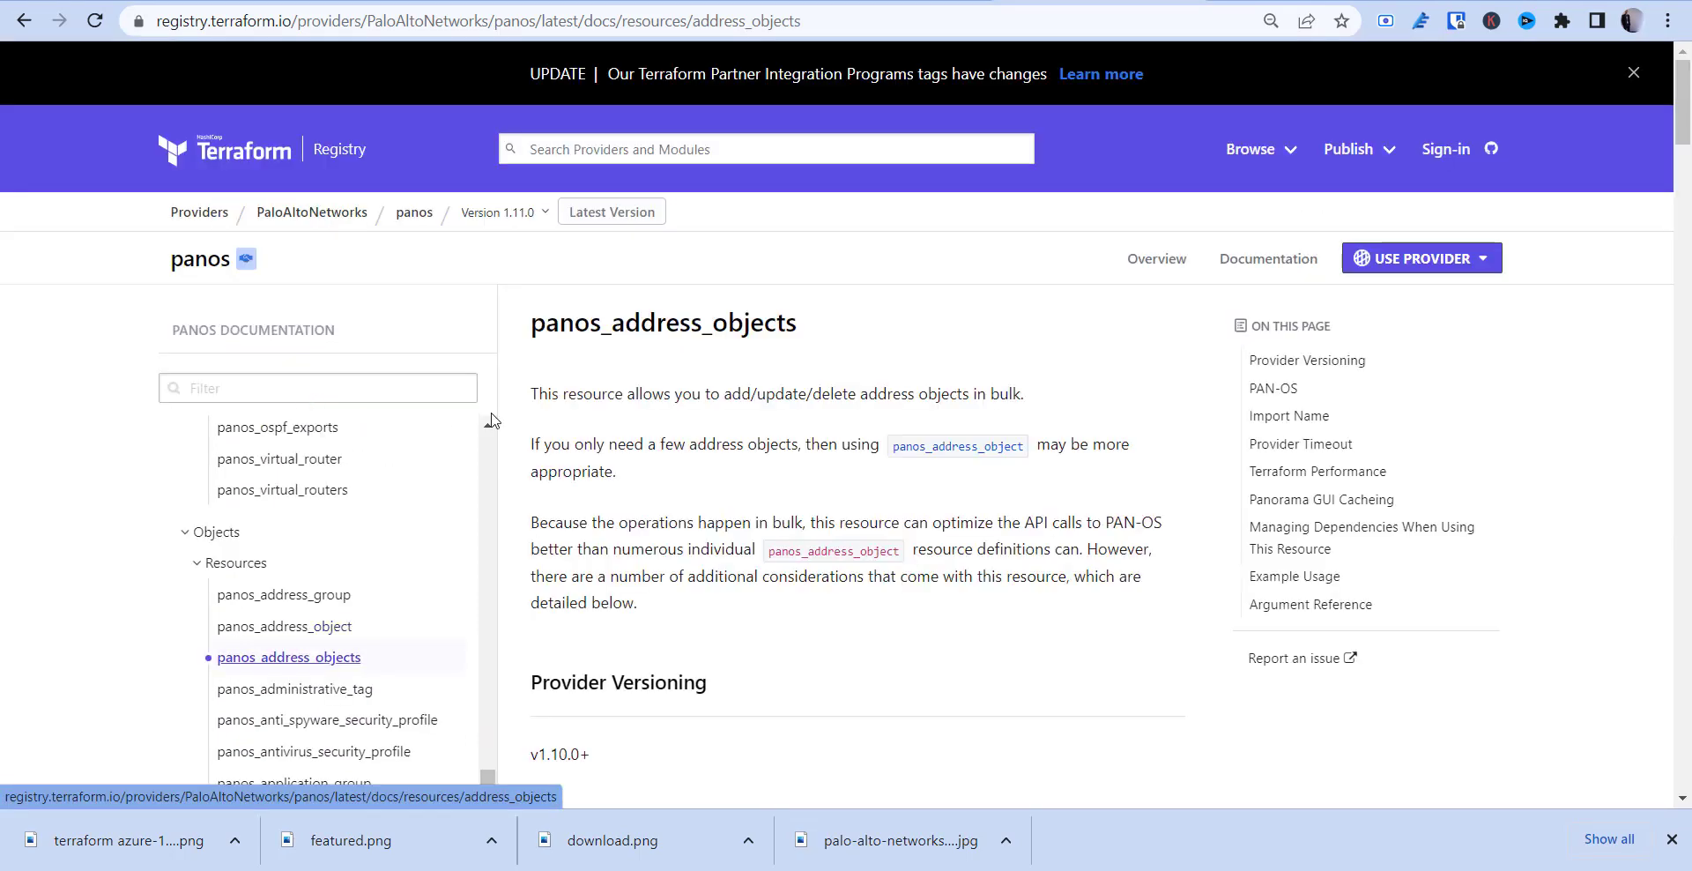
pyautogui.scroll(-3)
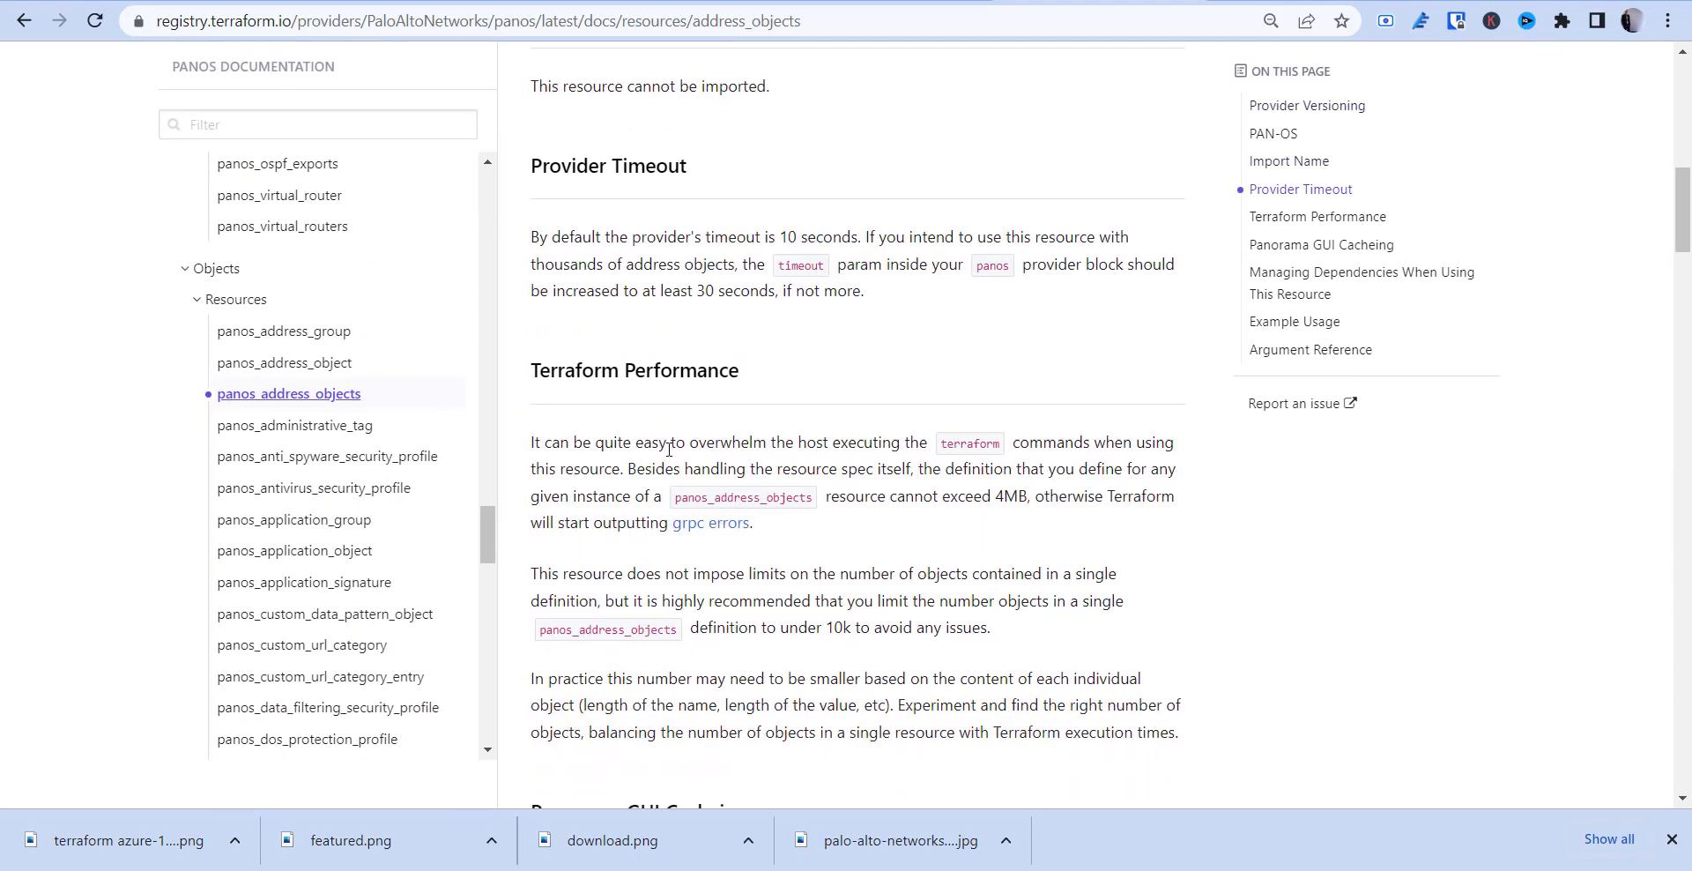
pyautogui.scroll(-3)
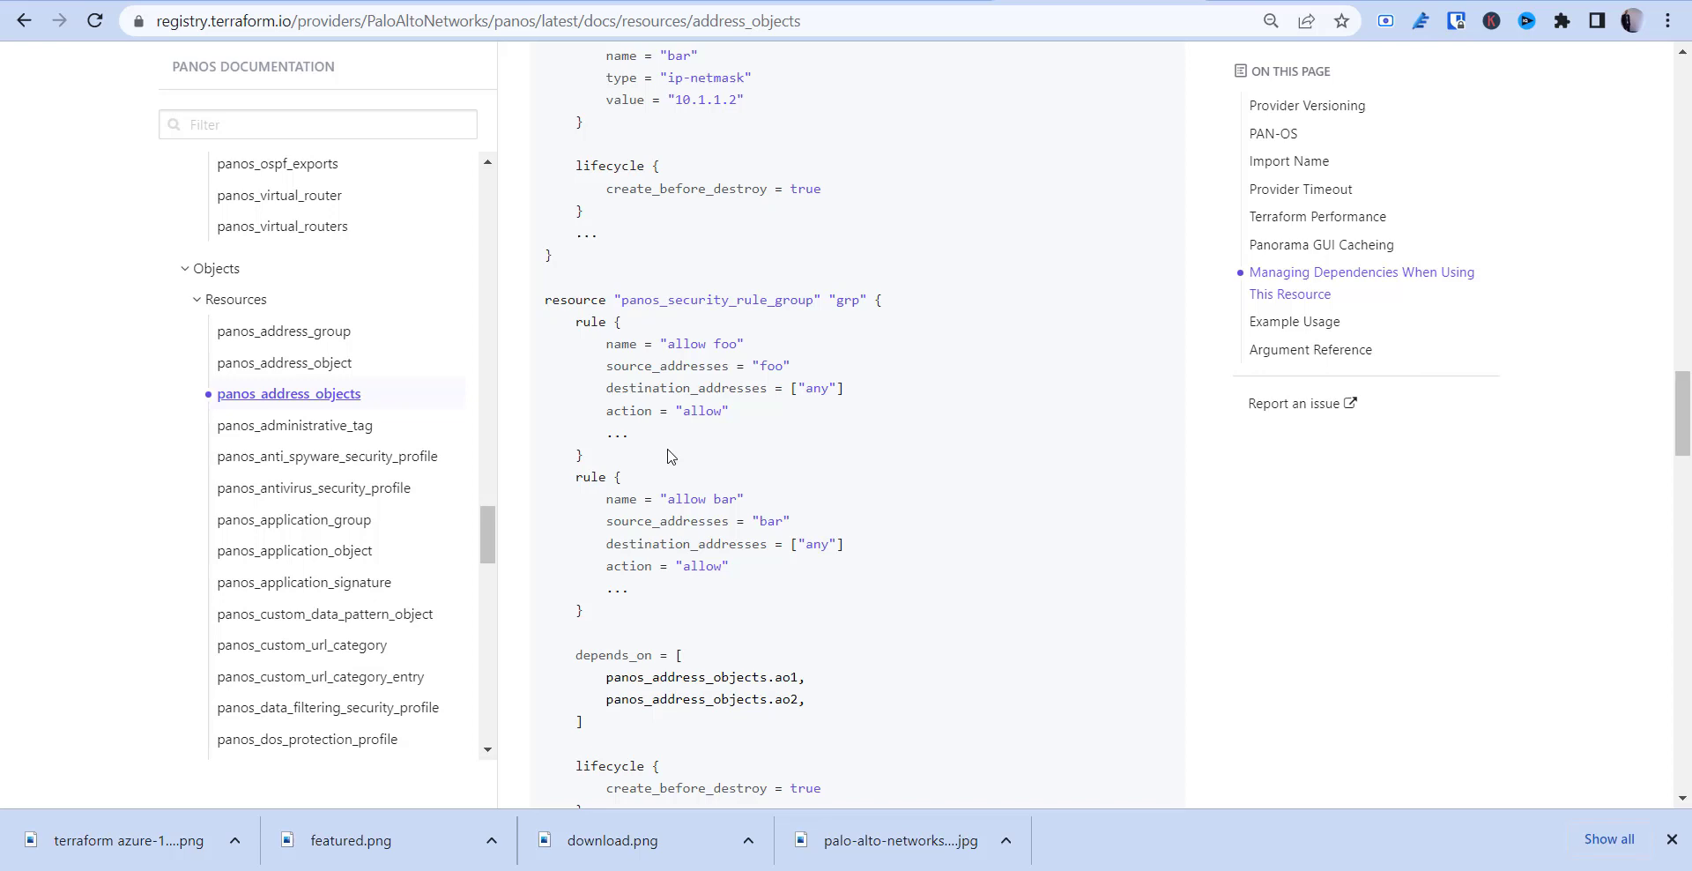
pyautogui.moveTo(934, 97)
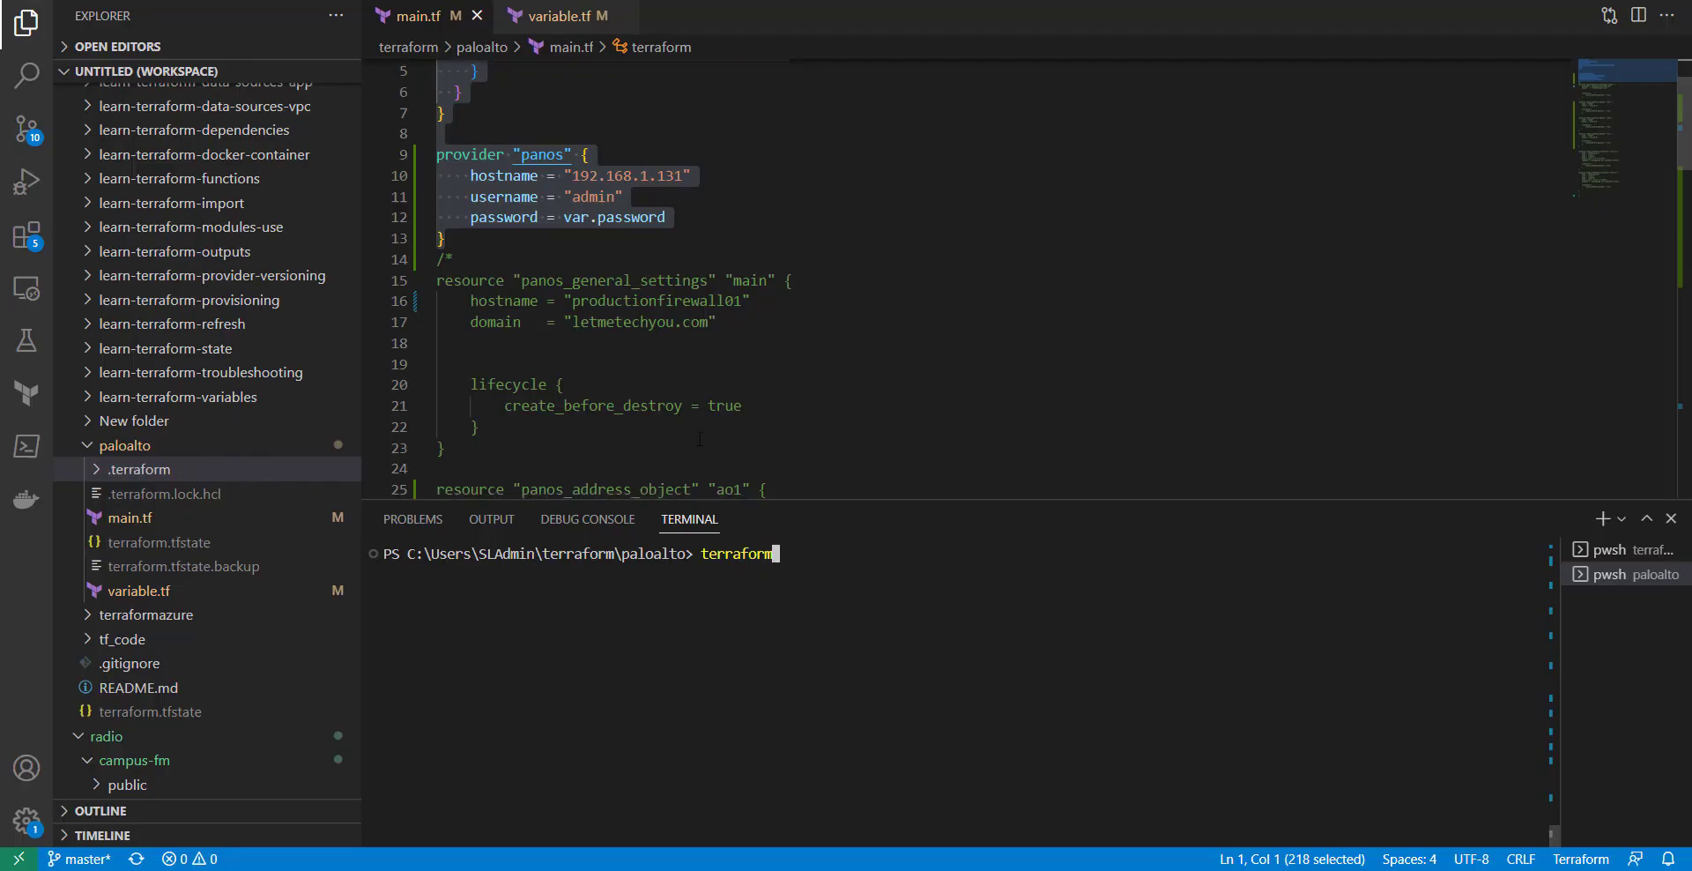
# Uncomment panos_general_settings and move the /* opener above panos_address_object ao1.
pyautogui.scroll(-3)
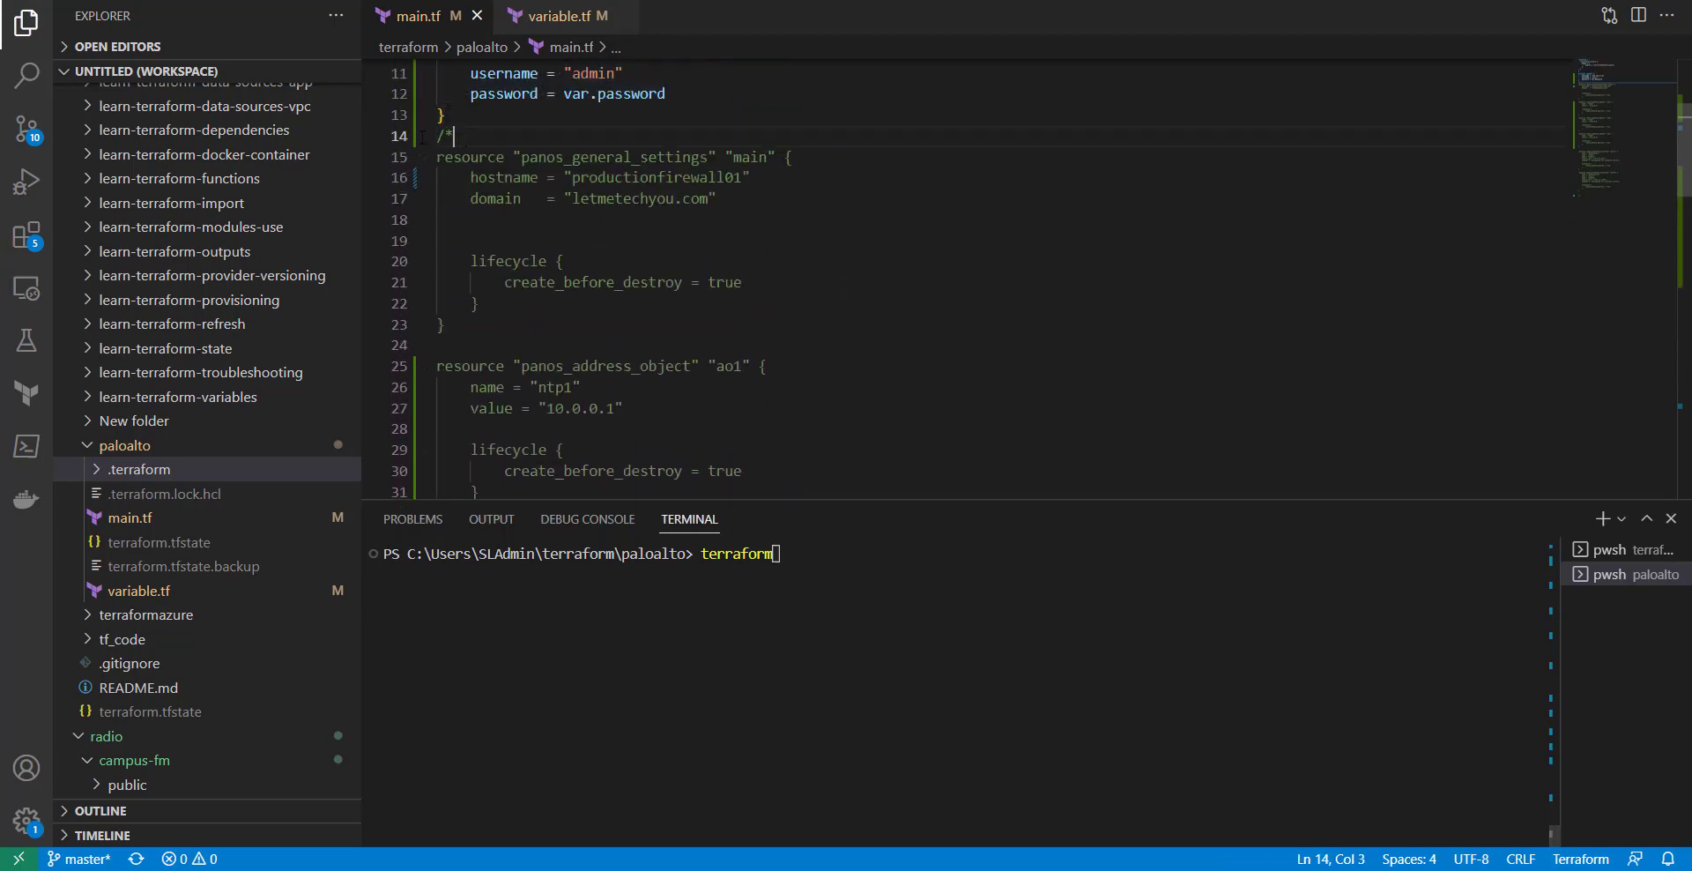
pyautogui.press('Backspace')
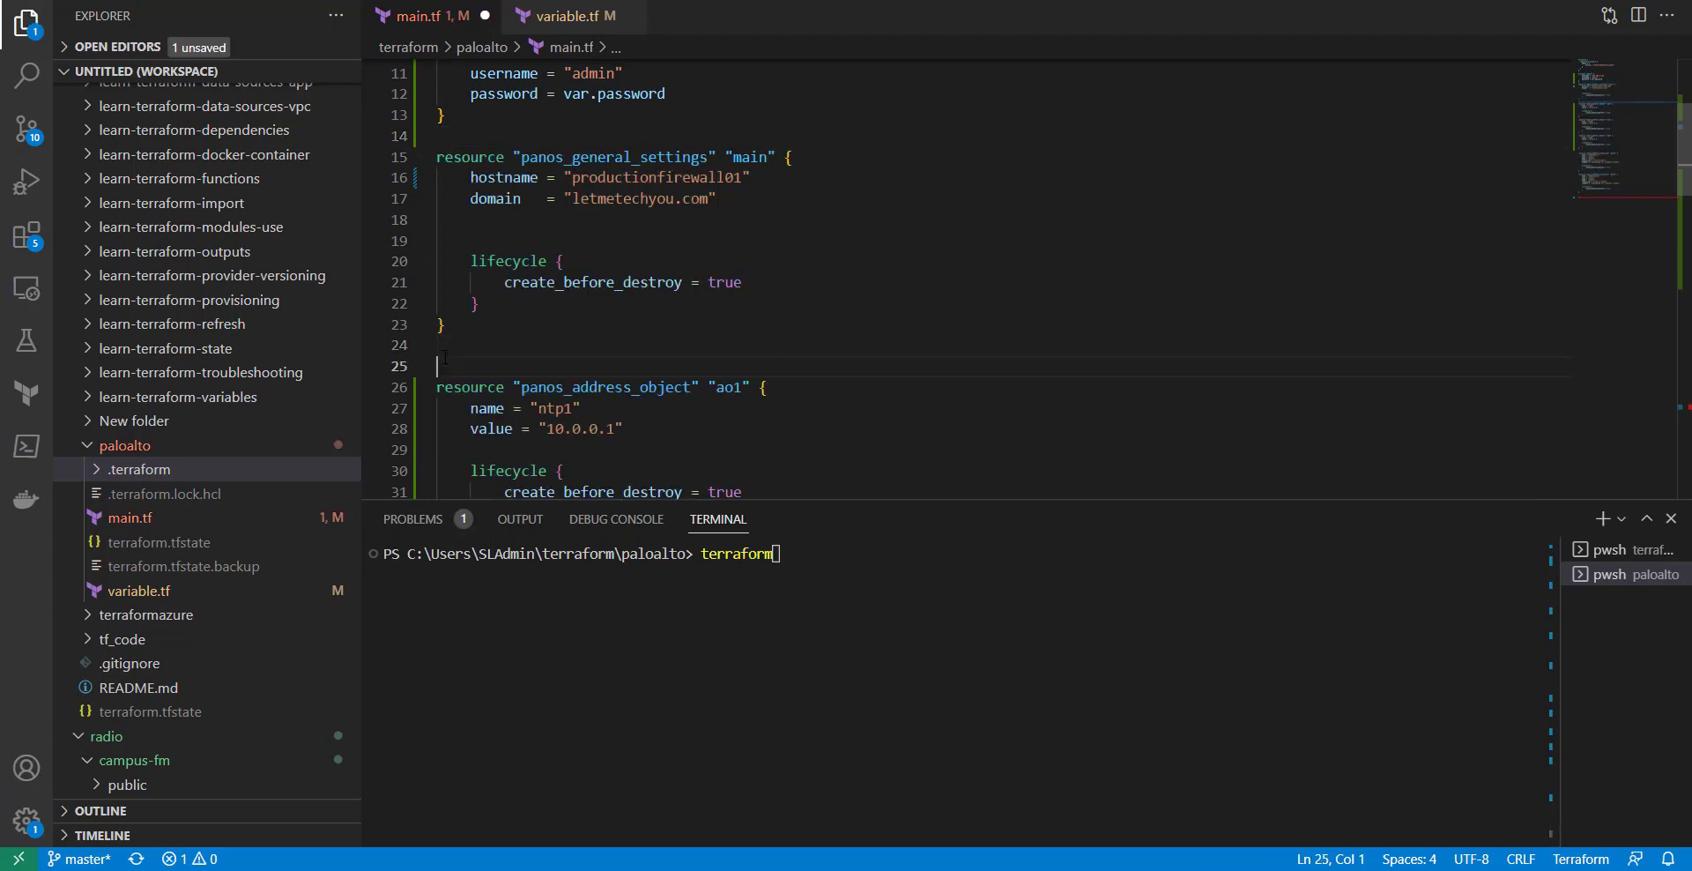
pyautogui.write('/*')
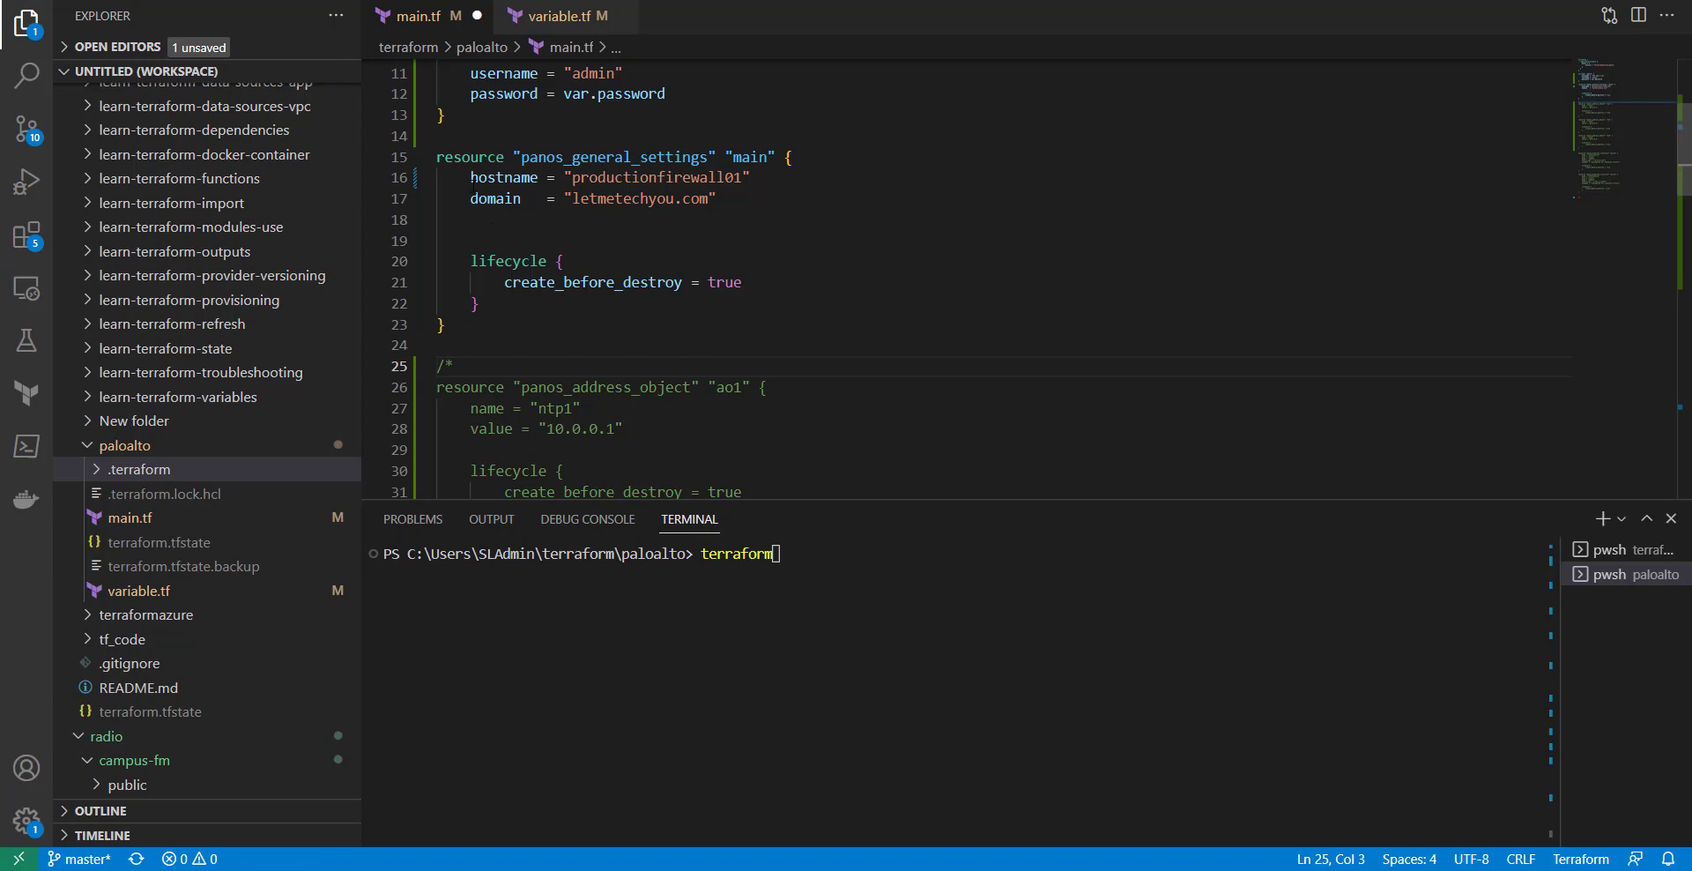
# Replace the hostname value, retyping it as 'firewall01'.
pyautogui.click(472, 197)
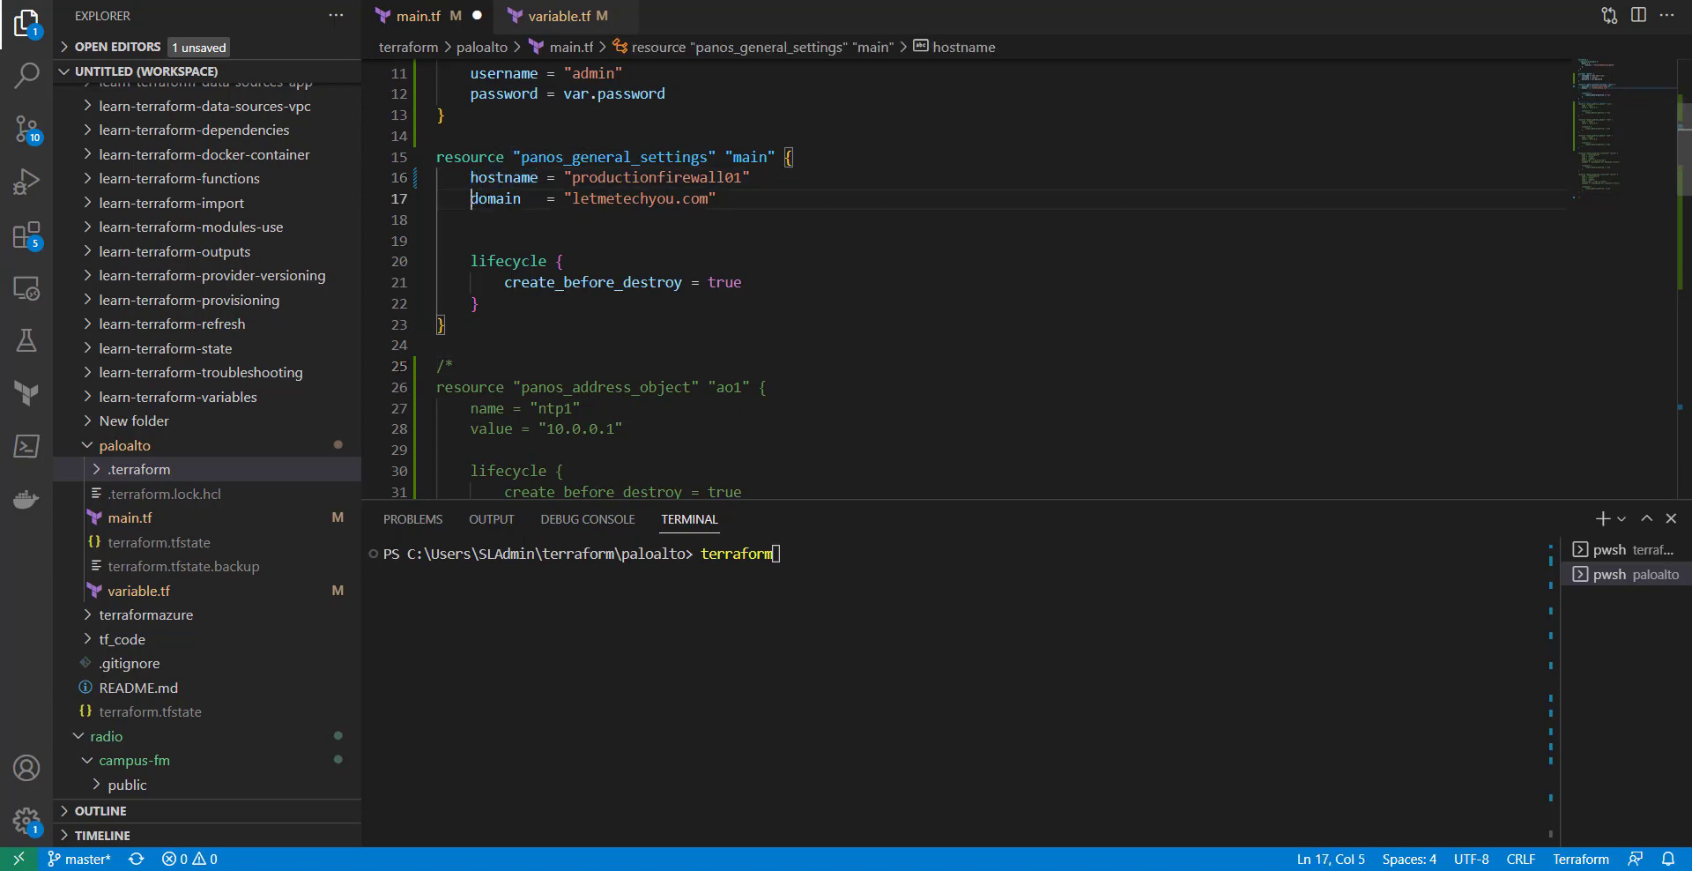
pyautogui.doubleClick(495, 198)
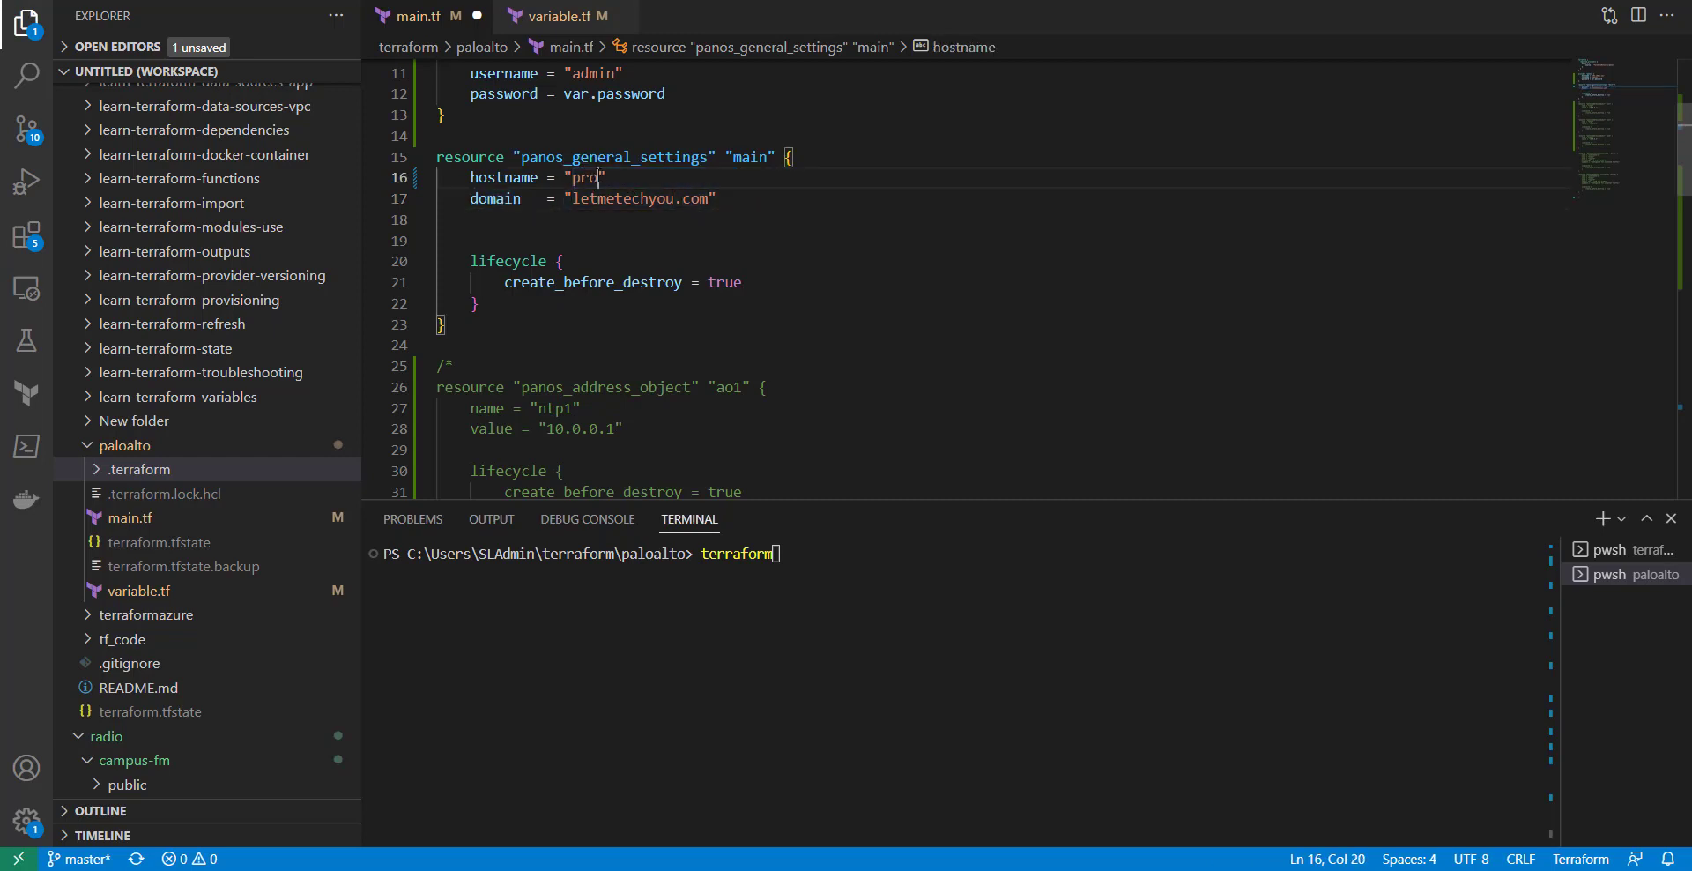
pyautogui.write('firewal')
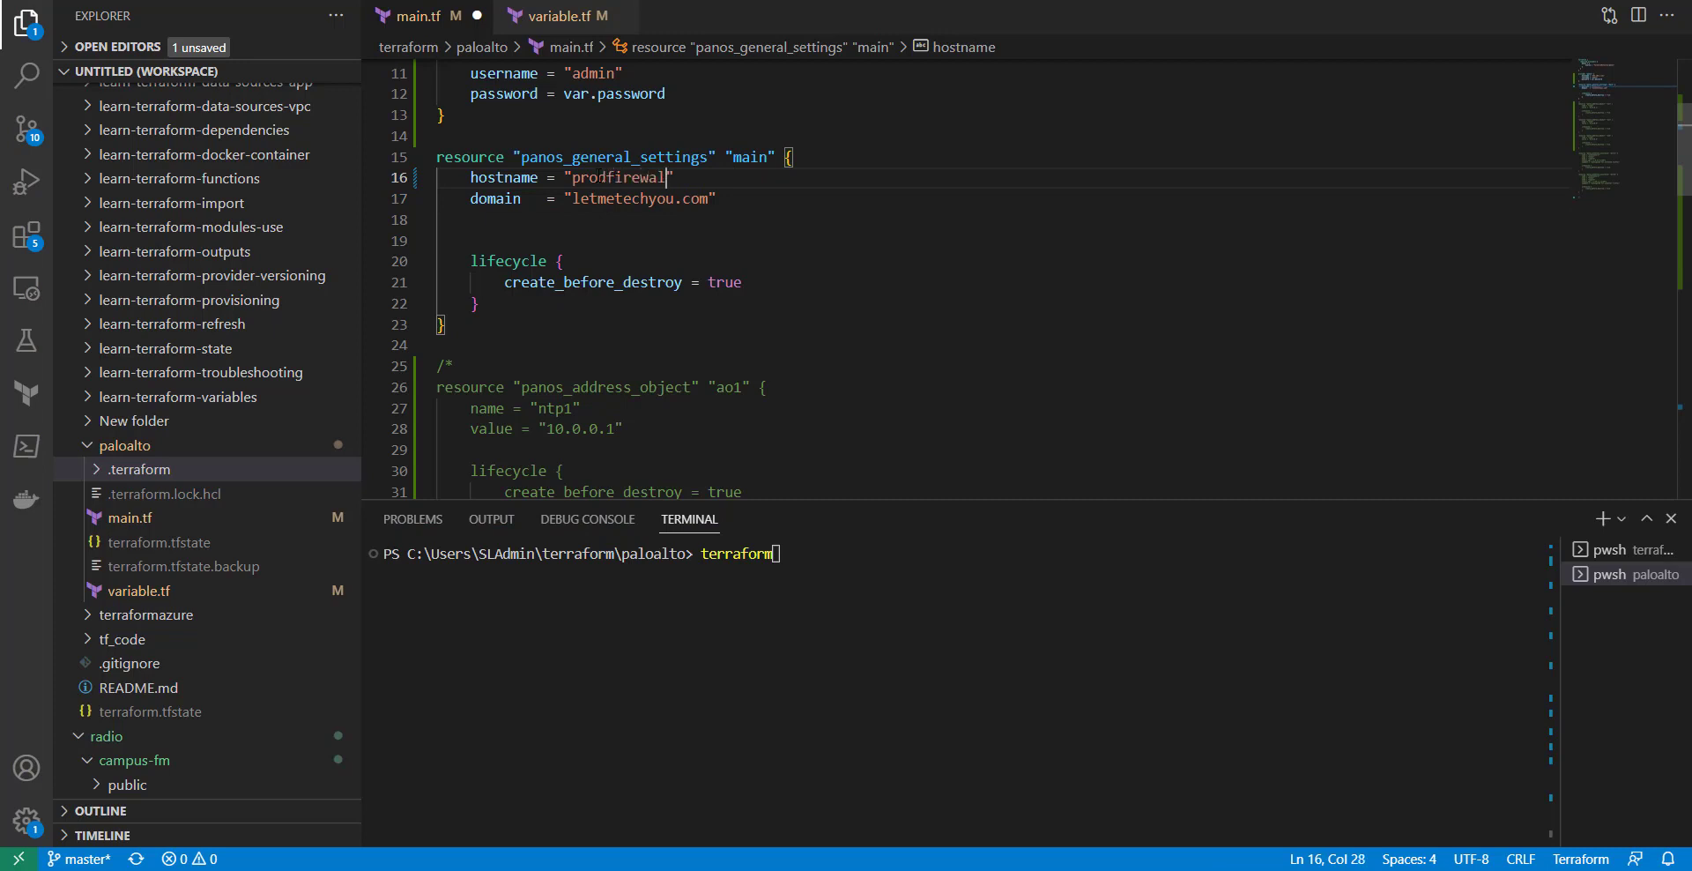
pyautogui.write('l01')
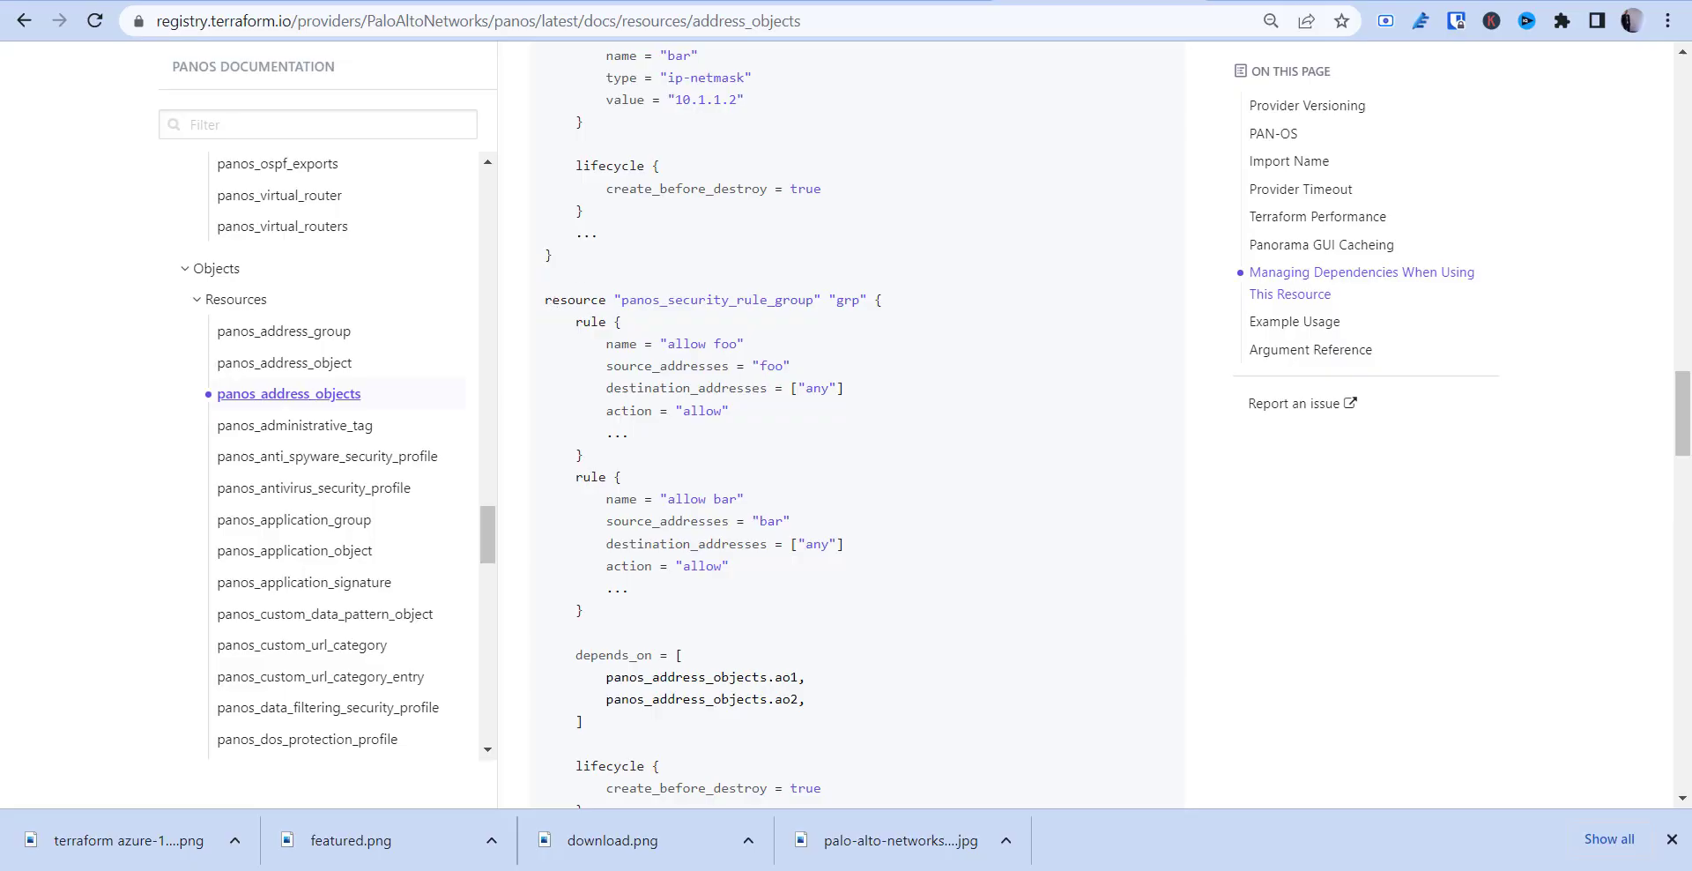
# Review panos_general_settings example usage and arguments such as dns_primary under the Device docs.
pyautogui.scroll(-3)
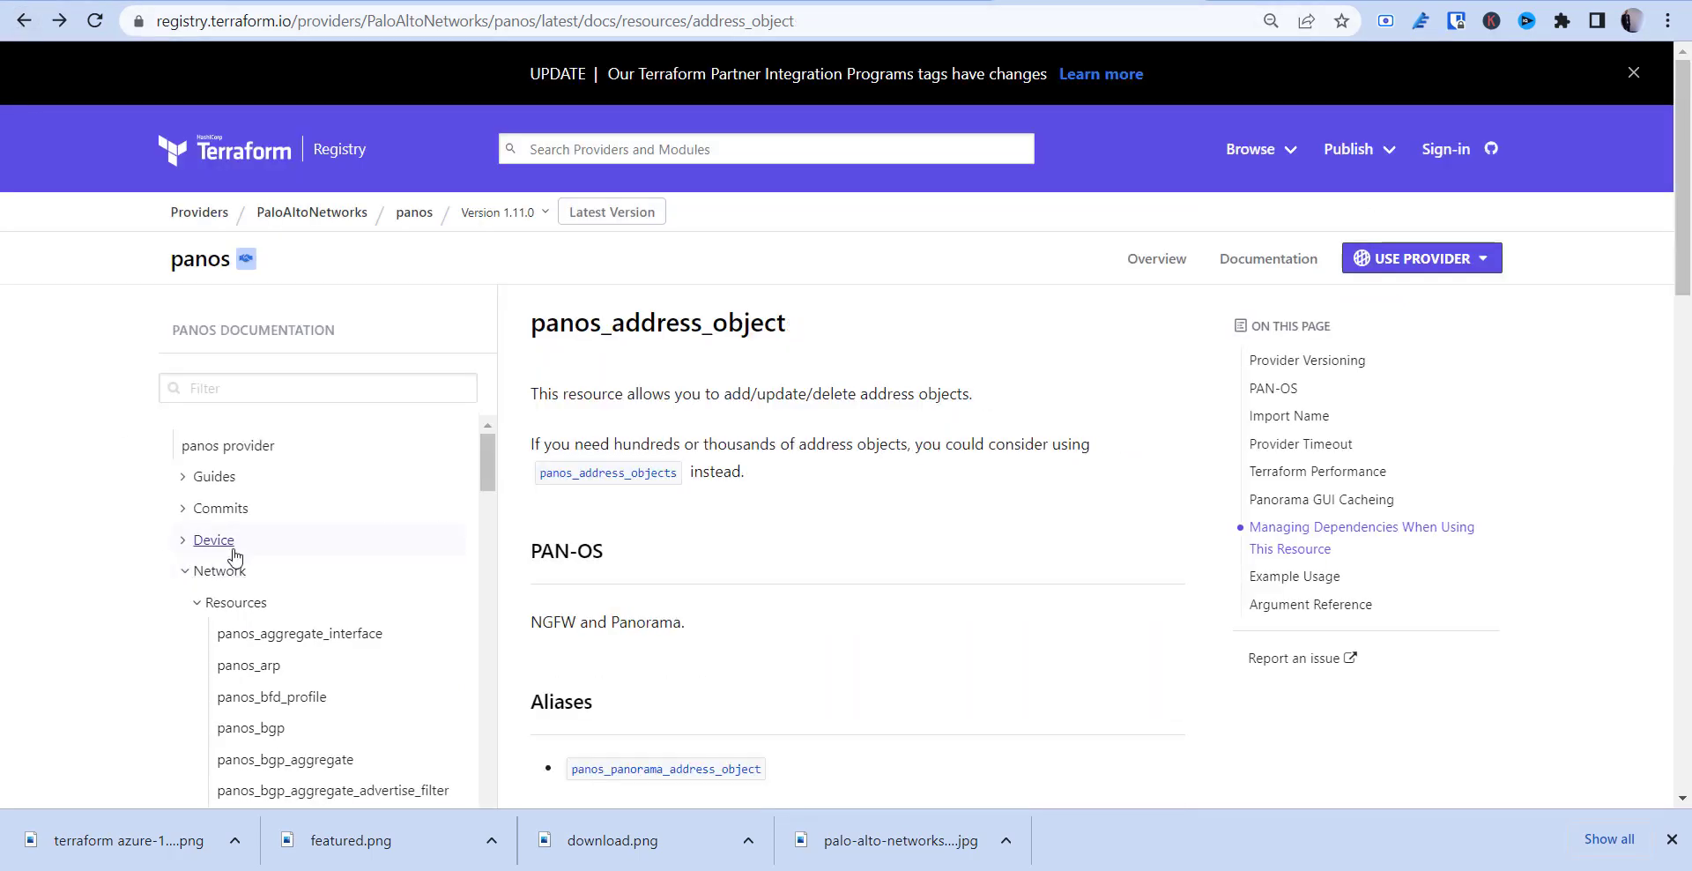
pyautogui.click(211, 539)
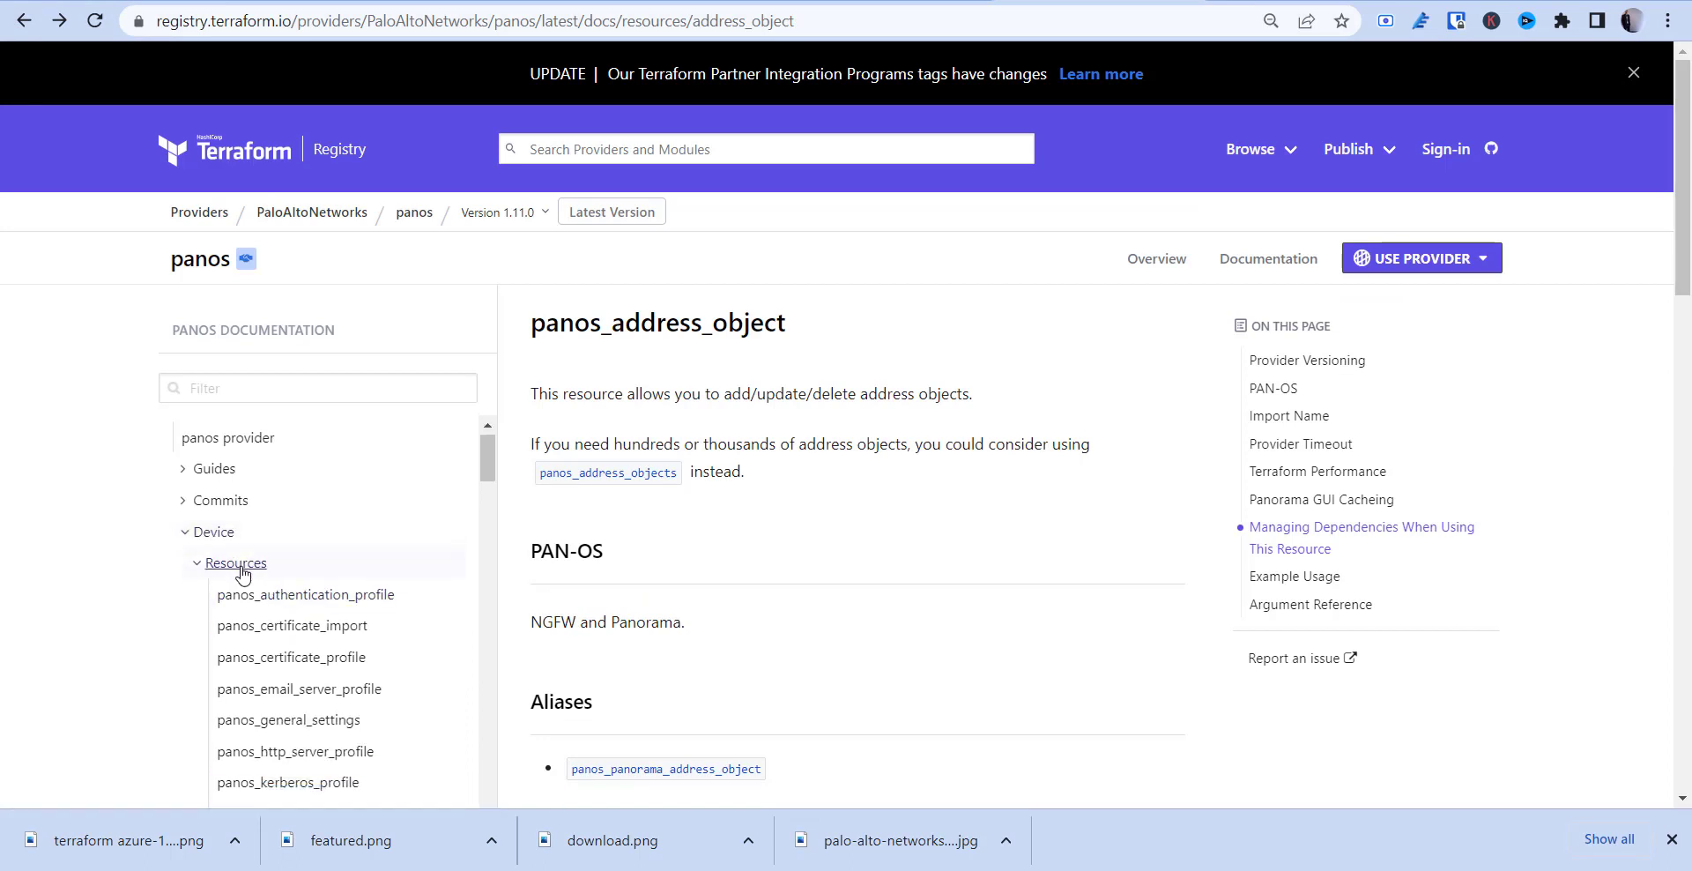
pyautogui.scroll(-3)
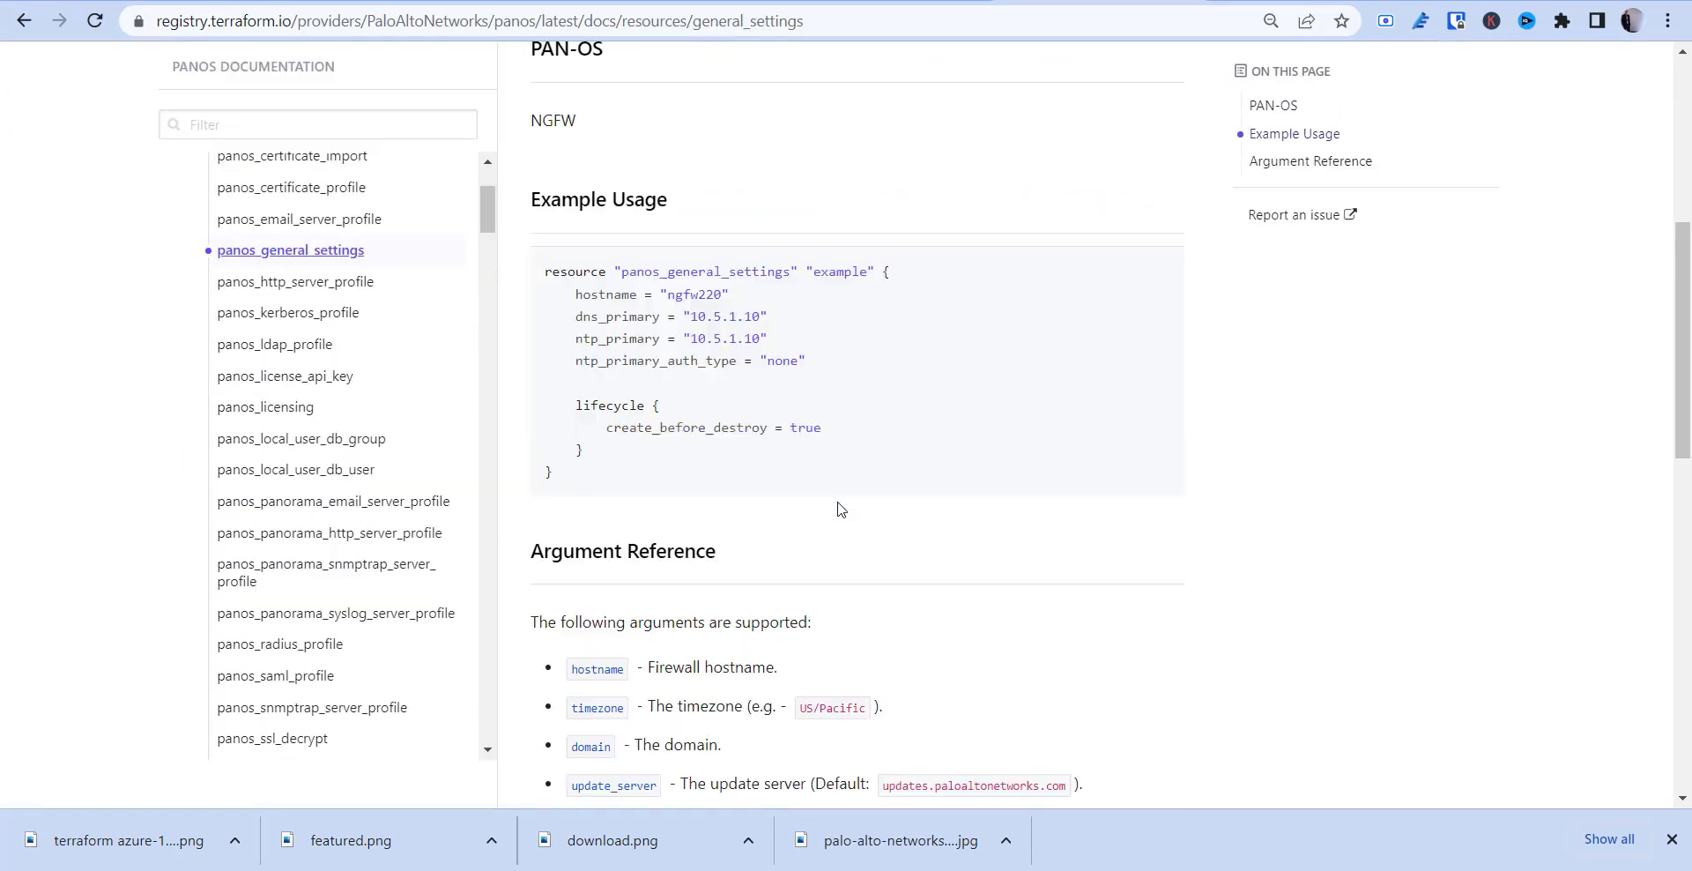
pyautogui.scroll(-3)
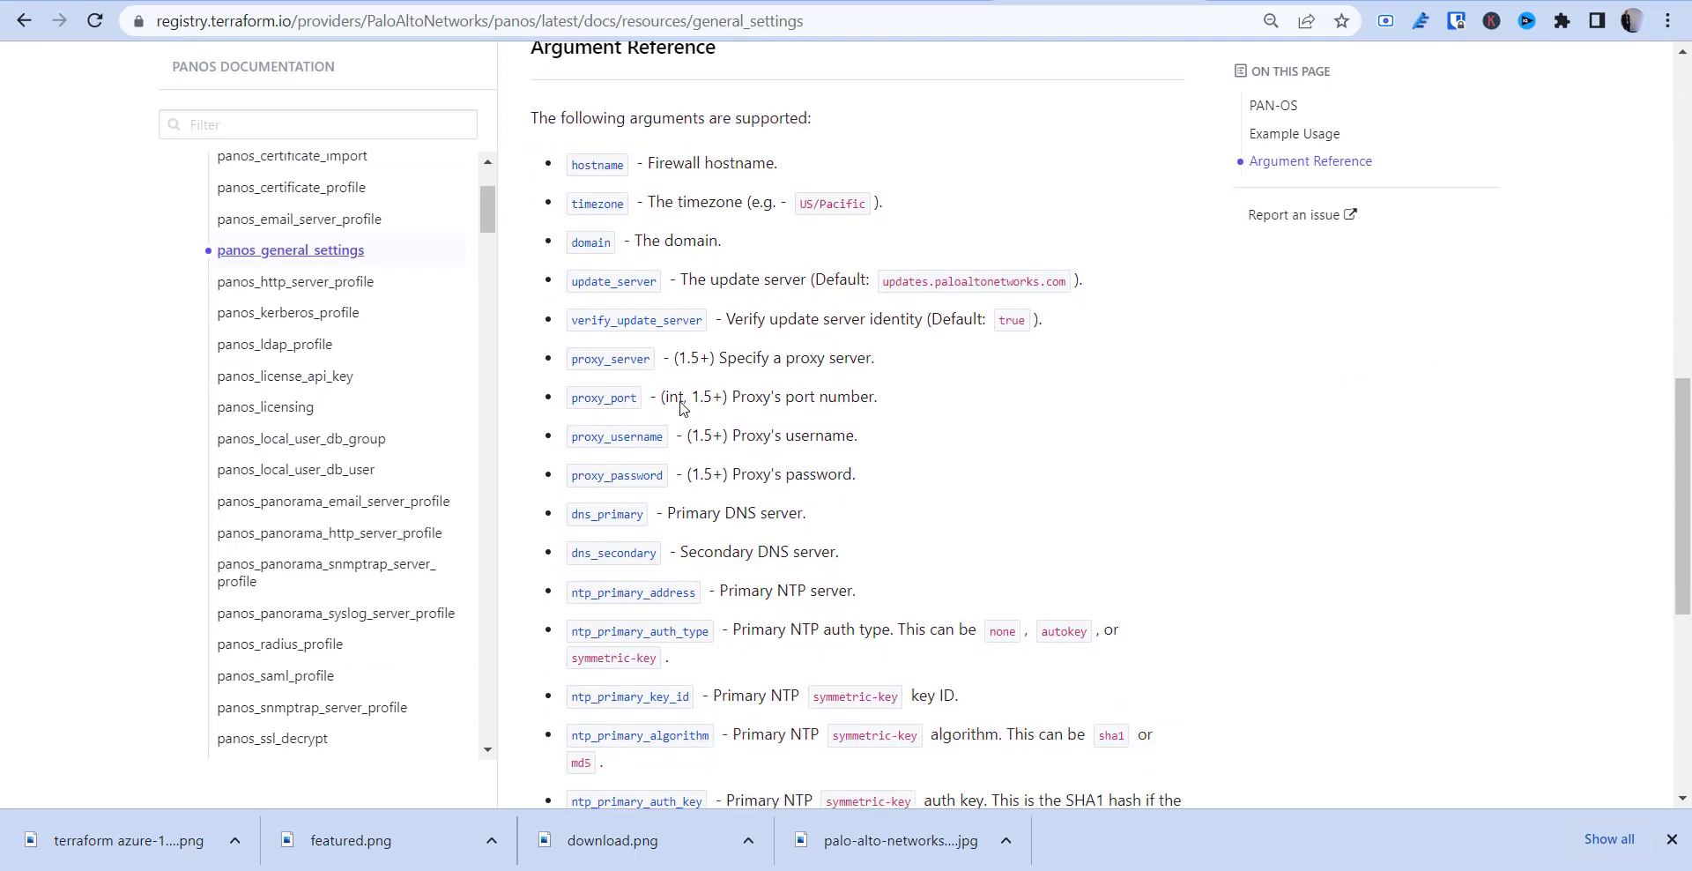
pyautogui.scroll(-3)
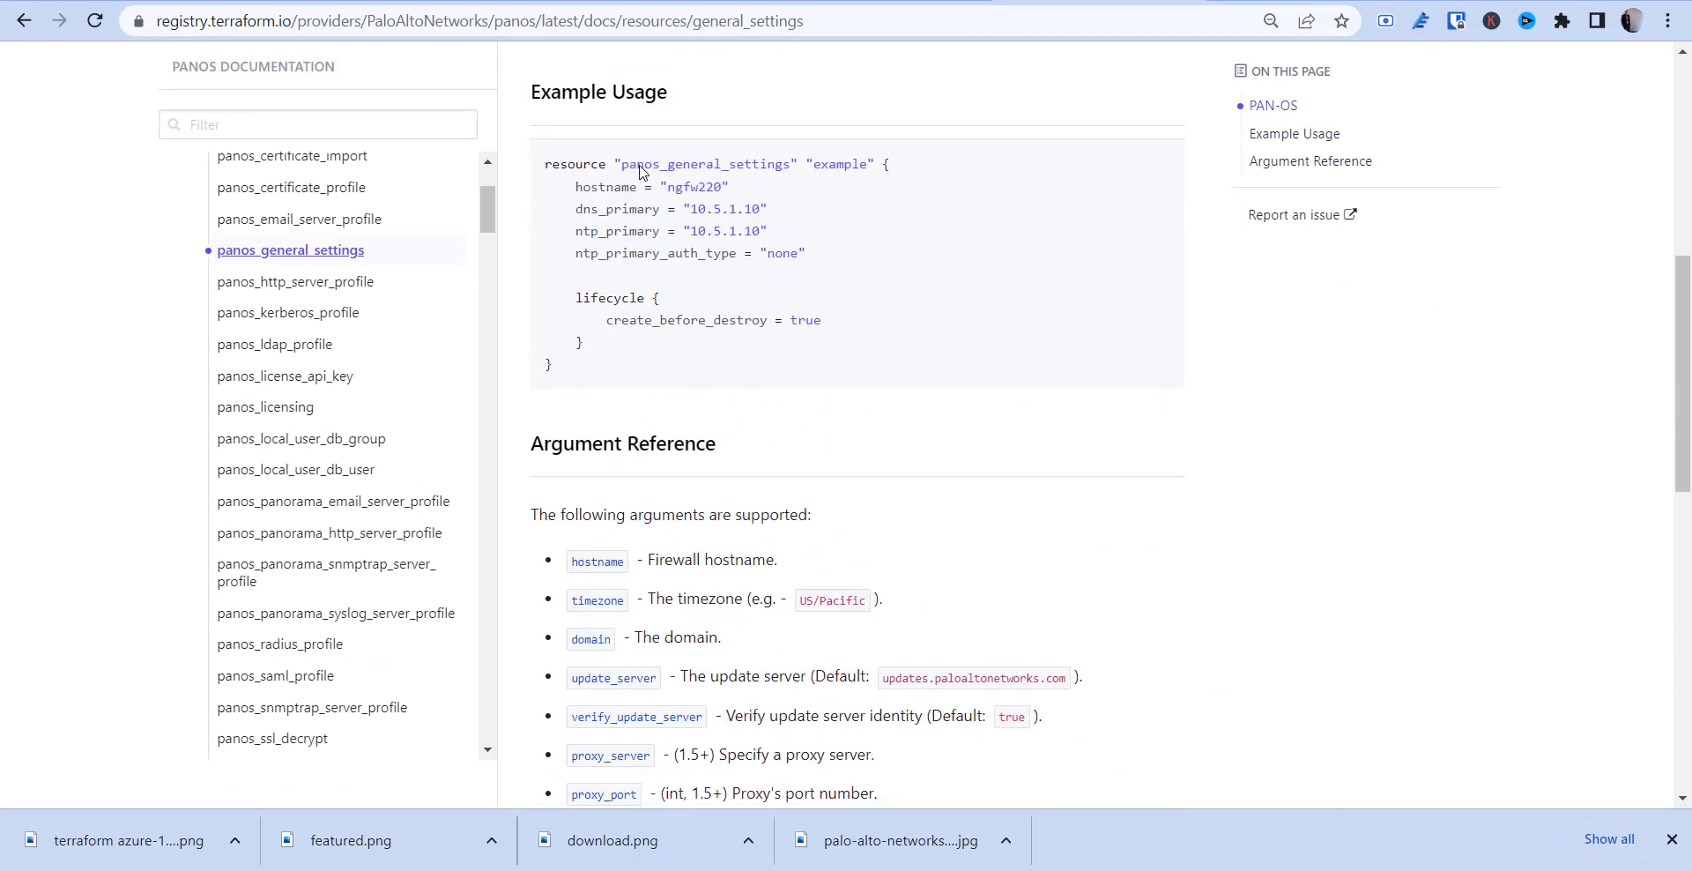
pyautogui.scroll(-3)
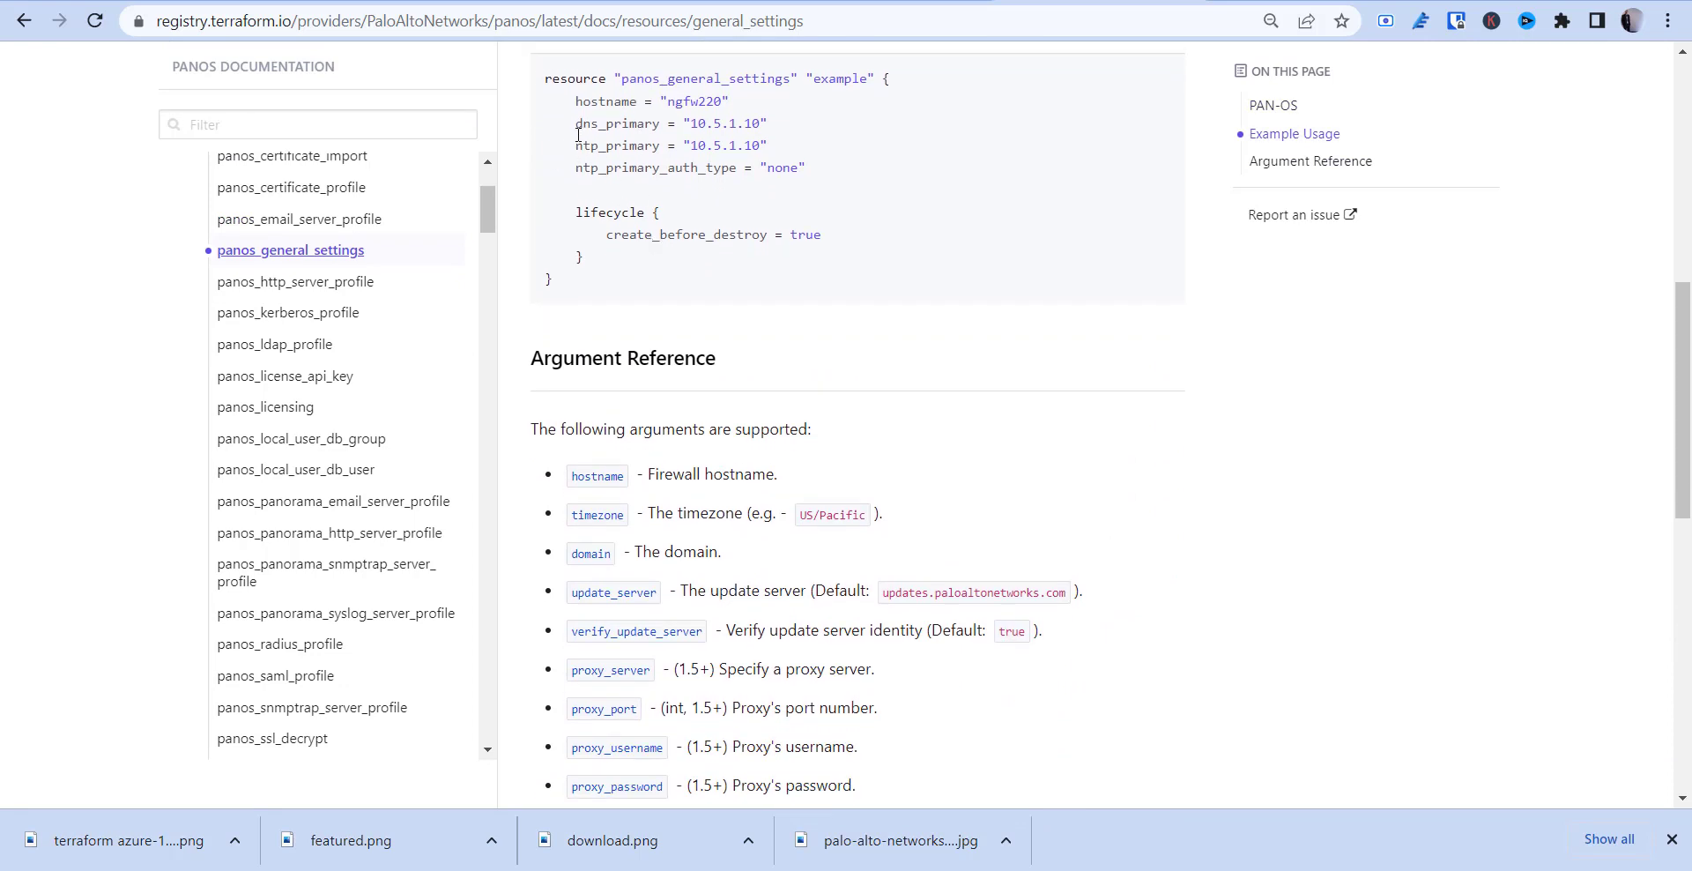
pyautogui.doubleClick(719, 124)
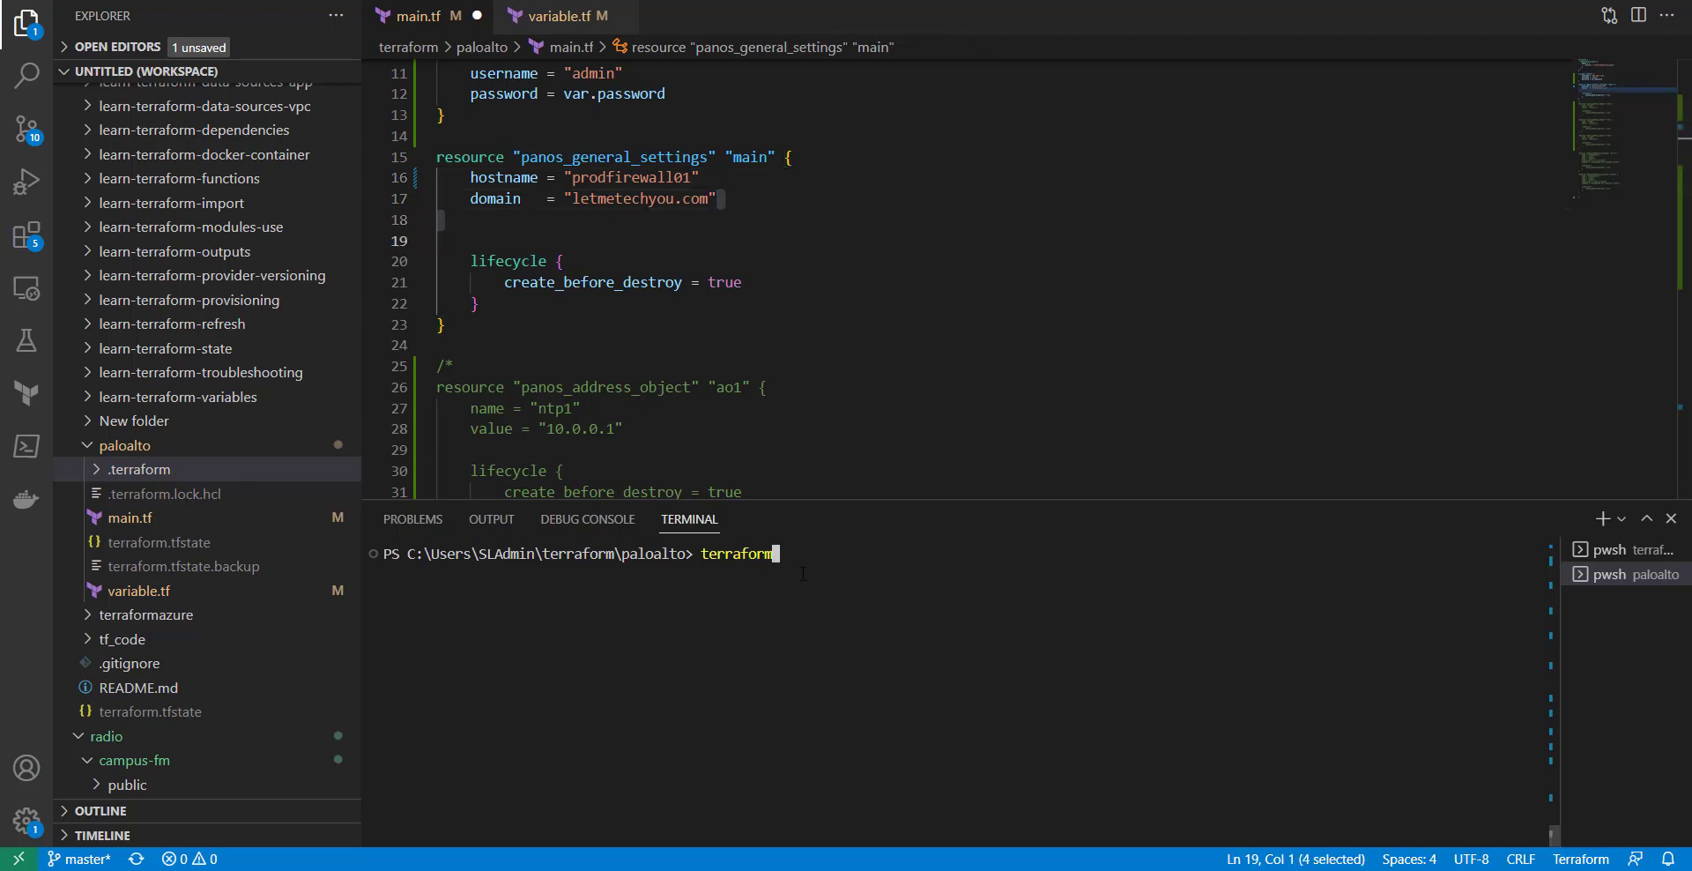
# Run terraform plan, which reports 1 general-settings resource to add.
pyautogui.write('plan')
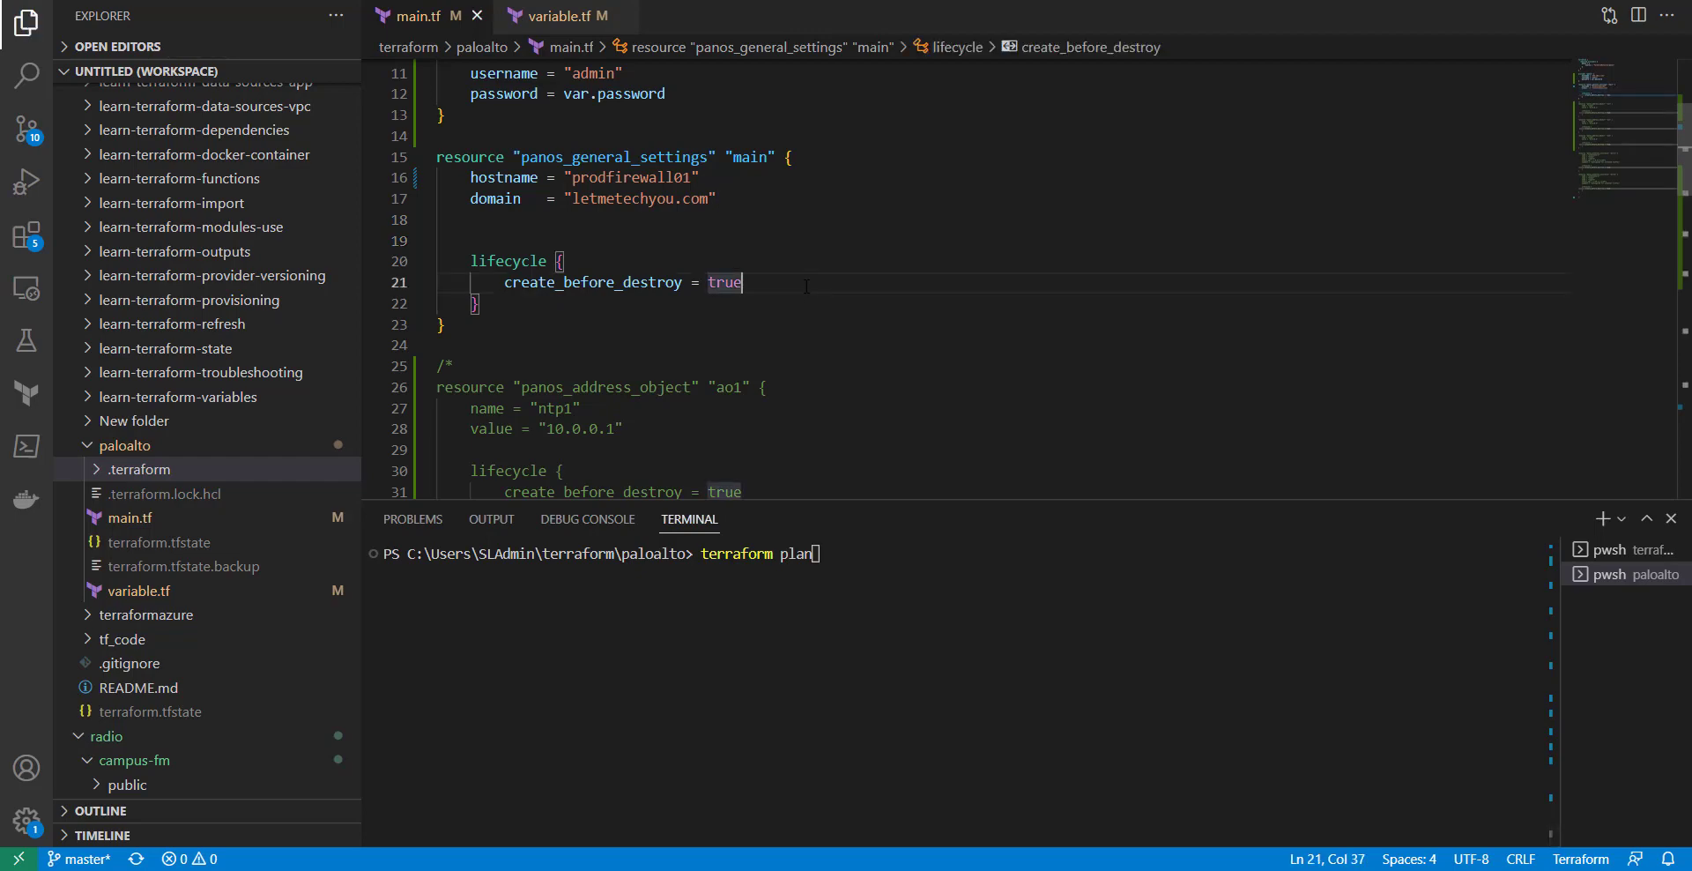
pyautogui.press('Enter')
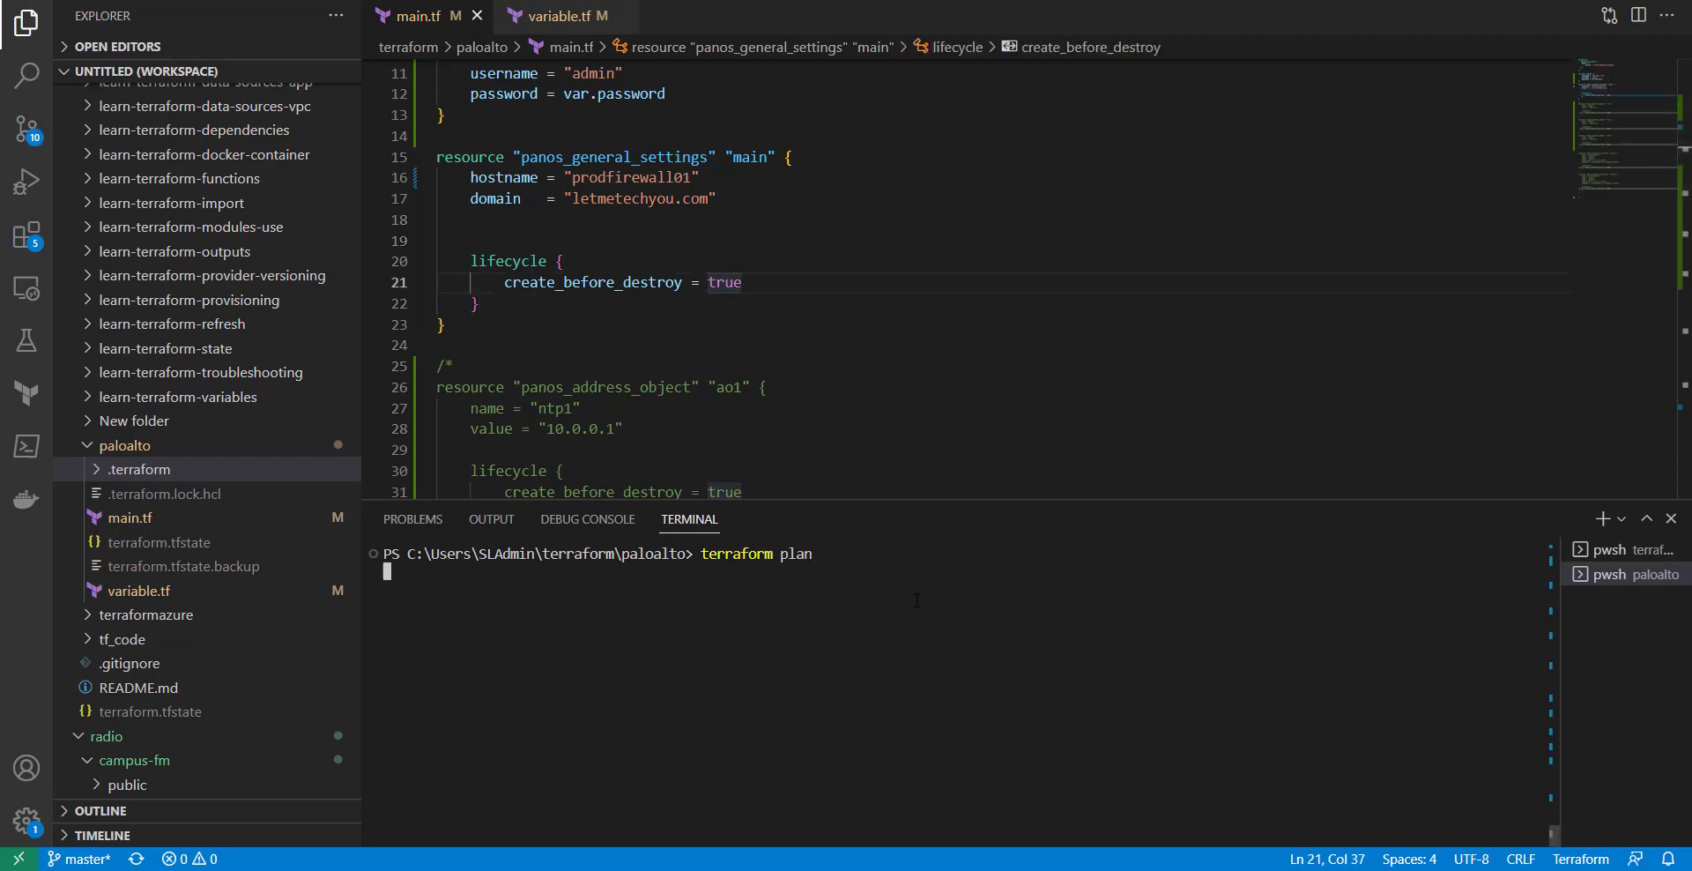
pyautogui.press('Enter')
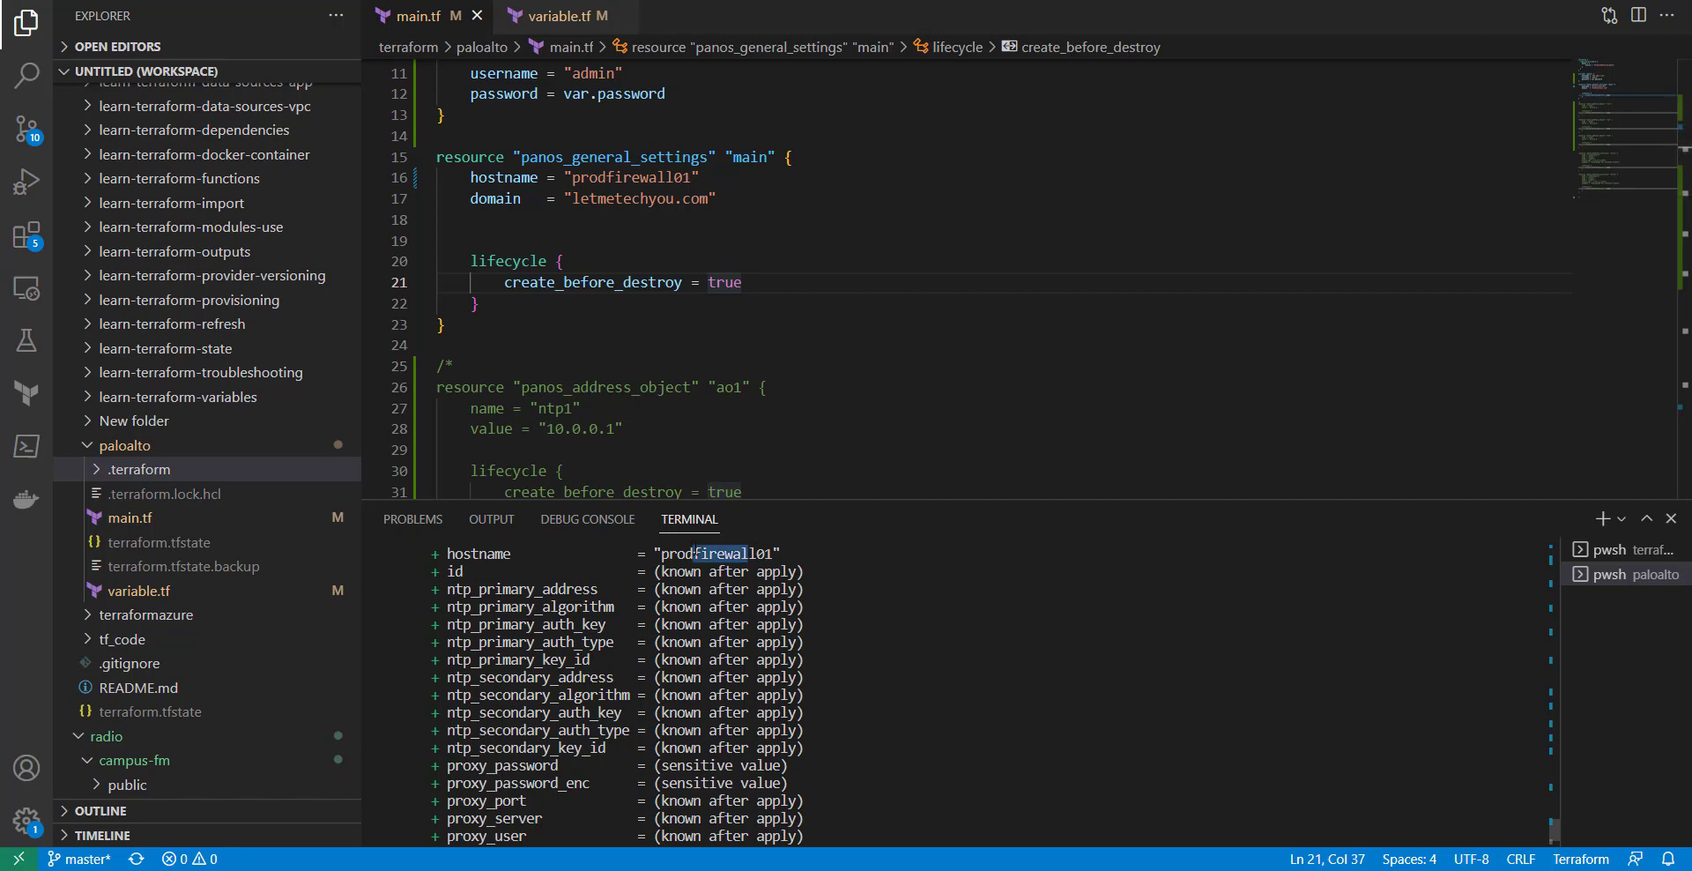
pyautogui.scroll(-3)
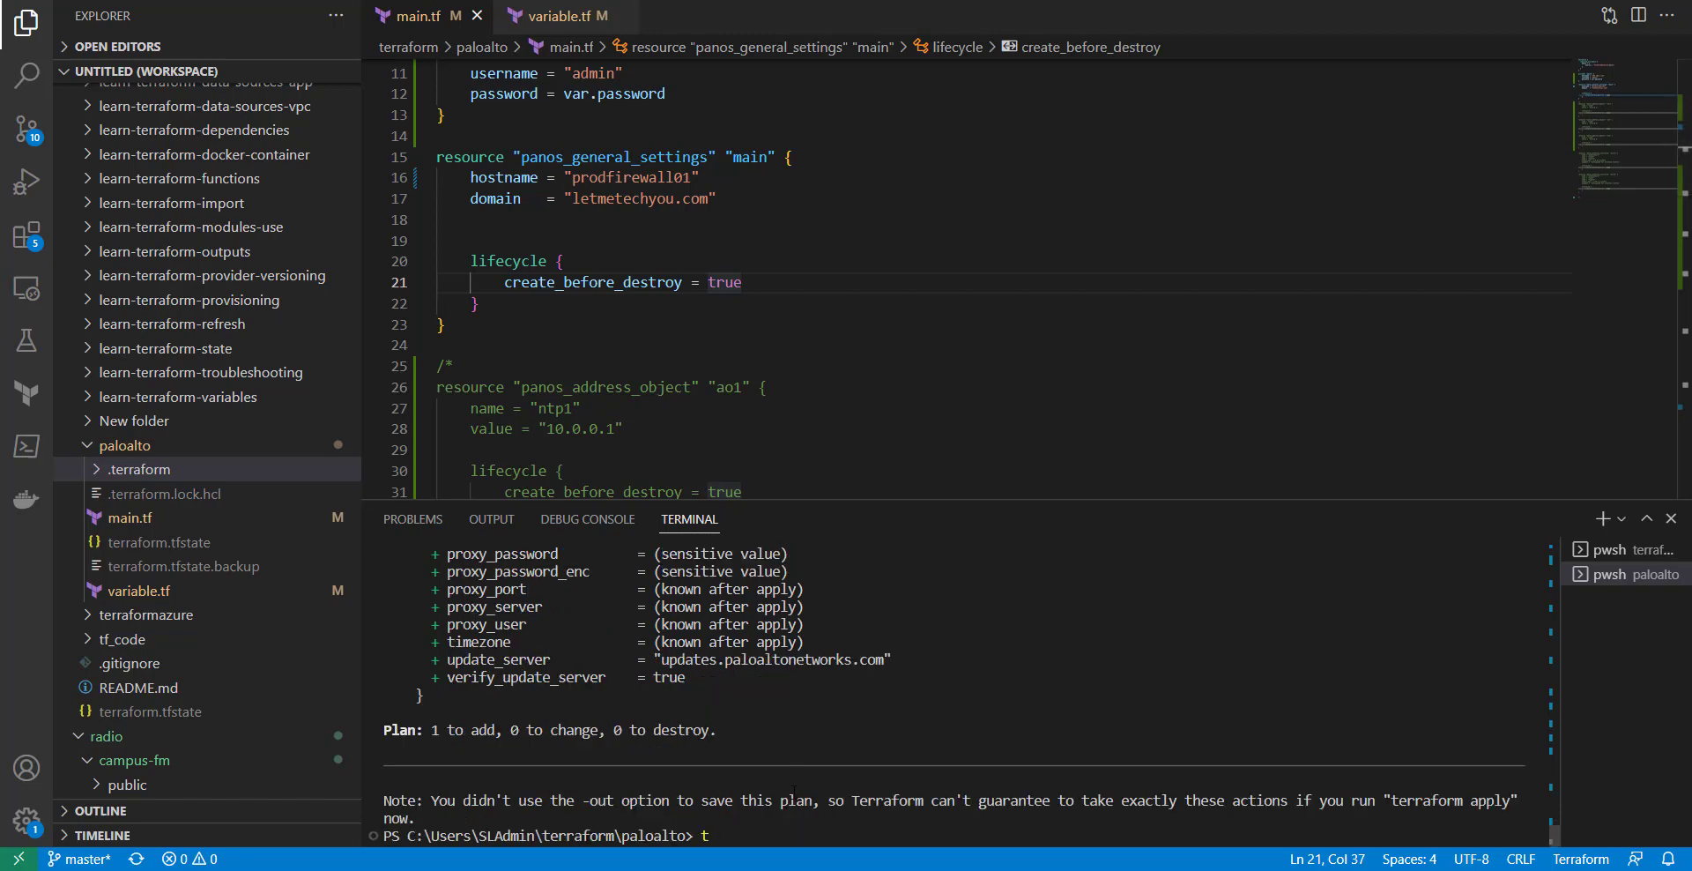
# Run terraform apply and confirm with yes to set hostname prodfirewall01.
pyautogui.write('erraform ap')
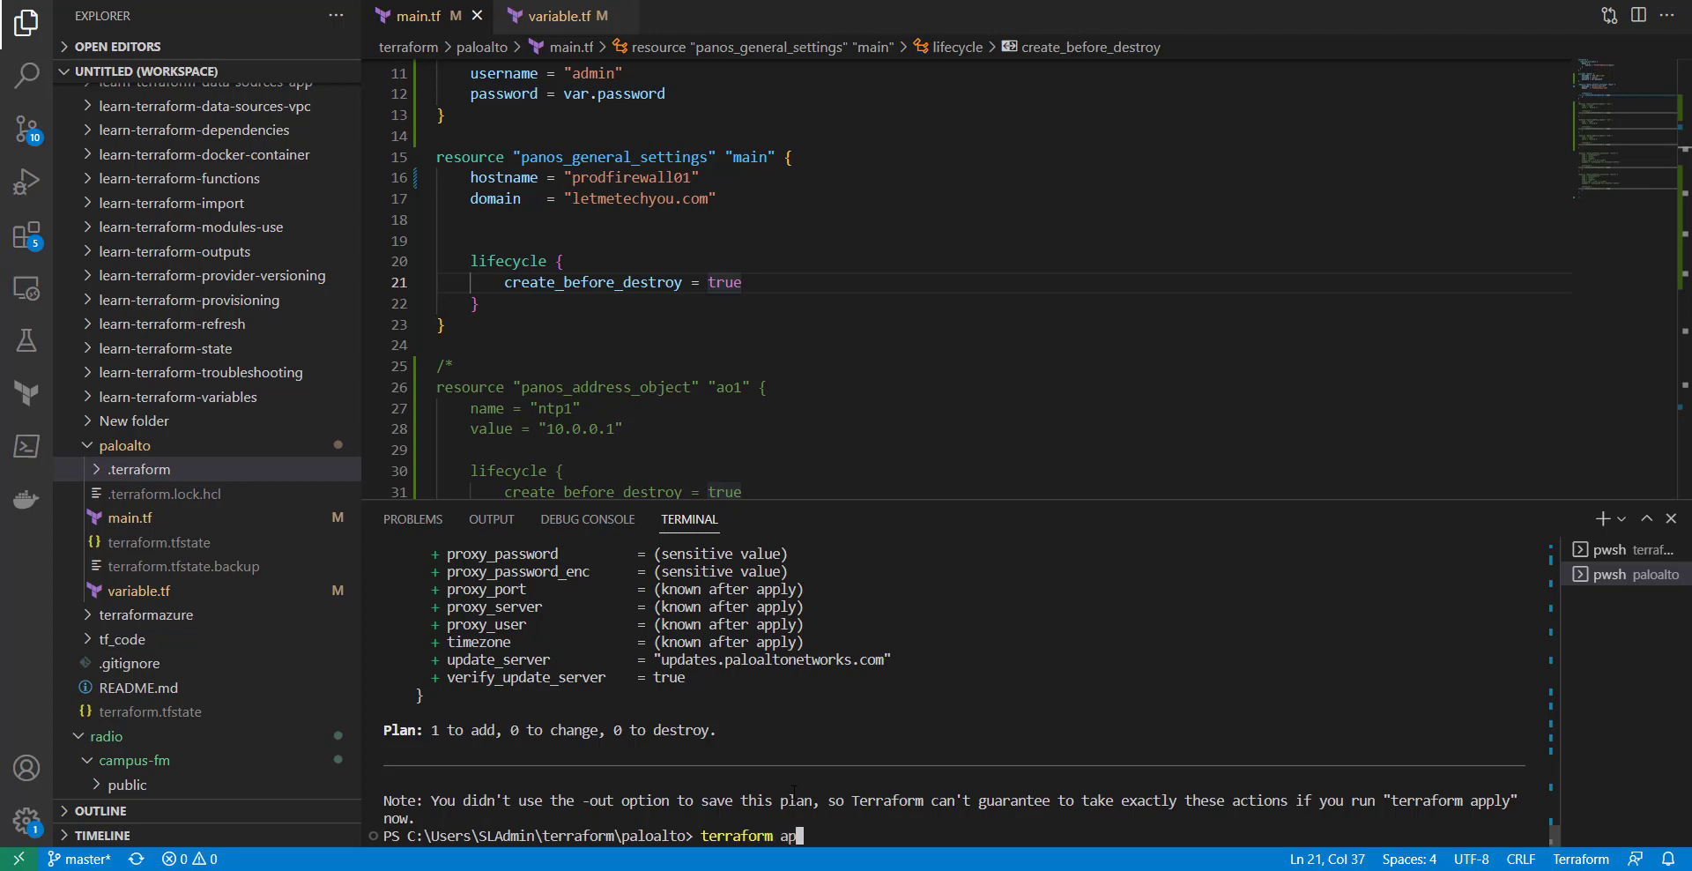
pyautogui.write('ply')
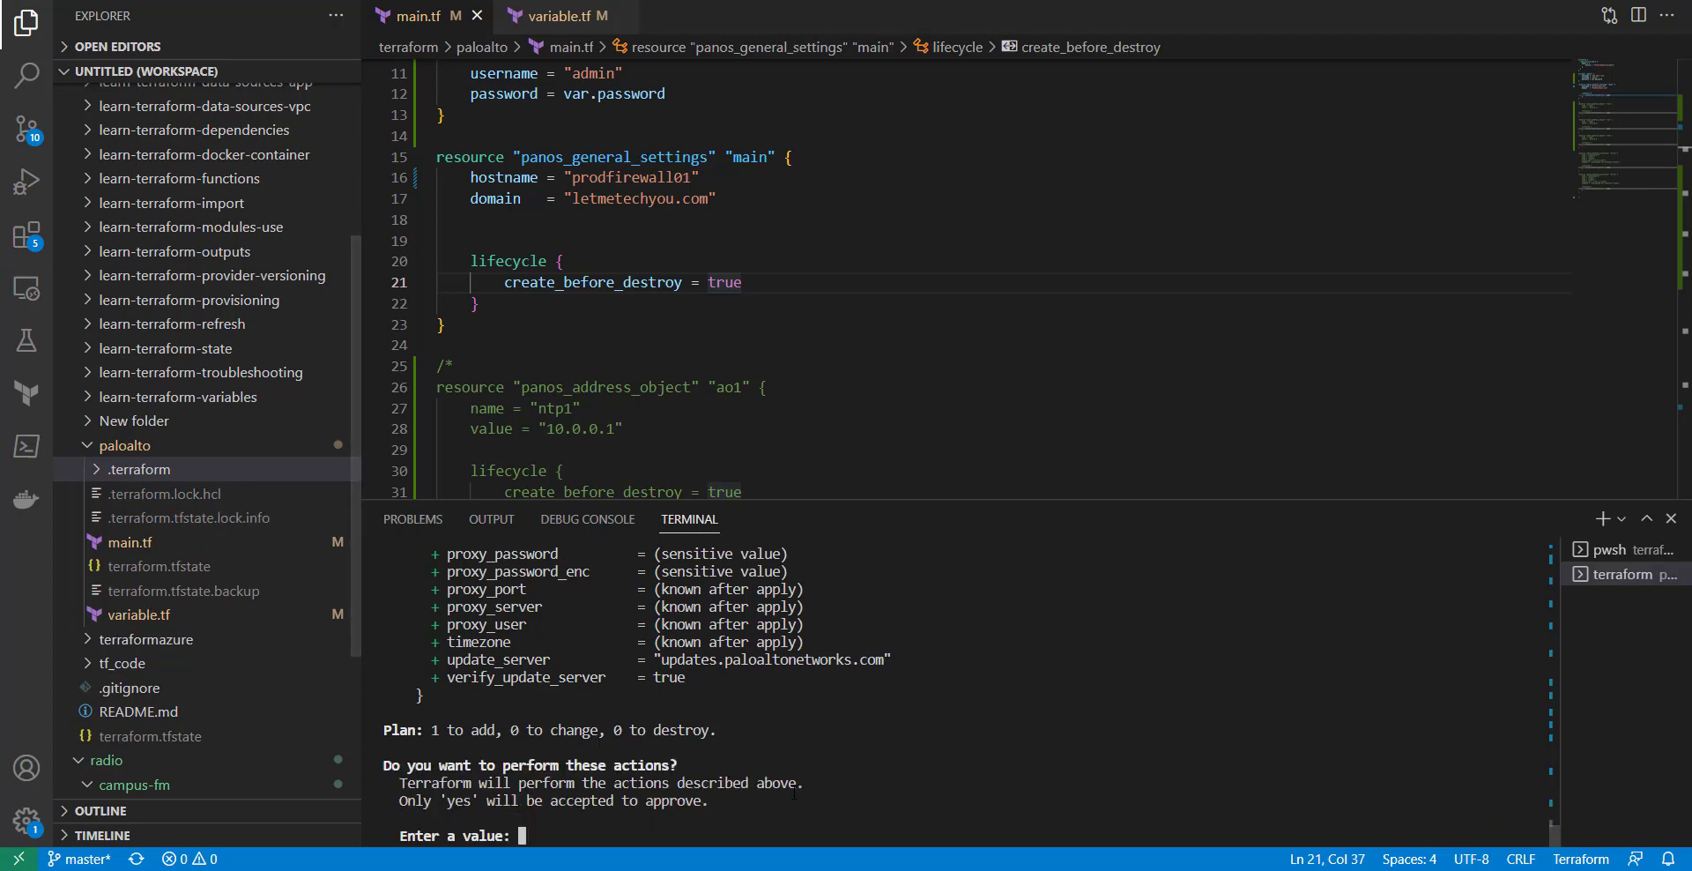
pyautogui.write('yes')
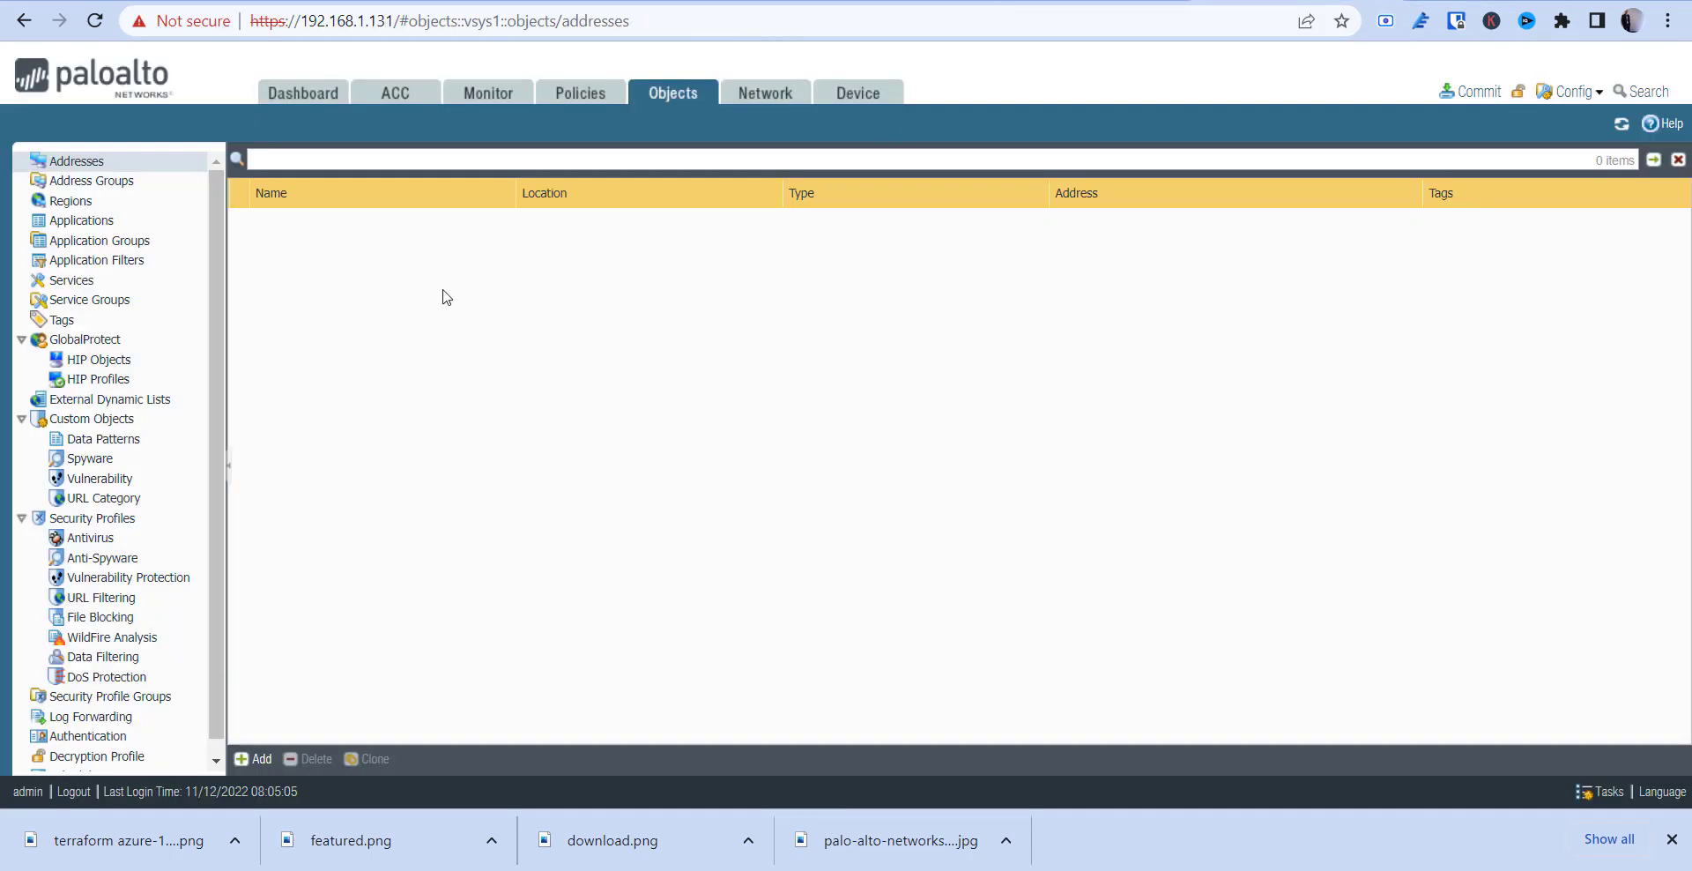
# Show the firewall's empty Objects > Addresses list in the PAN-OS web UI.
pyautogui.click(858, 92)
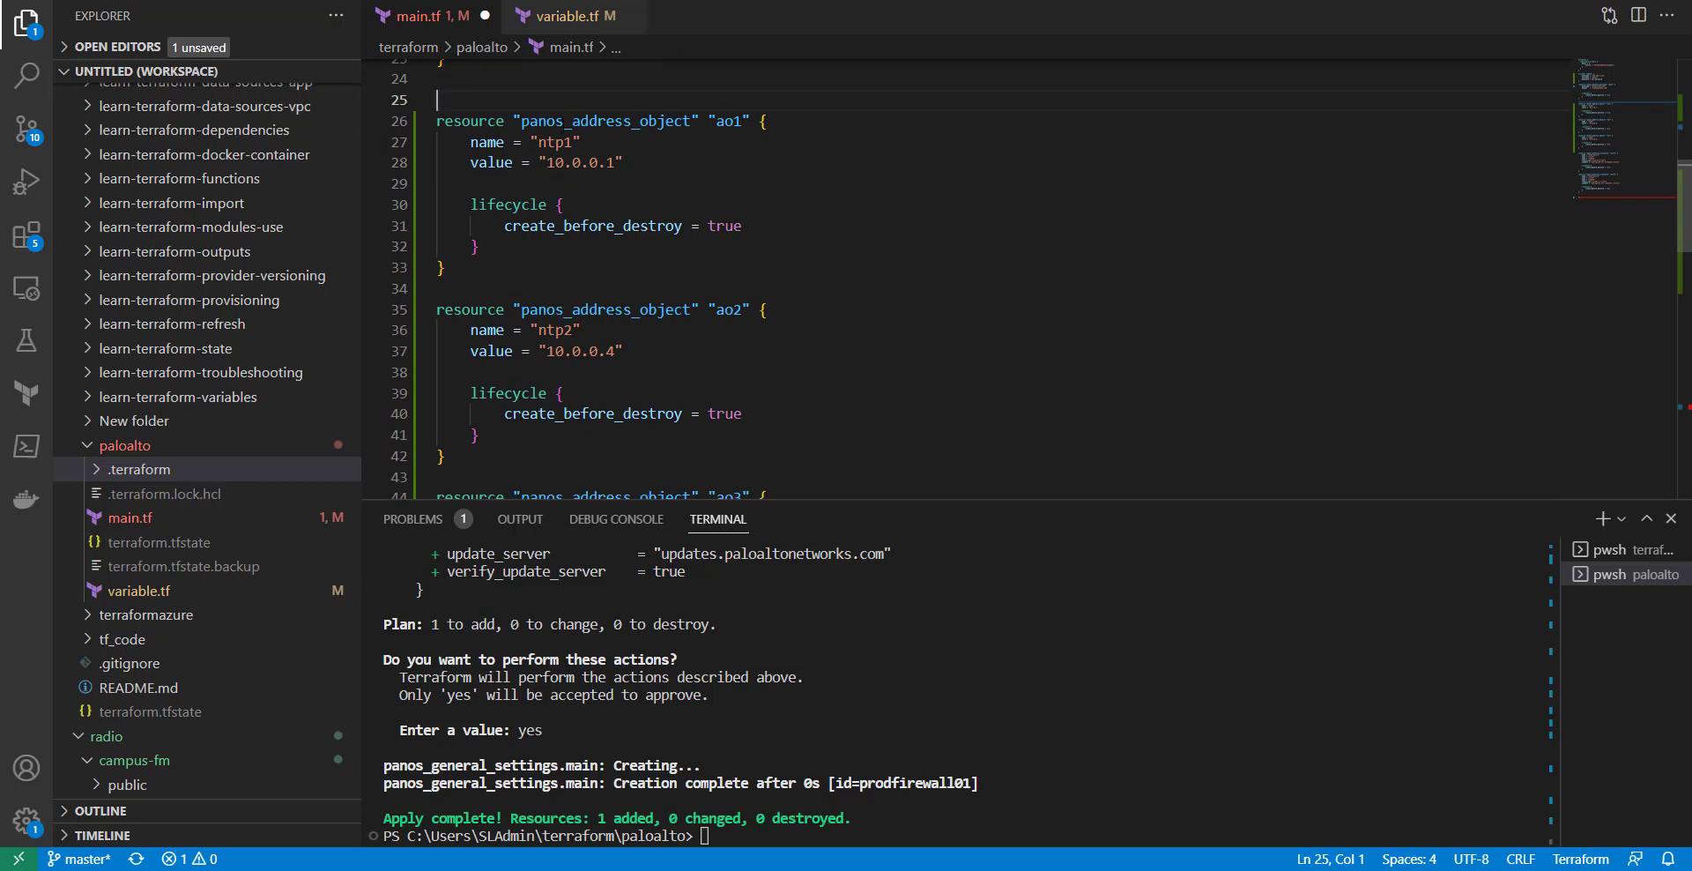
# Review the panos_address_object blocks ntp1, ntp2 and ntp3 down to the port1 interface resource.
pyautogui.doubleClick(580, 120)
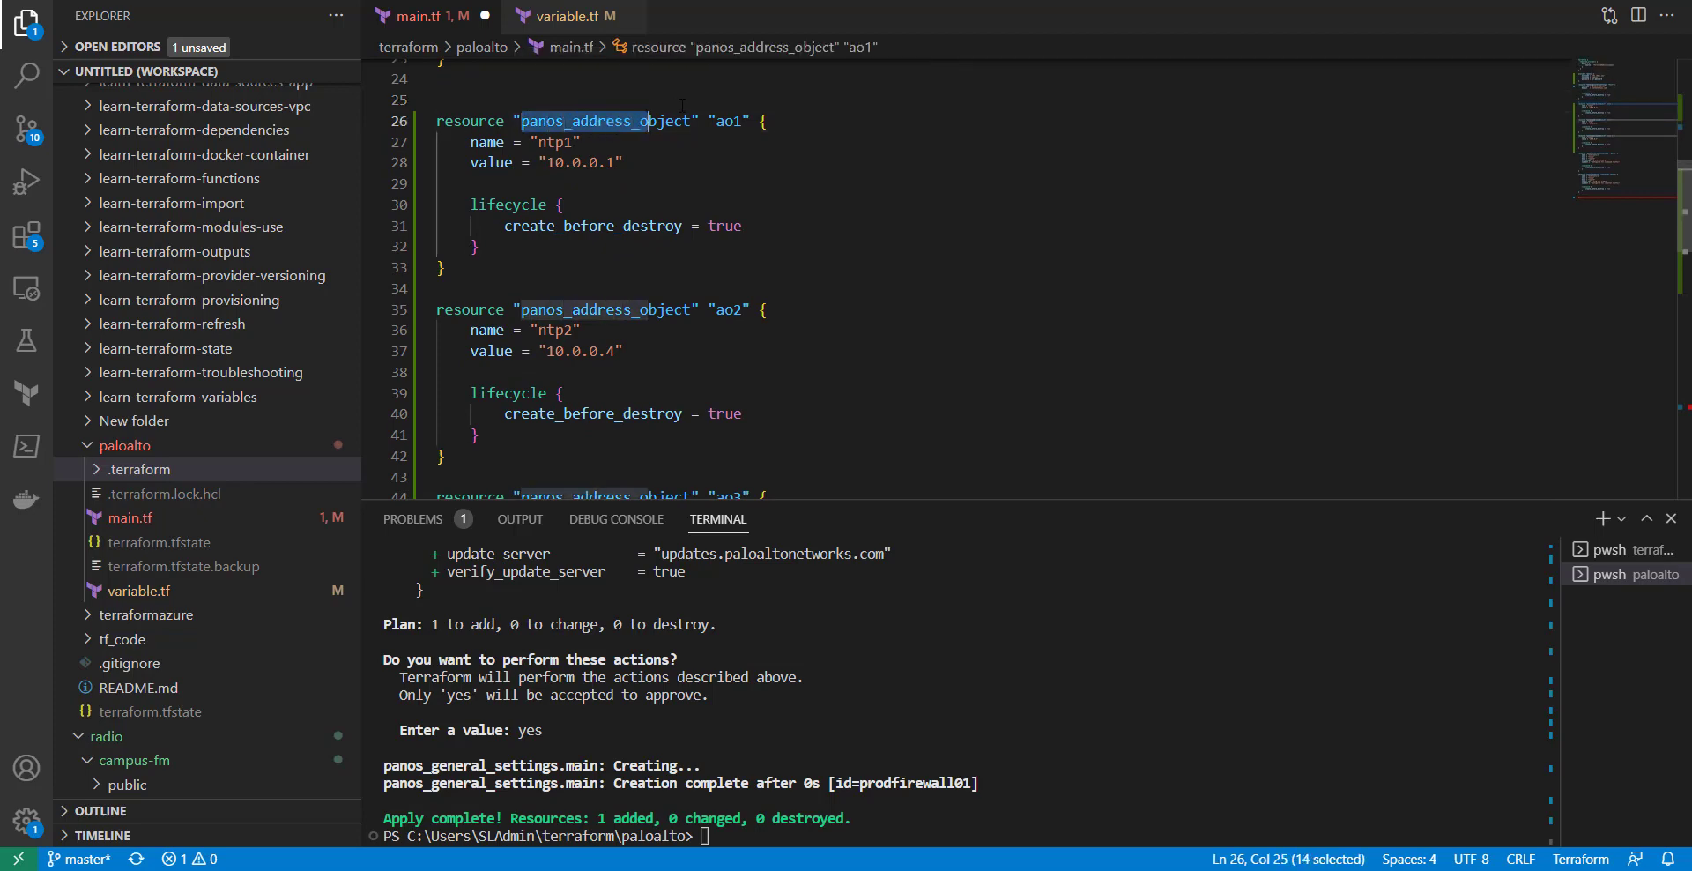
pyautogui.doubleClick(729, 120)
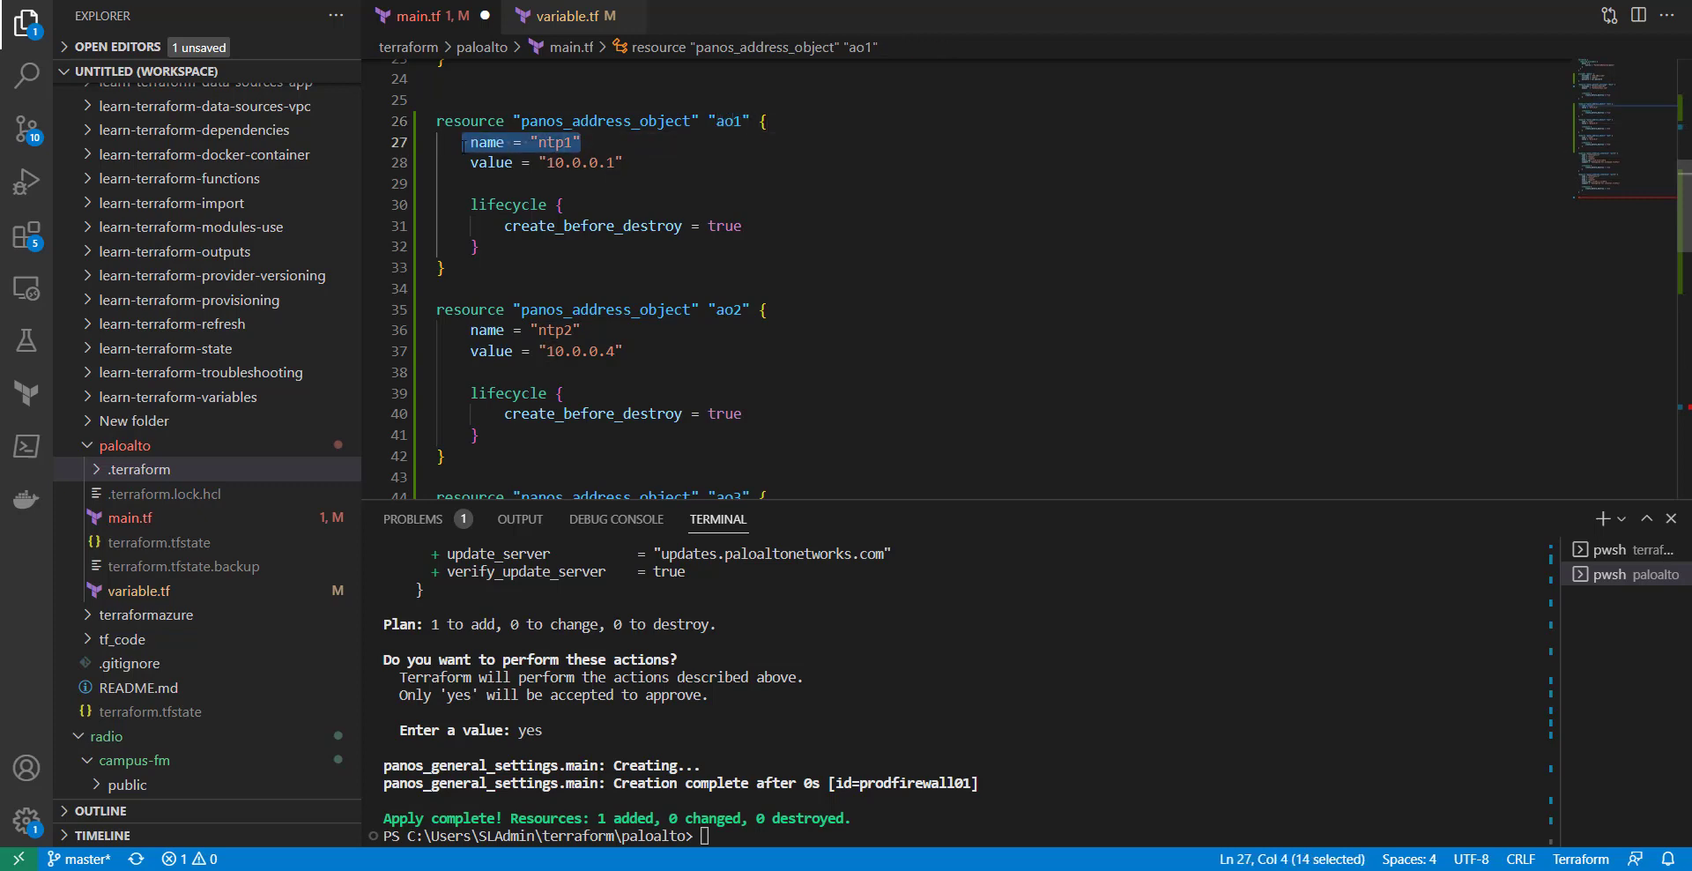
pyautogui.moveTo(487, 141)
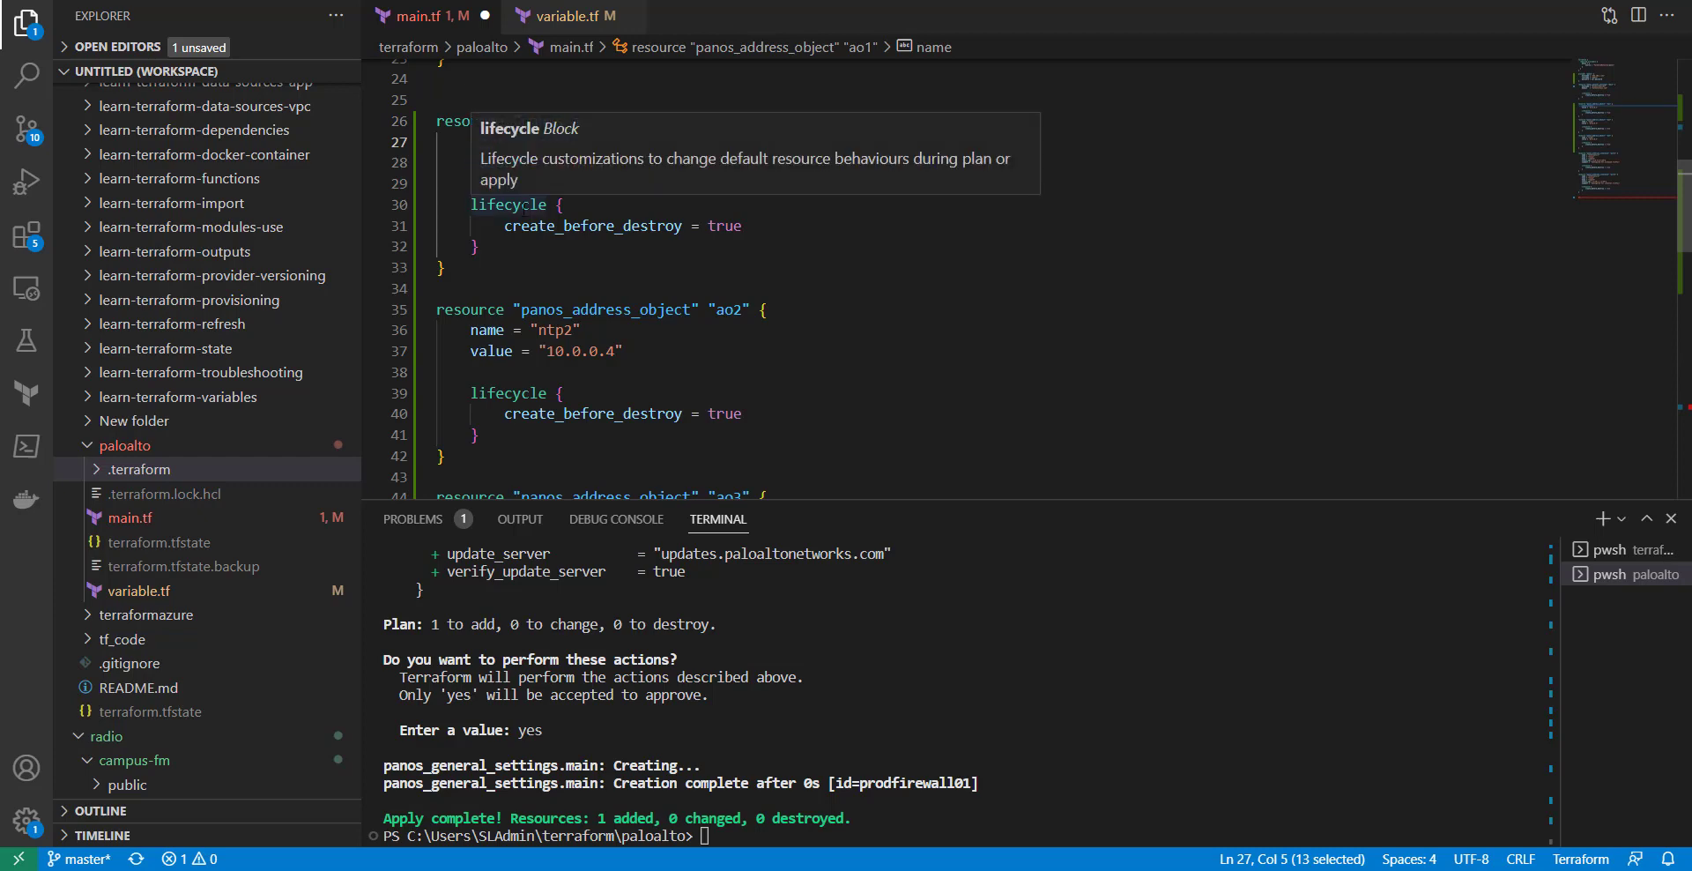
pyautogui.scroll(-3)
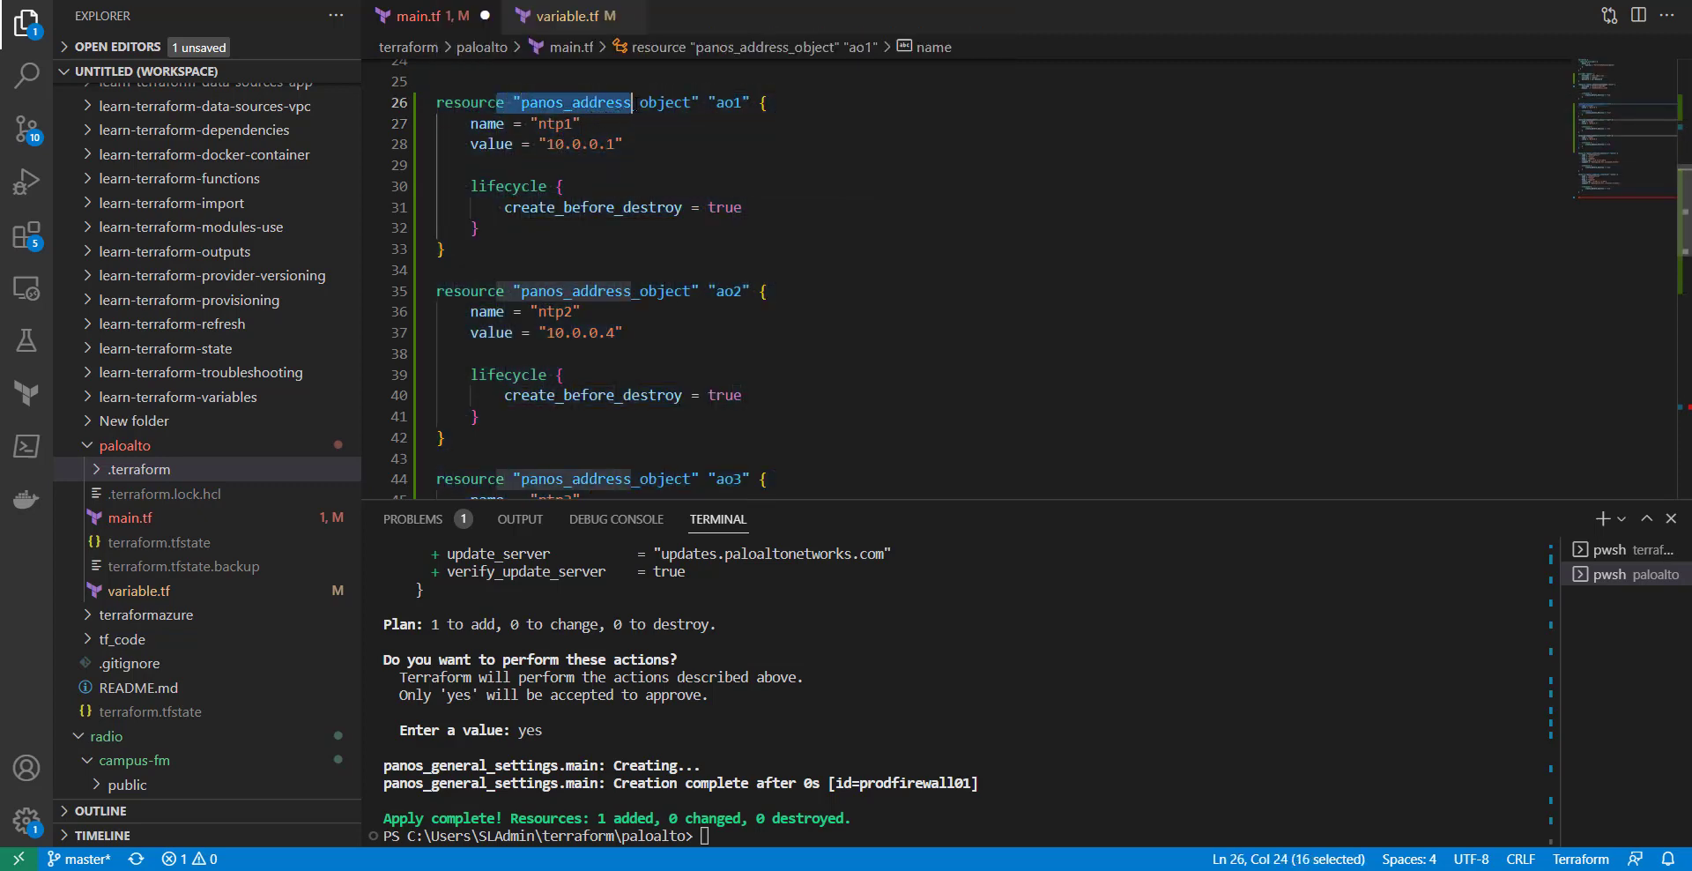
pyautogui.moveTo(560, 310)
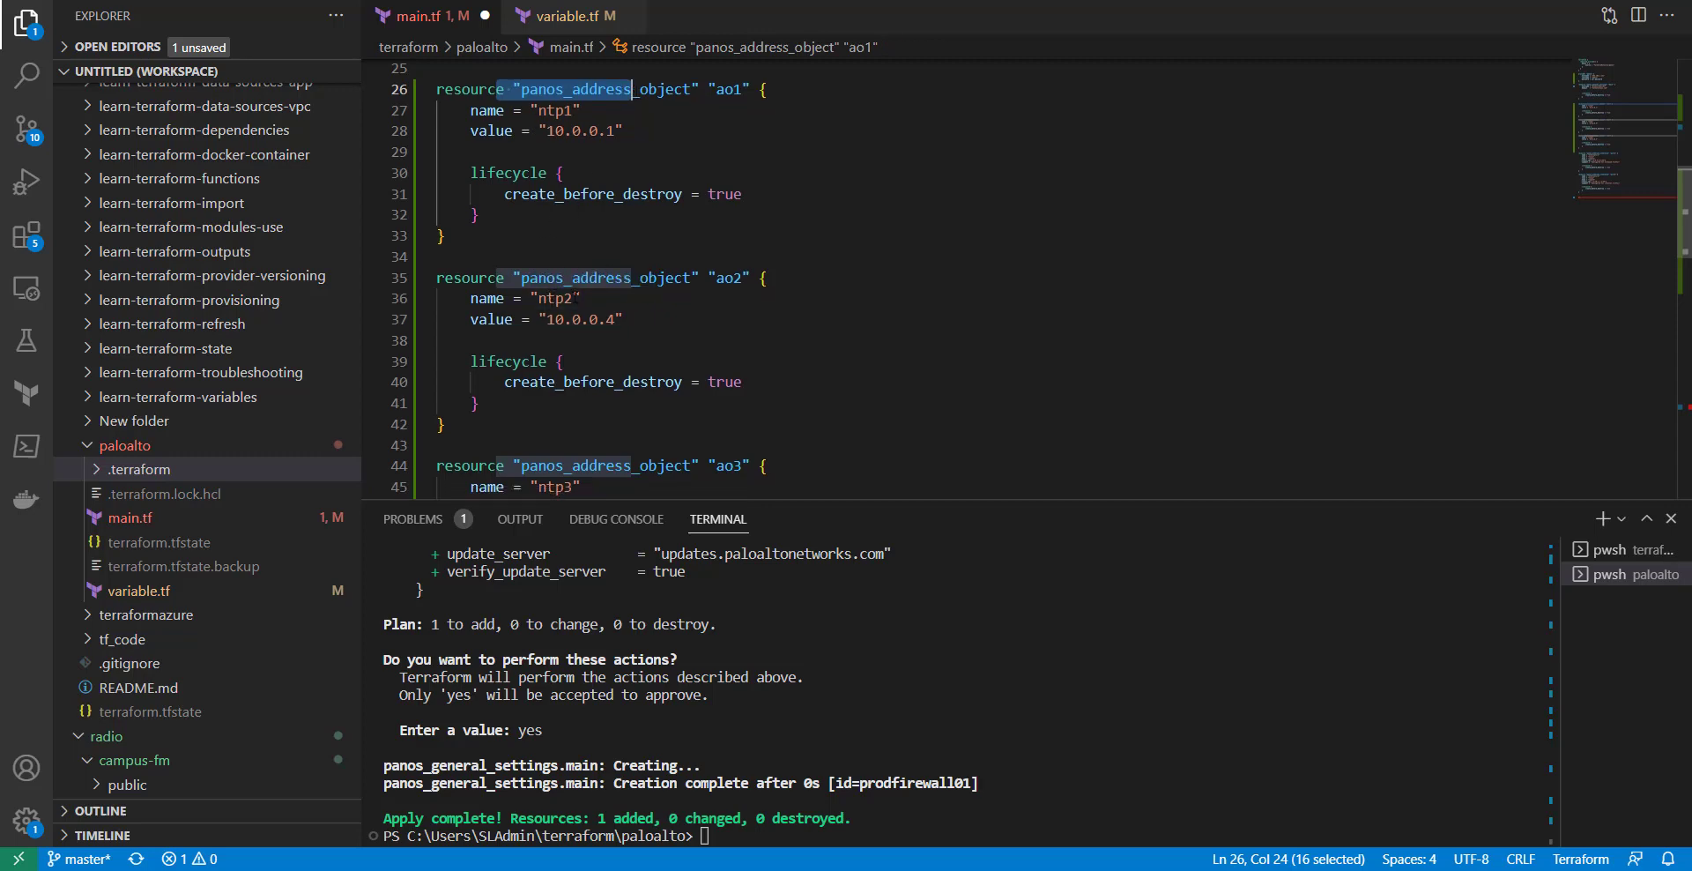
pyautogui.scroll(-3)
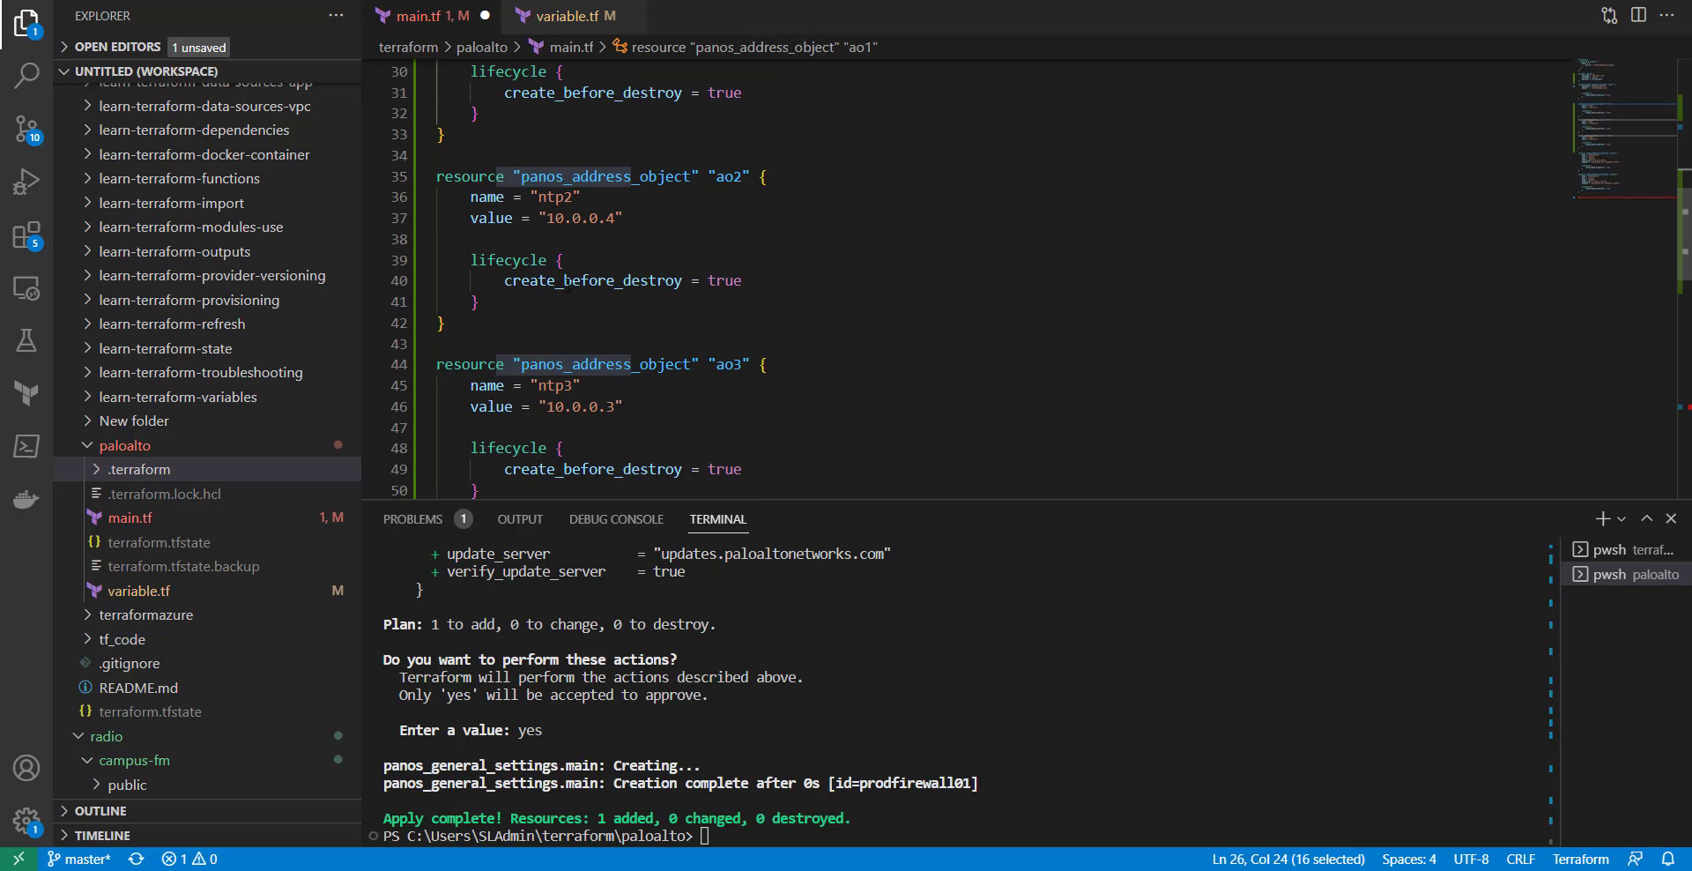
pyautogui.scroll(-3)
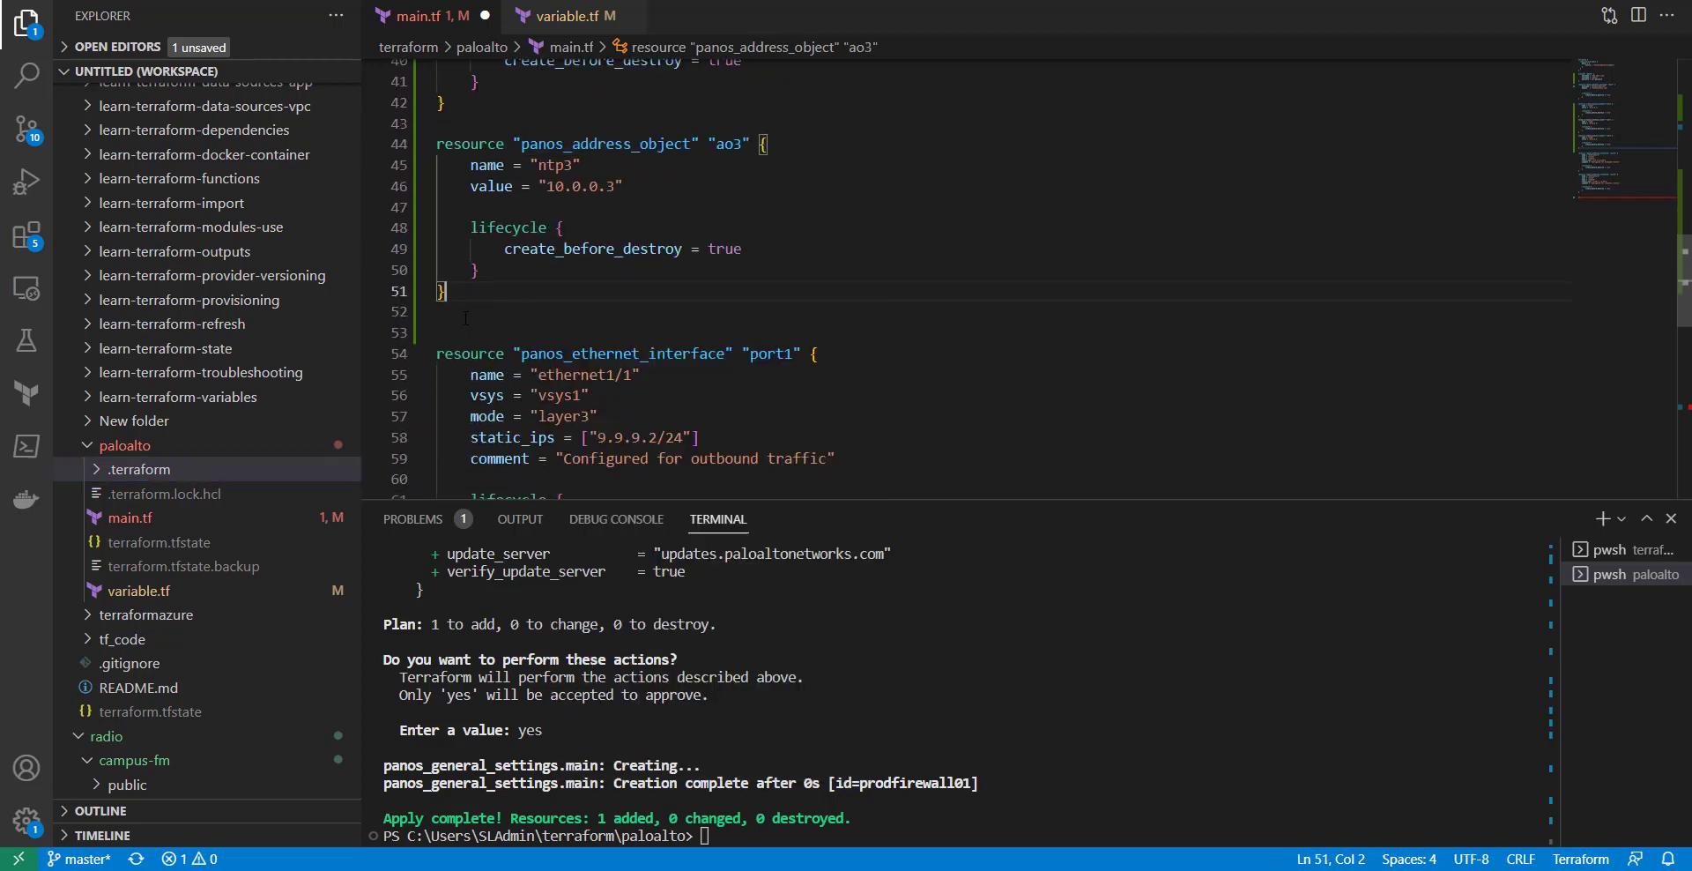
# Add a /* comment opener above the port1 and port2 ethernet interface resources and save main.tf.
pyautogui.write('/*')
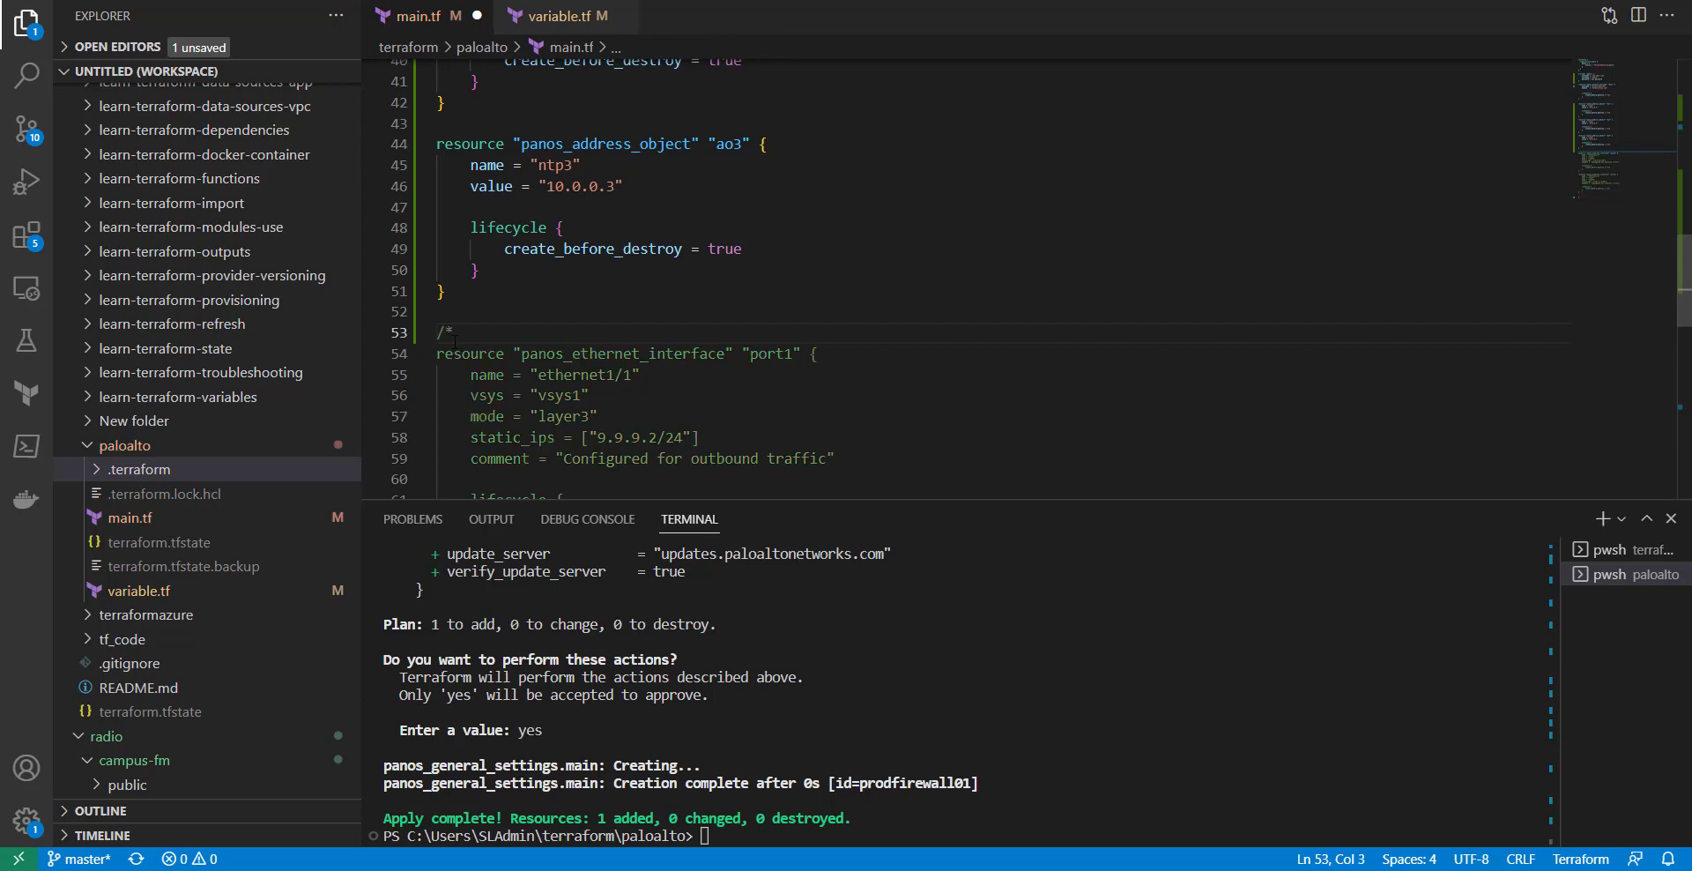
pyautogui.scroll(-3)
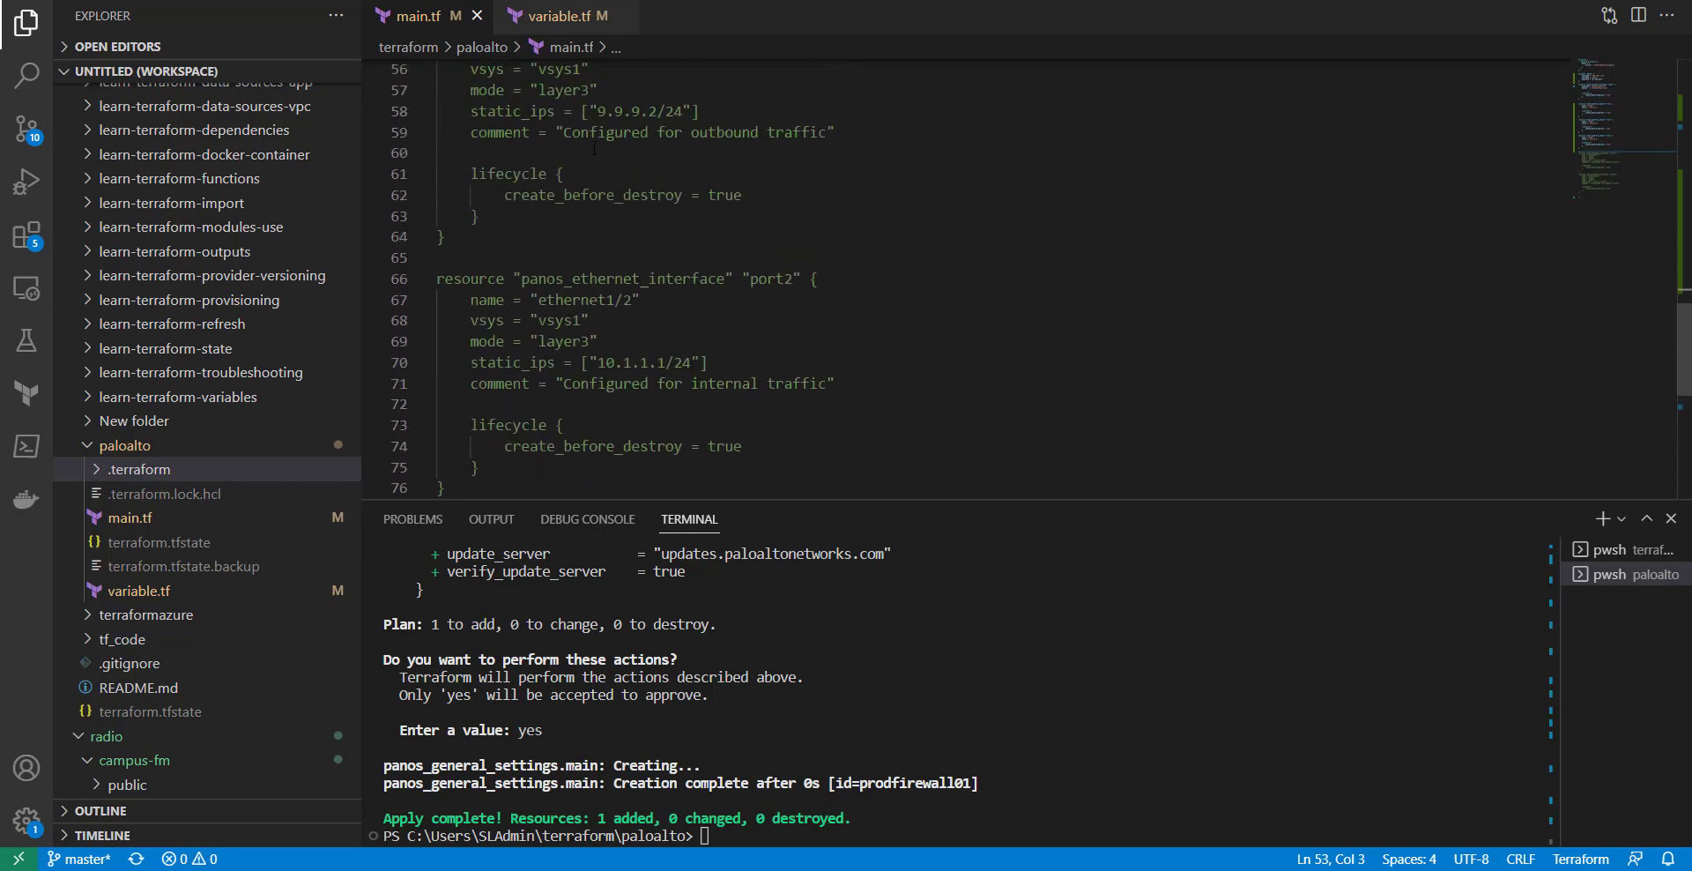
pyautogui.scroll(-3)
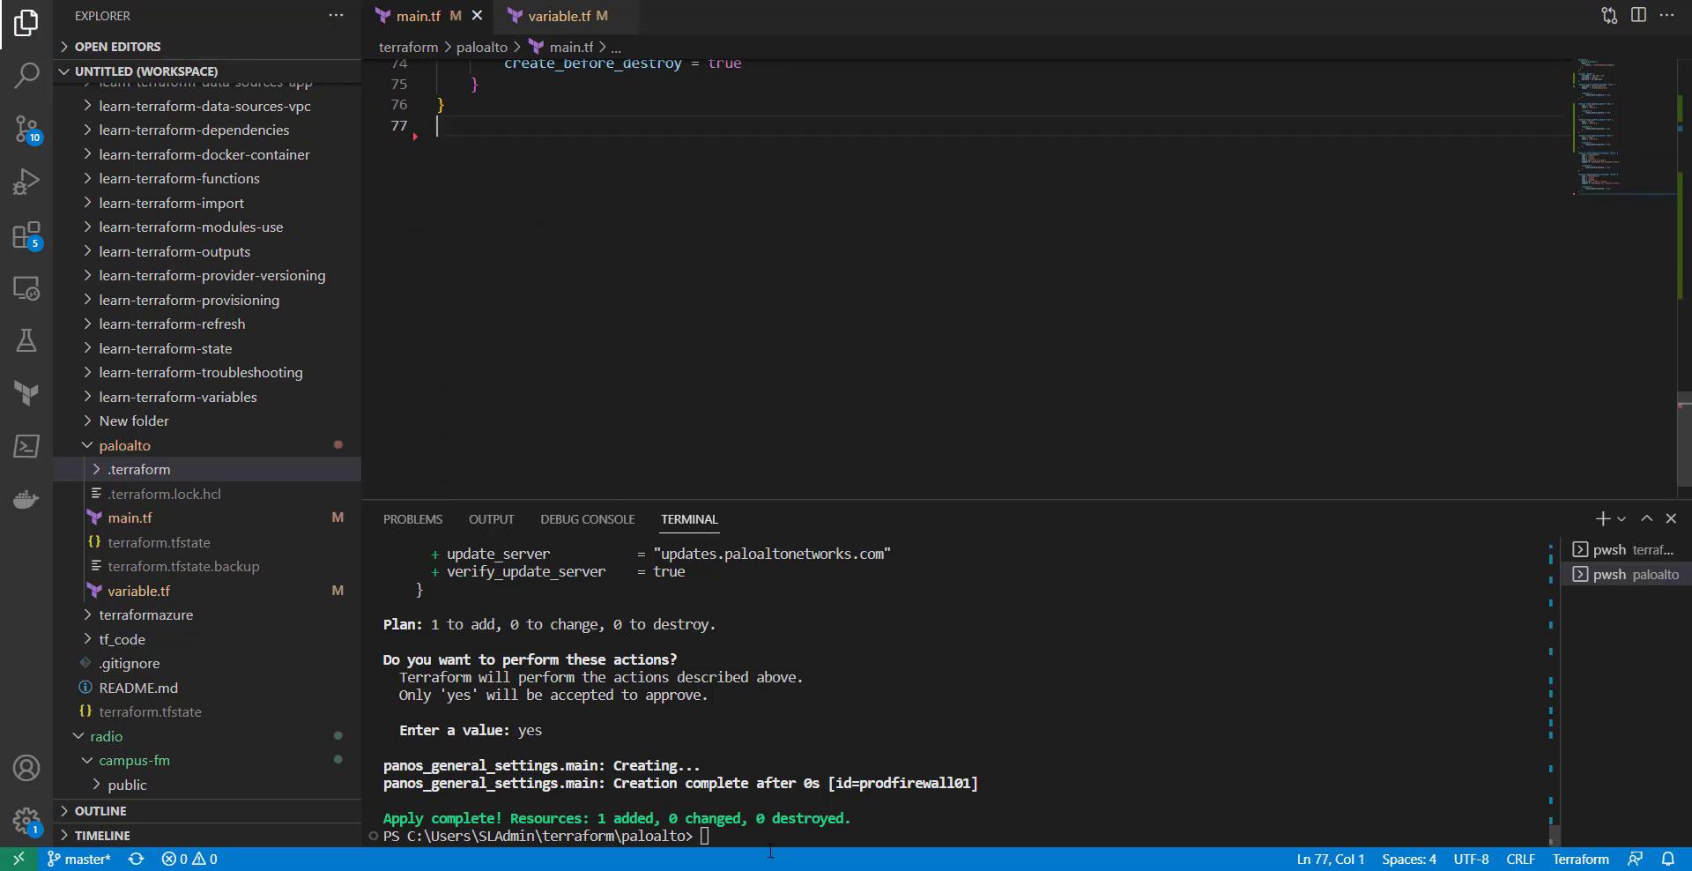
# Run terraform plan, which proposes 5 resources: three address objects plus port1 and port2.
pyautogui.write('terraform plan')
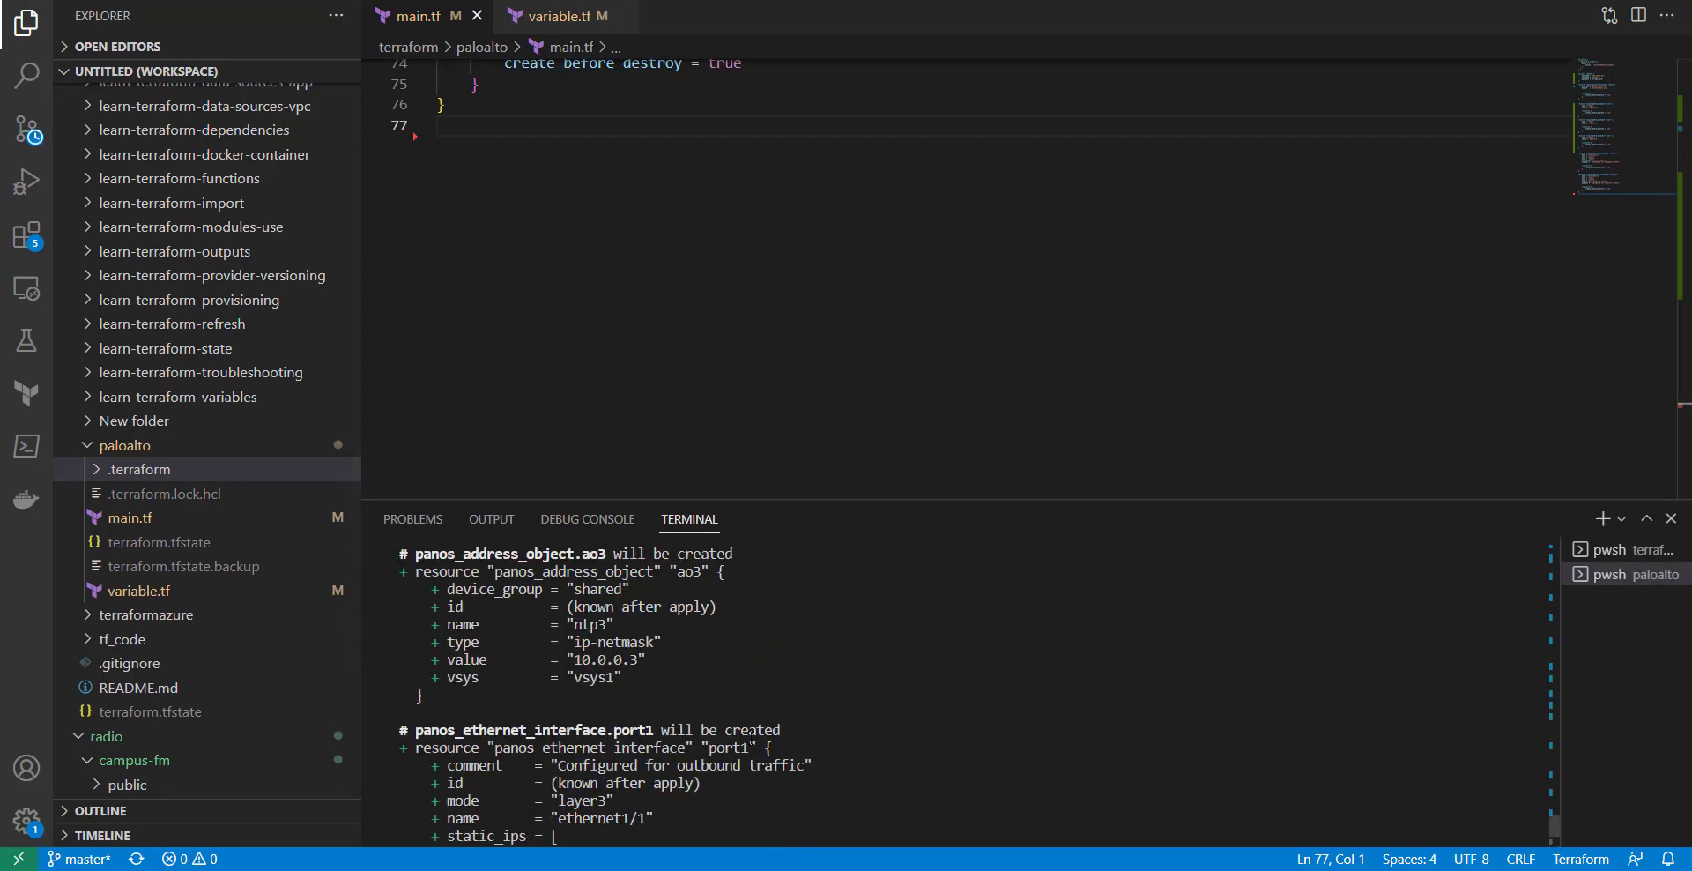
pyautogui.scroll(-3)
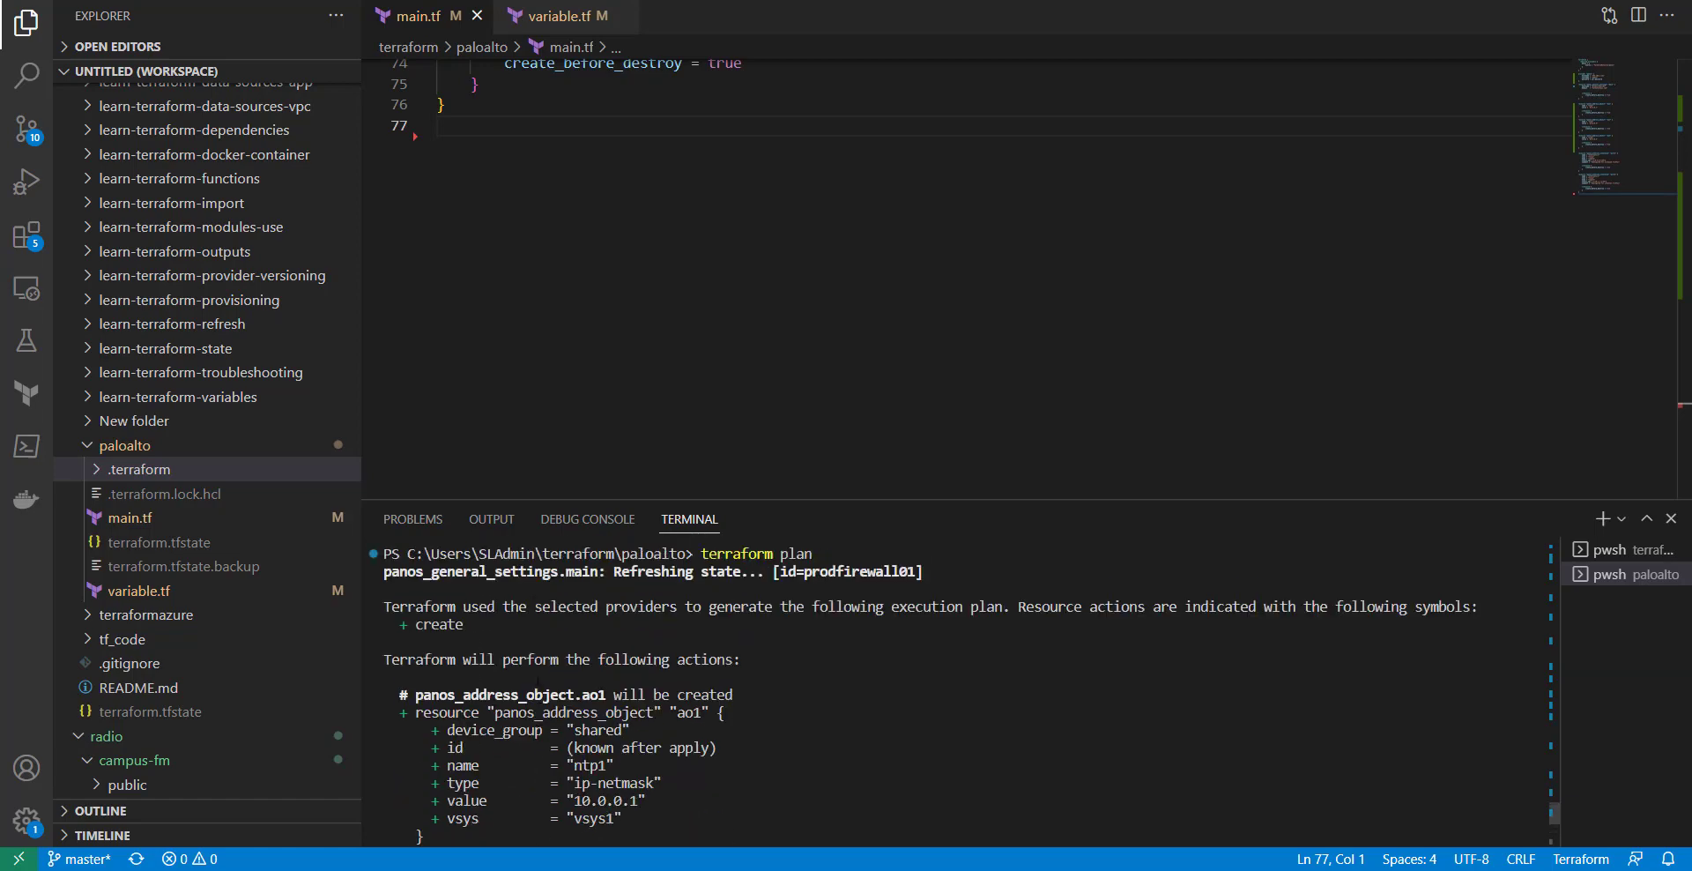
pyautogui.scroll(-3)
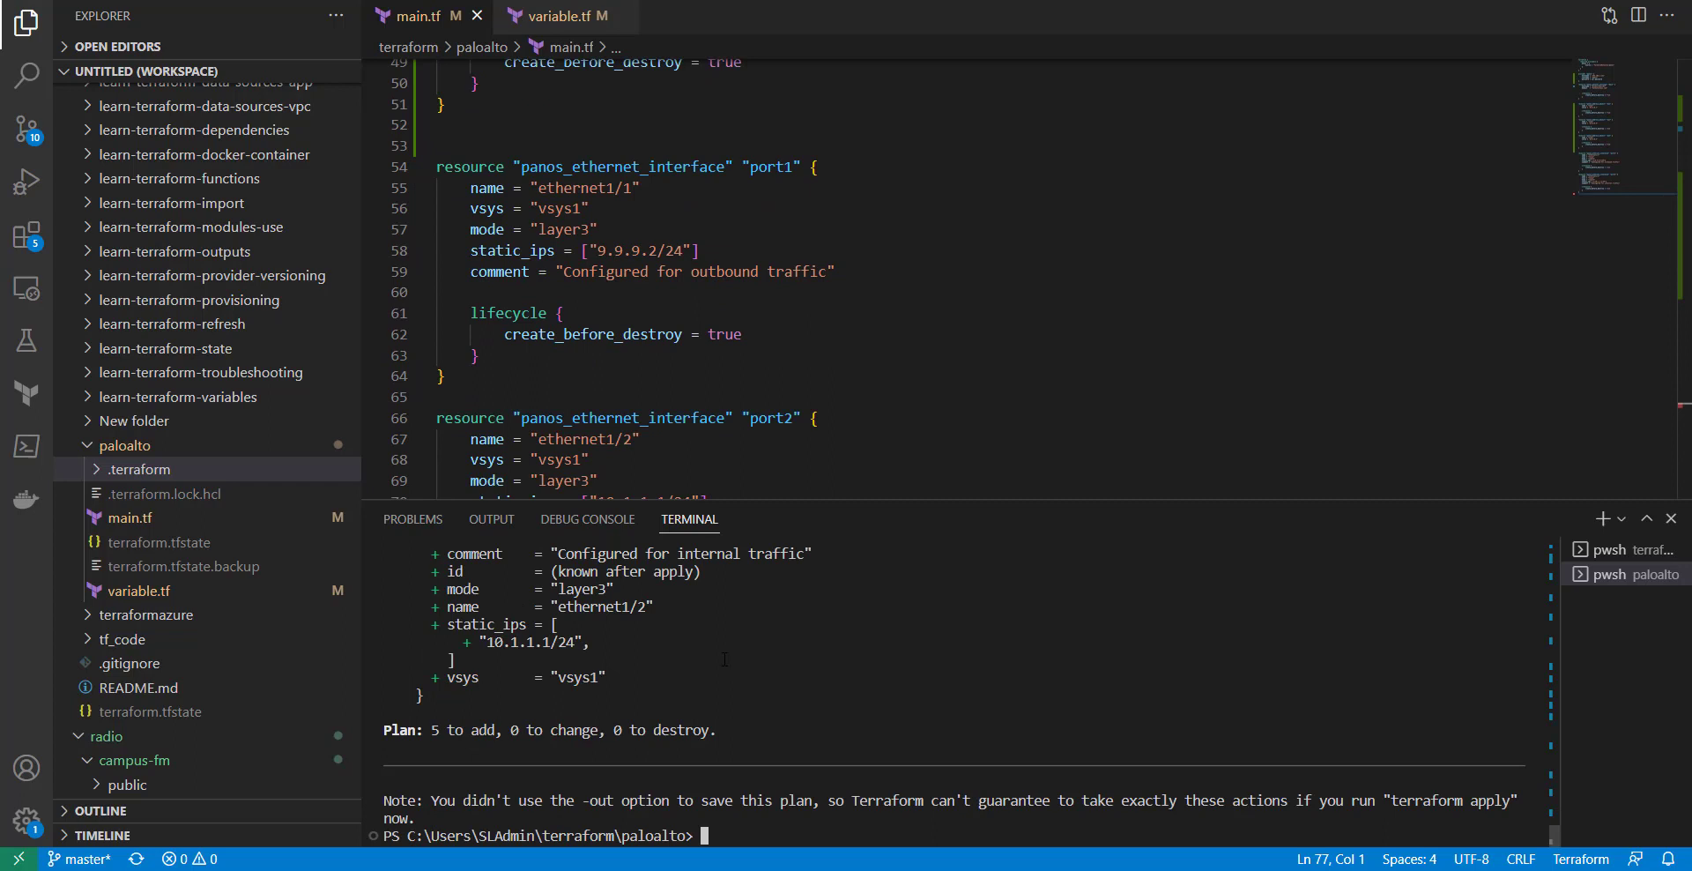
# Run terraform apply to create address objects ntp1–ntp3 and interfaces port1 and port2.
pyautogui.write('terraform')
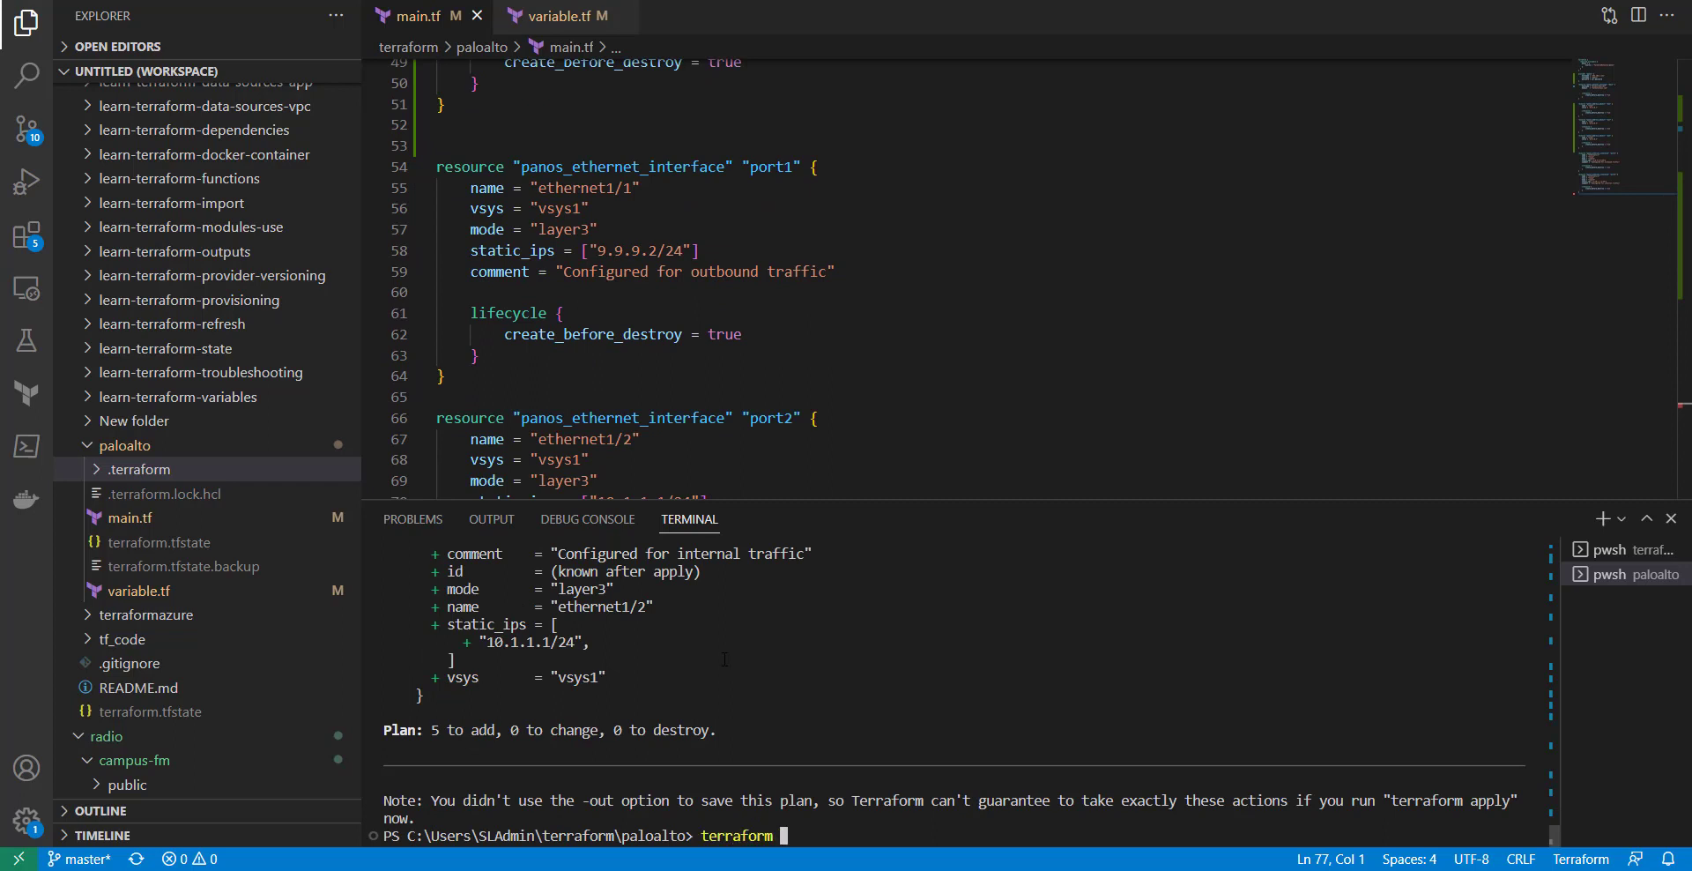
pyautogui.write('app')
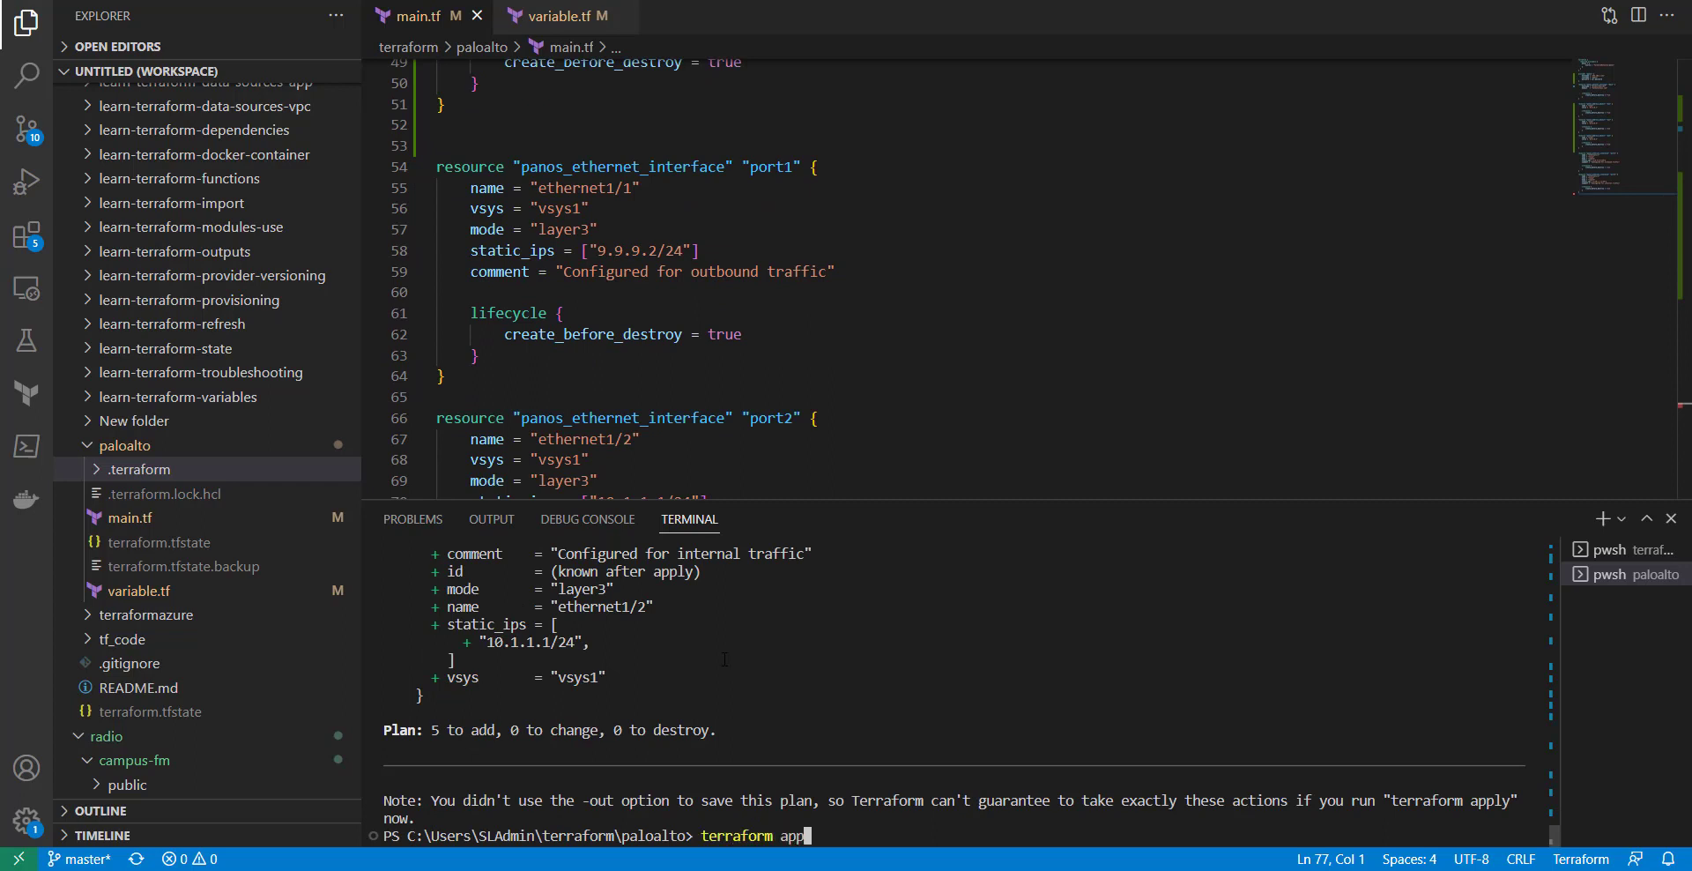
pyautogui.write('l')
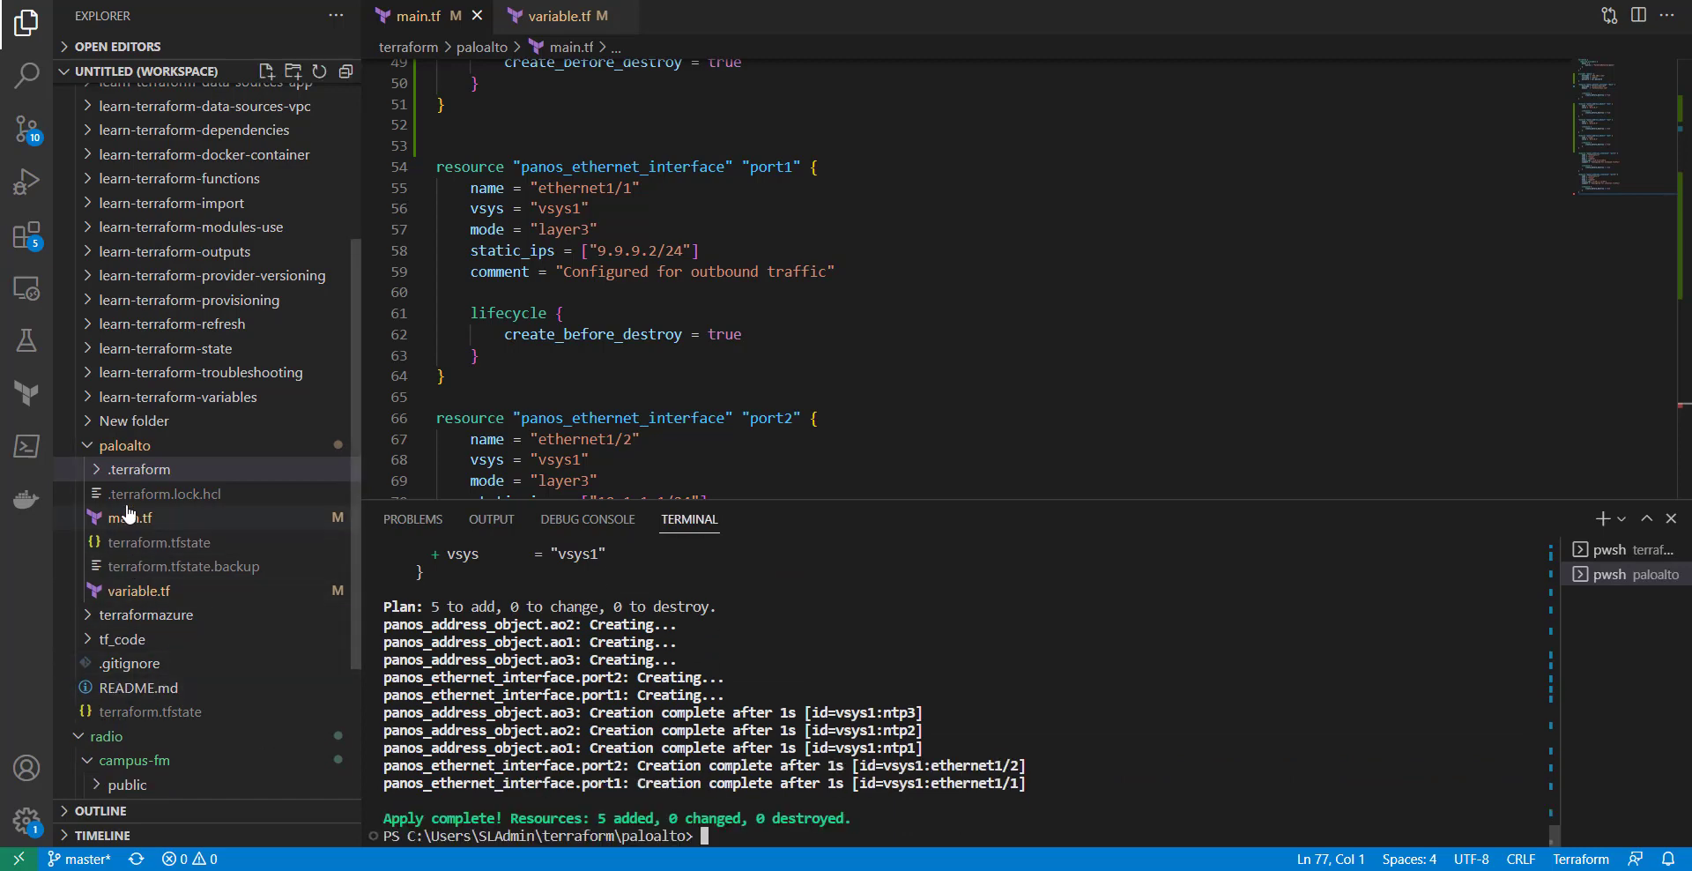
pyautogui.moveTo(129, 517)
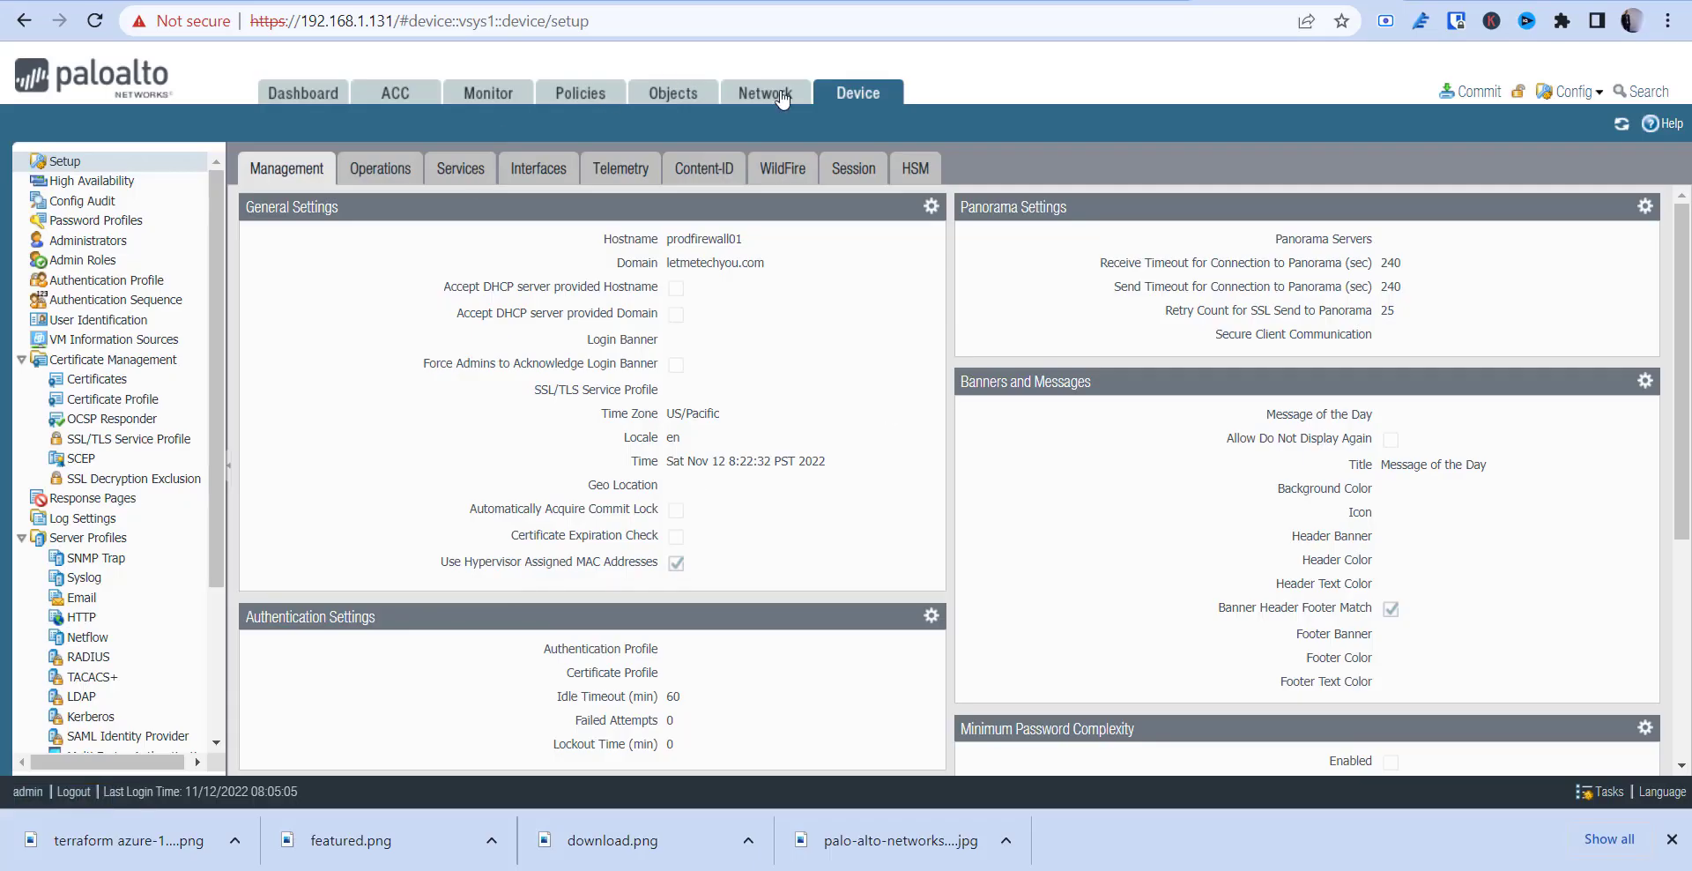
# Check that Objects > Addresses now lists ntp1, ntp2 and ntp3.
pyautogui.click(765, 91)
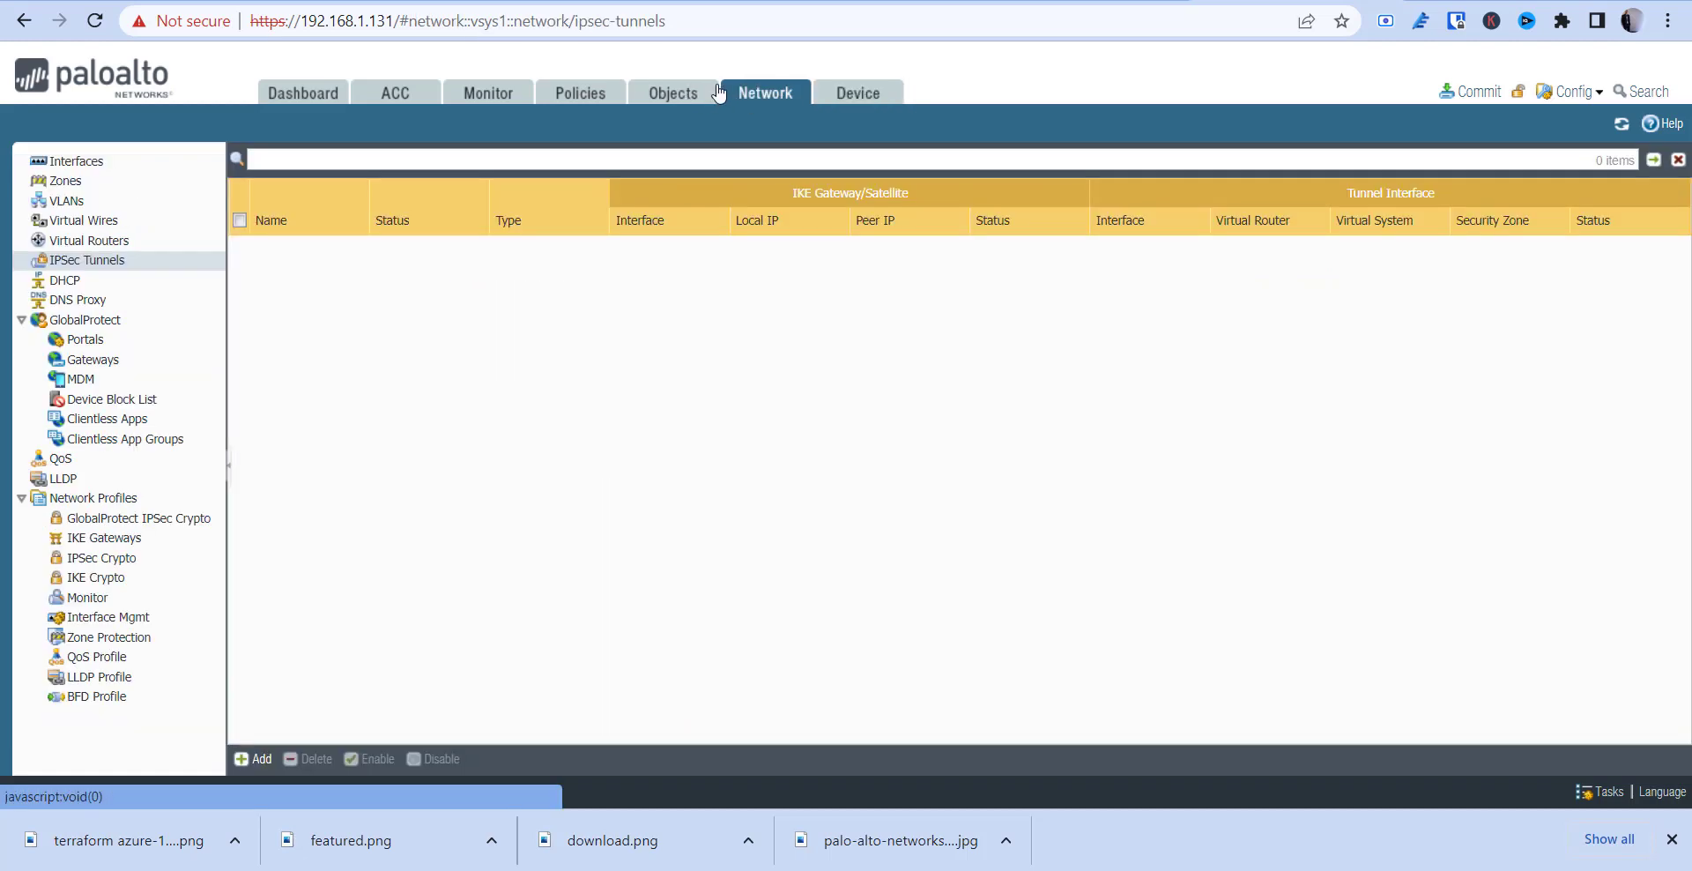
pyautogui.click(673, 92)
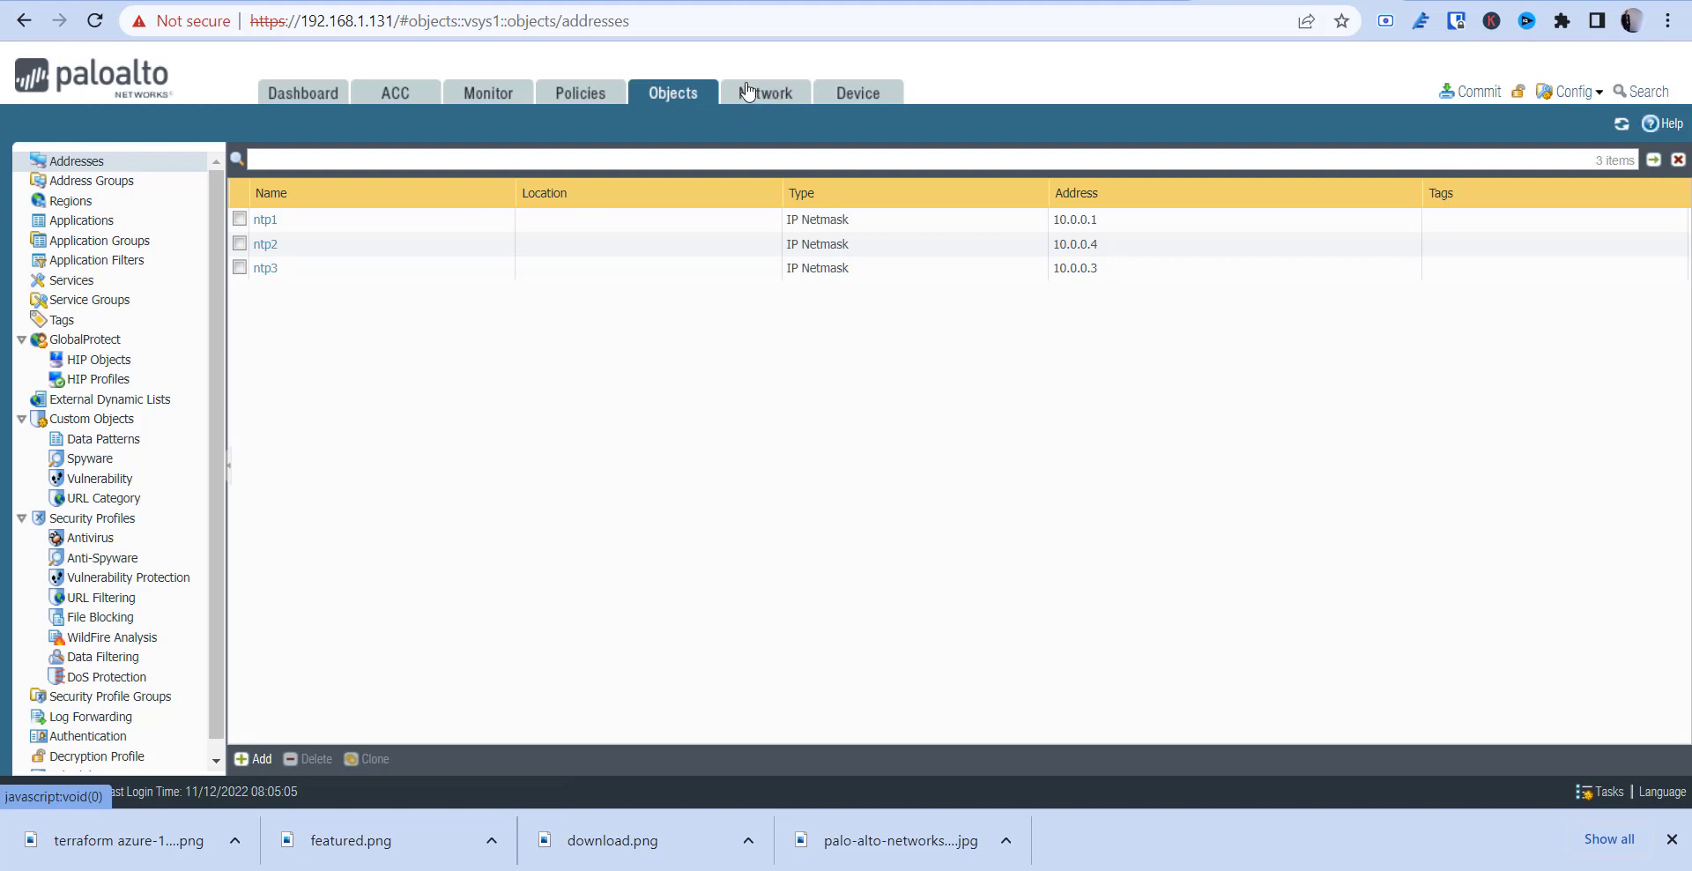
# Show ethernet1/1 and ethernet1/2 as Layer3 interfaces with their IPs under Network > Interfaces.
pyautogui.click(765, 91)
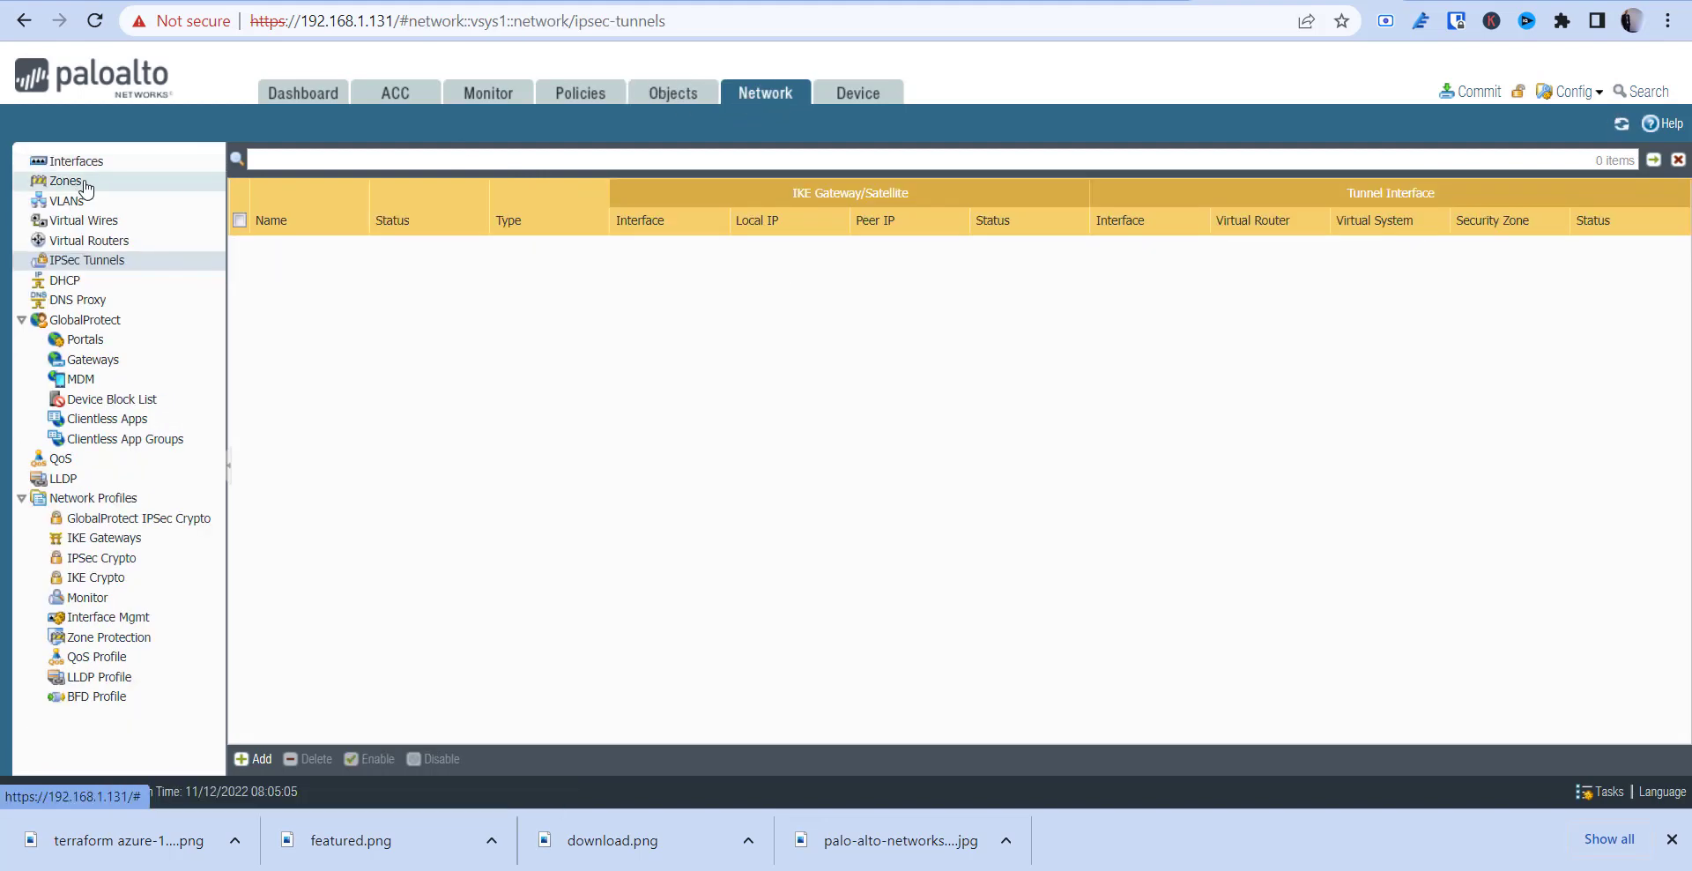
pyautogui.click(77, 160)
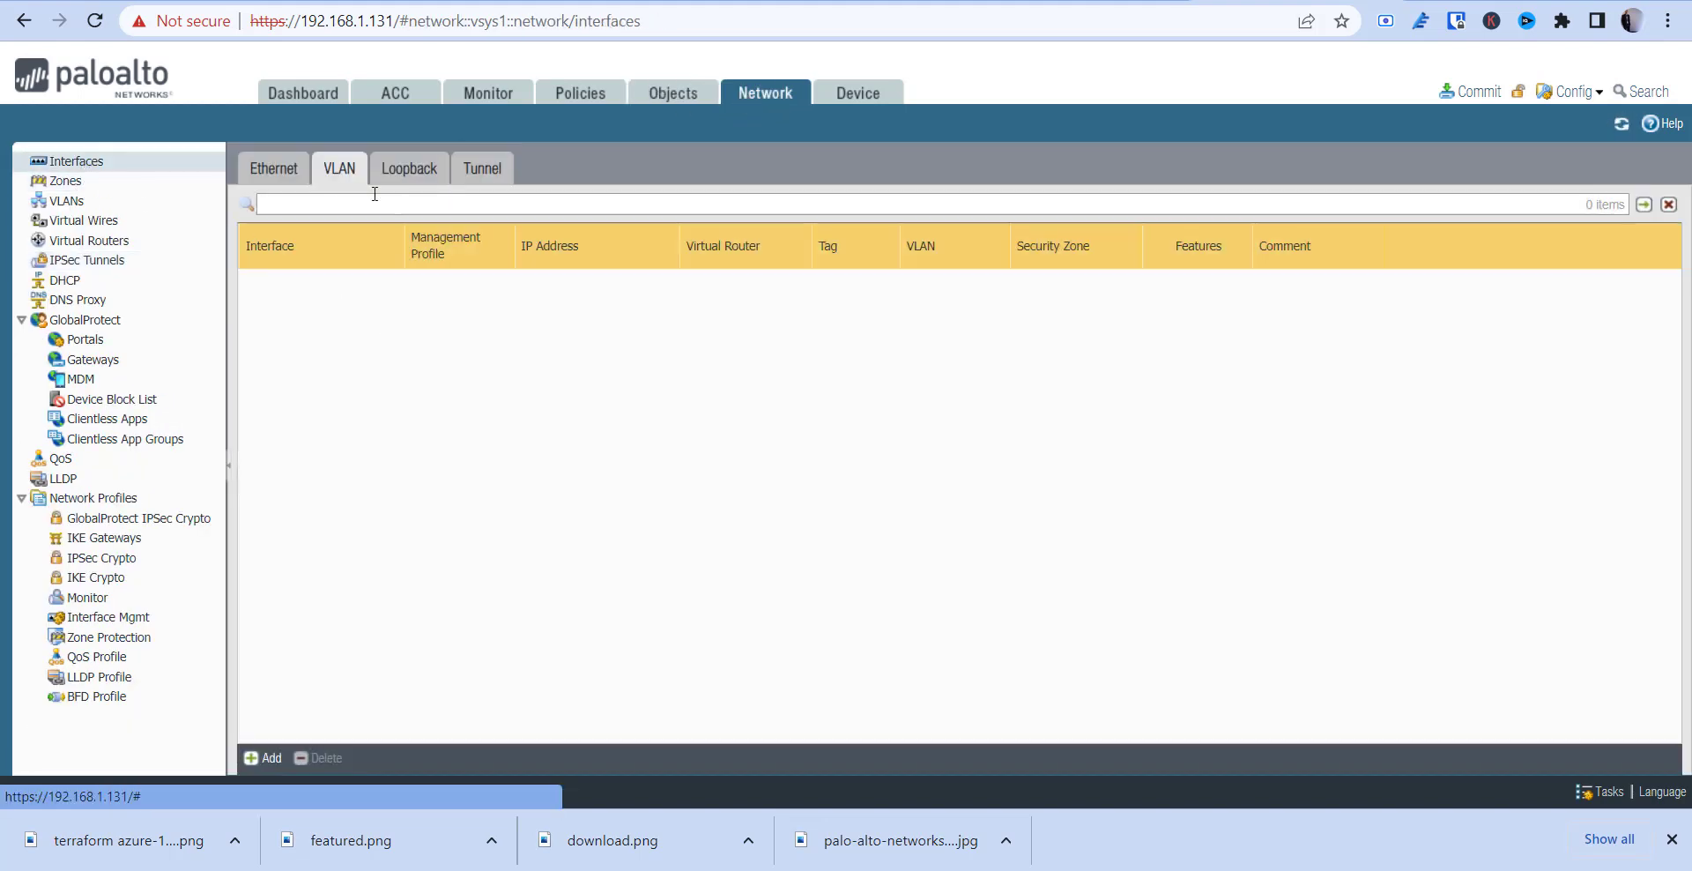
pyautogui.click(273, 168)
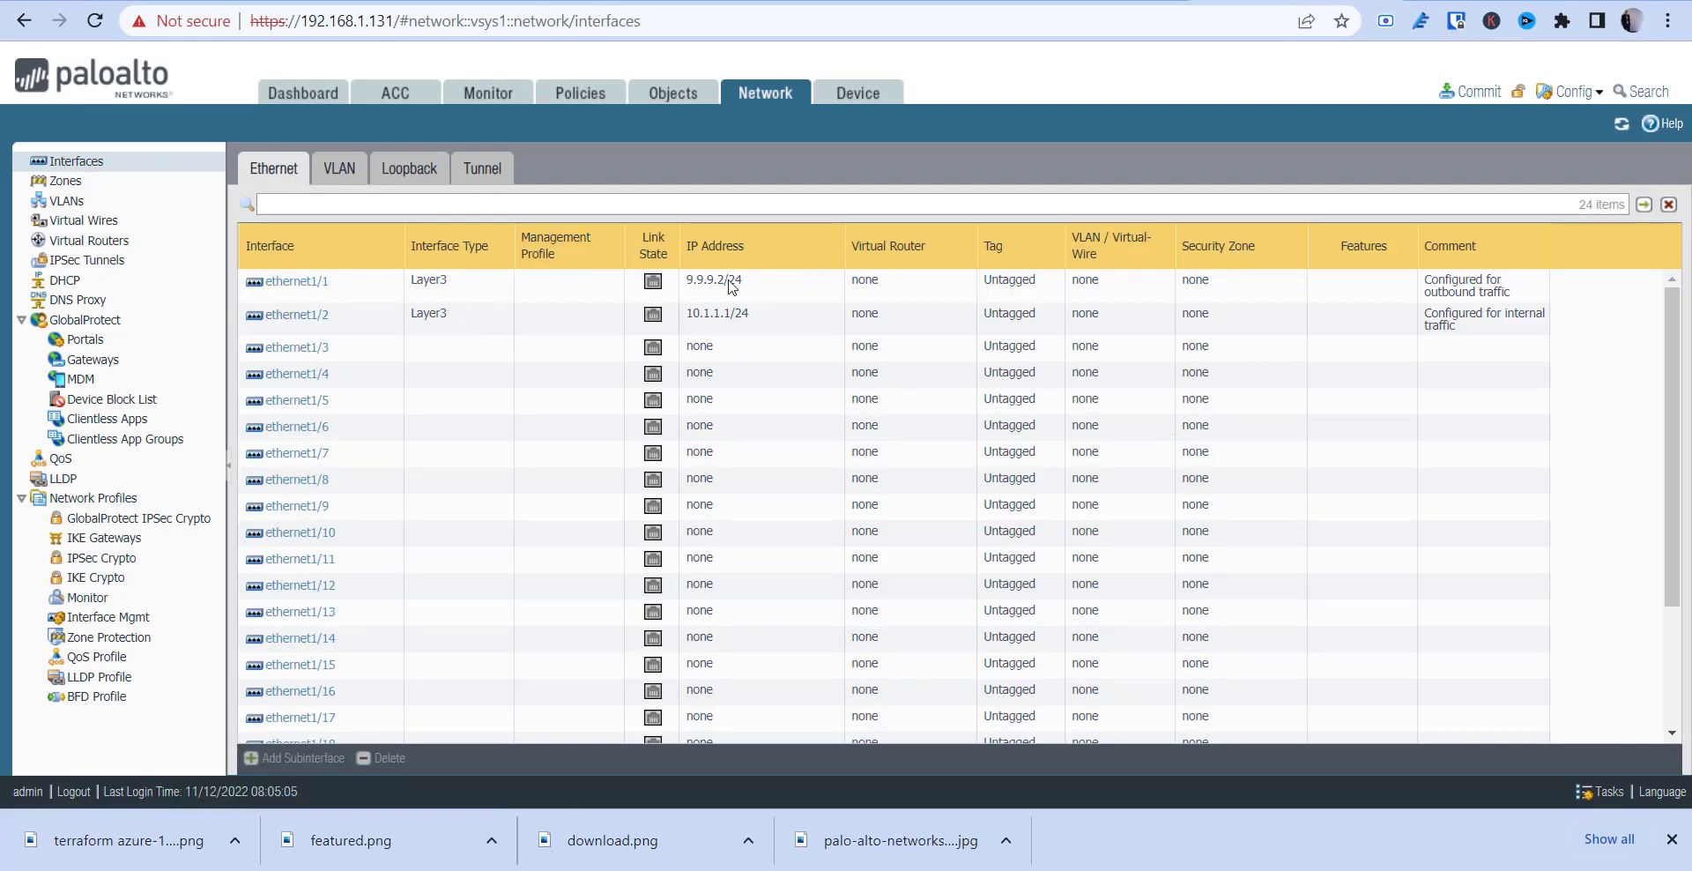
pyautogui.moveTo(1477, 336)
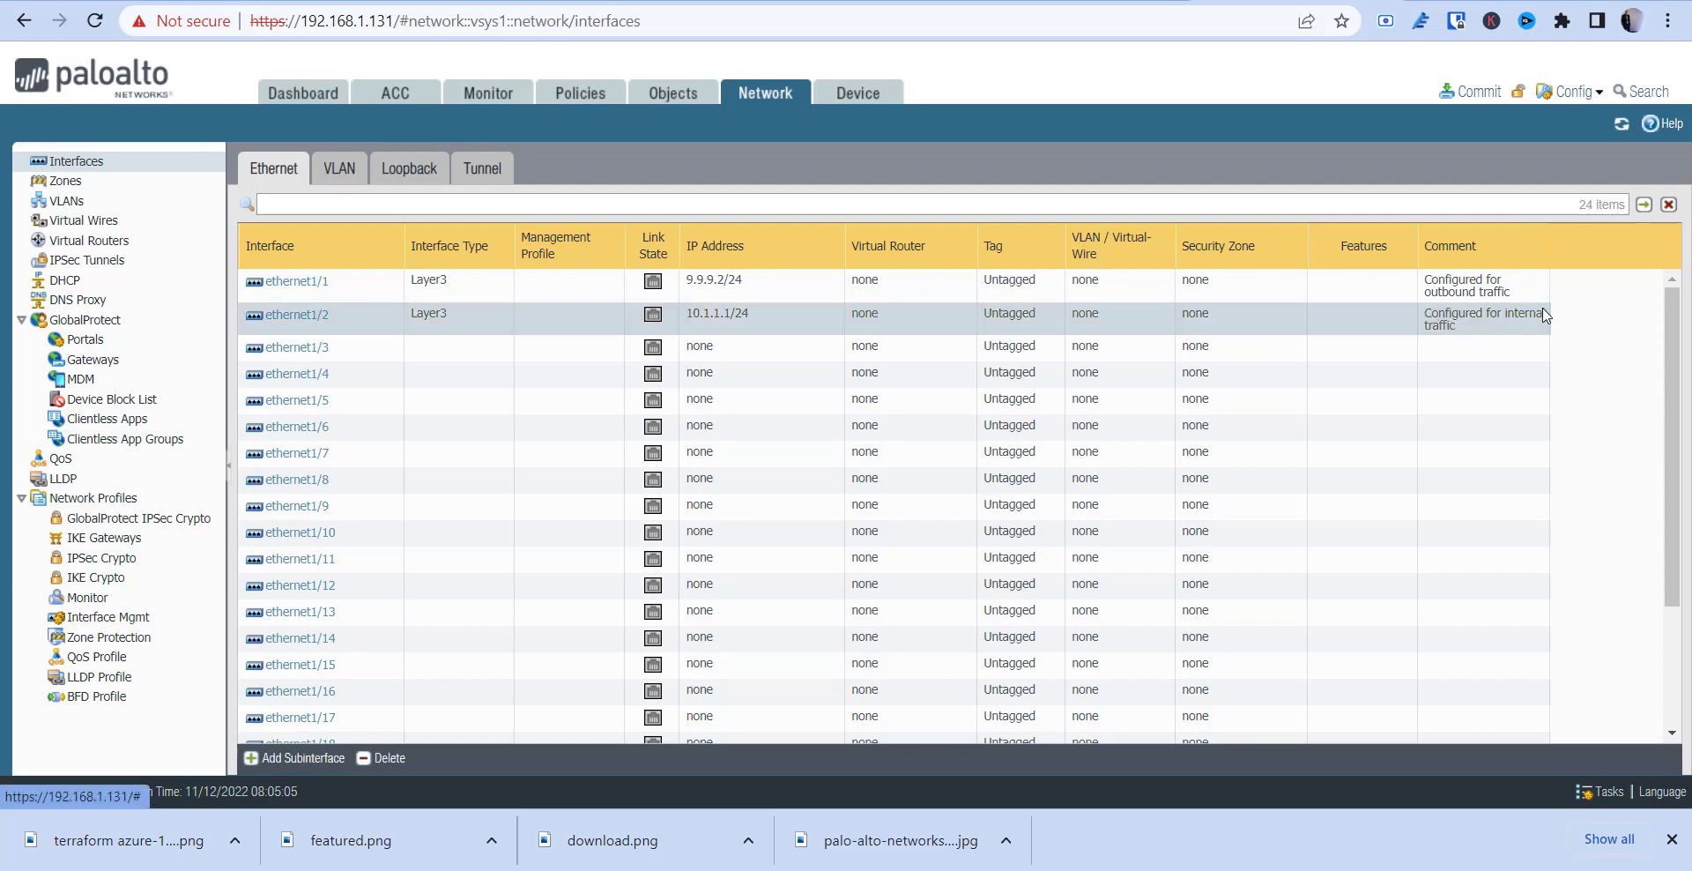
pyautogui.moveTo(1522, 328)
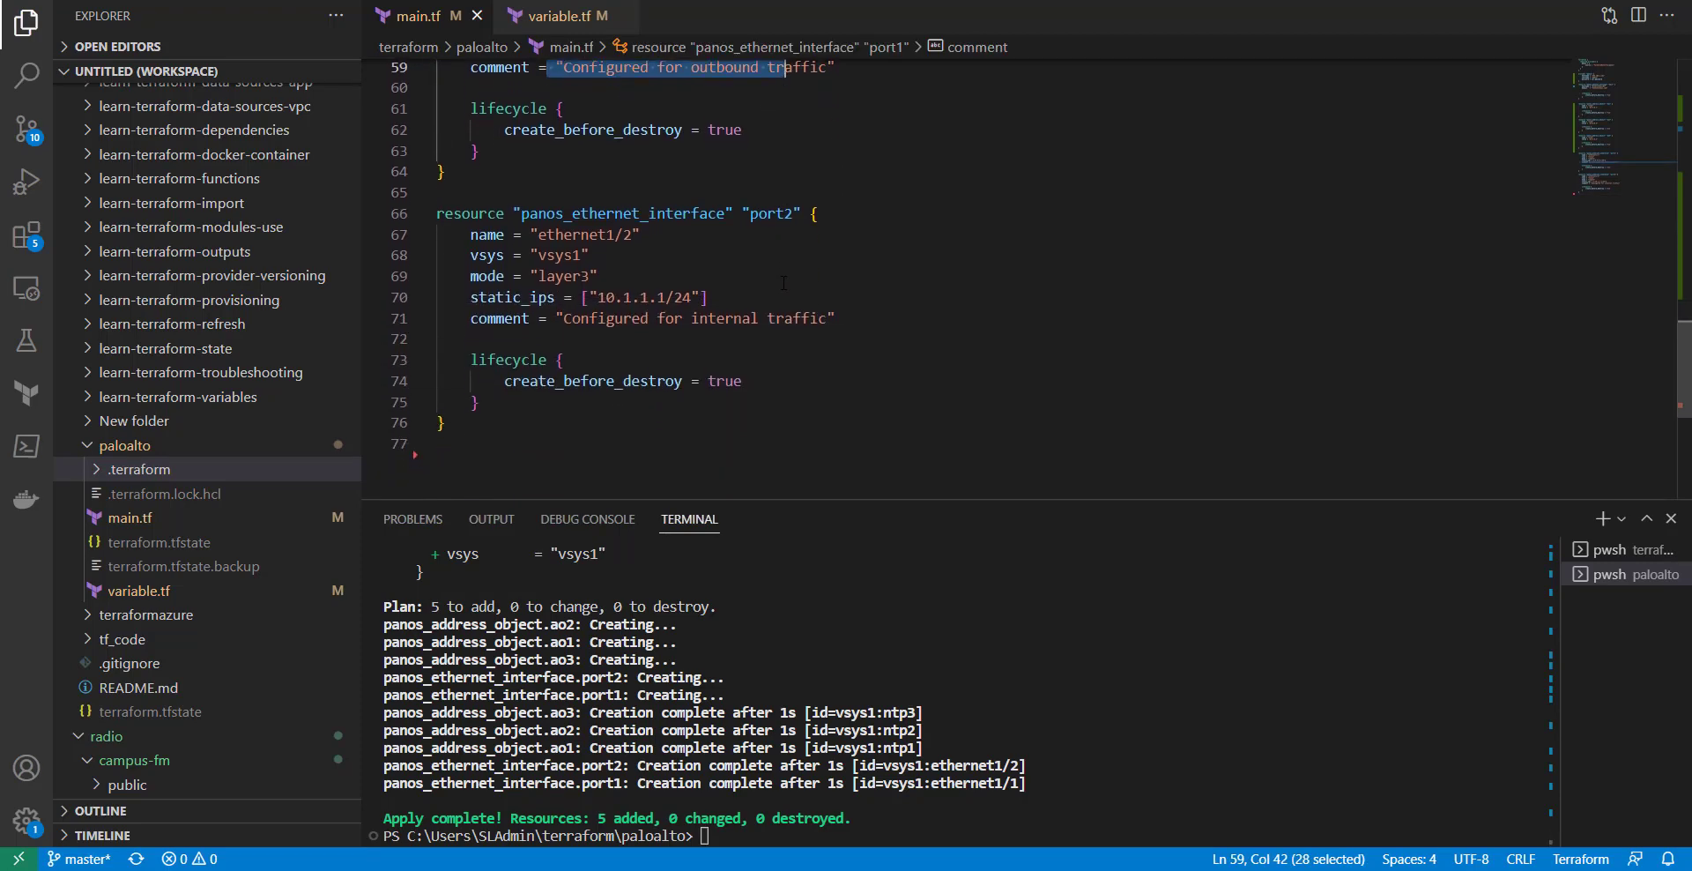
# Scroll main.tf to the panos_ethernet_interface resources and their comments.
pyautogui.scroll(-3)
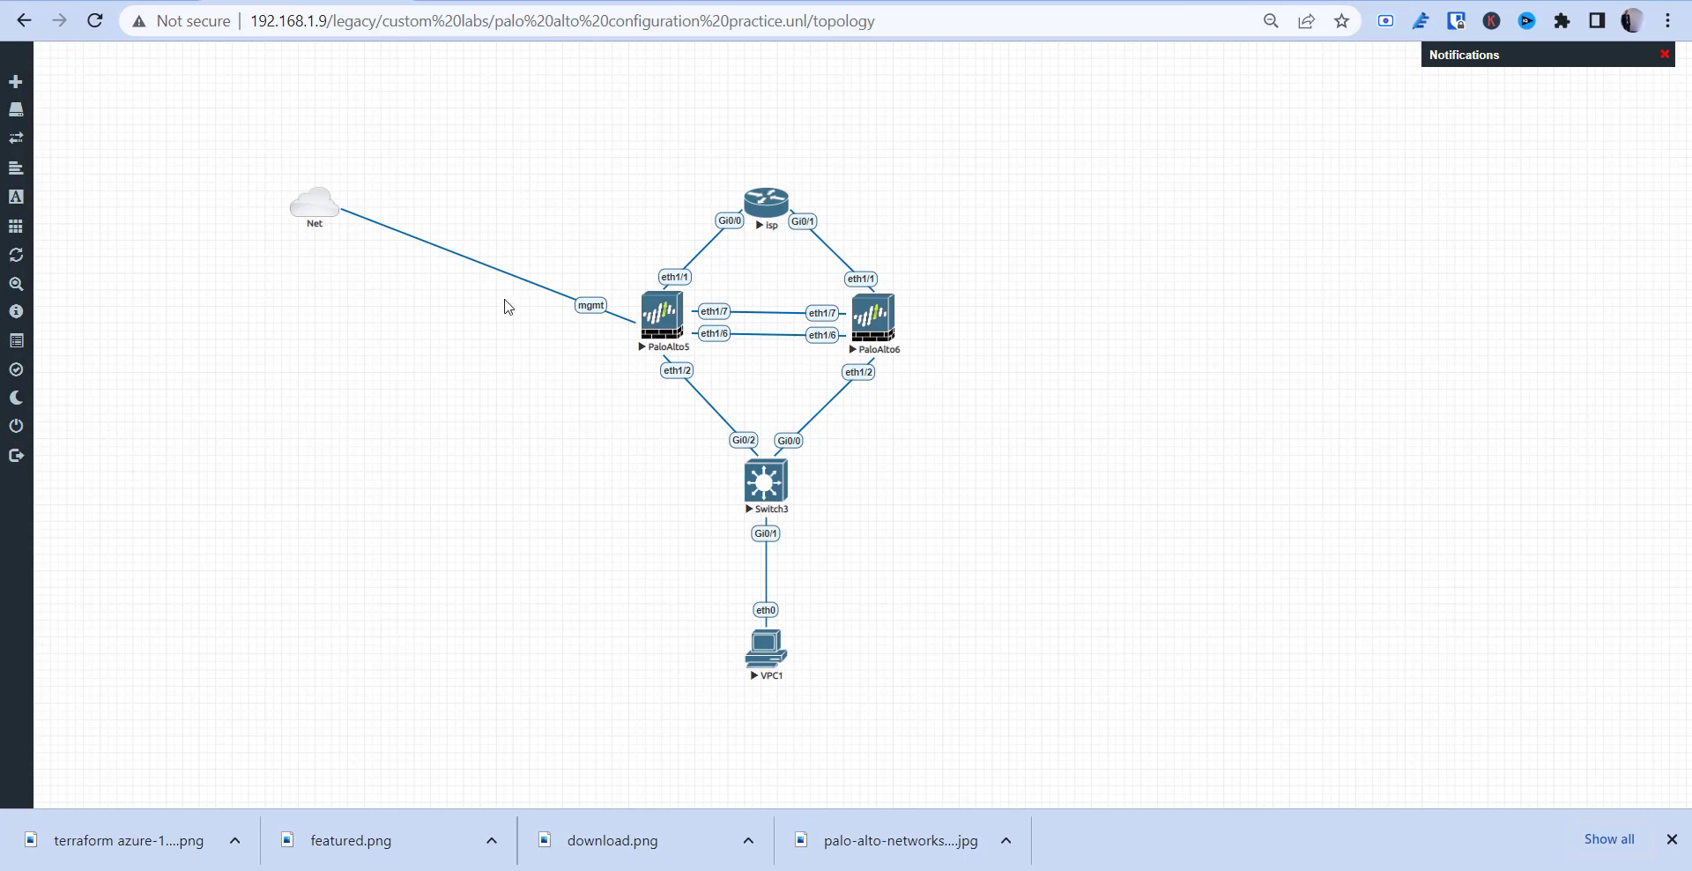
pyautogui.moveTo(676, 309)
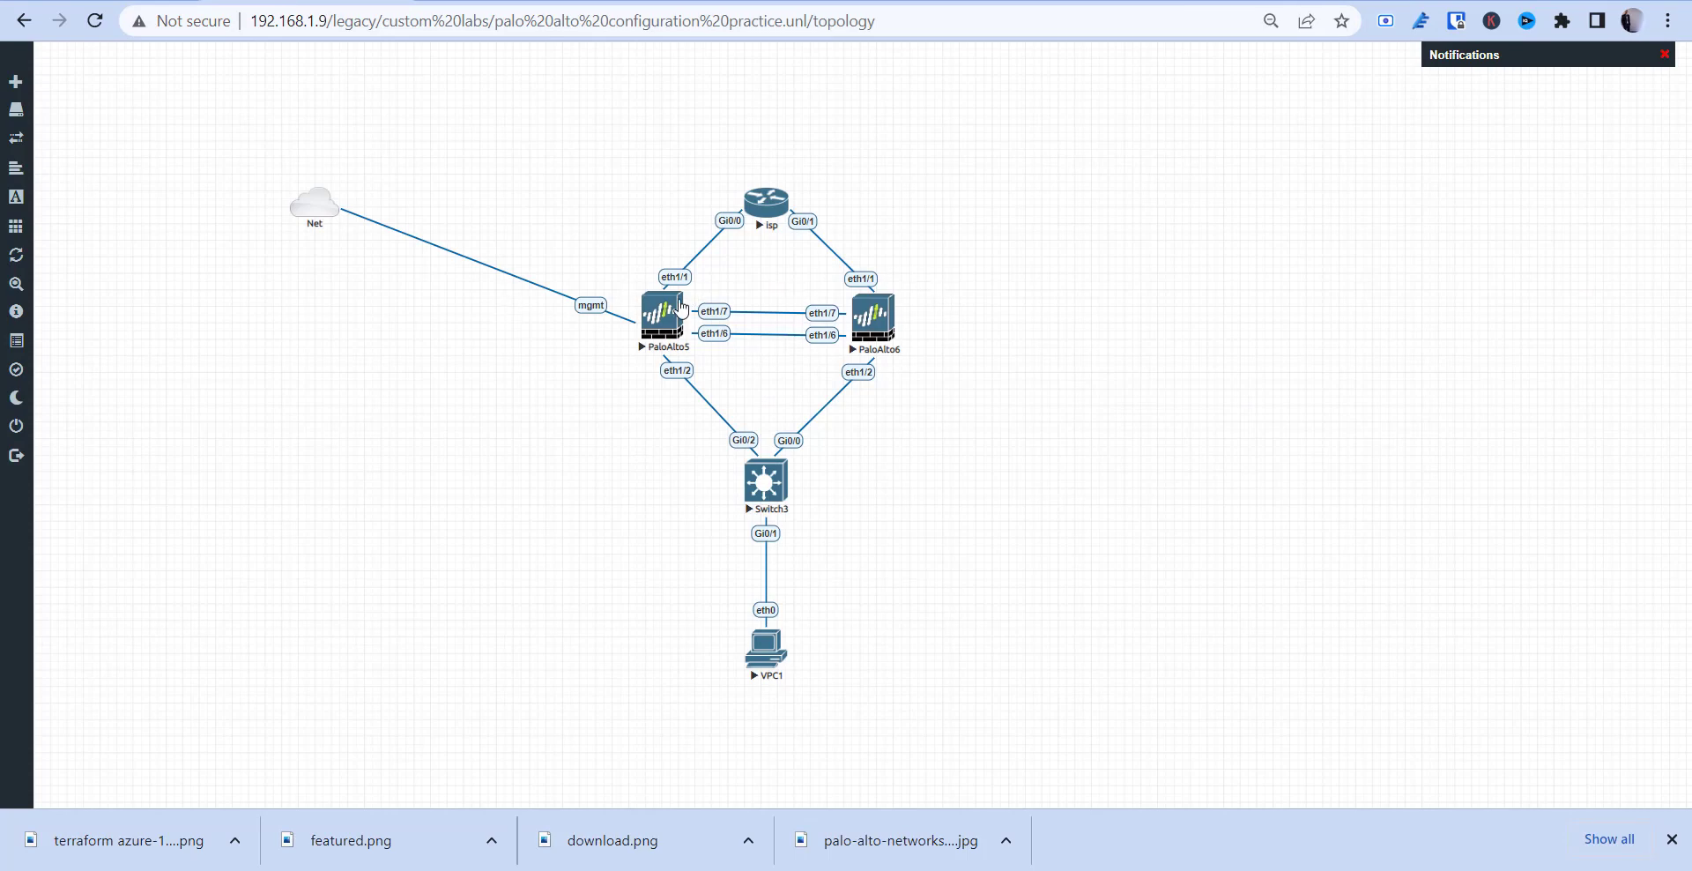
pyautogui.moveTo(758, 363)
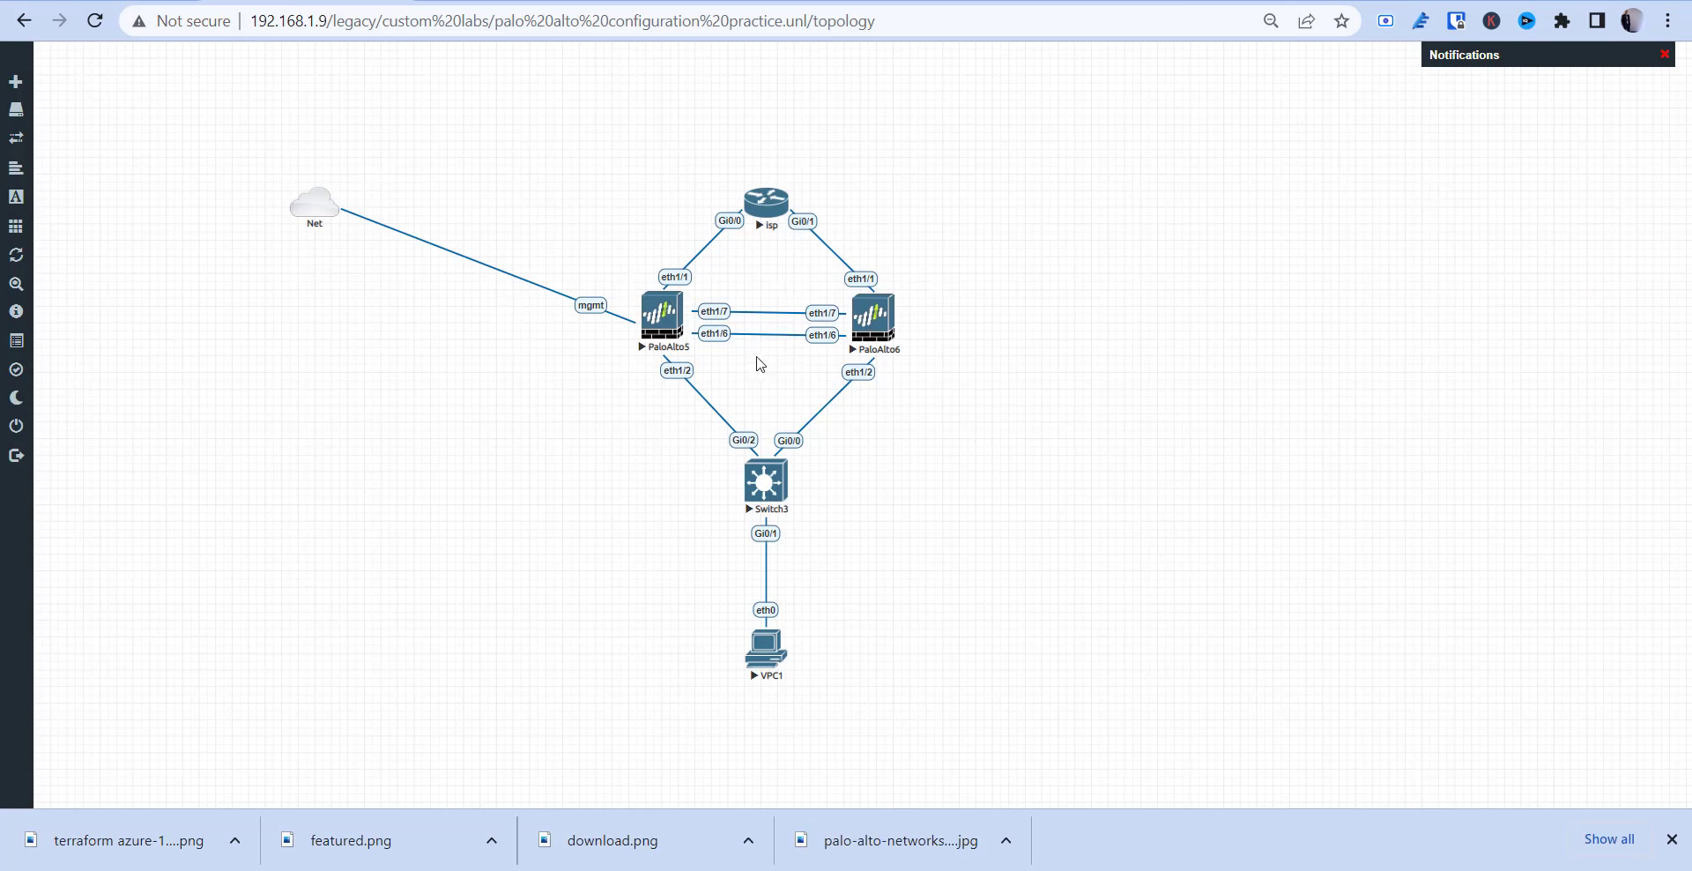
pyautogui.moveTo(878, 318)
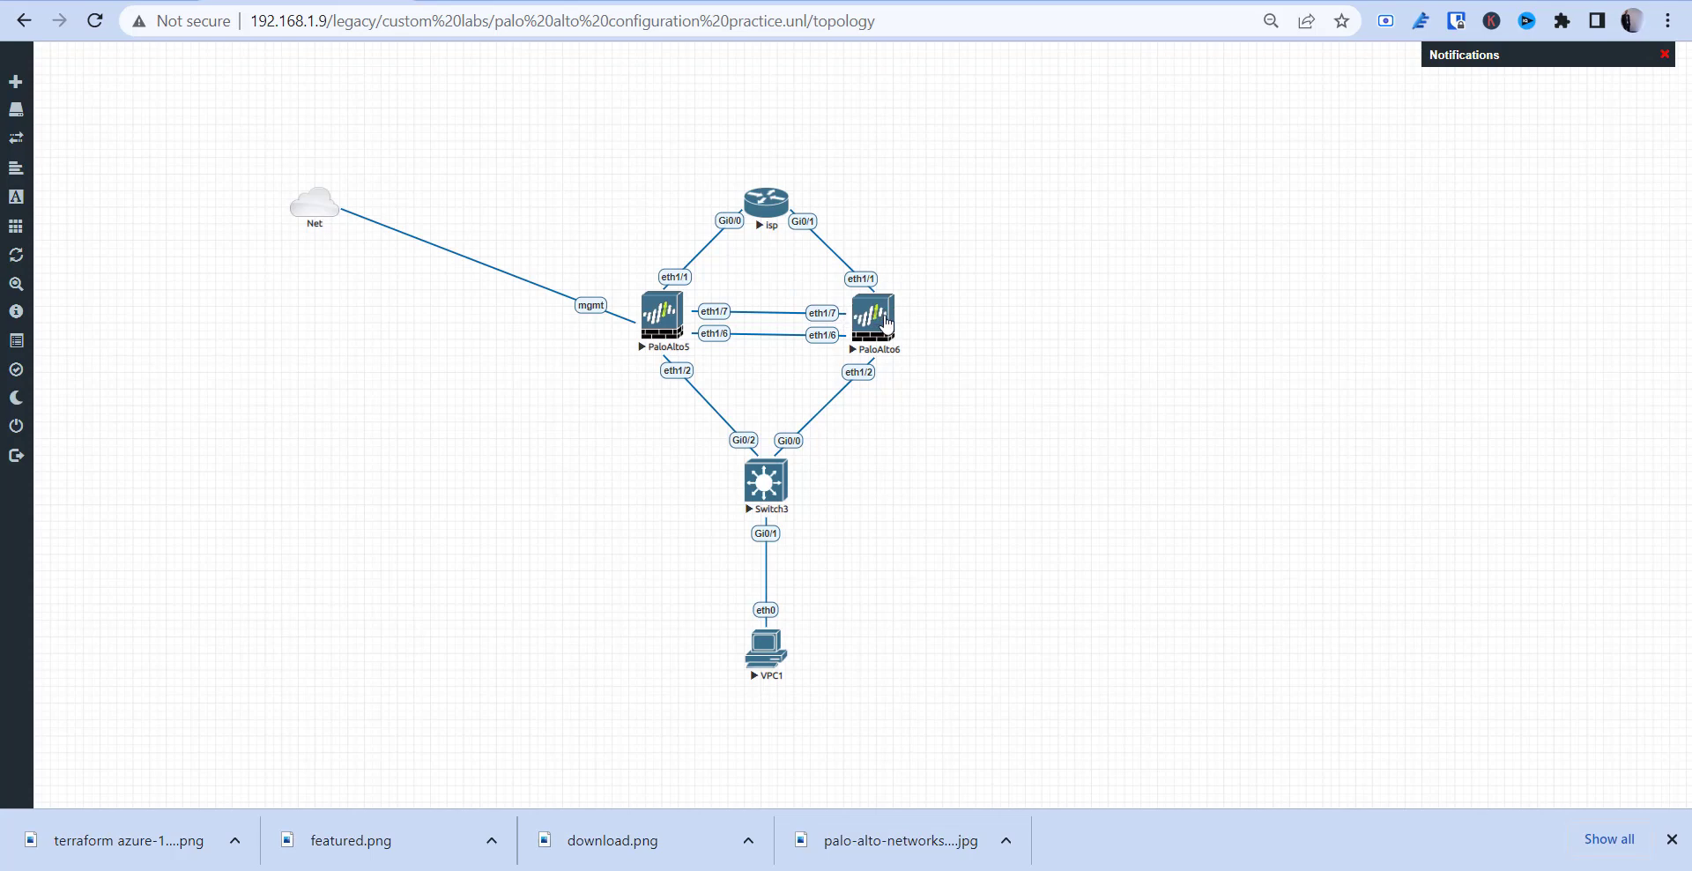
pyautogui.moveTo(687, 338)
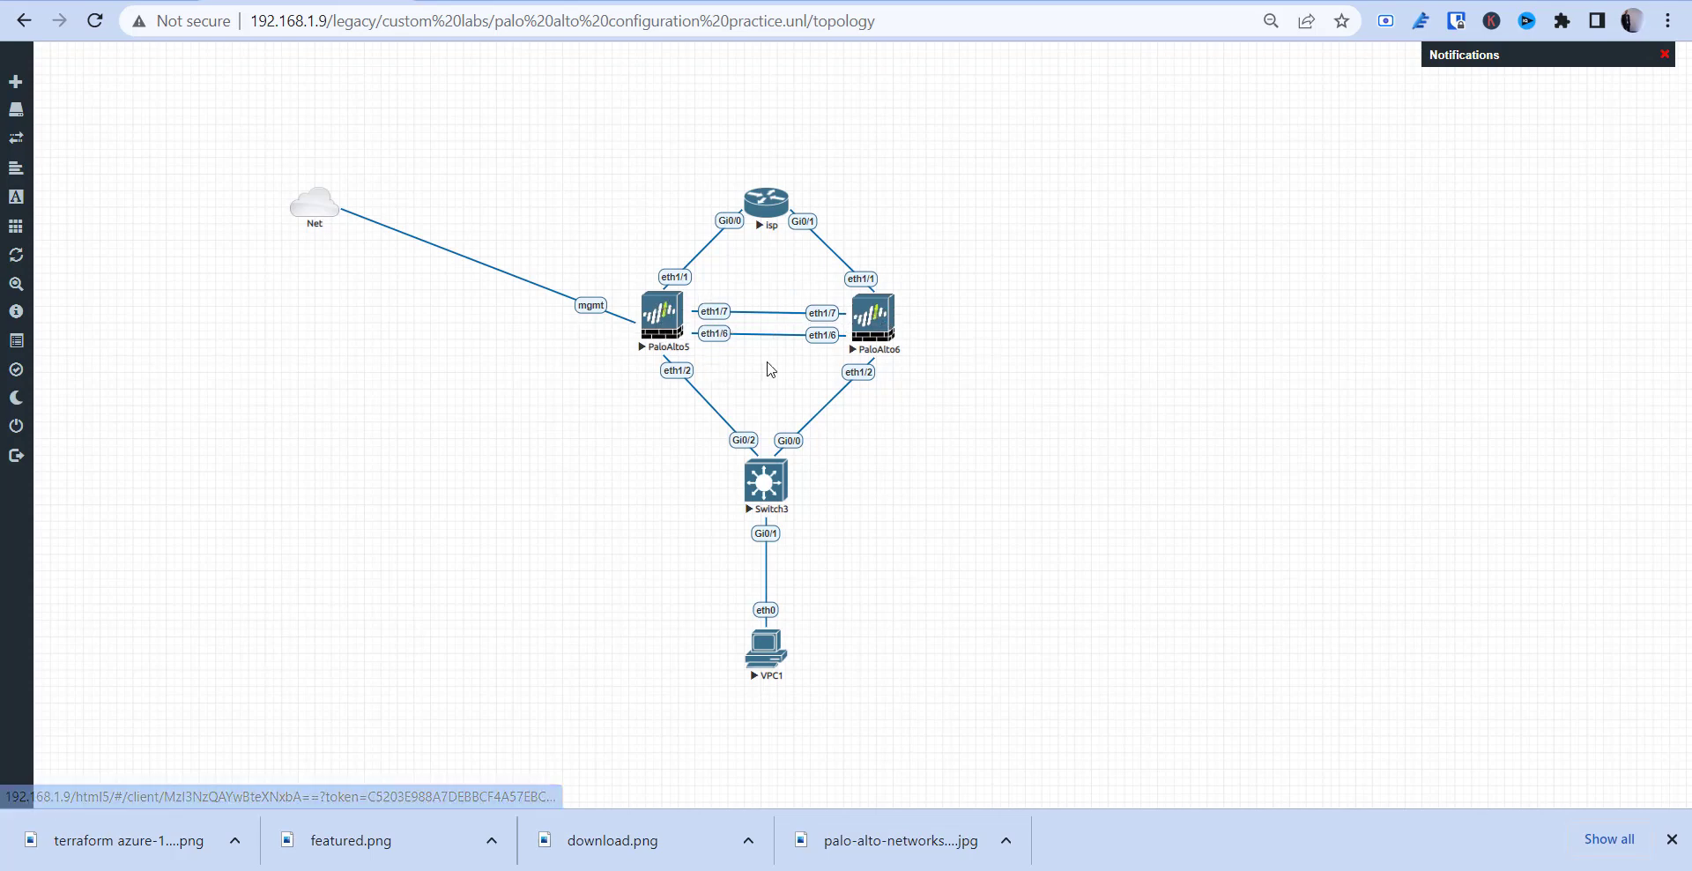
pyautogui.moveTo(1104, 345)
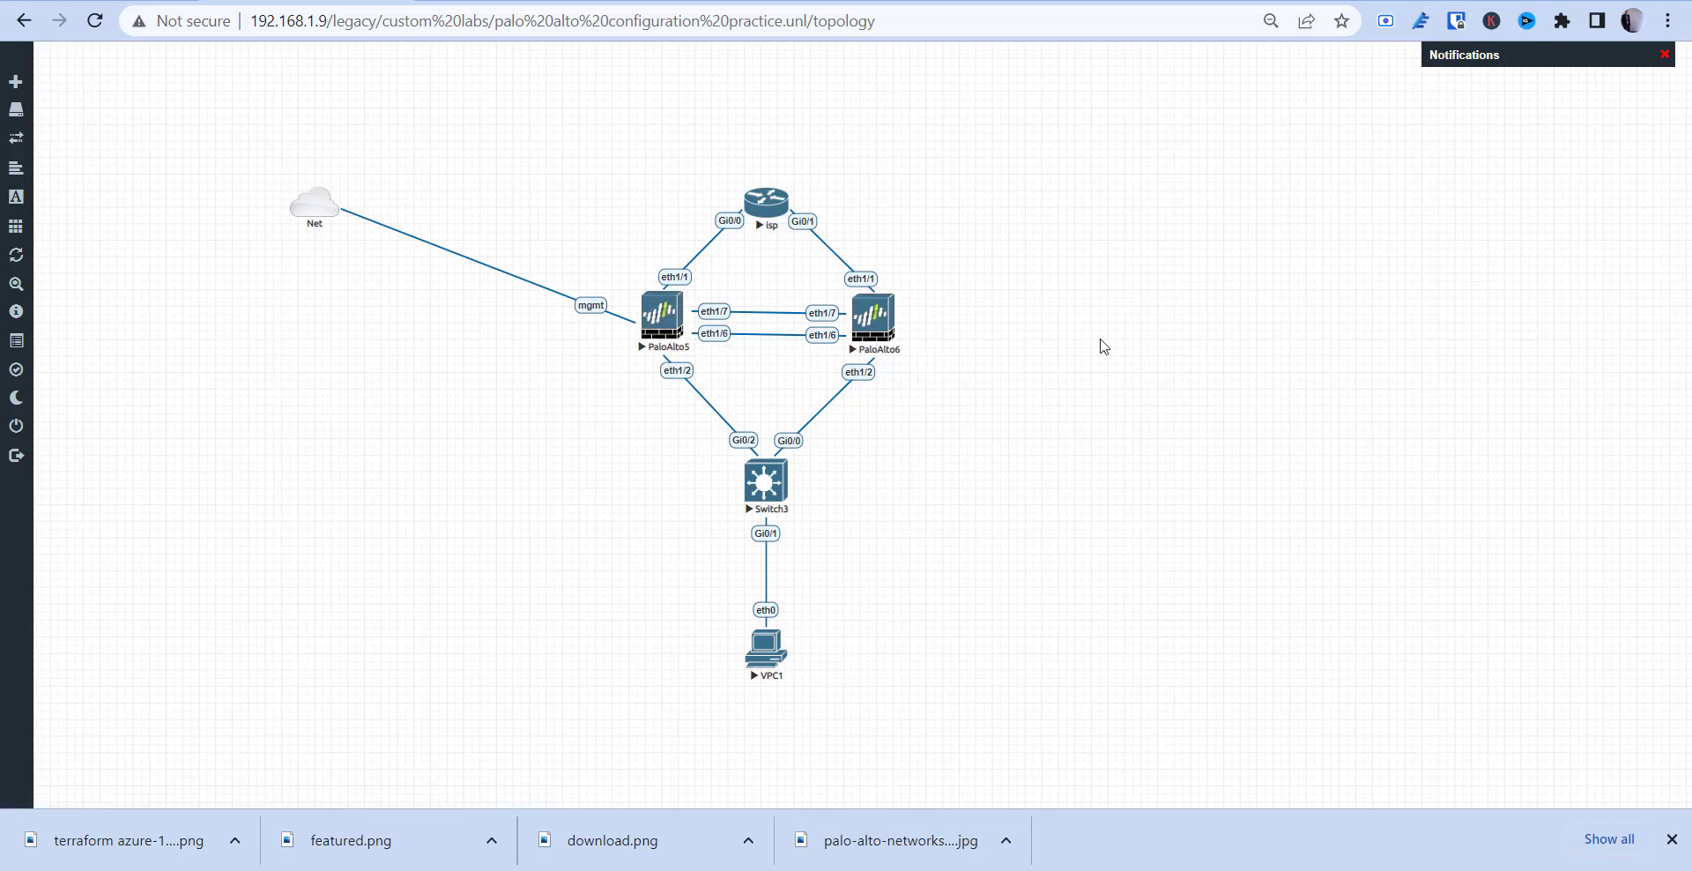
pyautogui.moveTo(950, 354)
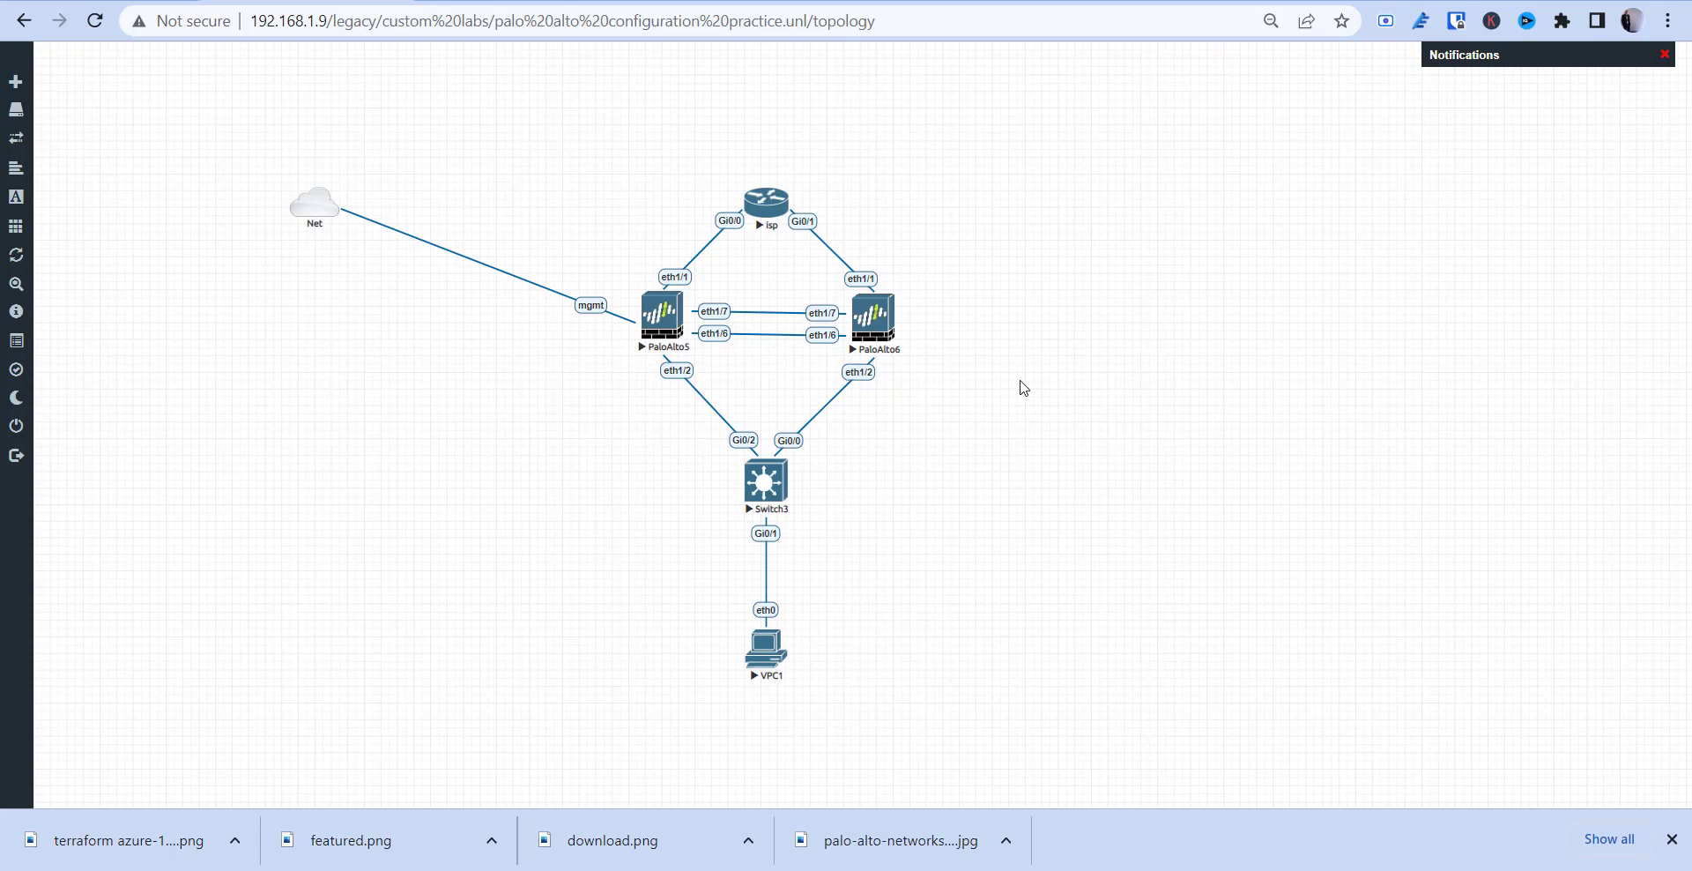
pyautogui.moveTo(971, 356)
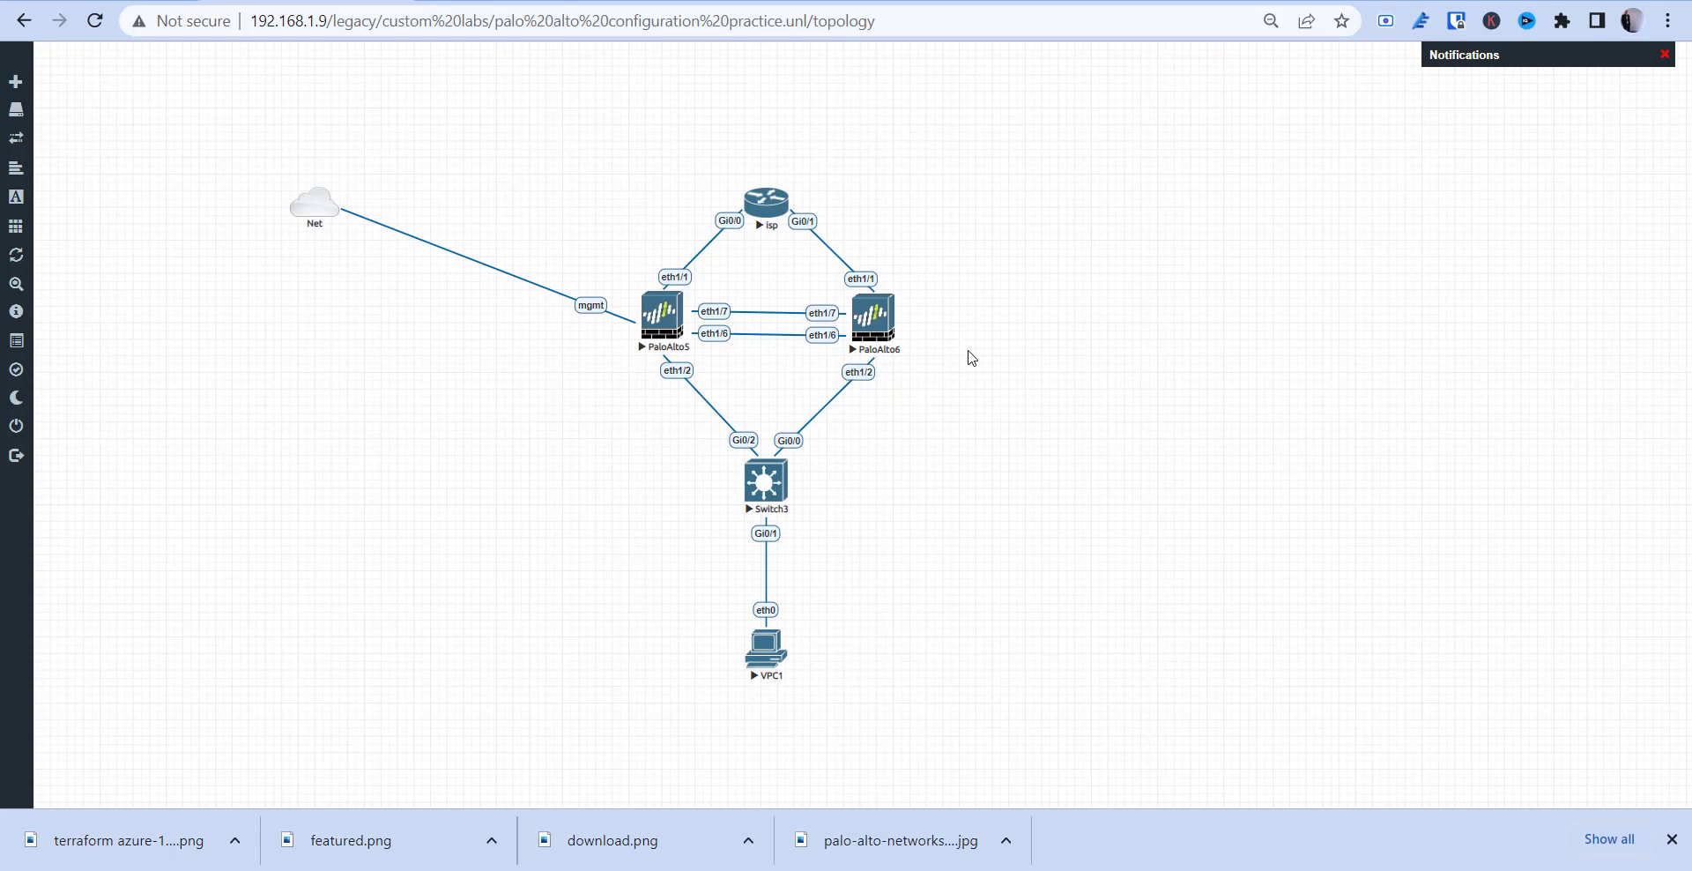
pyautogui.moveTo(938, 239)
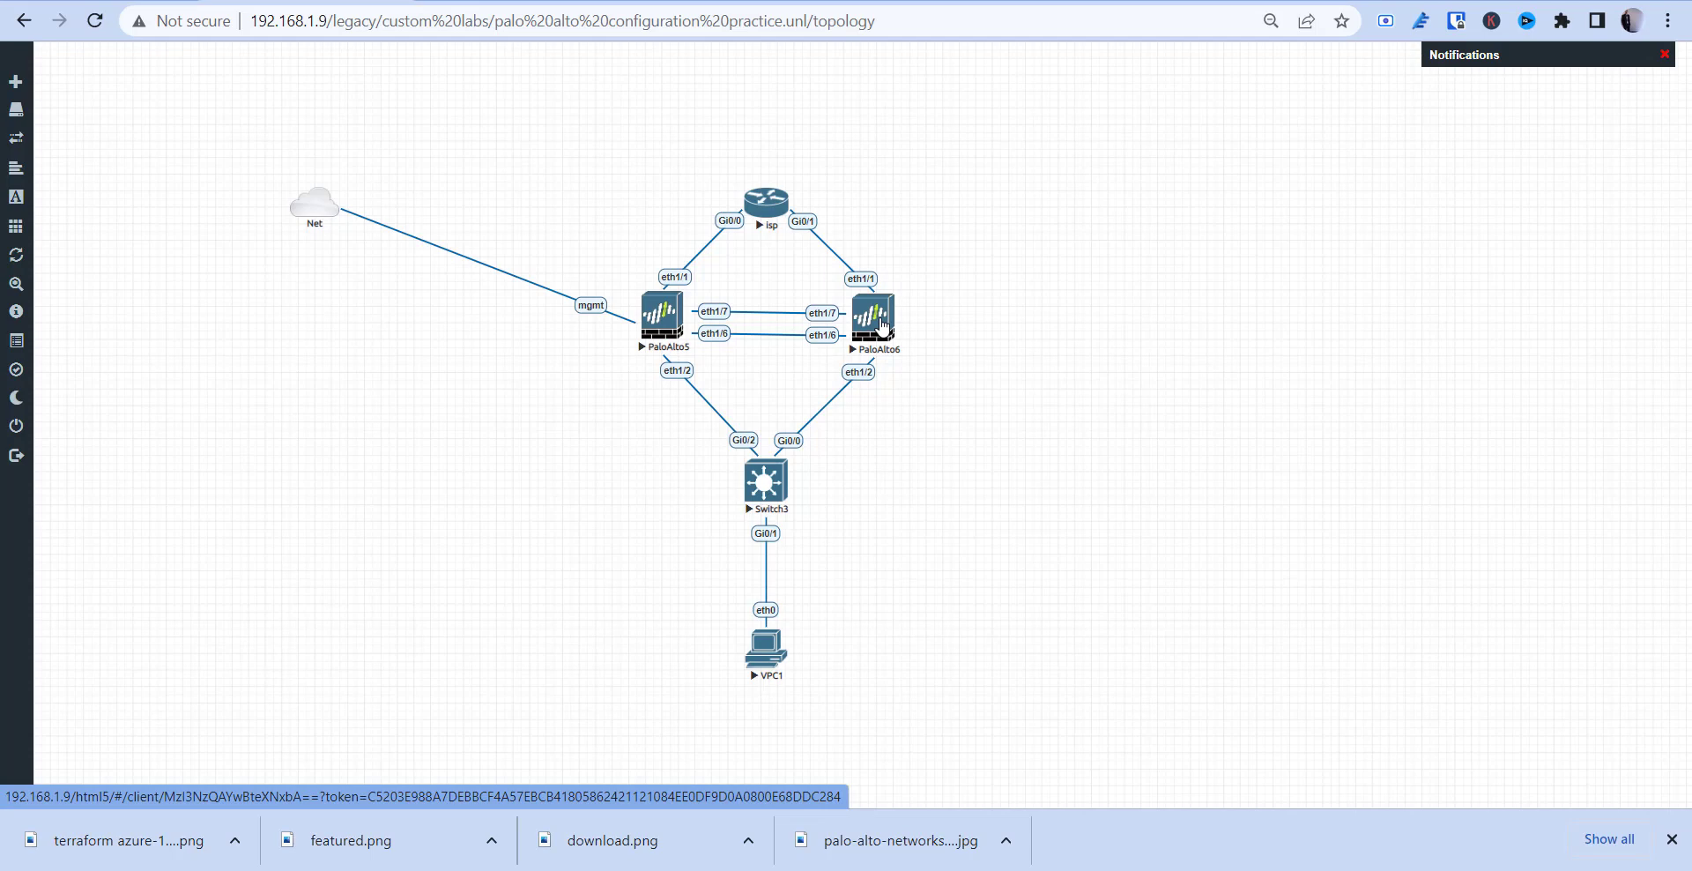
pyautogui.moveTo(1188, 7)
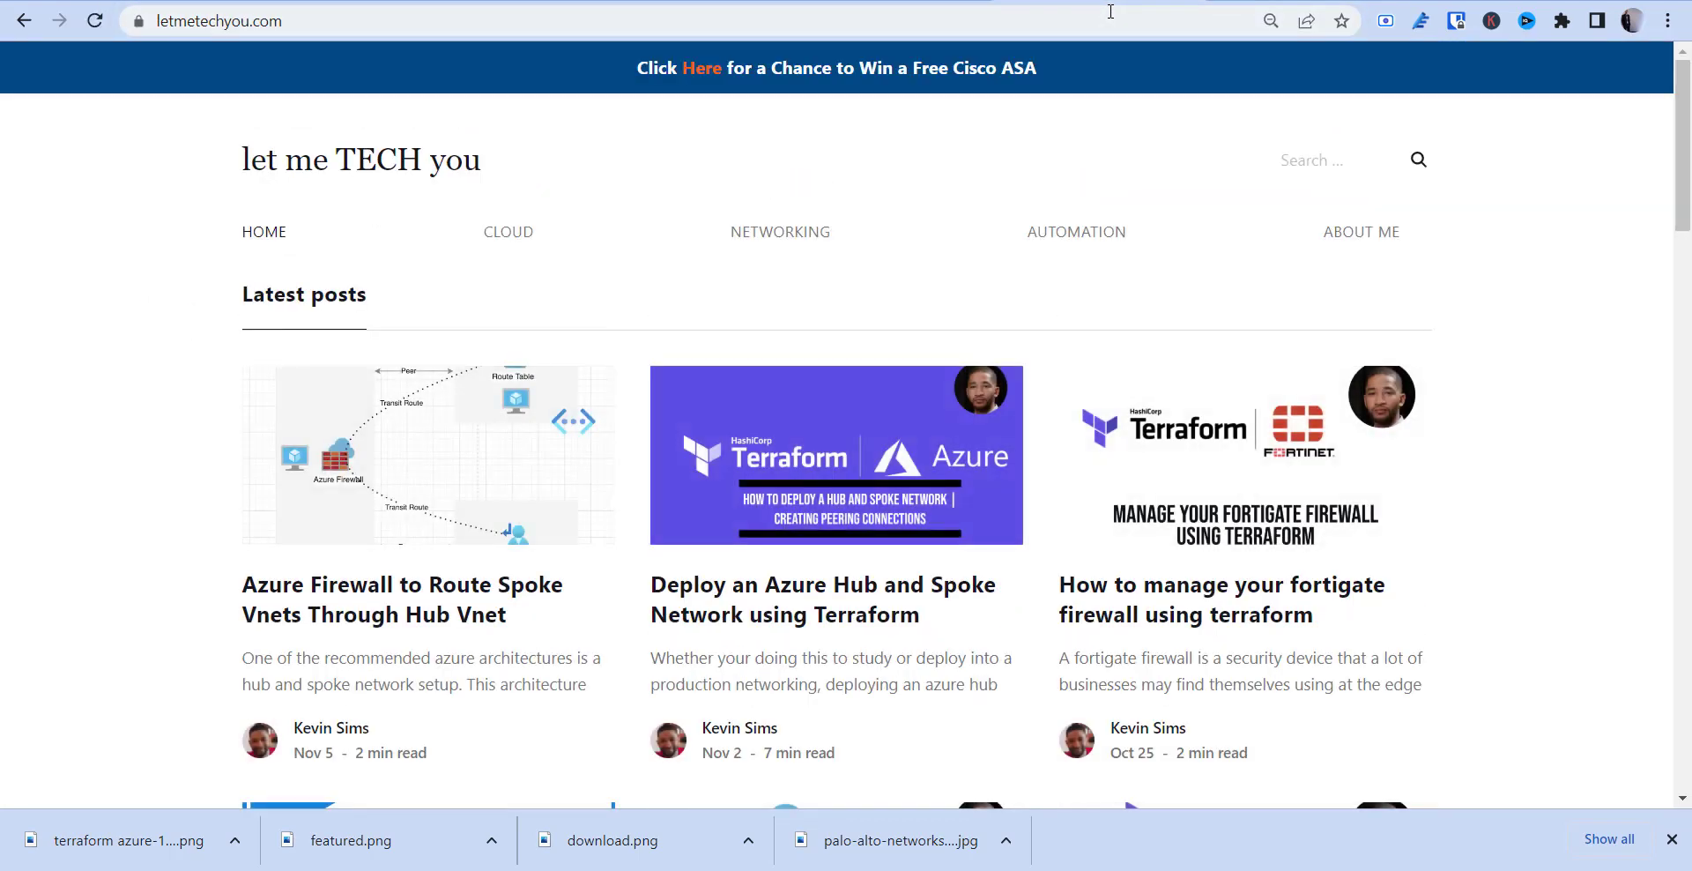
pyautogui.moveTo(766, 314)
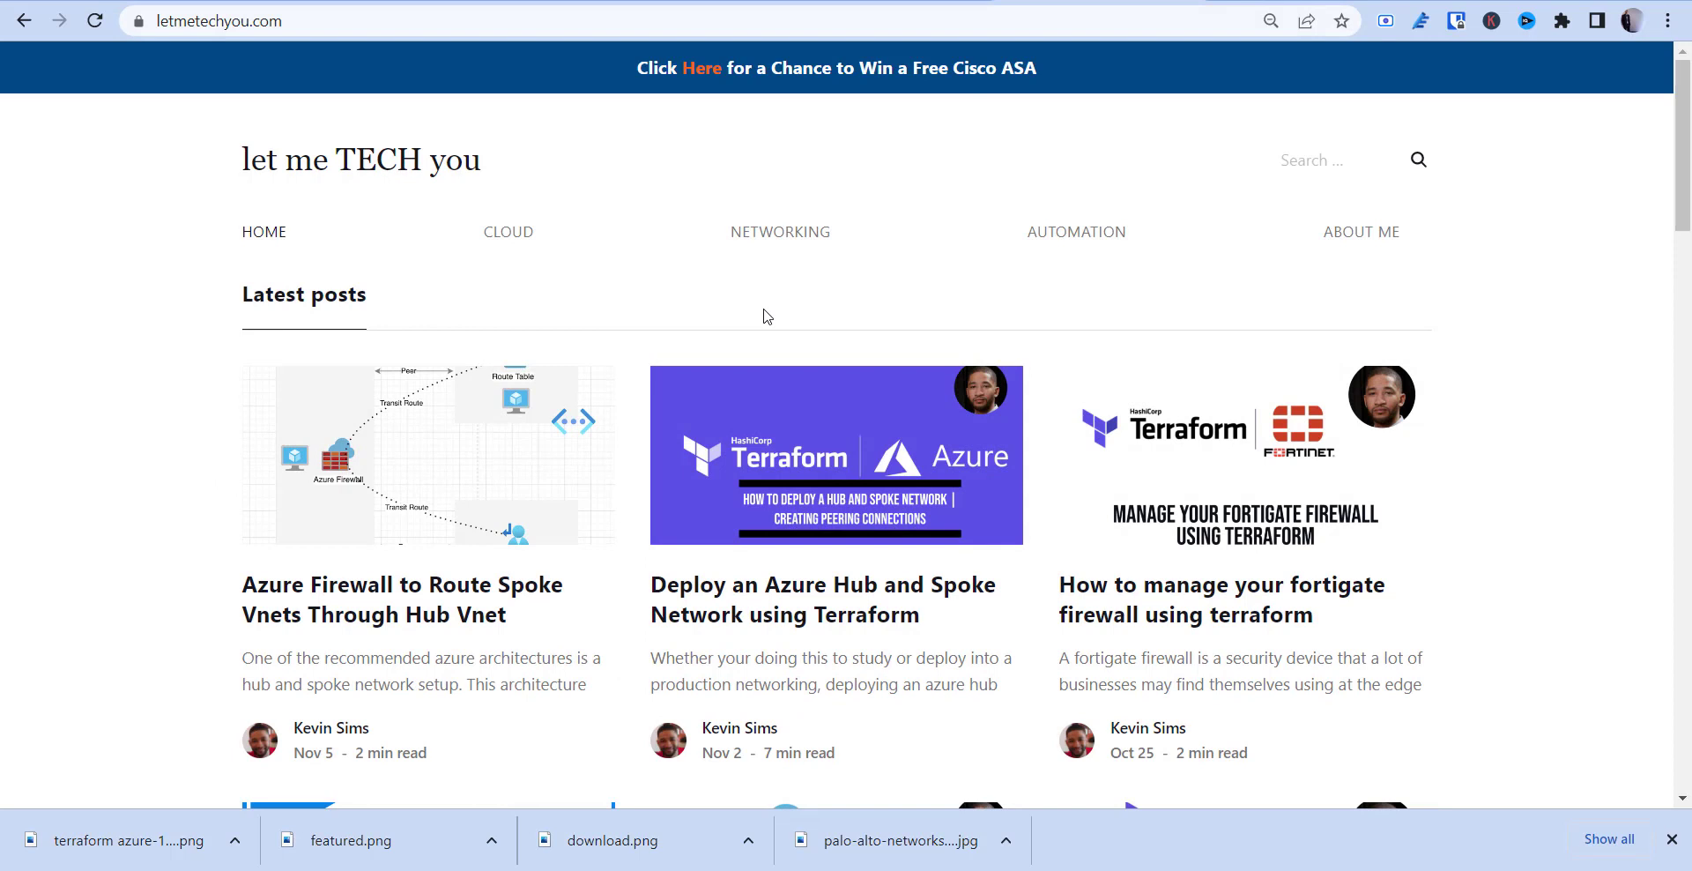